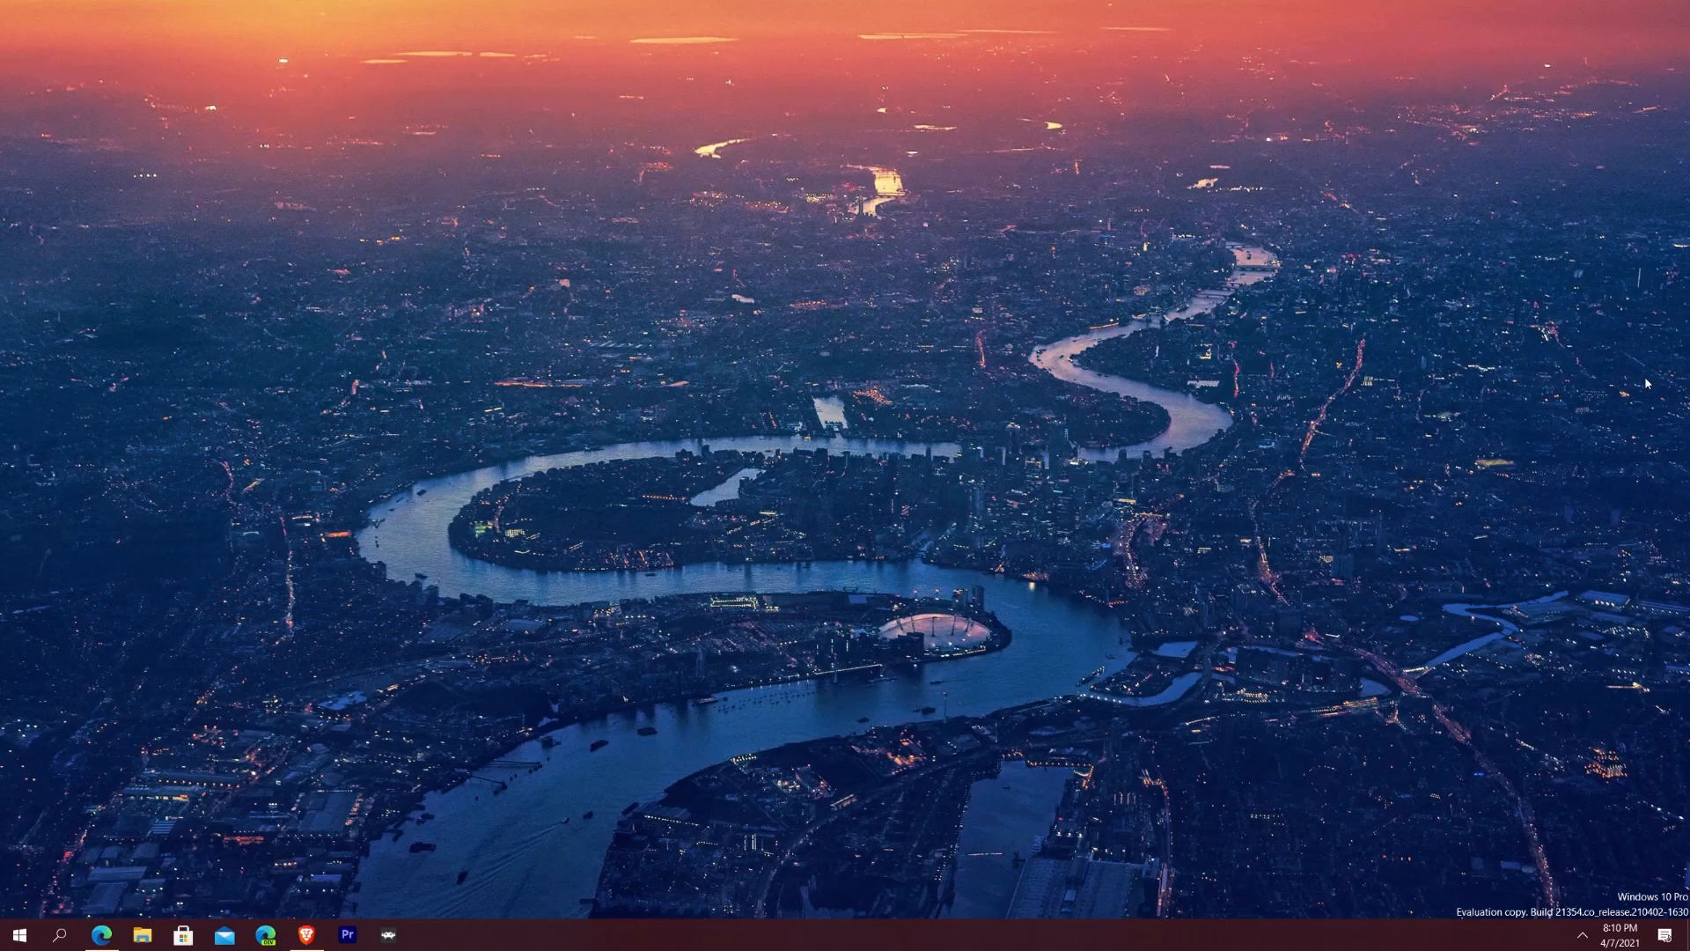
mouse_move(1413, 716)
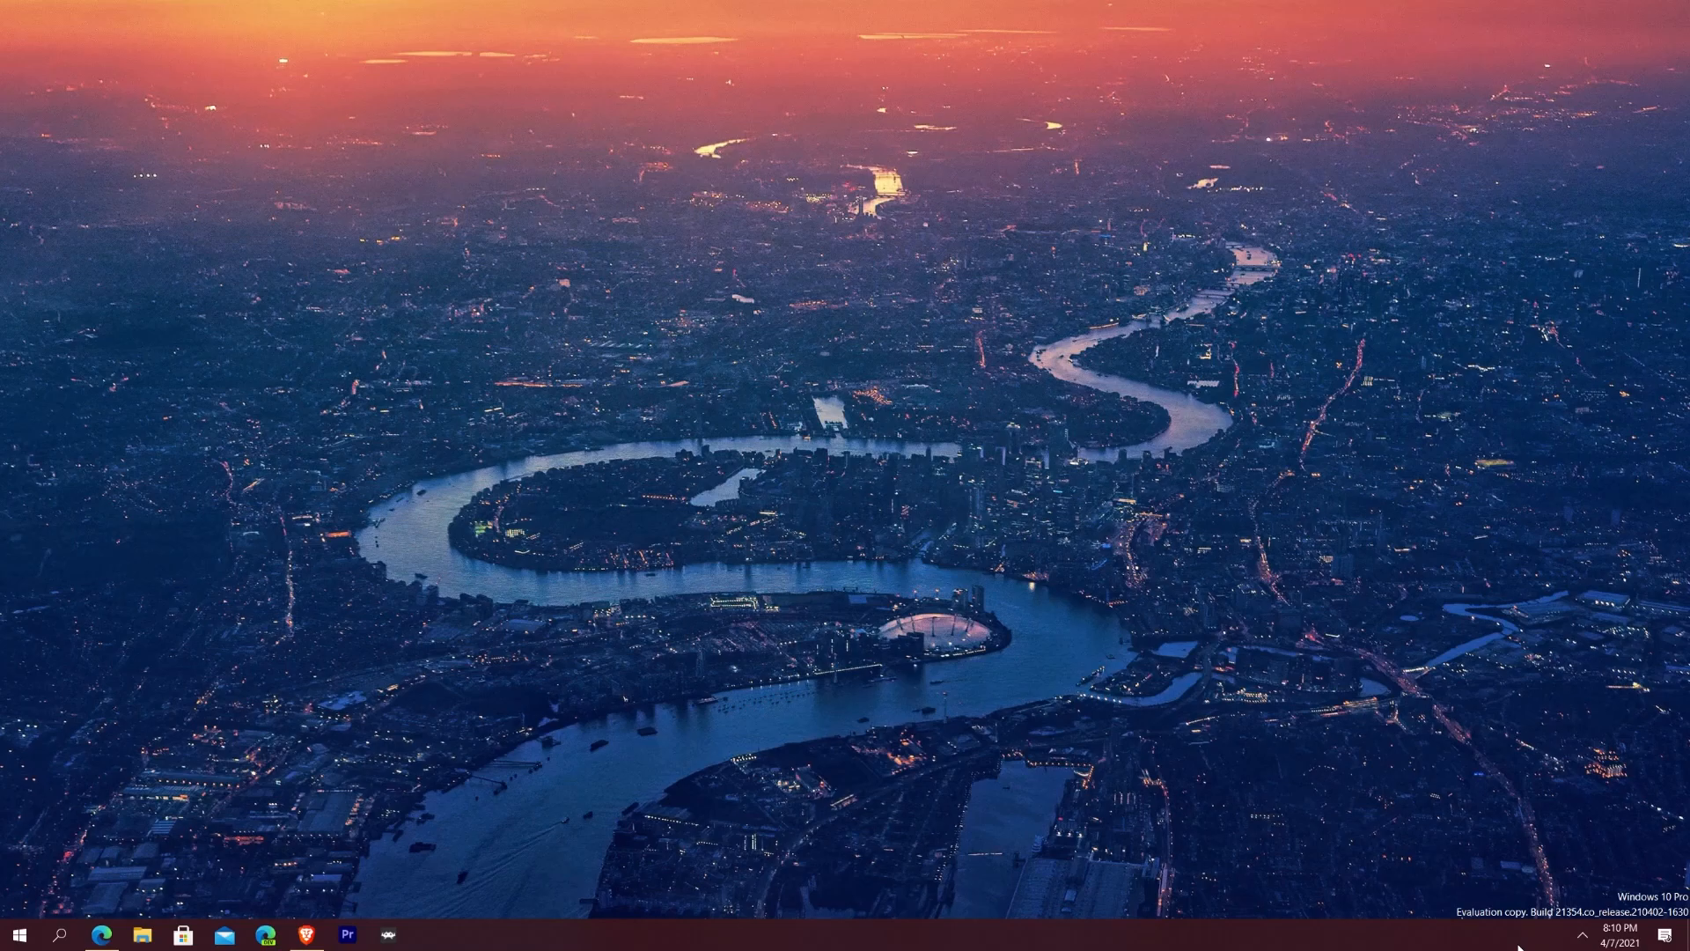
mouse_move(468, 587)
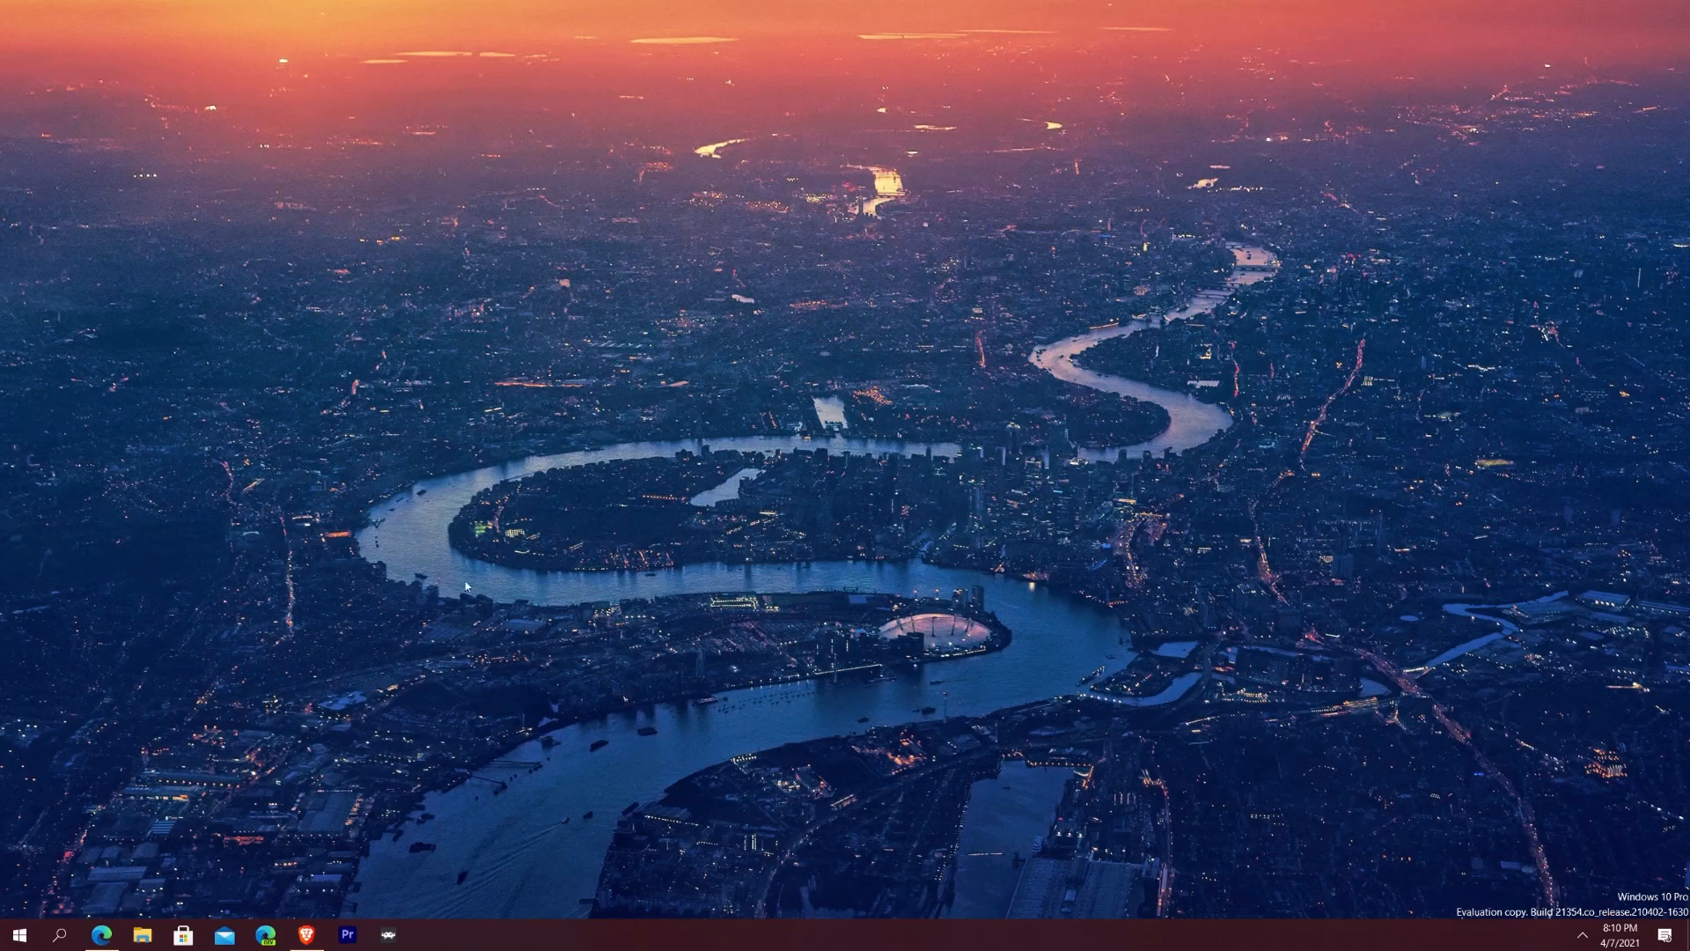
Step: Bring Edge forward, showing the Windows Blogs post announcing Insider Preview Build 21354
click(101, 934)
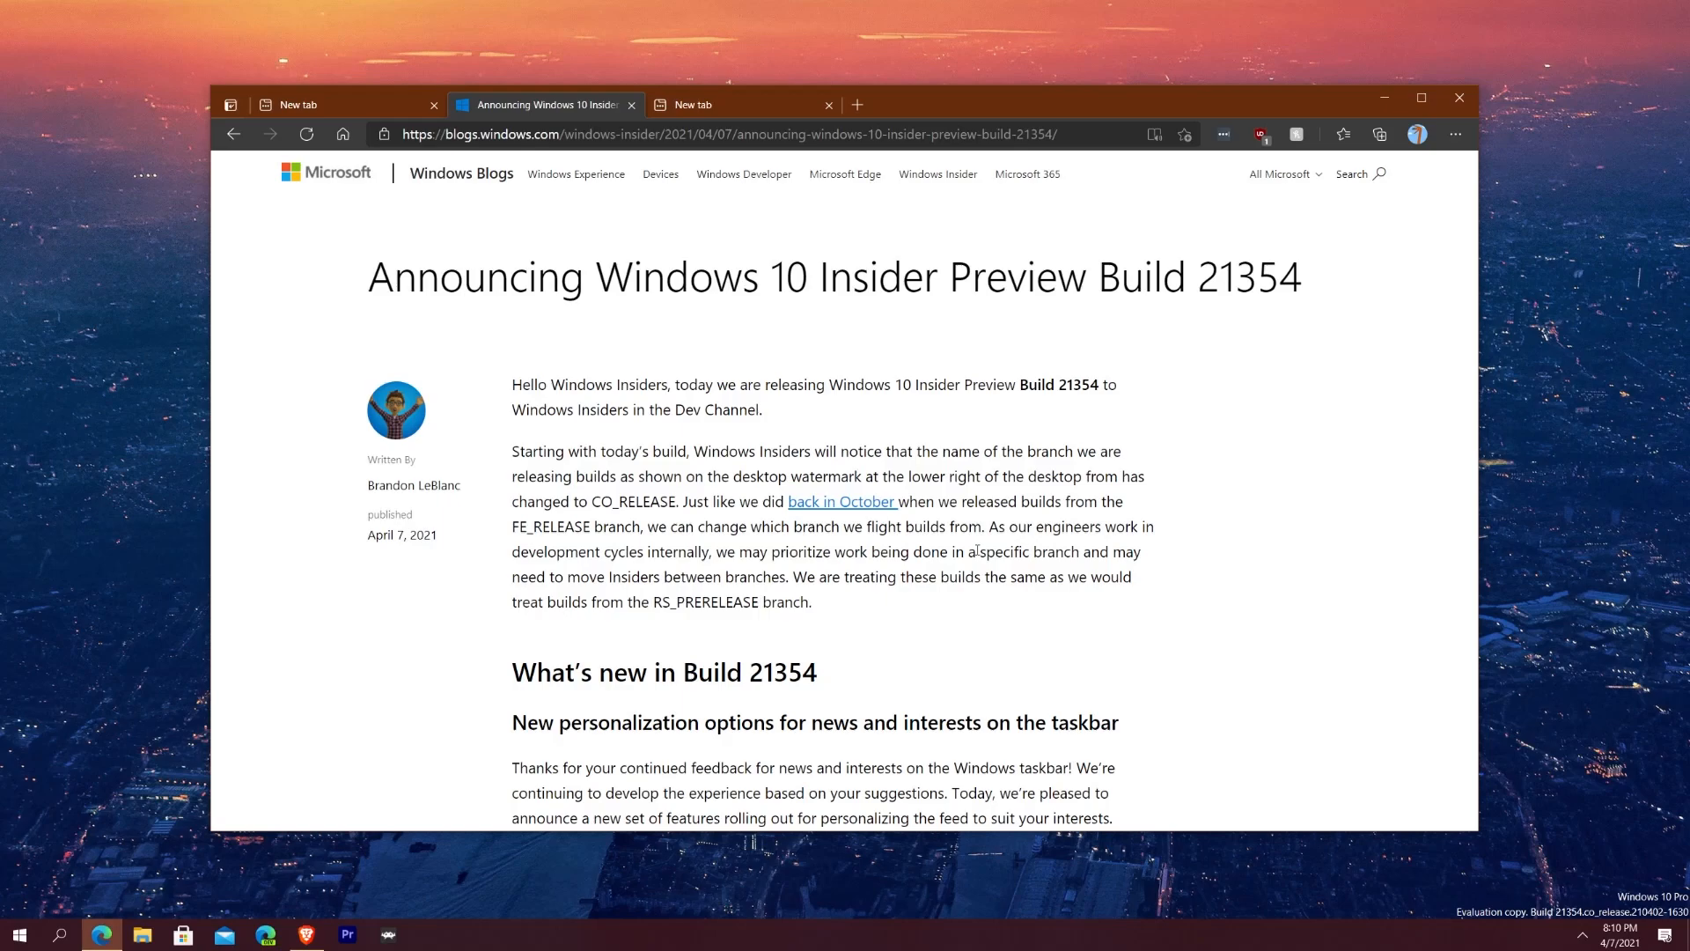
mouse_move(1014, 552)
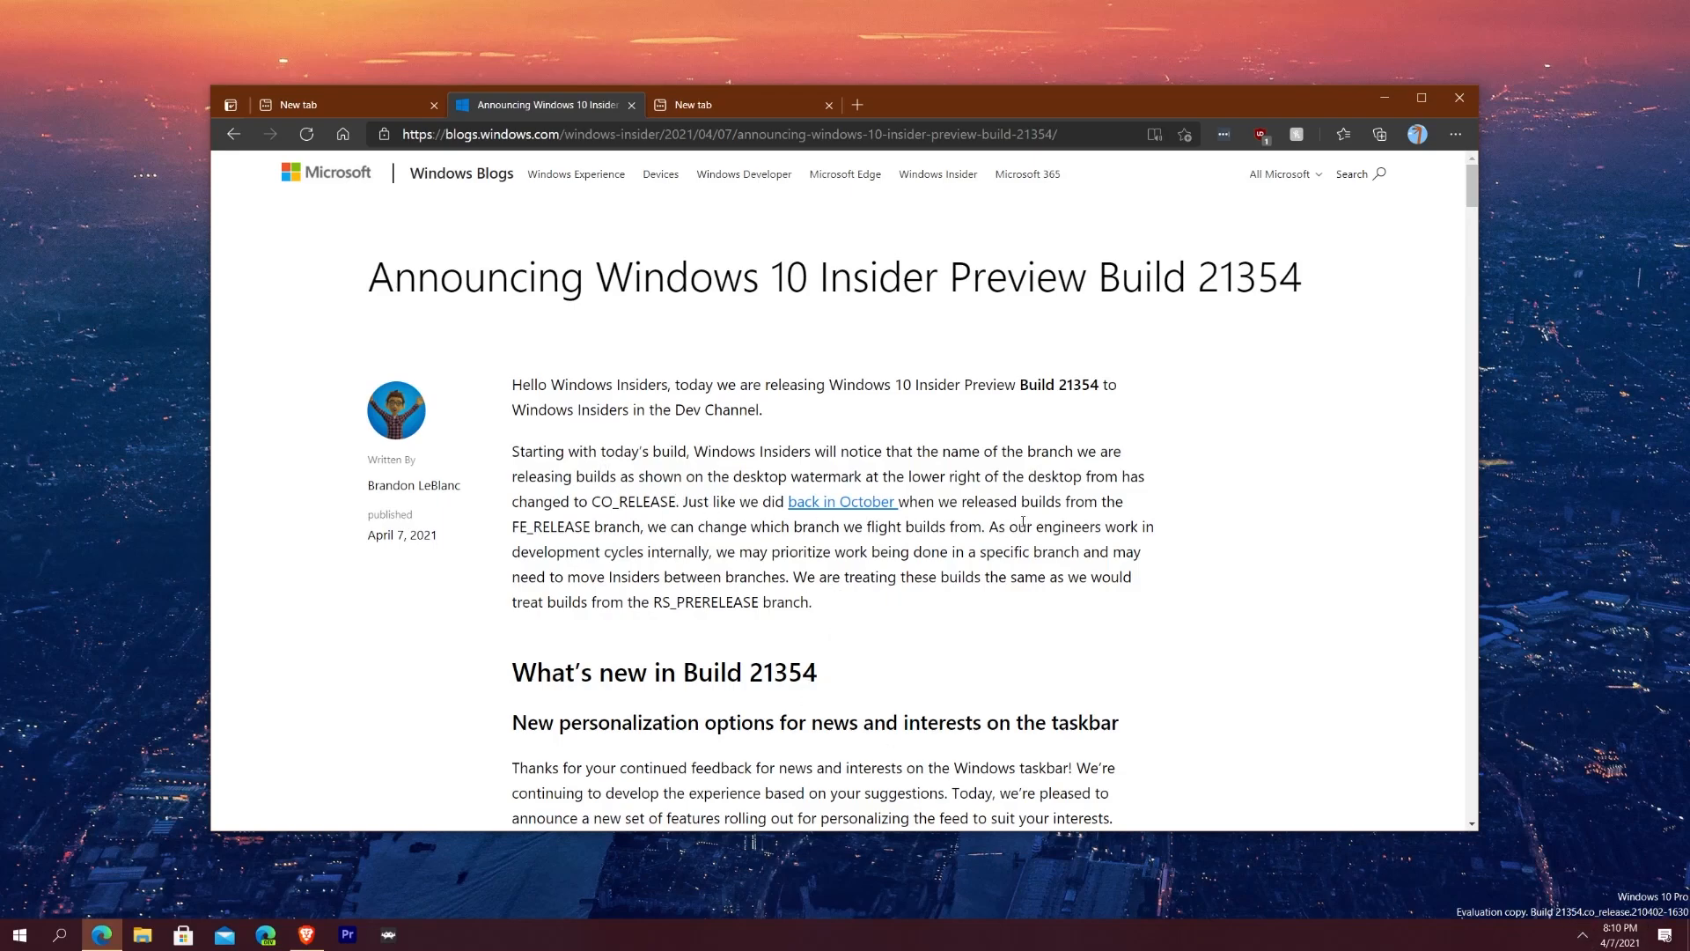
mouse_move(1030, 545)
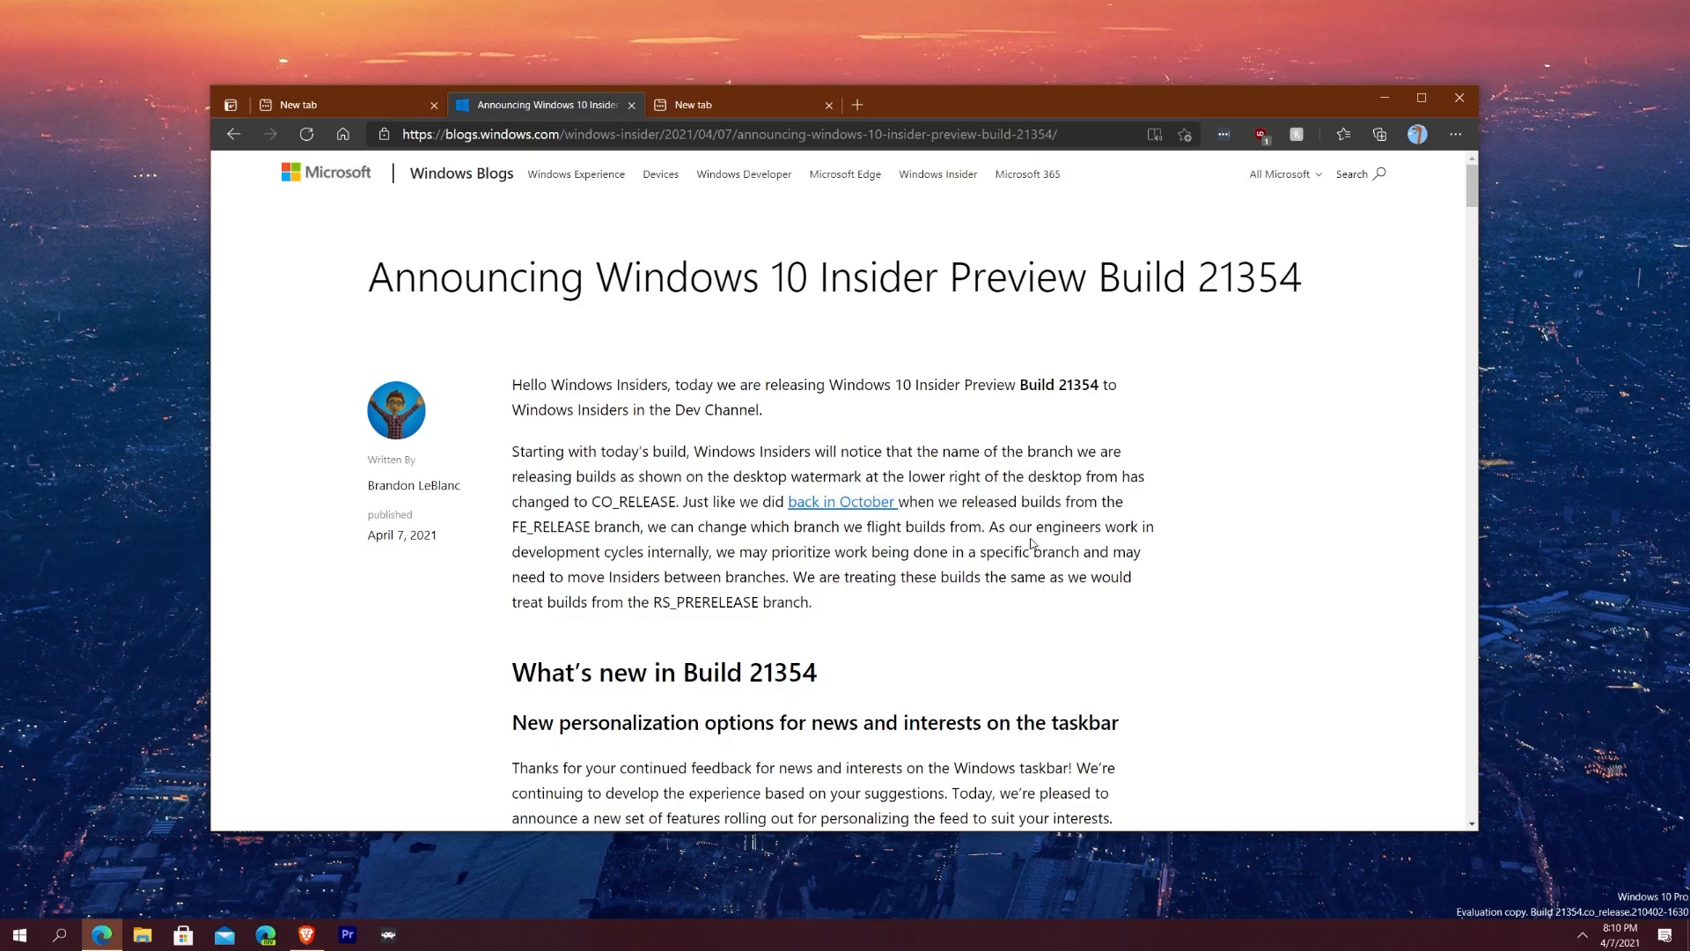
mouse_move(1031, 609)
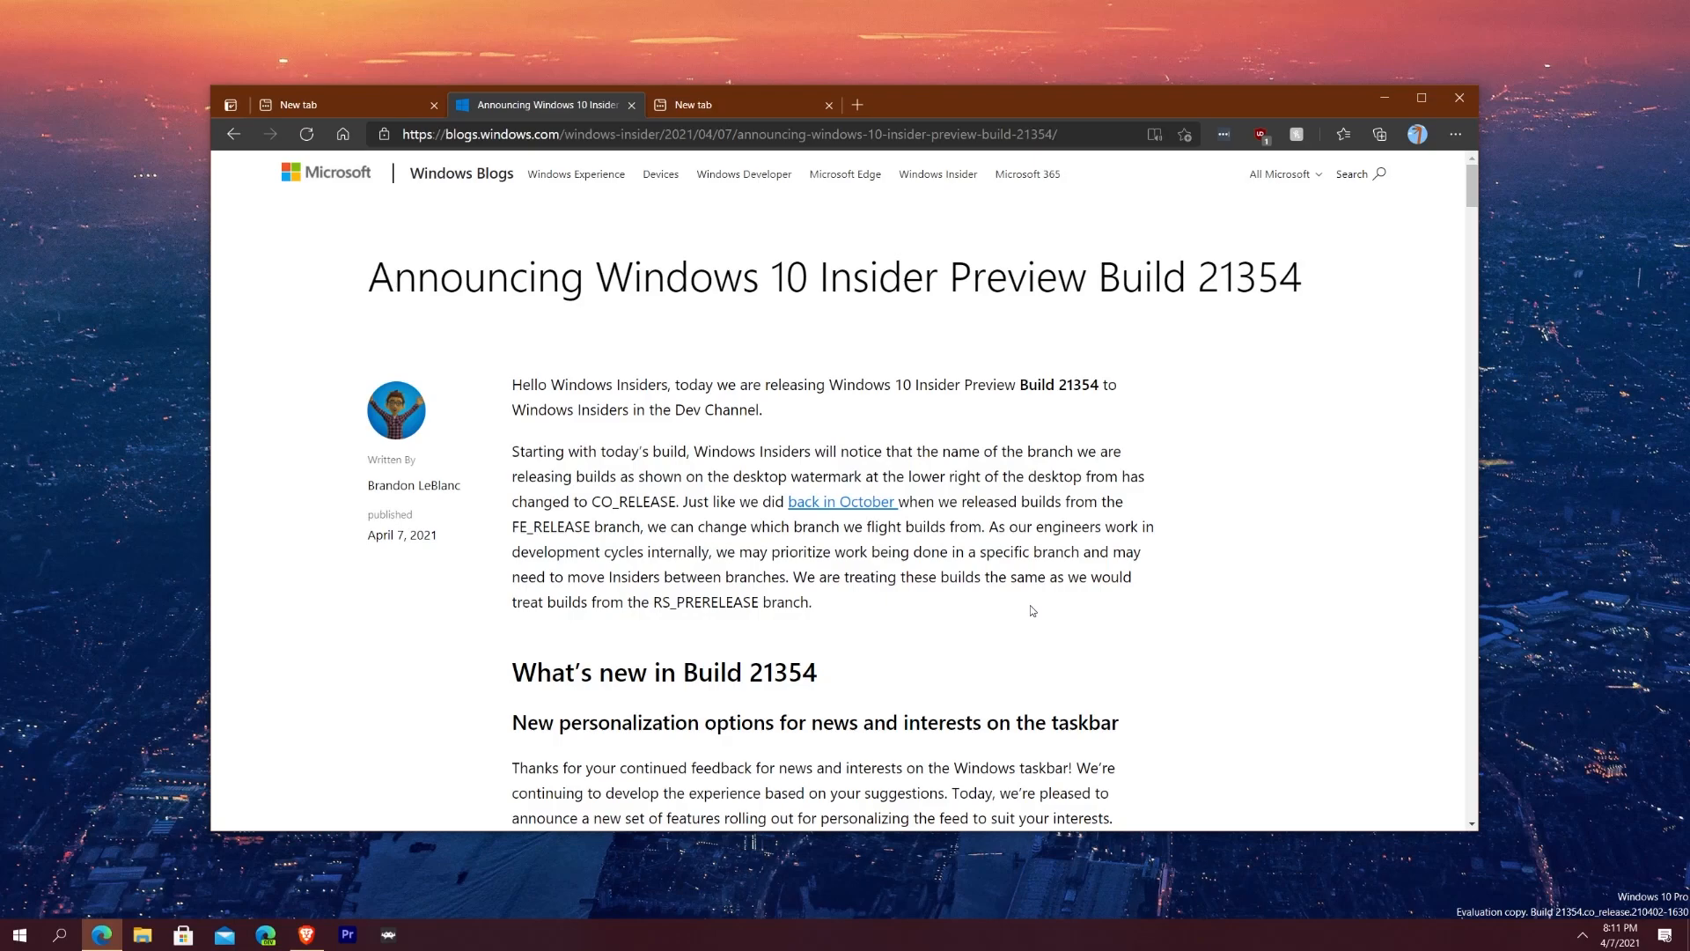
mouse_move(760, 544)
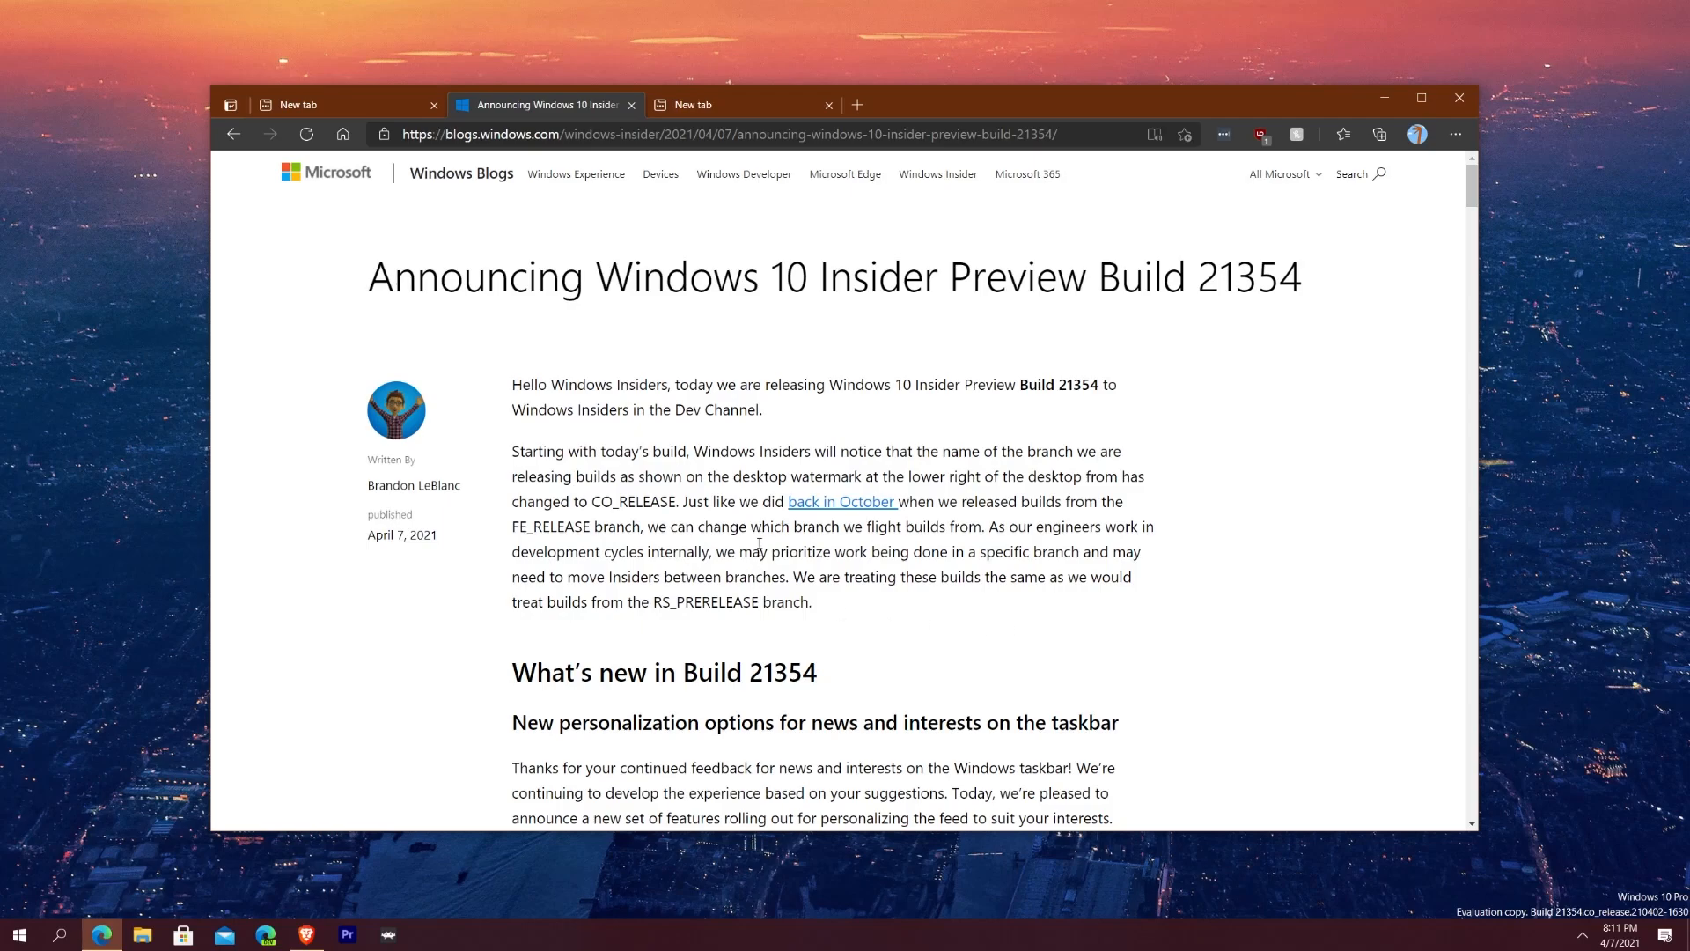
mouse_move(1580, 905)
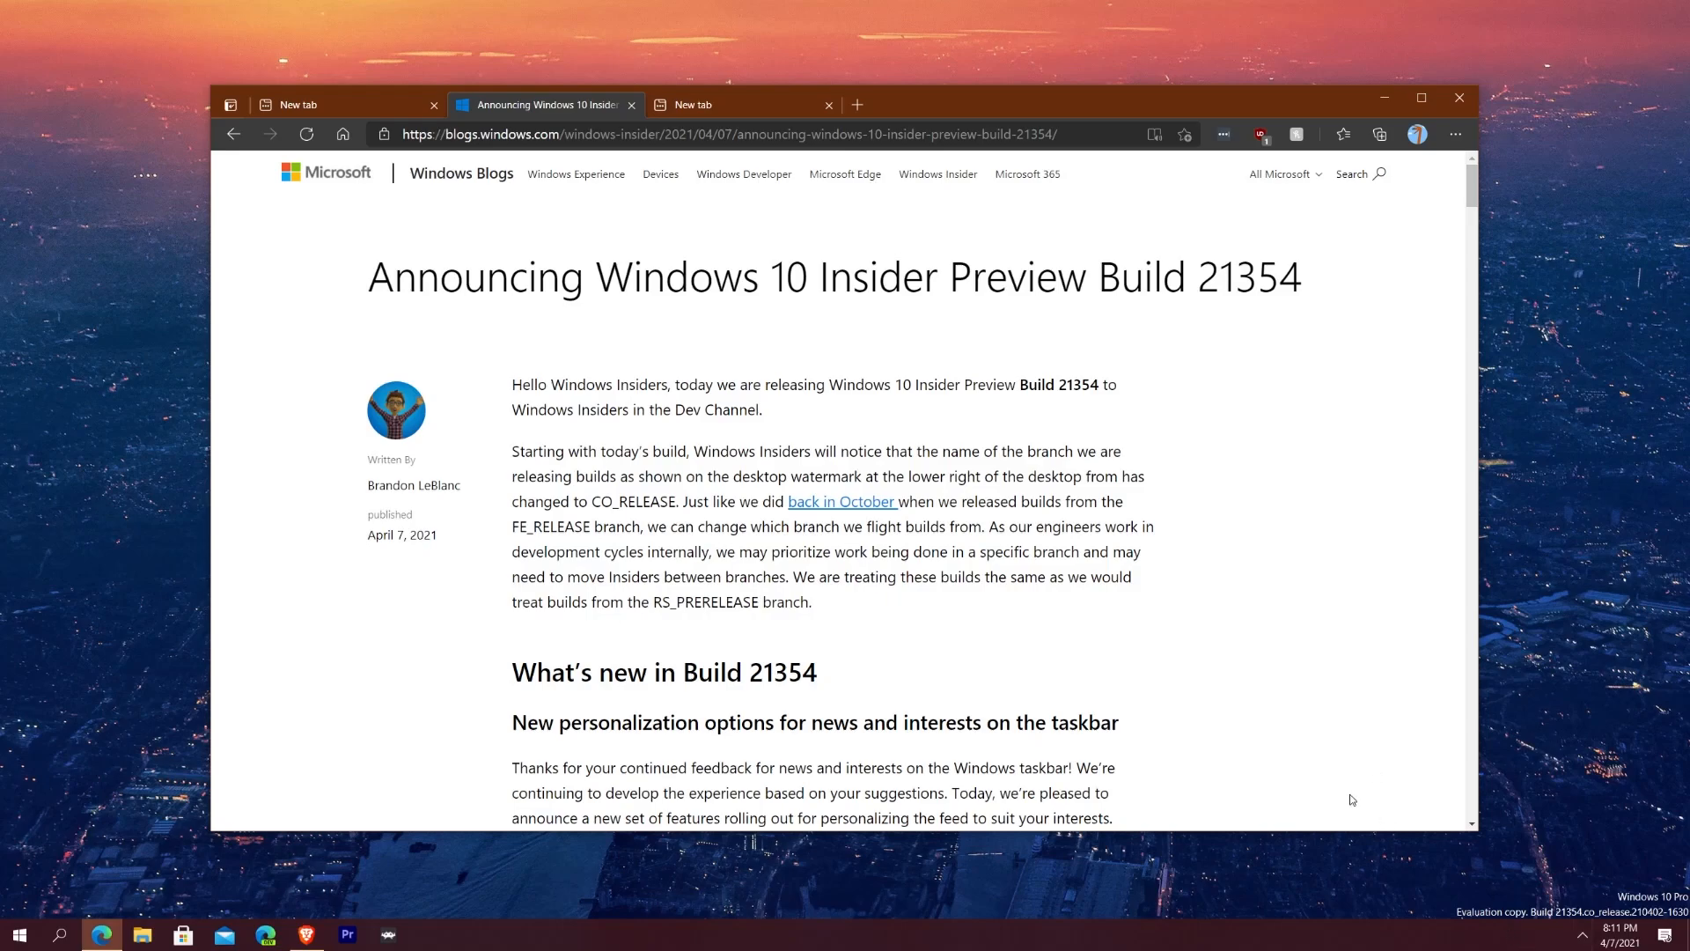
mouse_move(1544, 887)
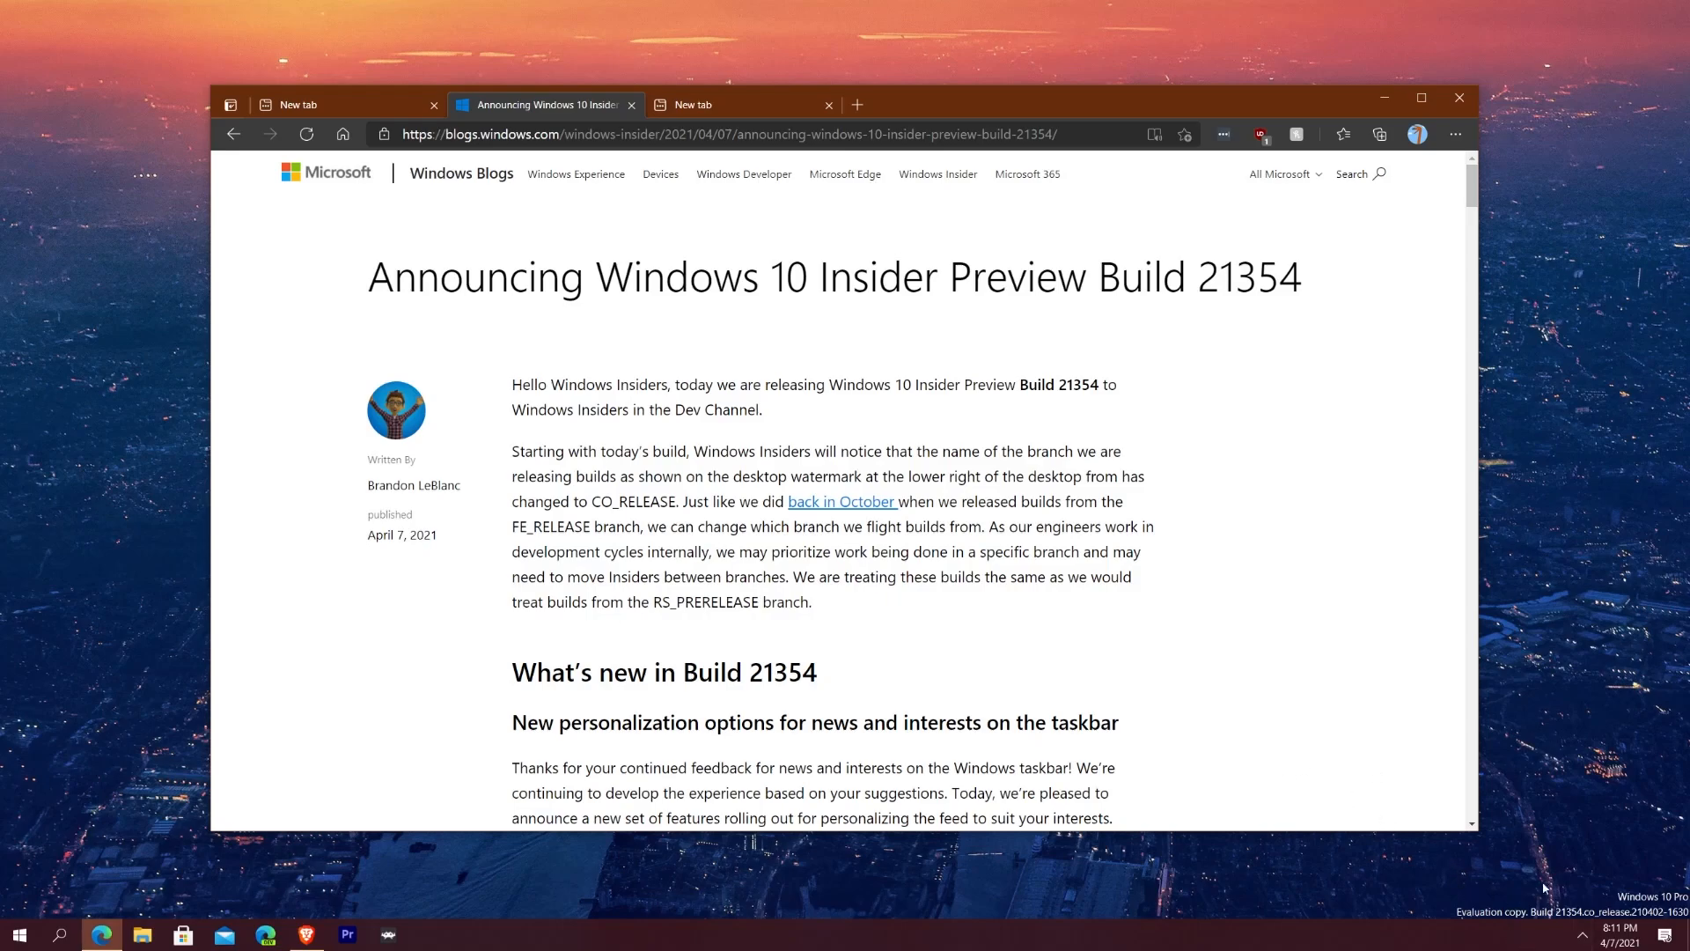
mouse_move(1255, 671)
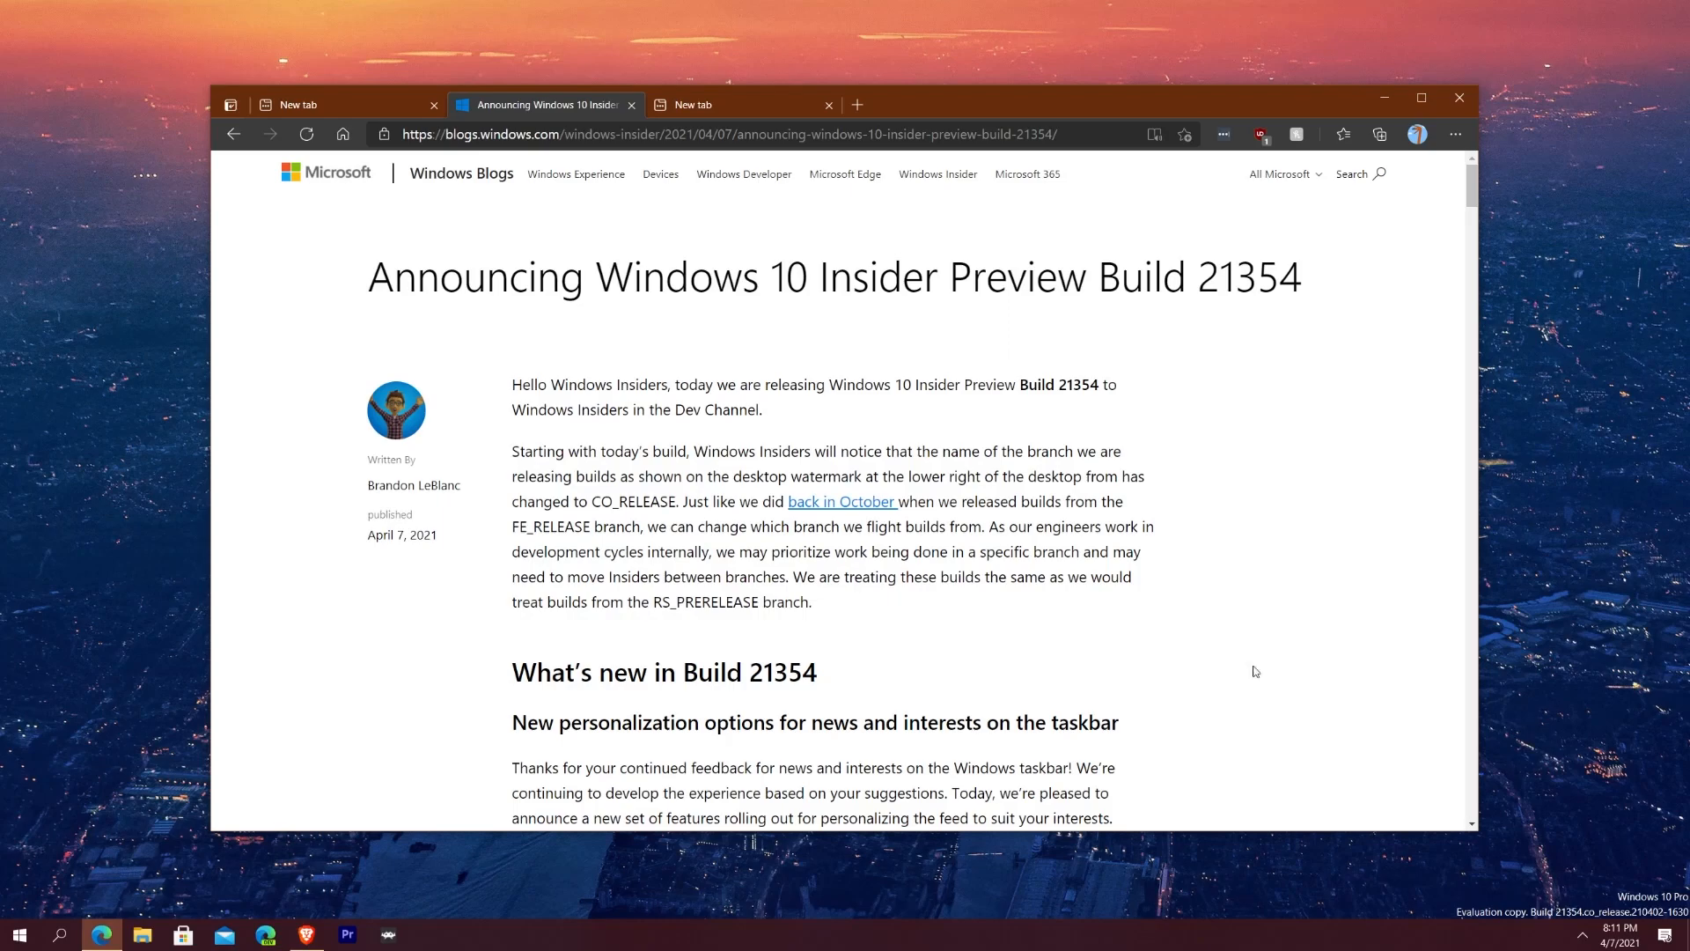
Step: Scroll through What's new to the news and interests publisher-selection screenshot
scroll(down, 3)
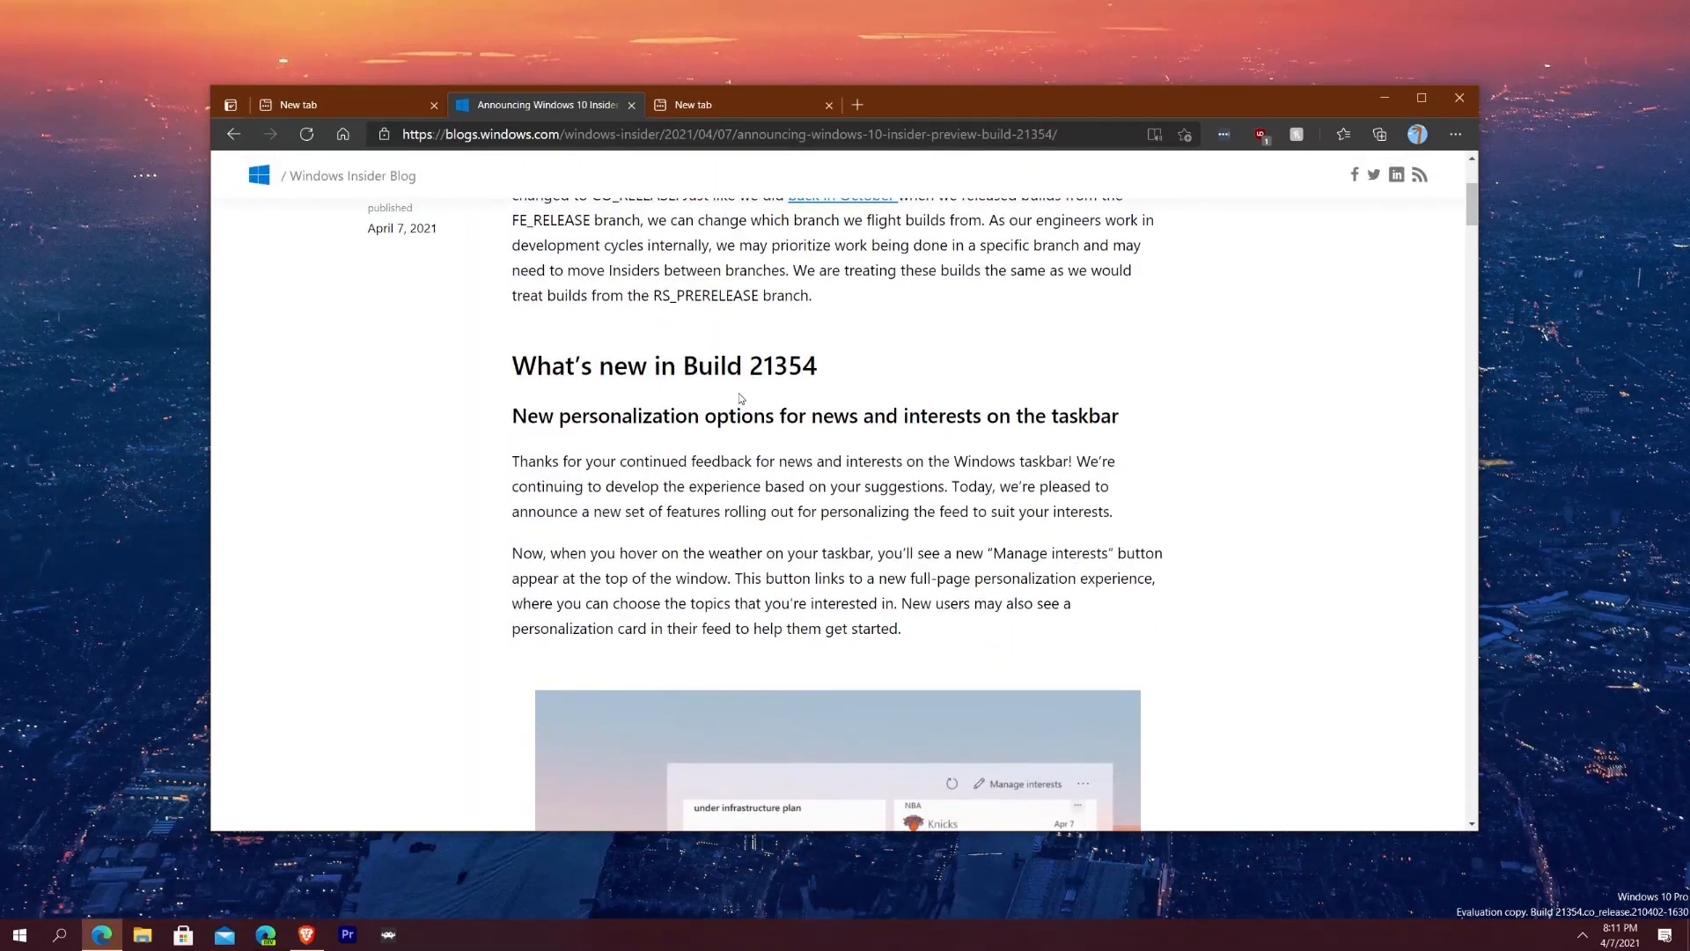
scroll(down, 3)
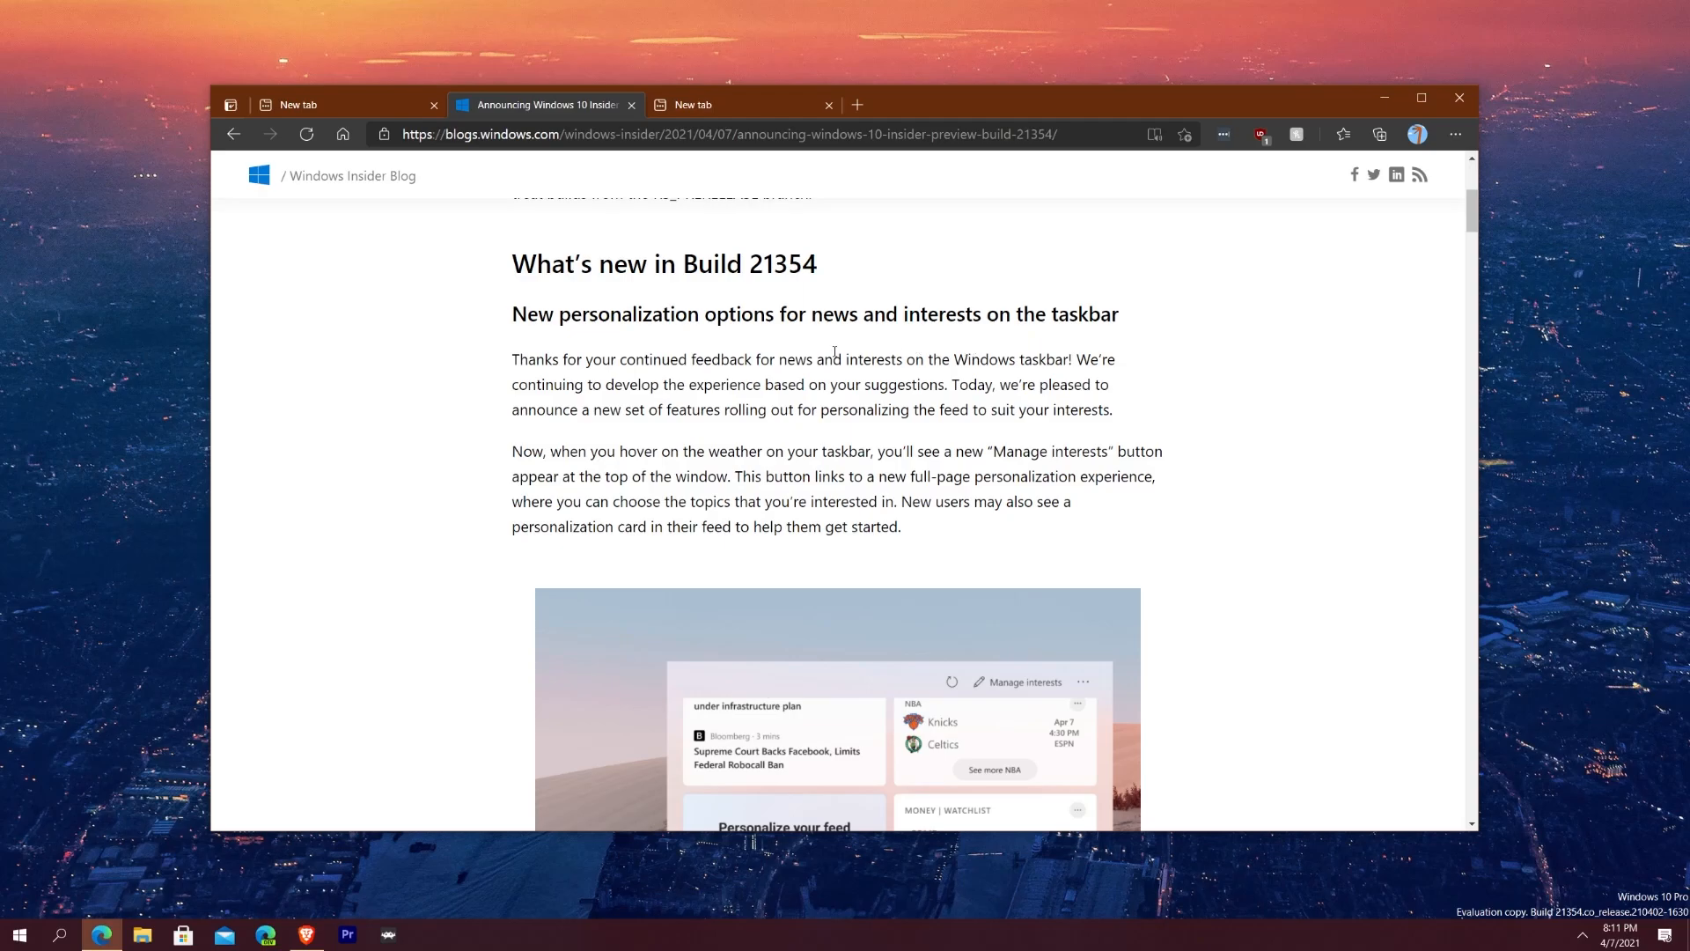
mouse_move(691, 320)
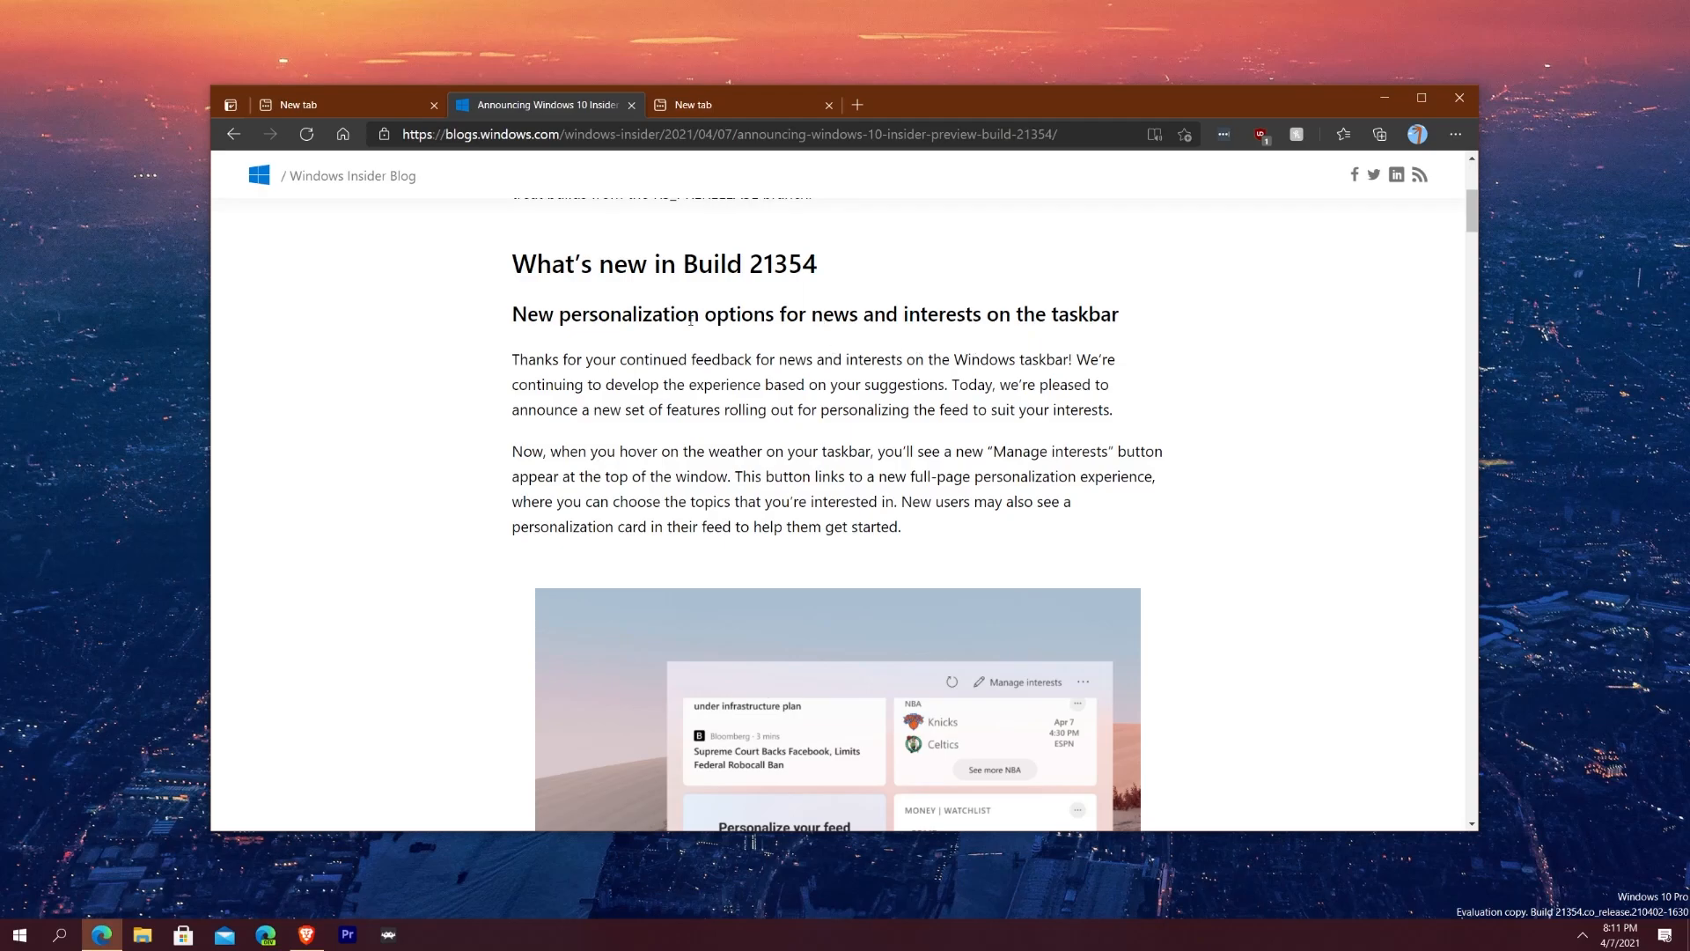
mouse_move(1523, 935)
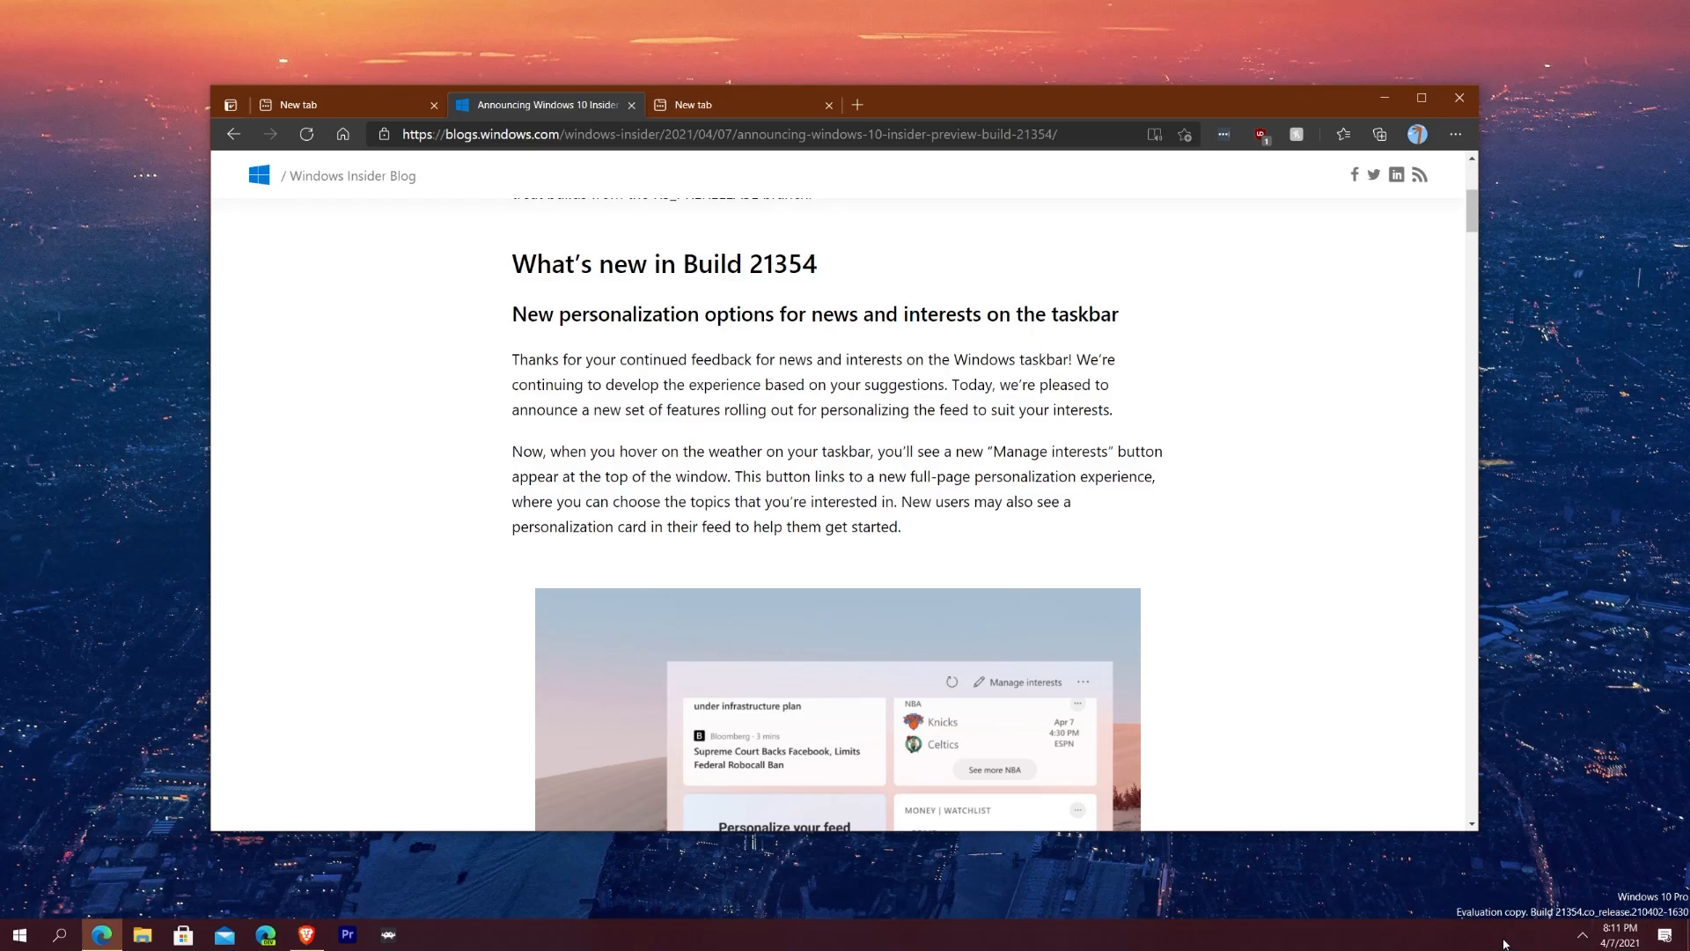
mouse_move(1532, 943)
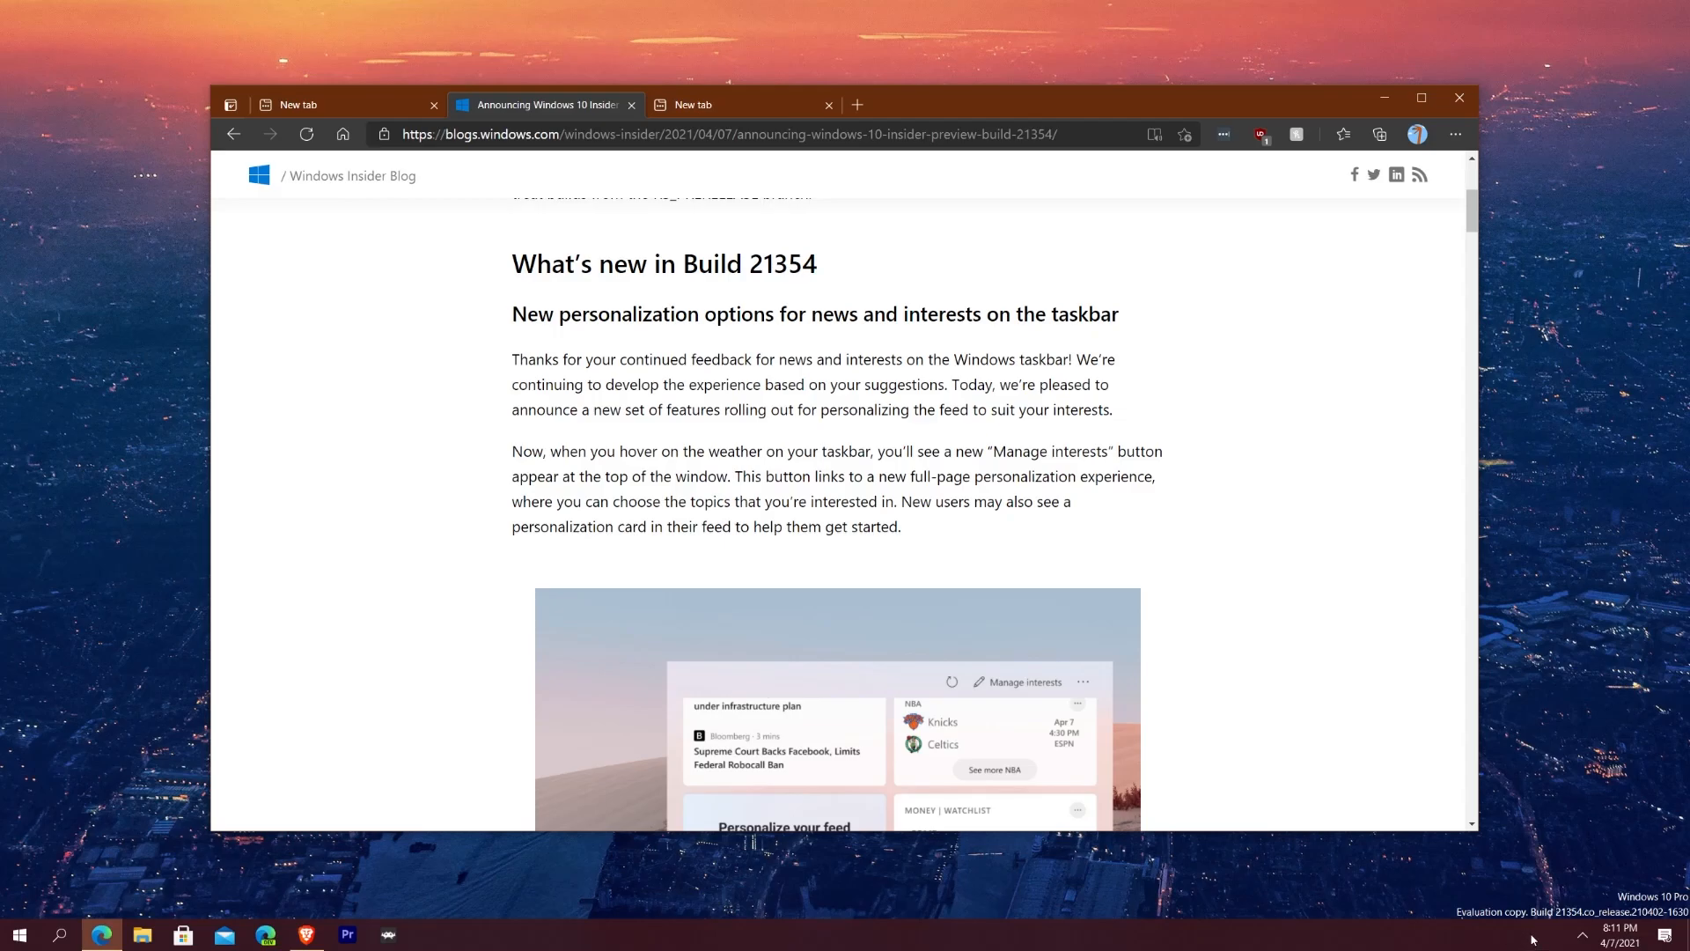
mouse_move(1527, 922)
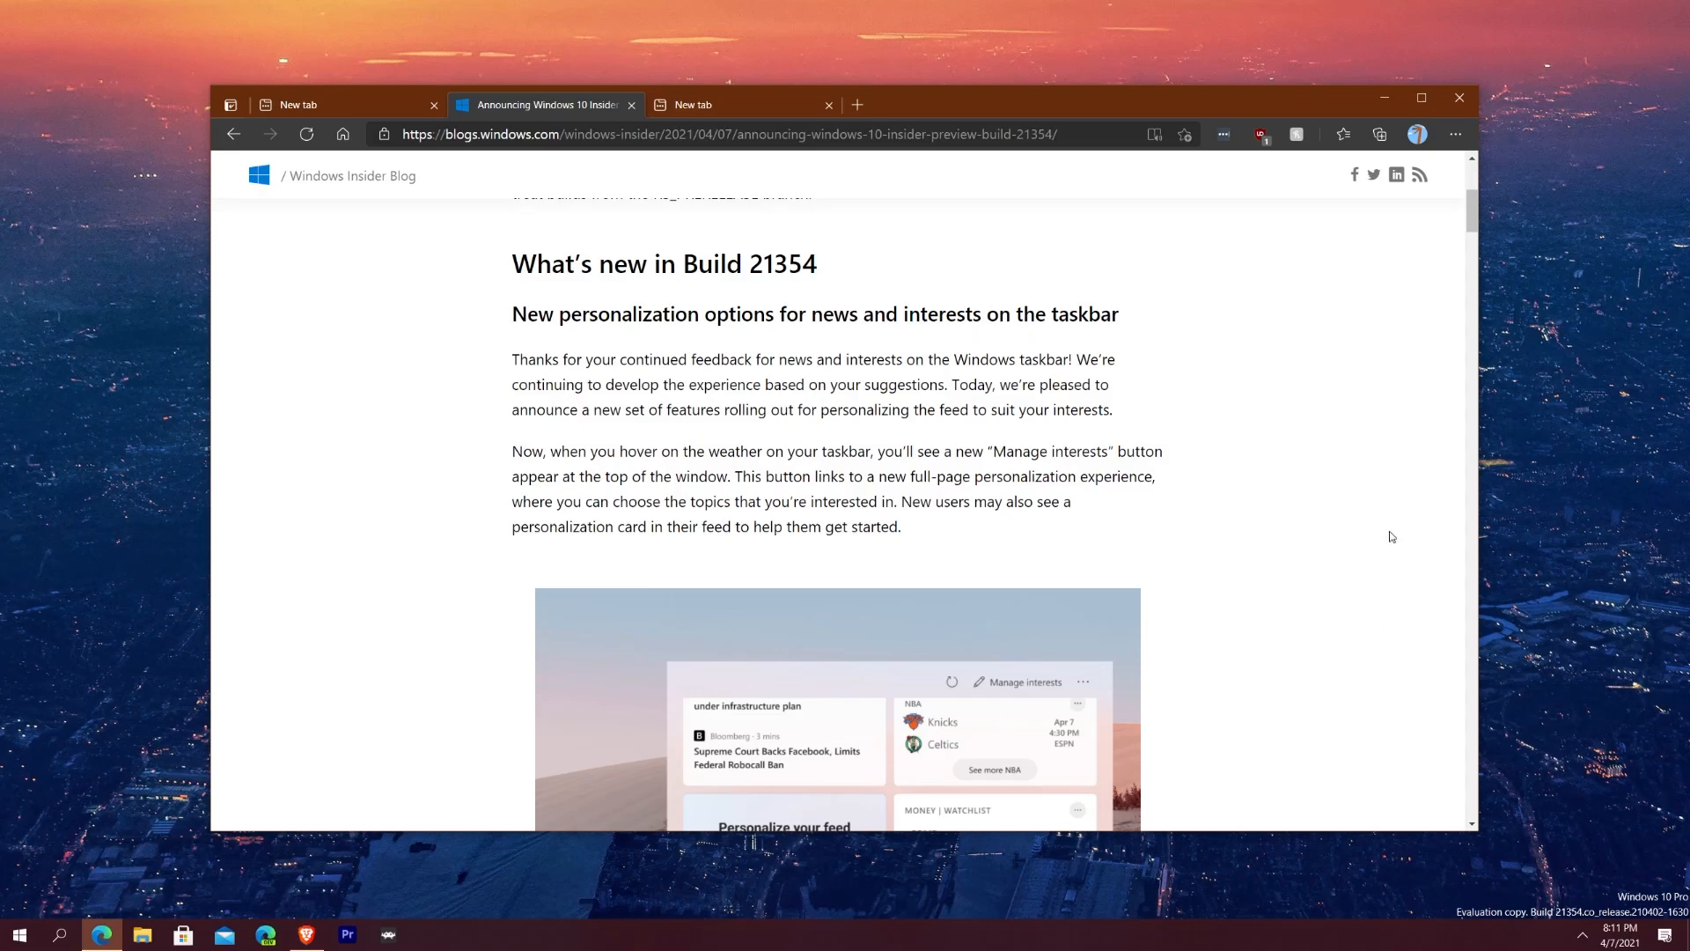
scroll(down, 3)
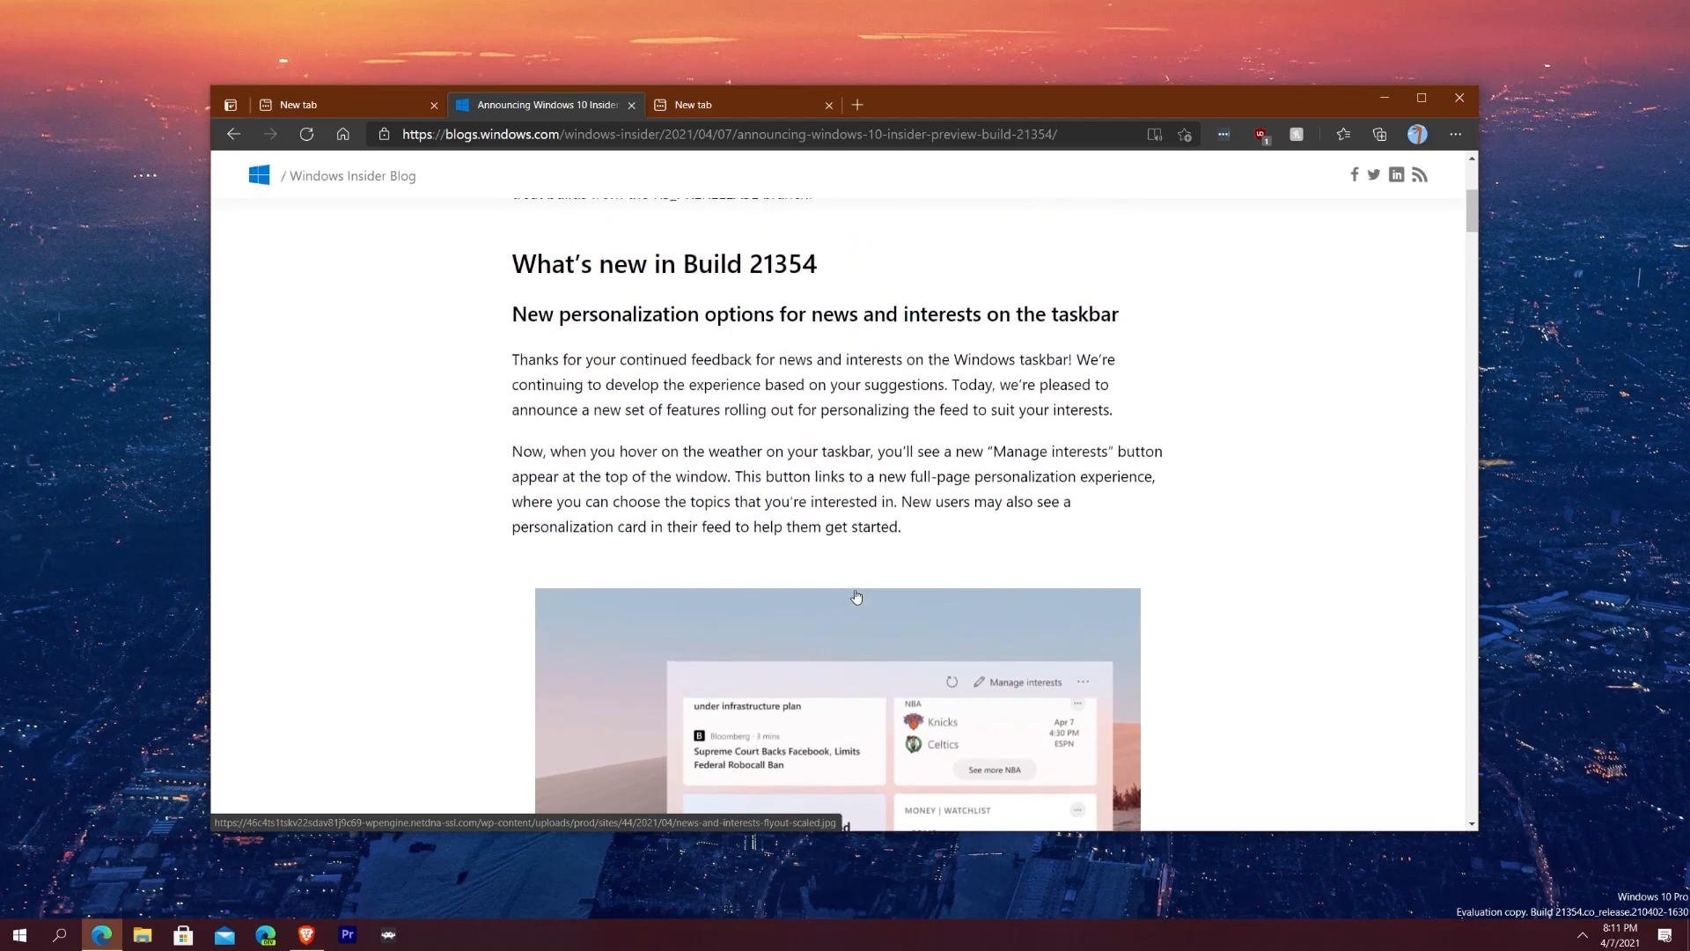
mouse_move(272, 443)
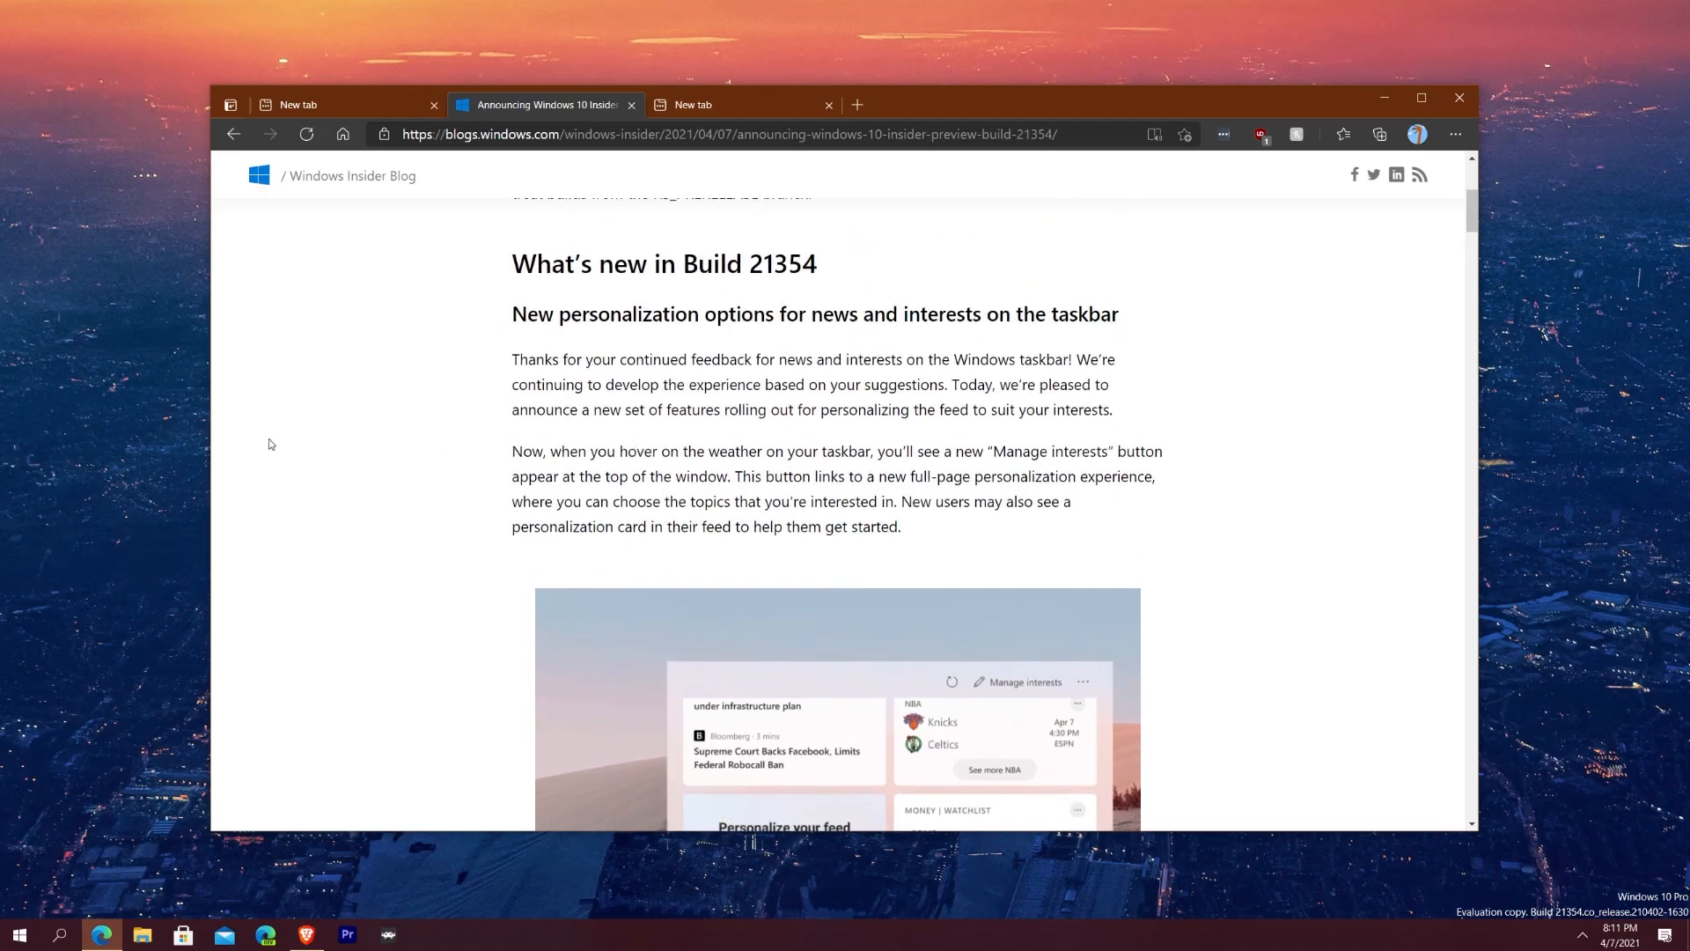
mouse_move(502, 452)
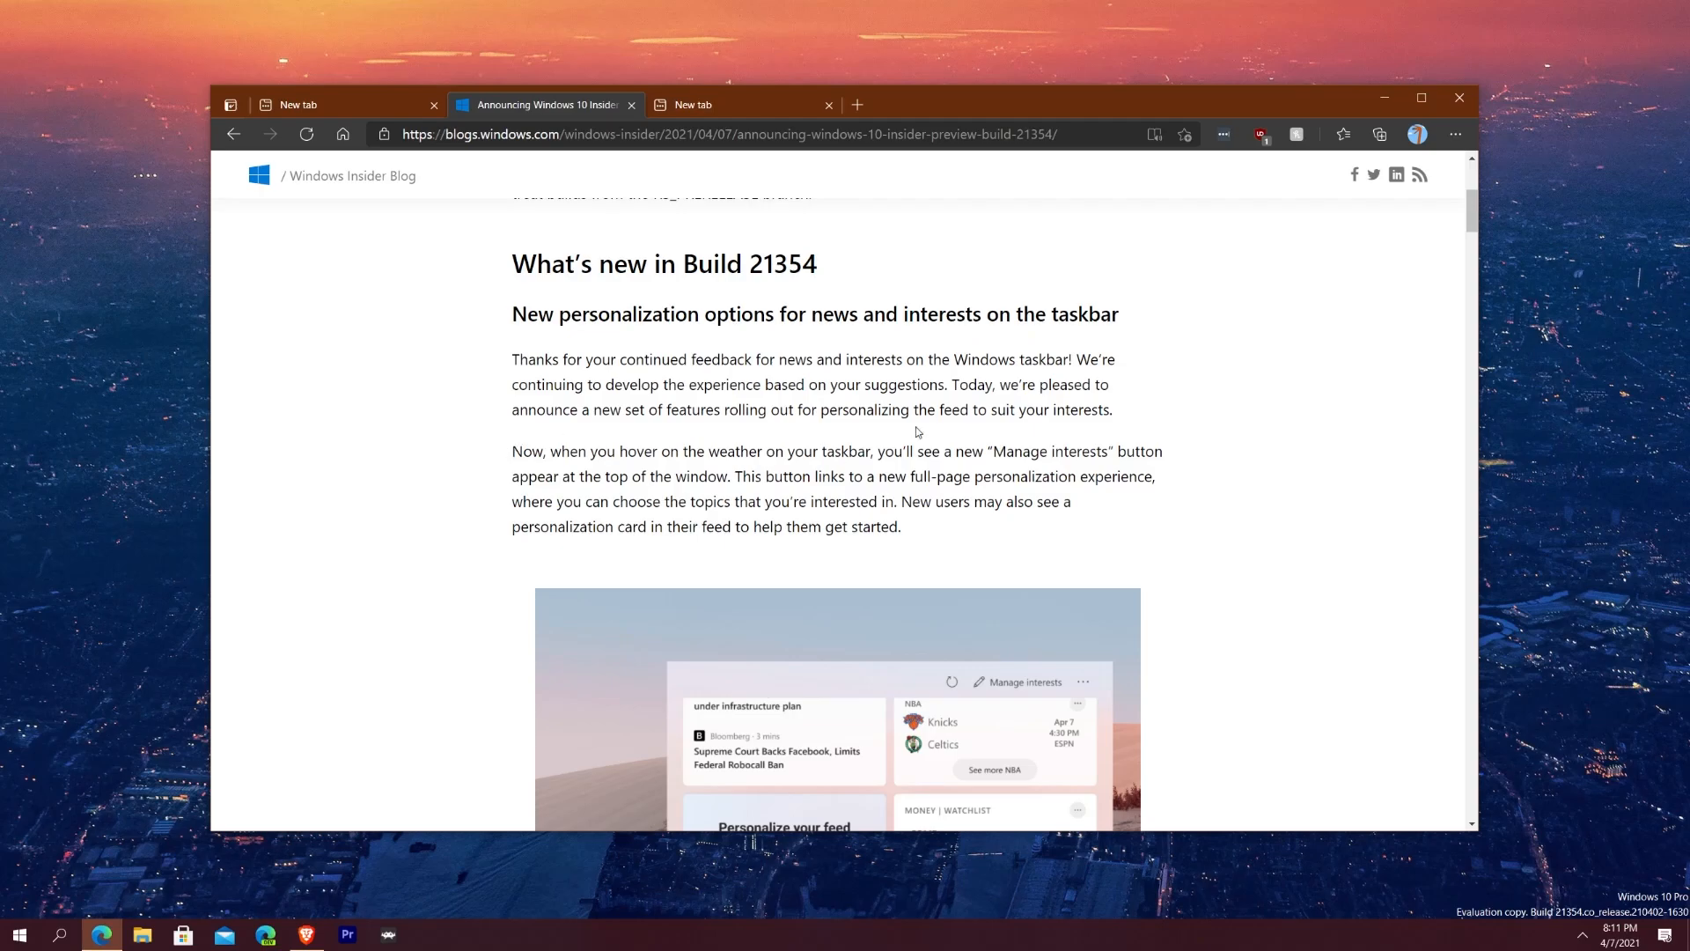
mouse_move(484, 452)
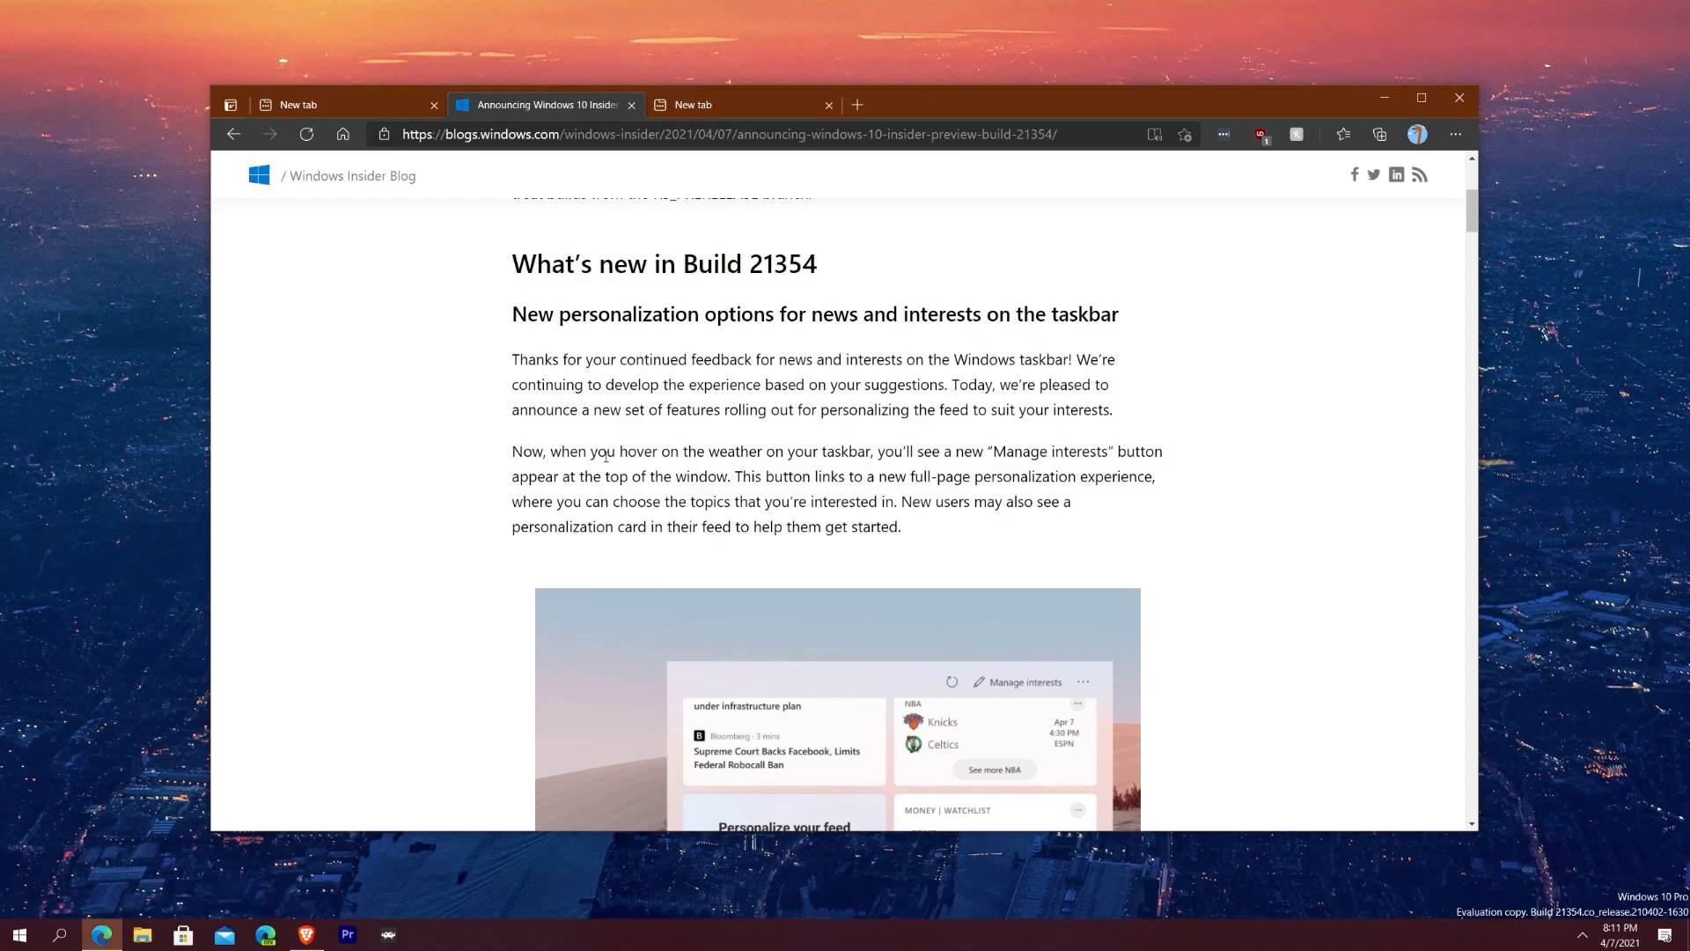
mouse_move(1101, 468)
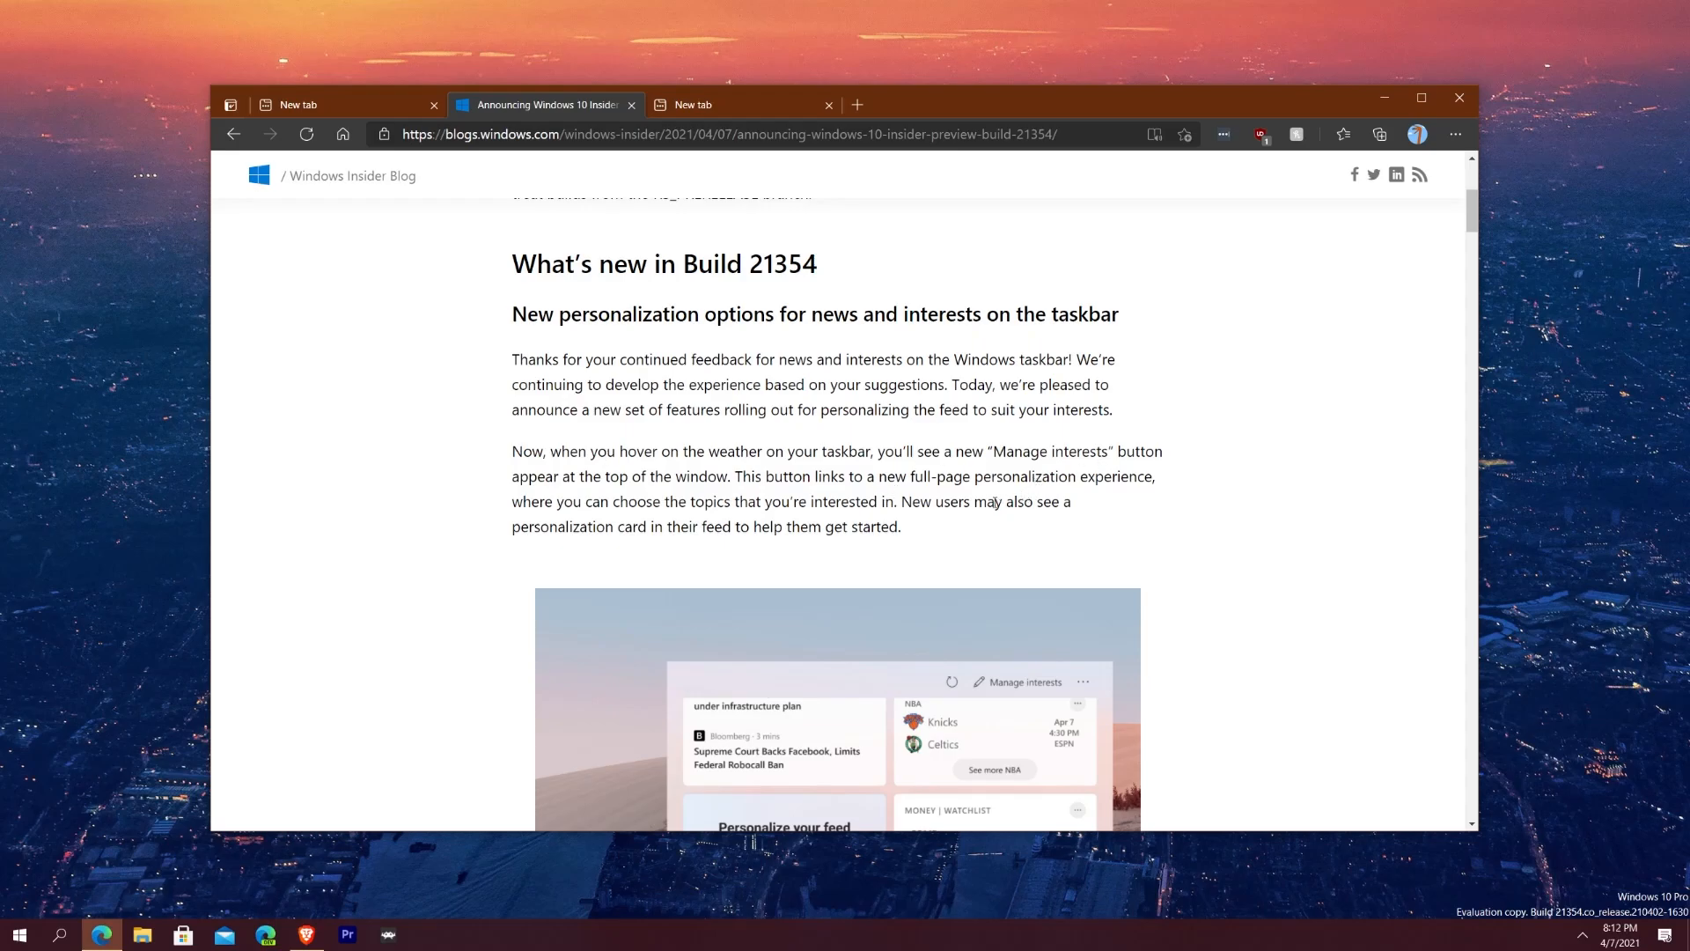
mouse_move(945, 543)
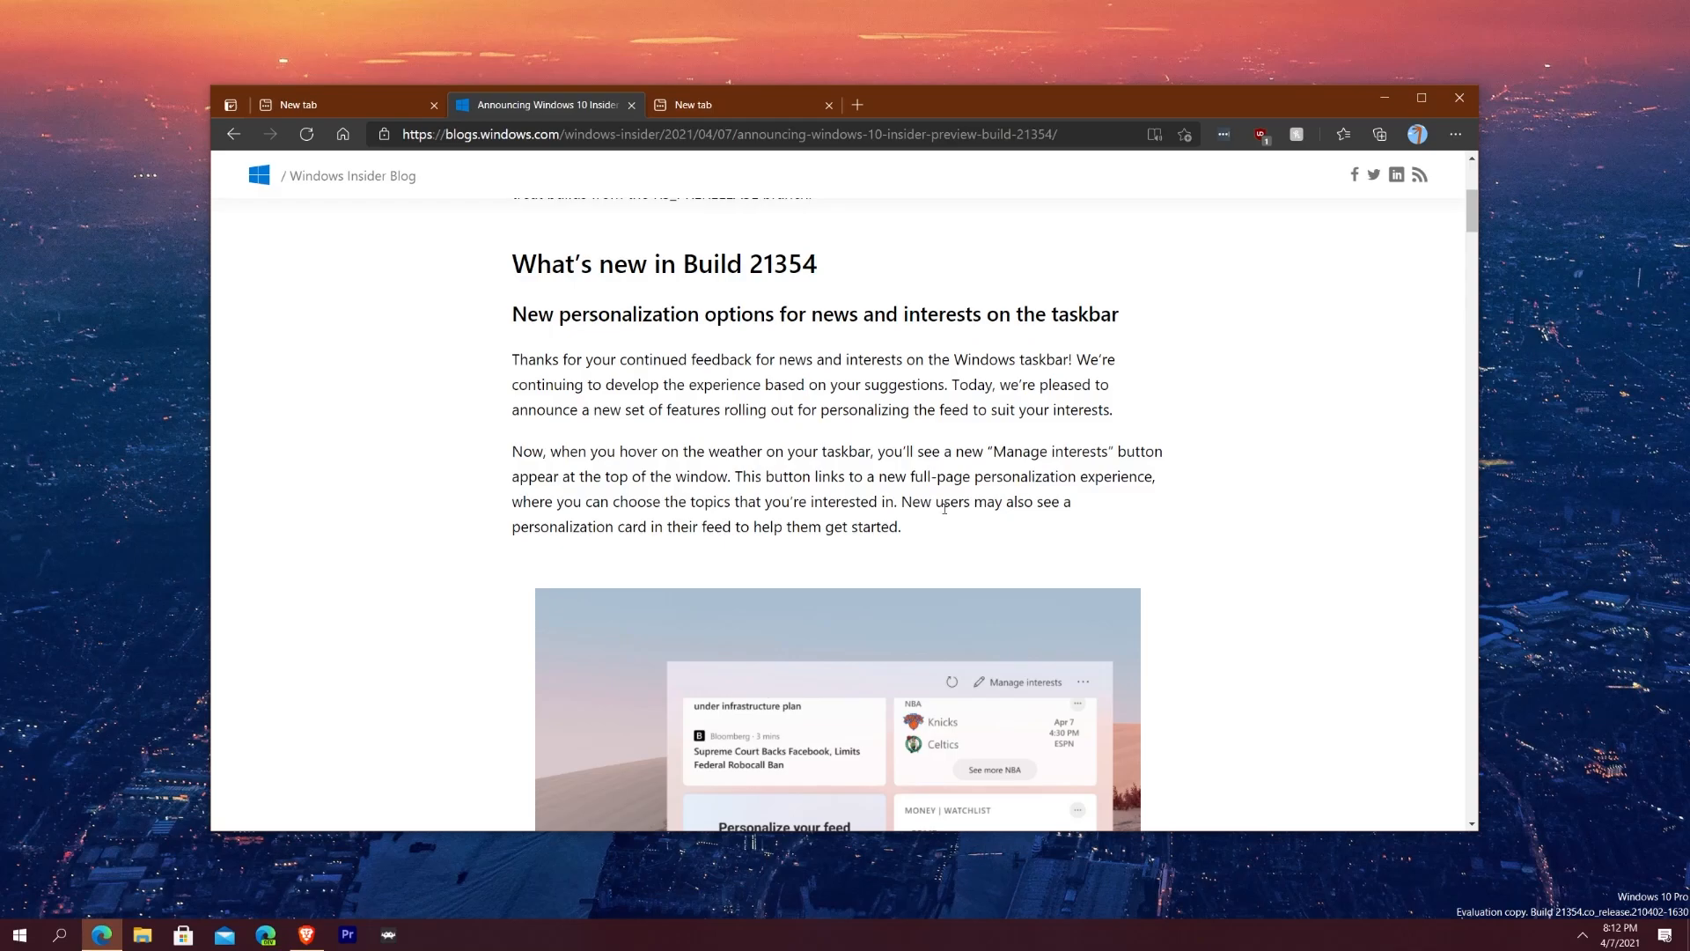
scroll(down, 3)
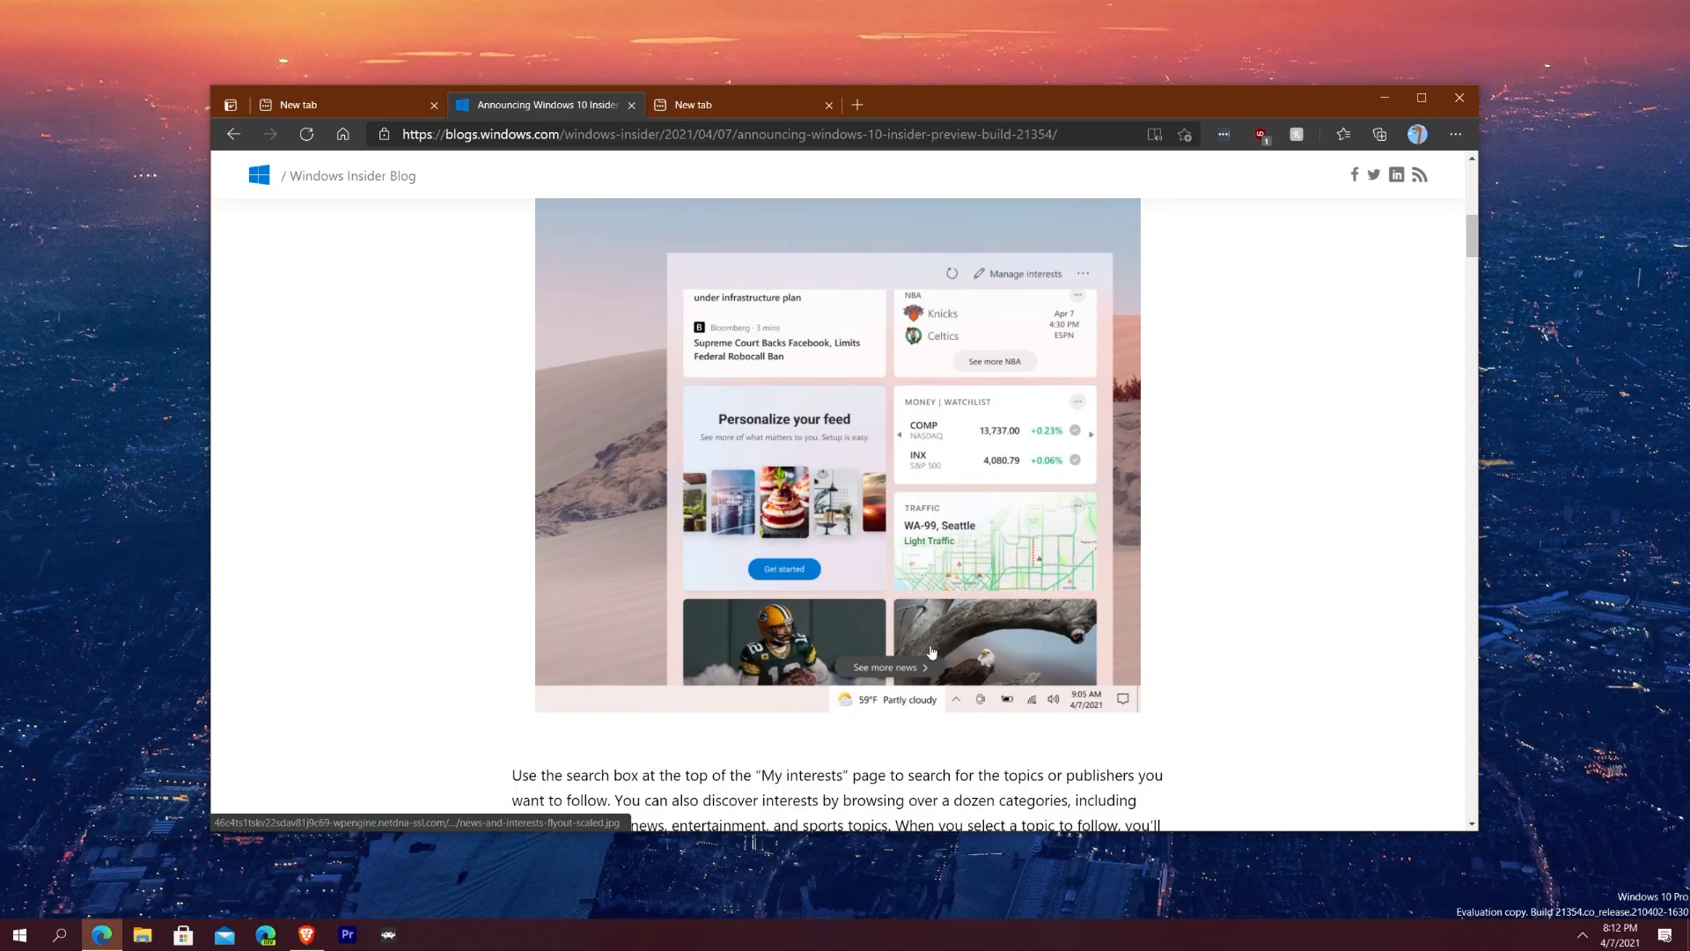
mouse_move(1004, 497)
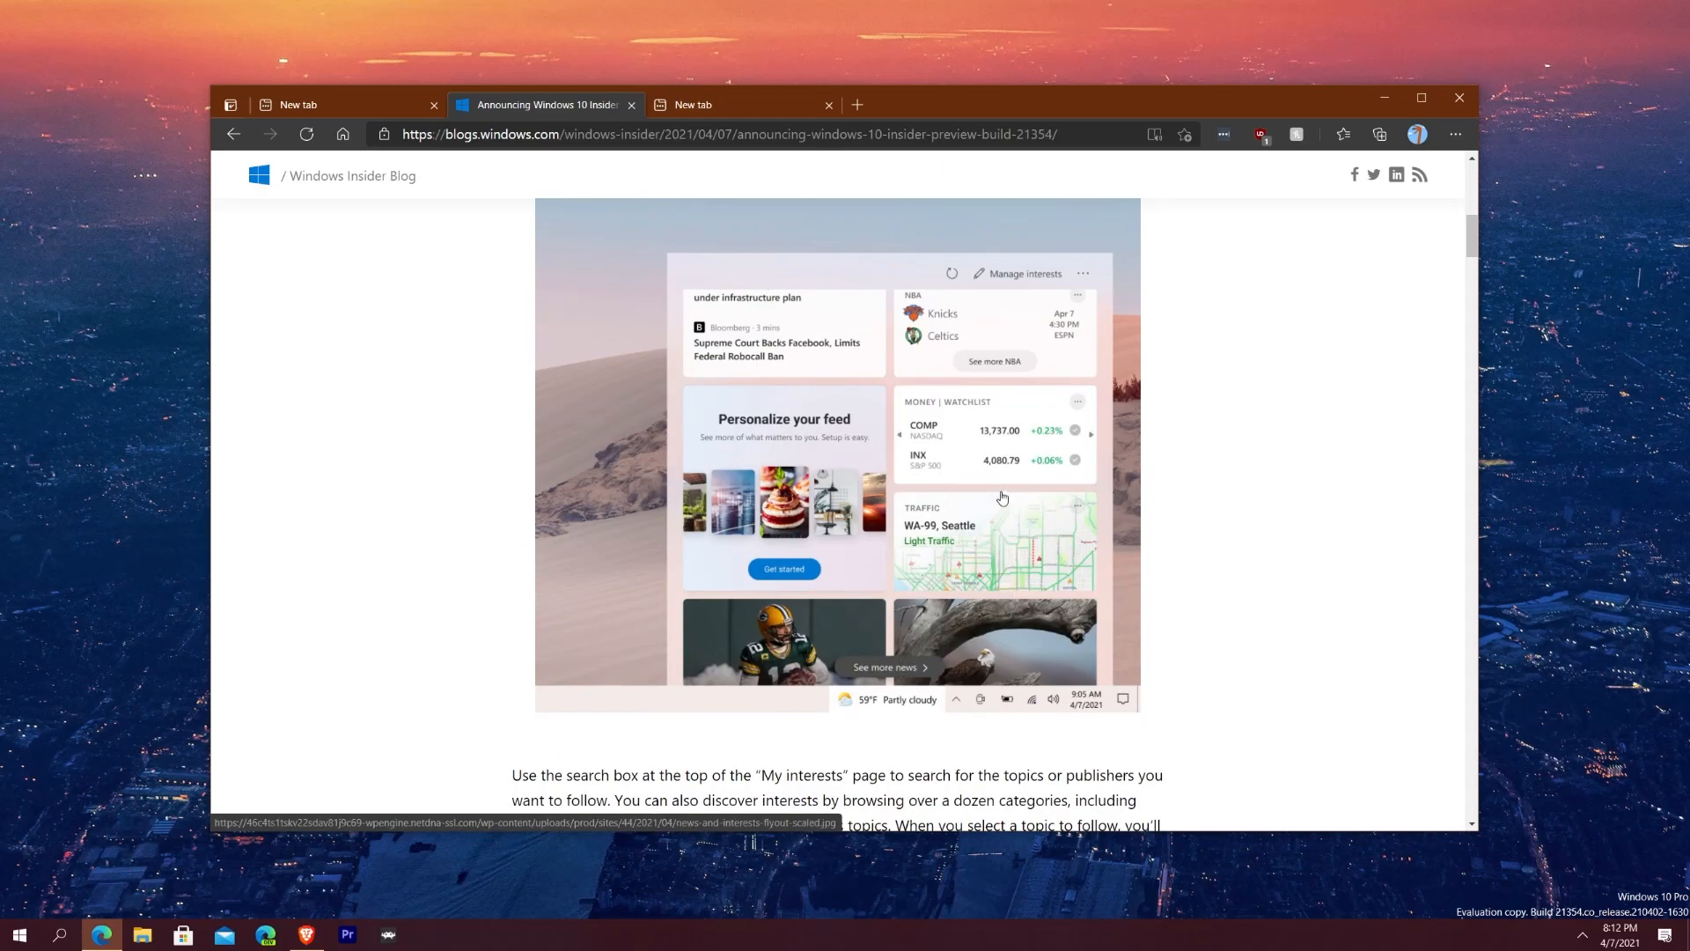
scroll(down, 3)
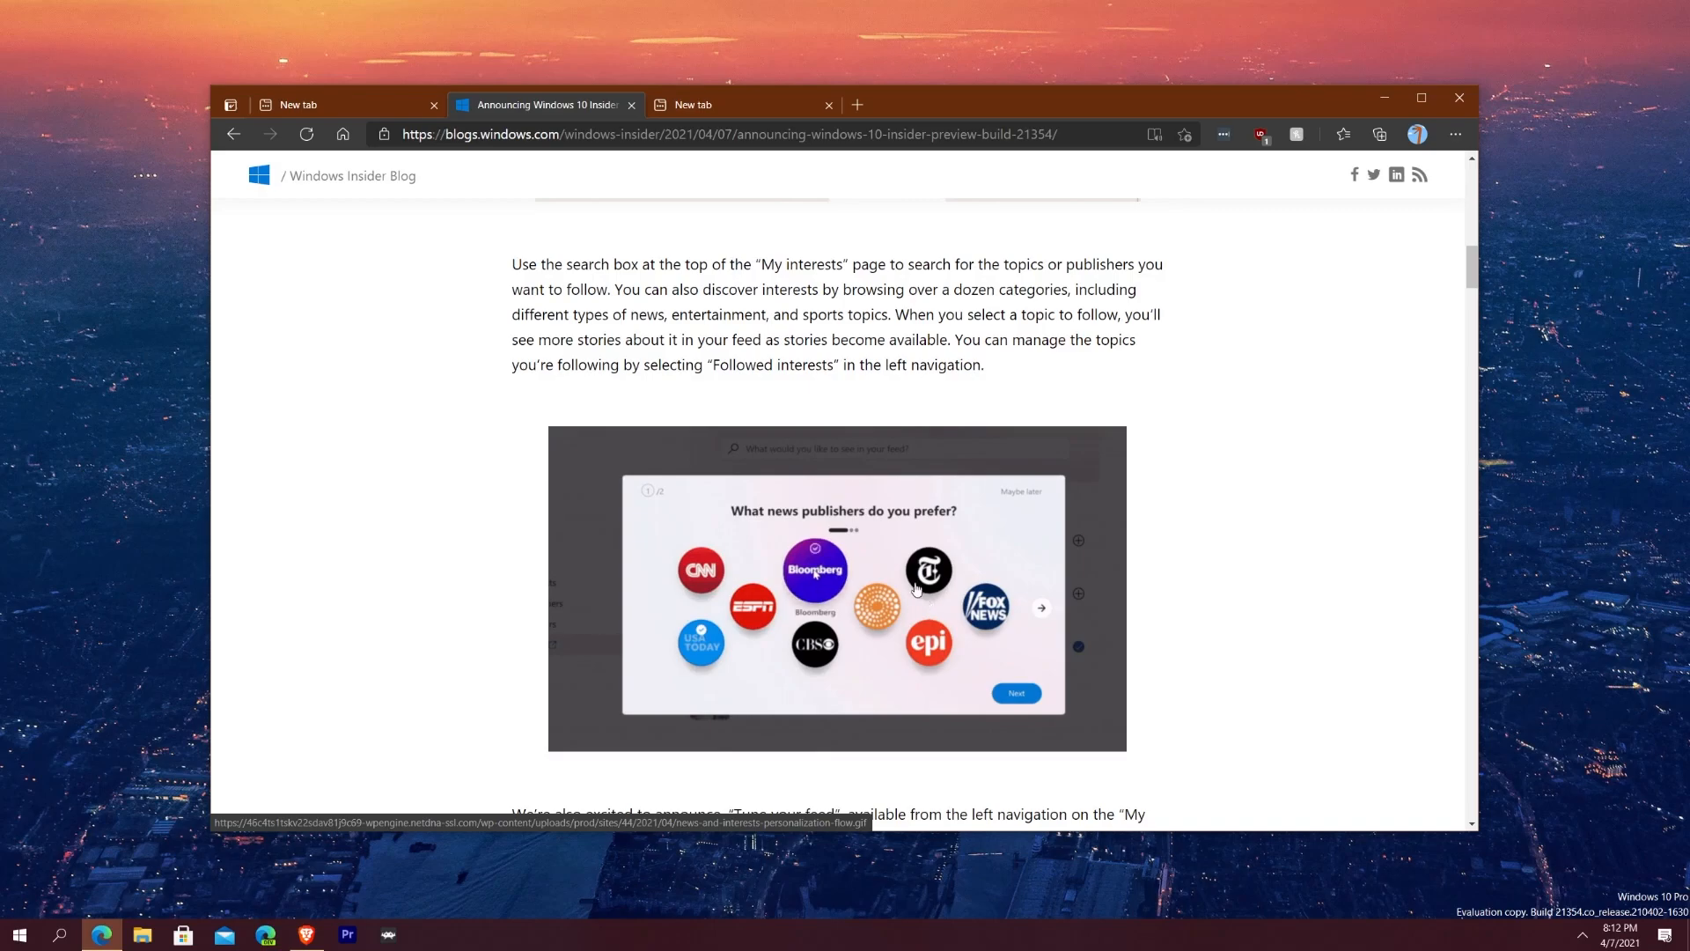
Step: Compare the new tab page's My Interests followed topics with the blog's story-picking screenshot
click(303, 104)
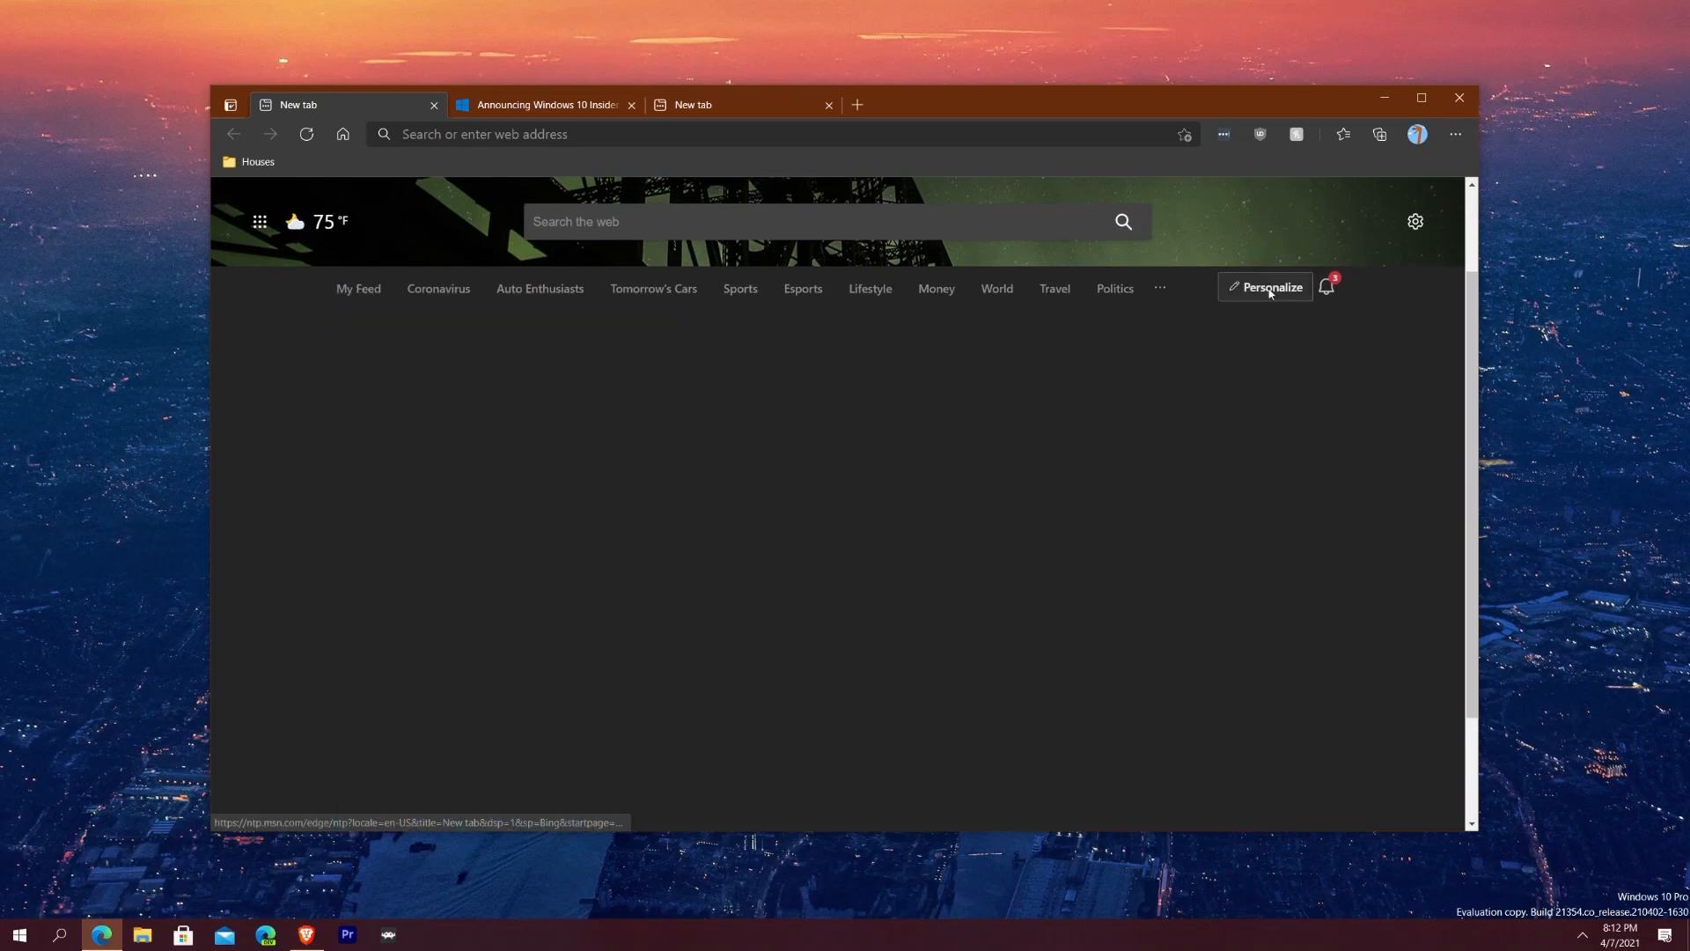
click(1264, 287)
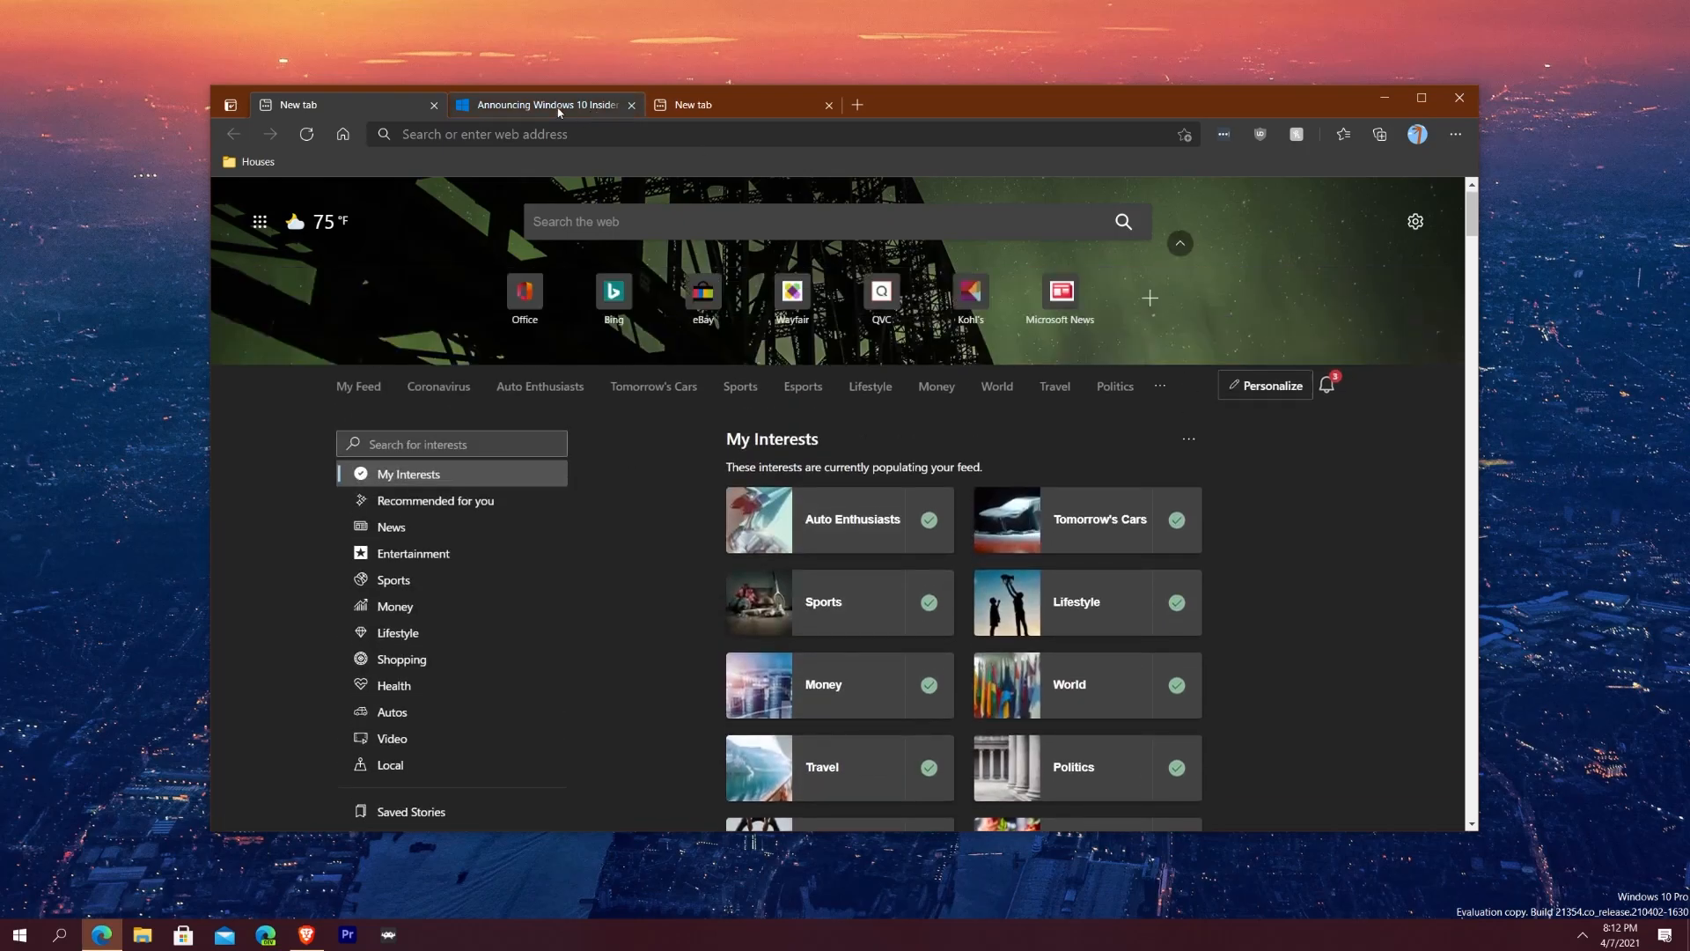
click(543, 105)
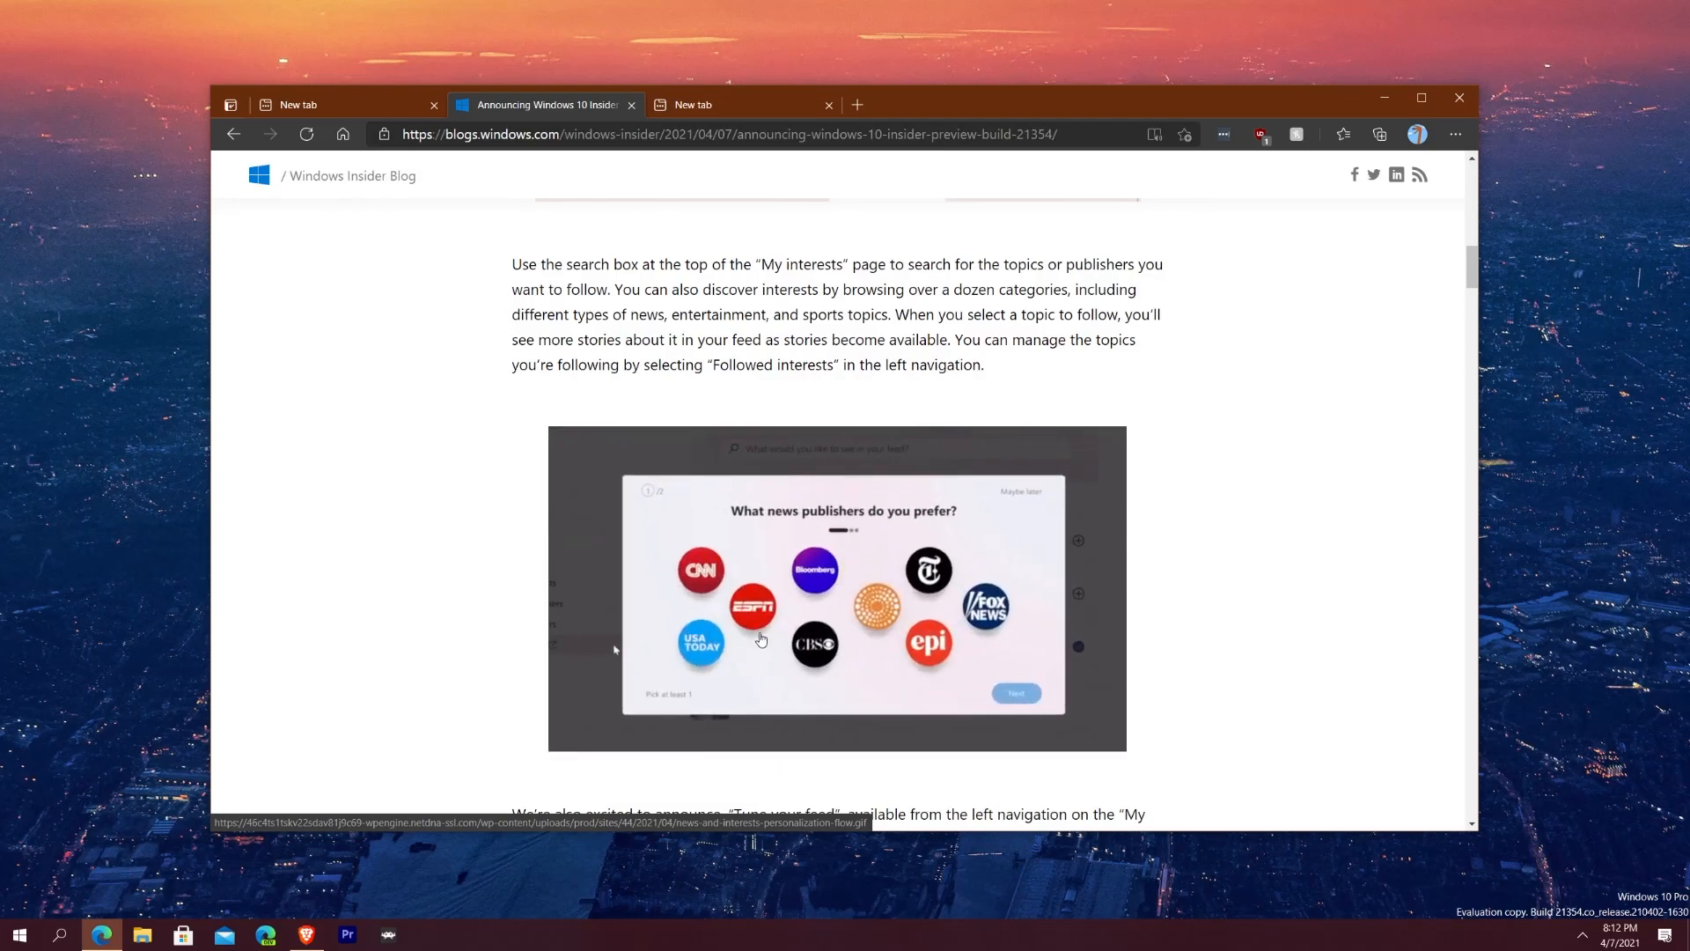
click(302, 104)
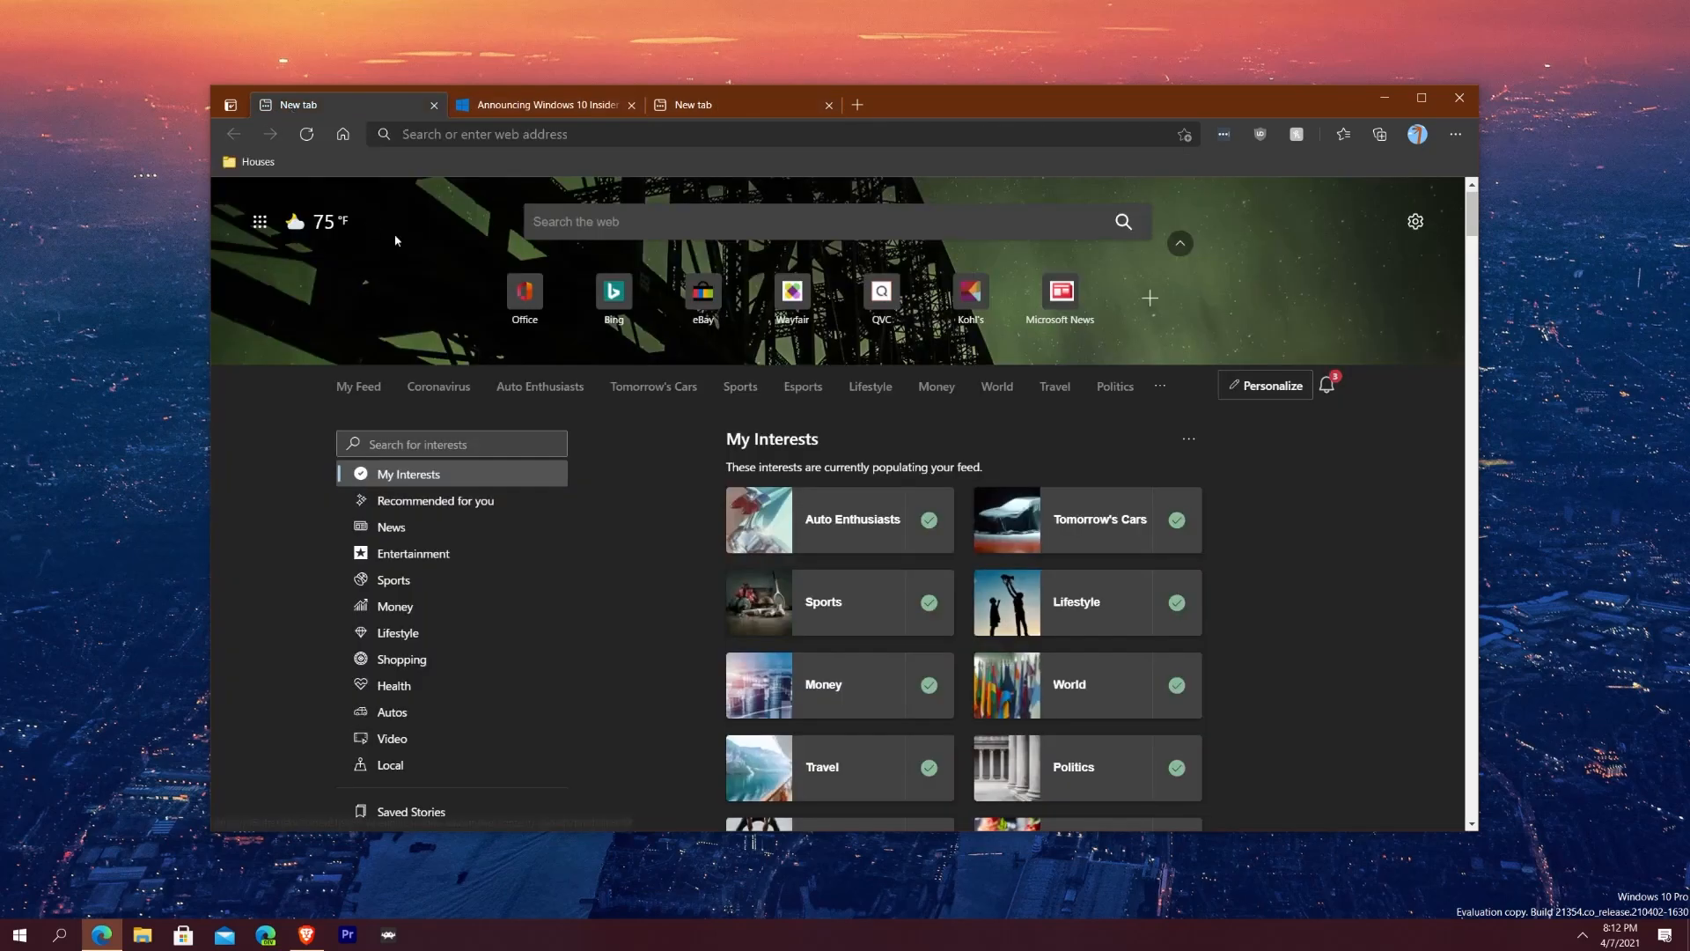
scroll(down, 3)
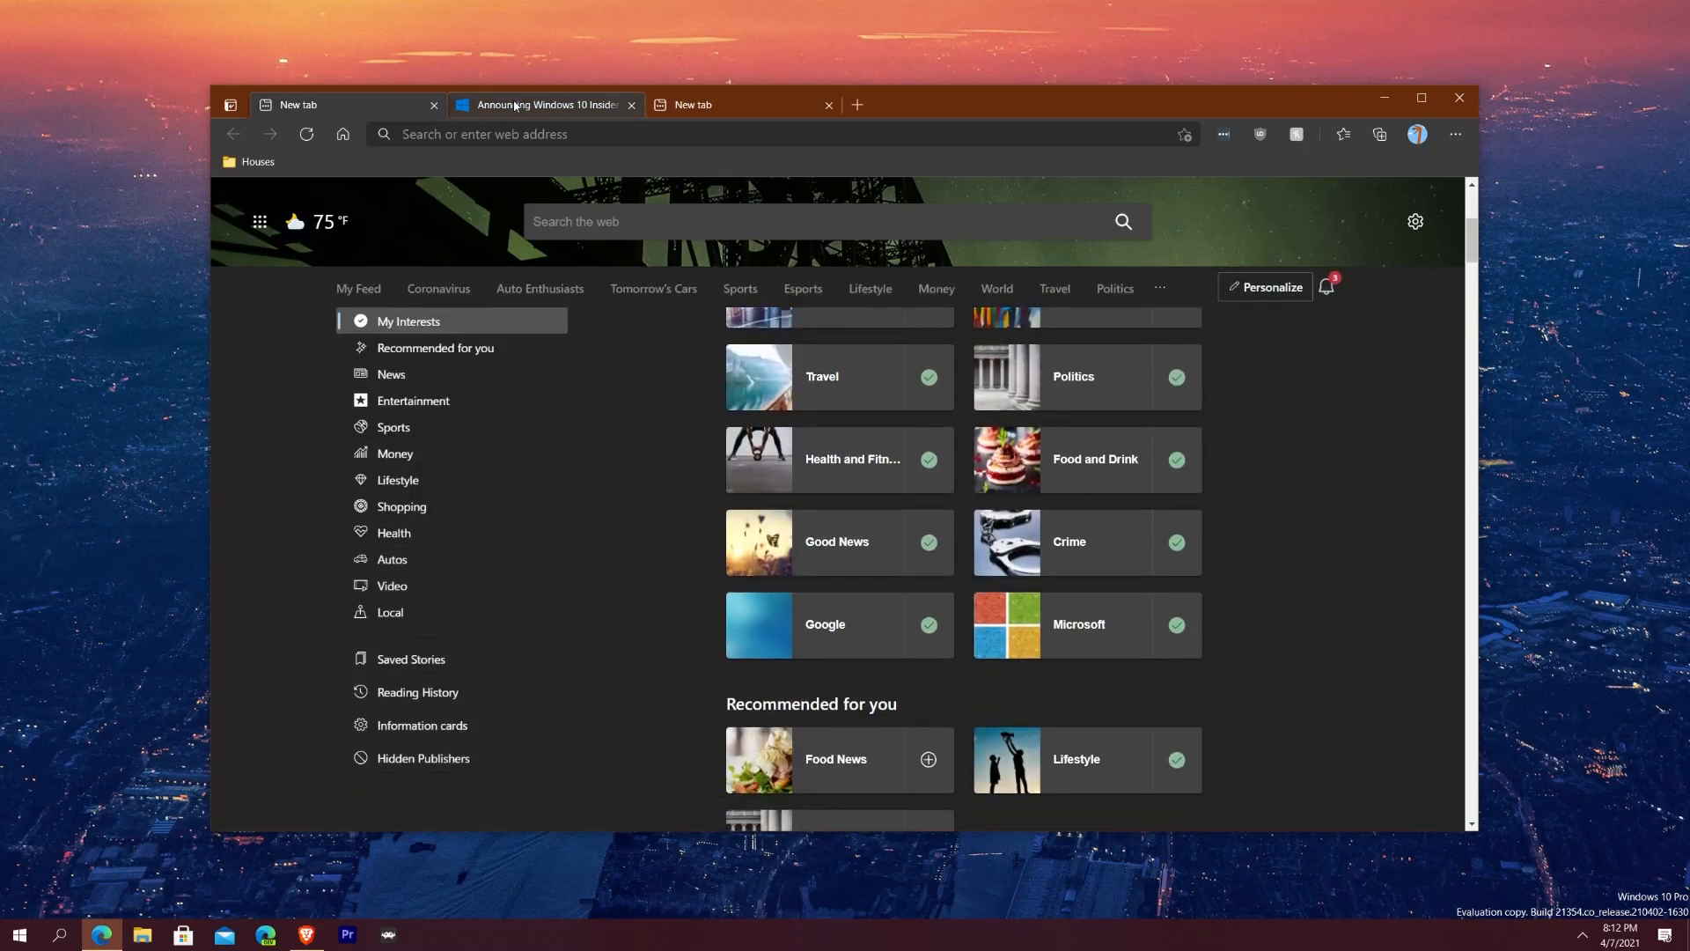
click(541, 105)
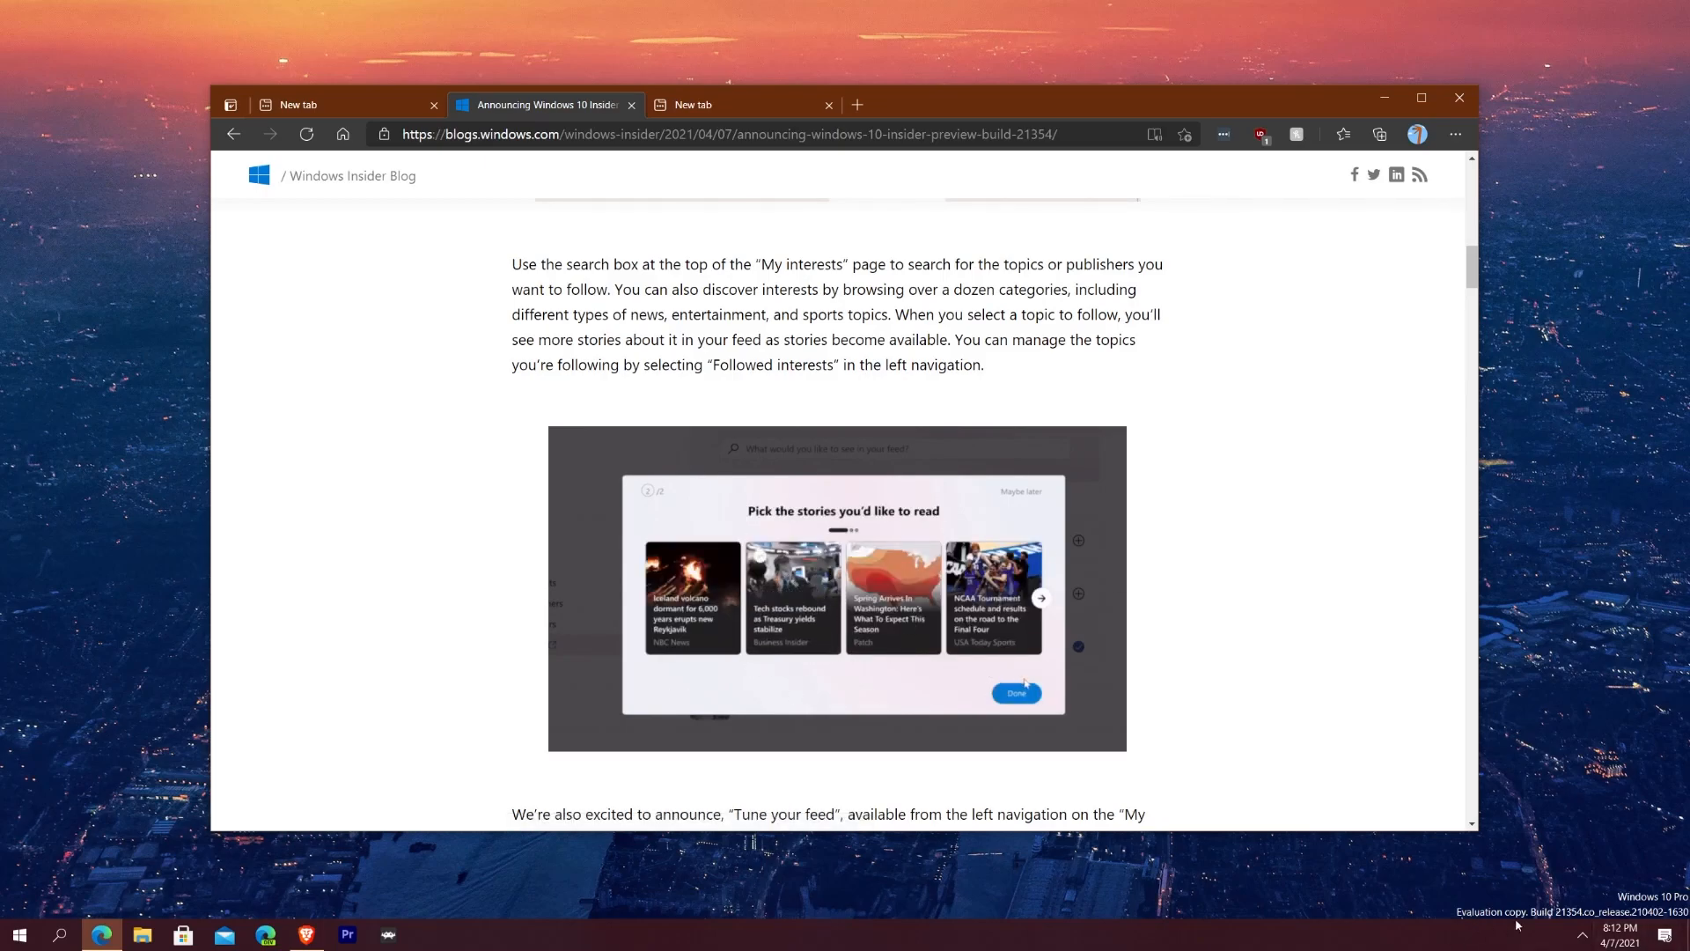
Step: Read down to the 'Tune your feed' paragraph and its animated publisher screenshots
click(1016, 693)
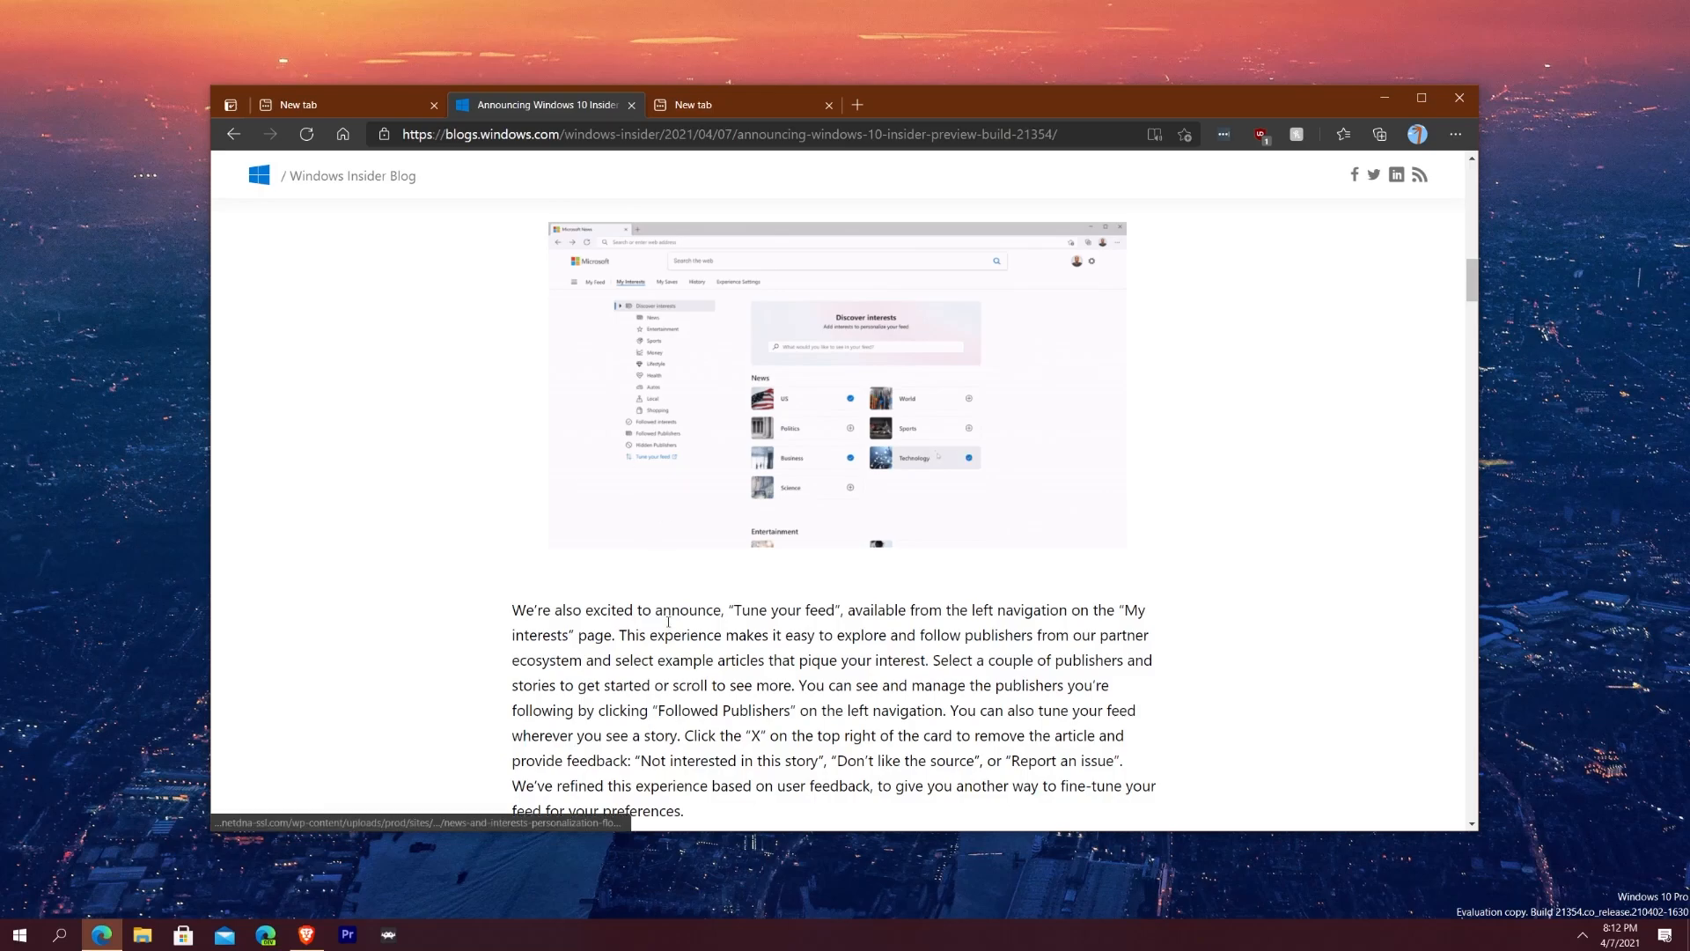
scroll(down, 3)
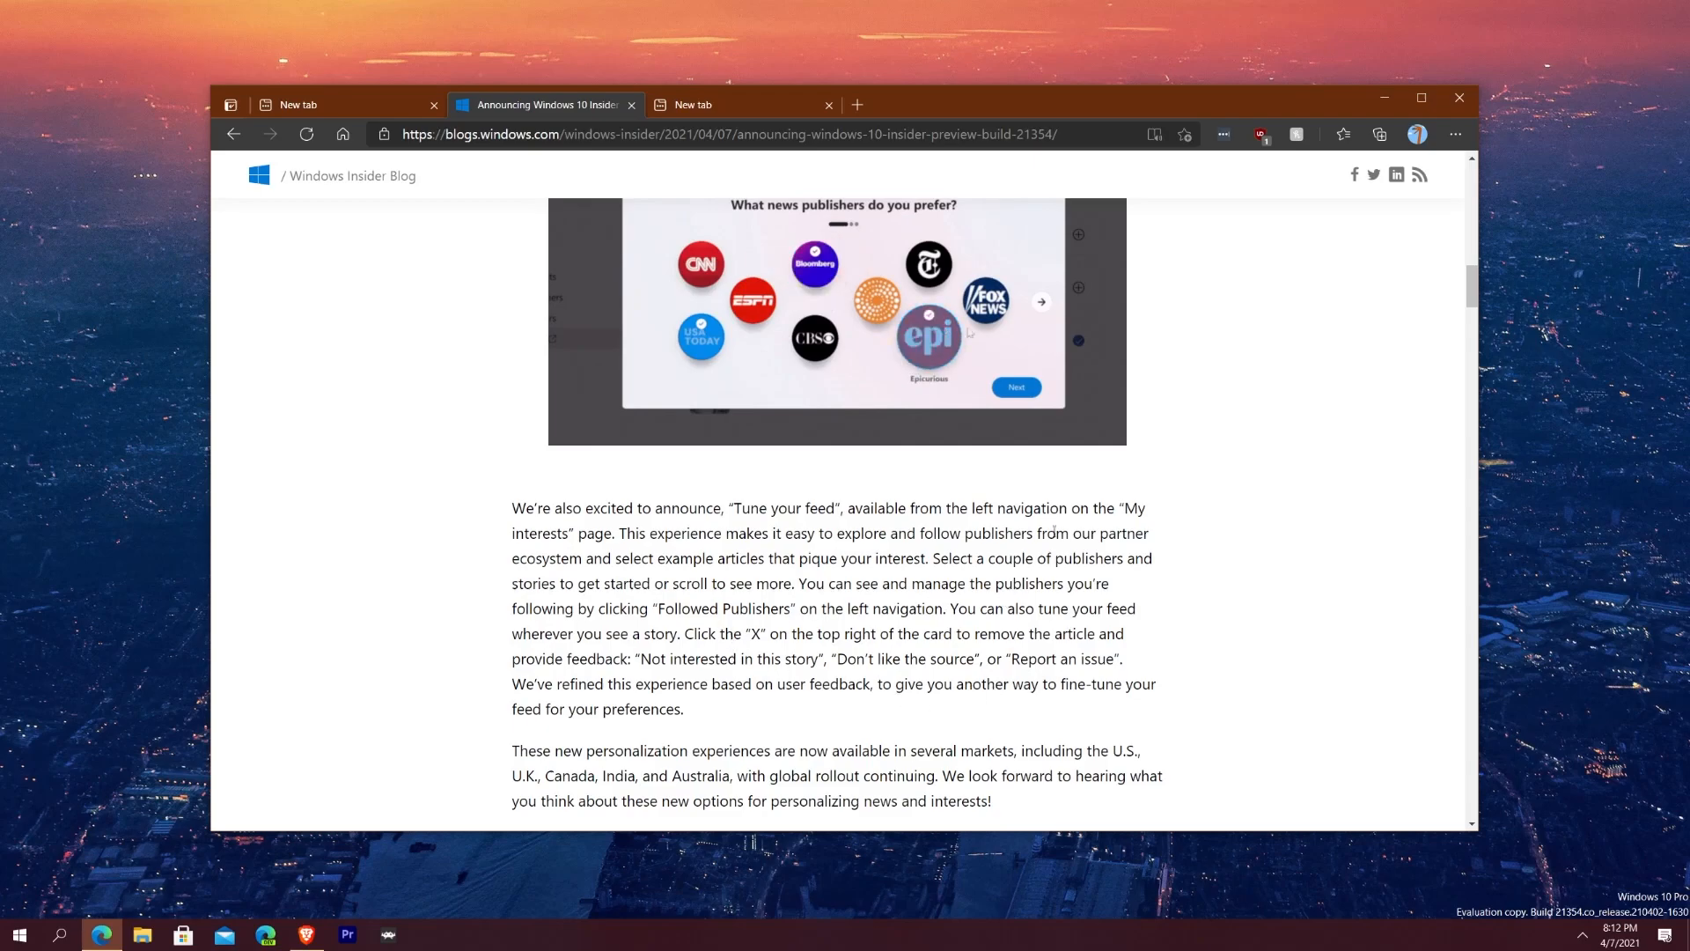
click(1040, 301)
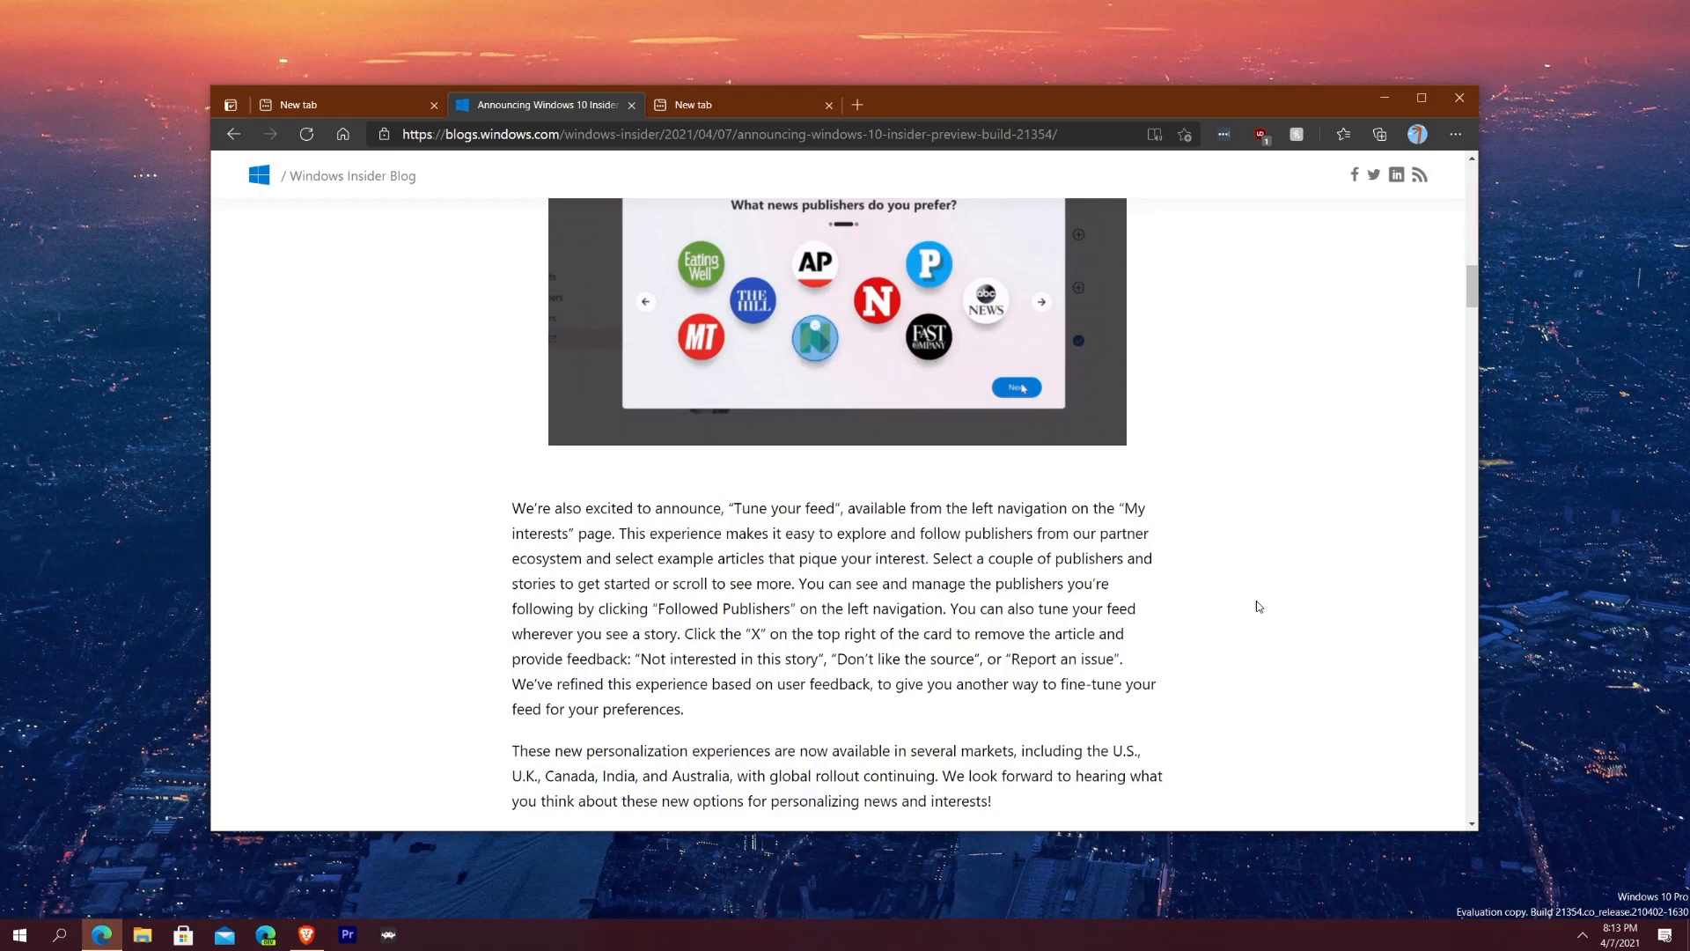
click(1016, 386)
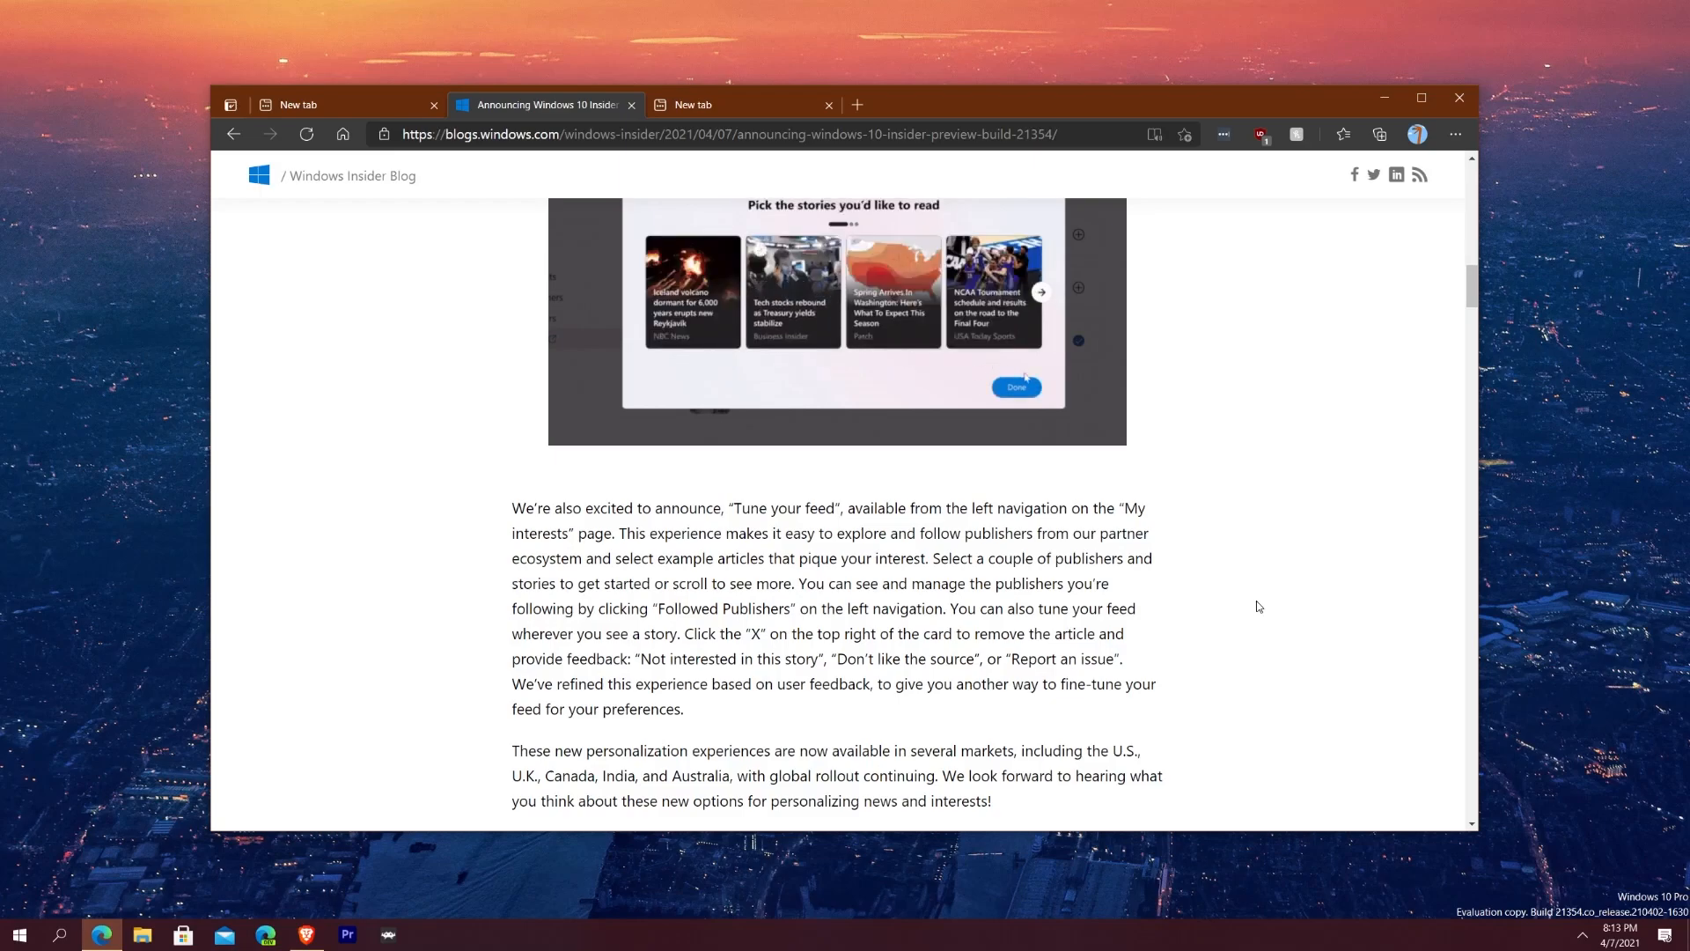
click(1015, 386)
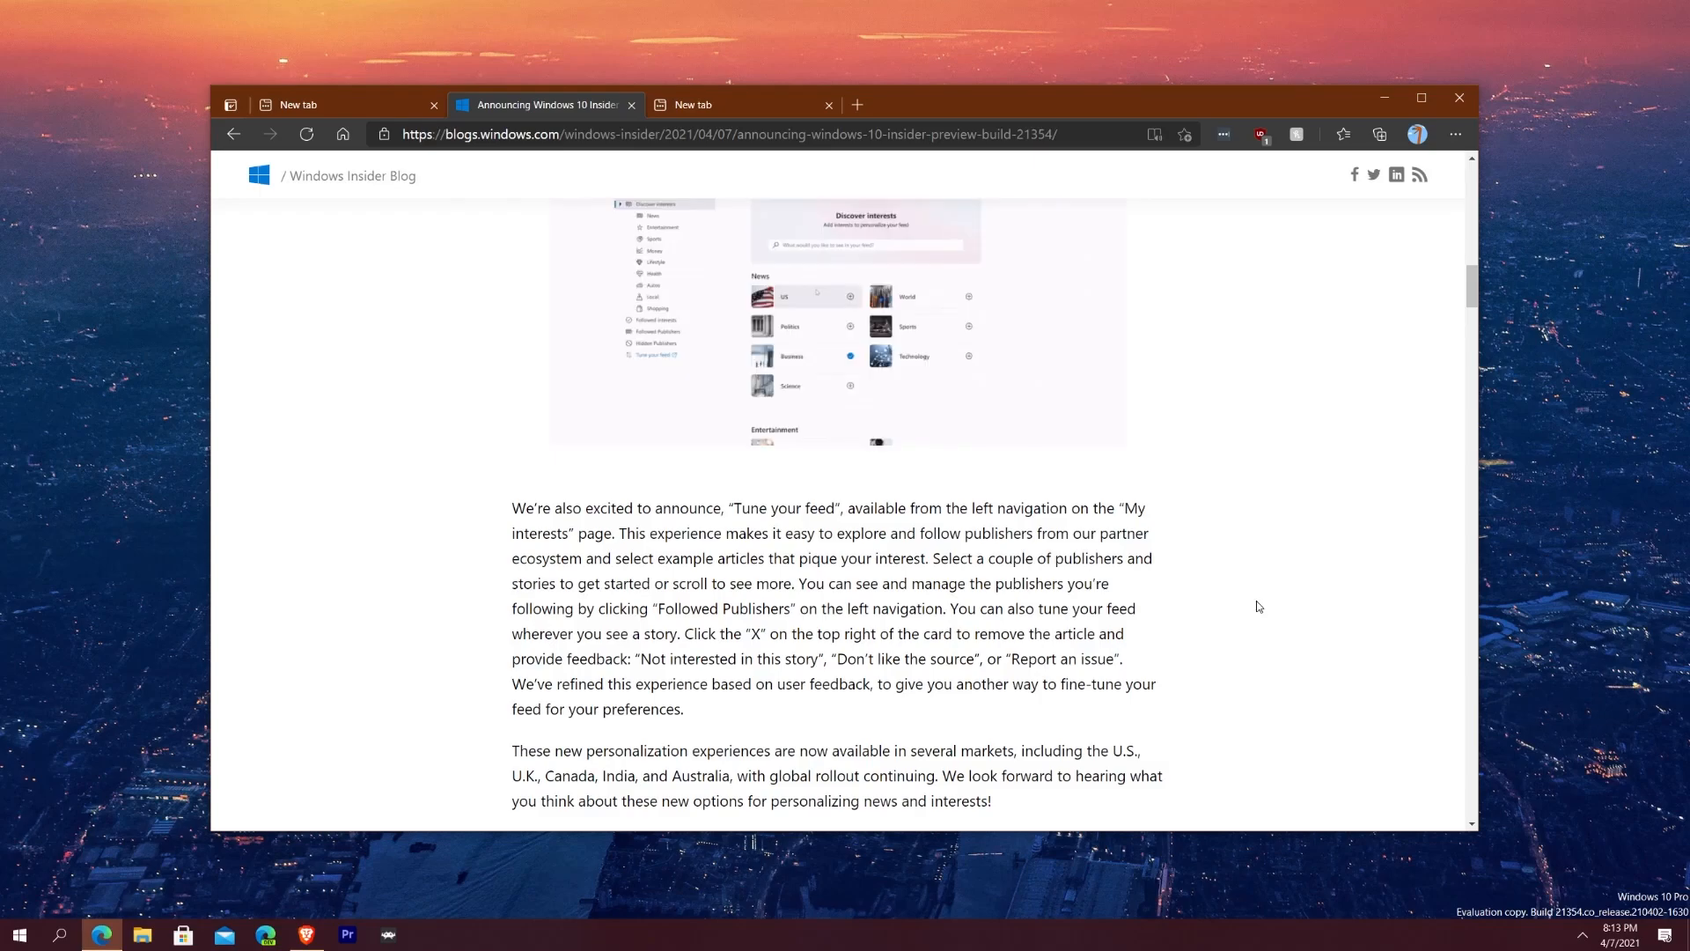
Step: Scroll to the CABC-disabling paragraph and Display screenshot under Improvements to Display Settings
scroll(down, 3)
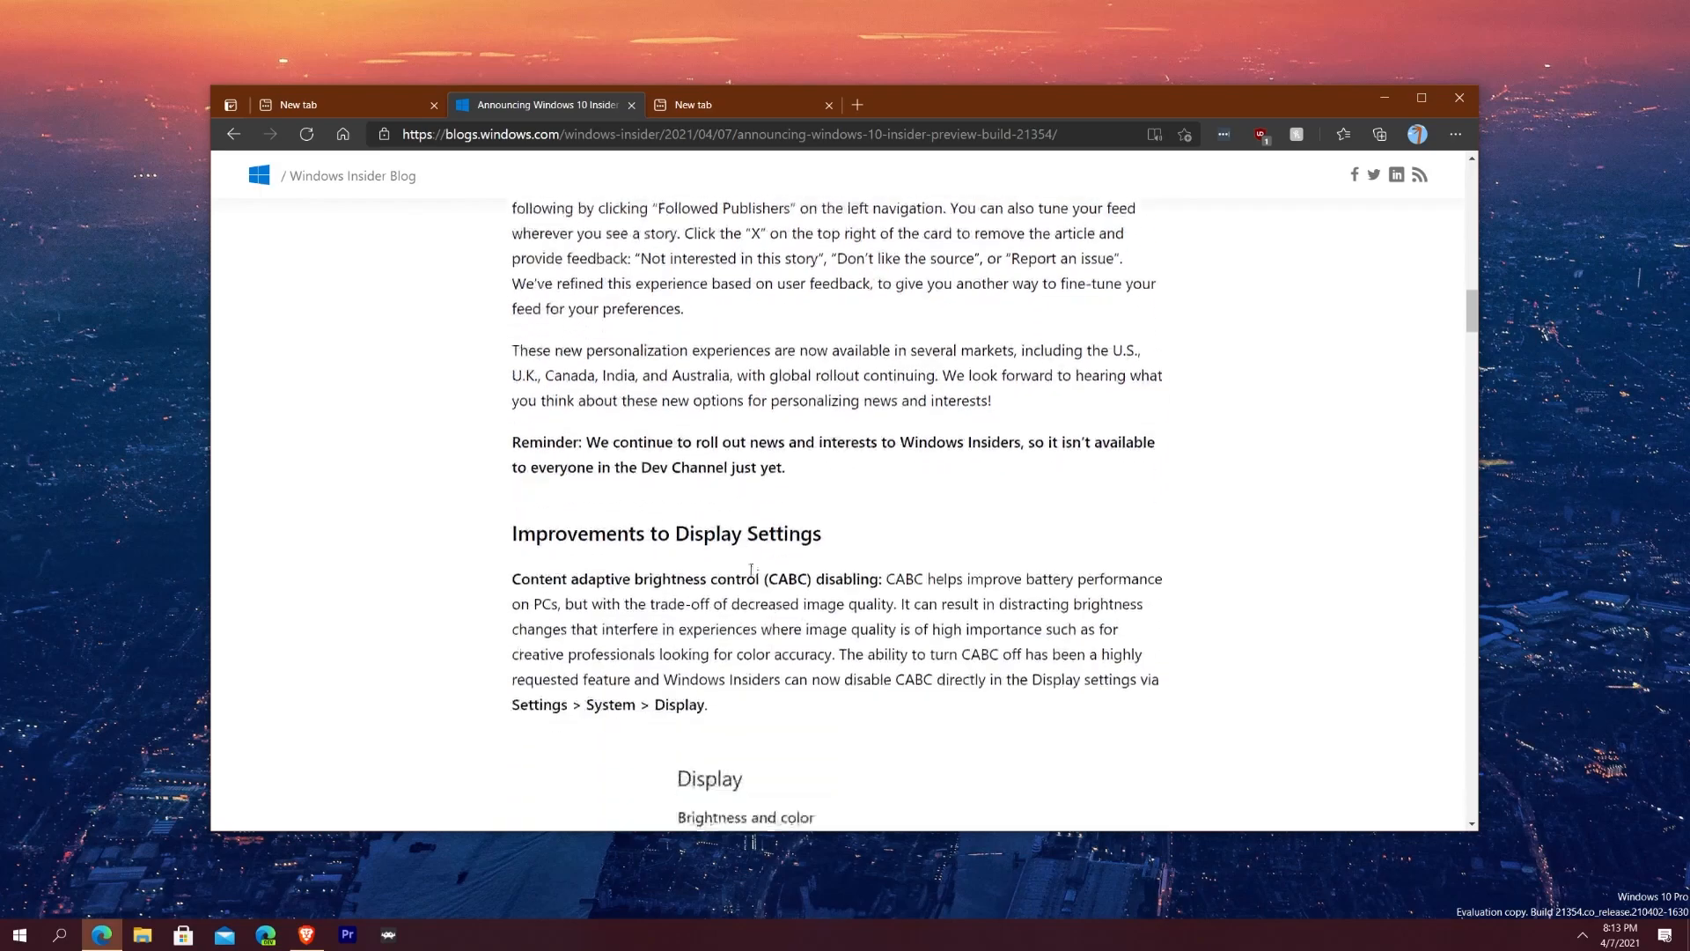
scroll(down, 3)
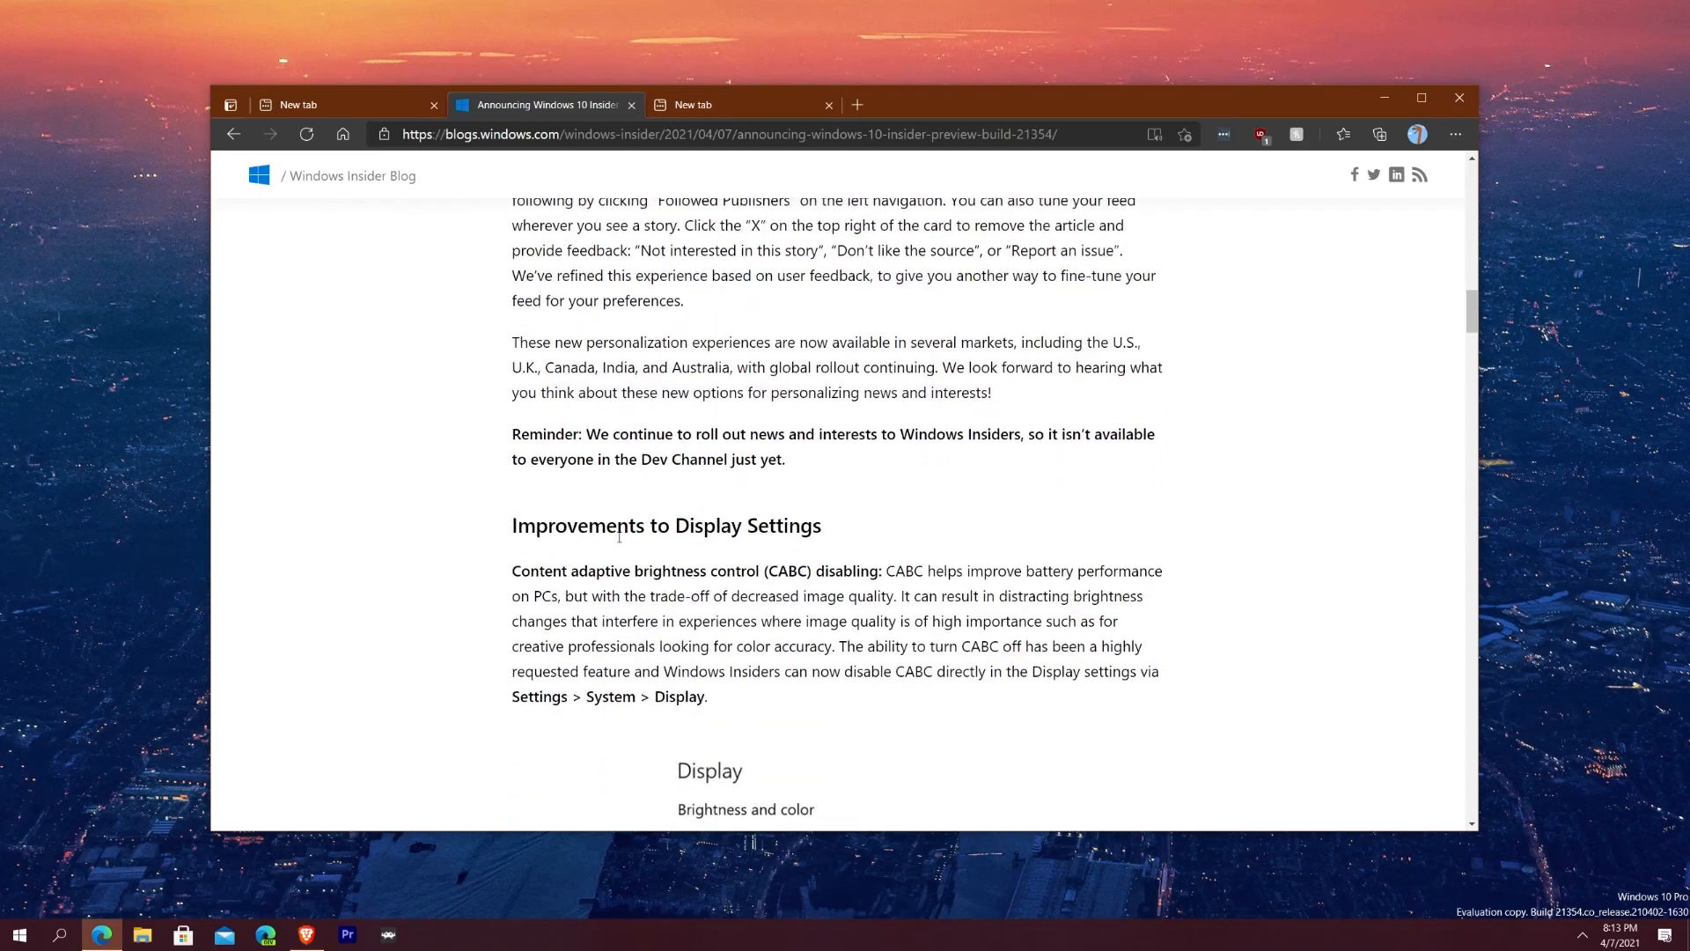
scroll(down, 3)
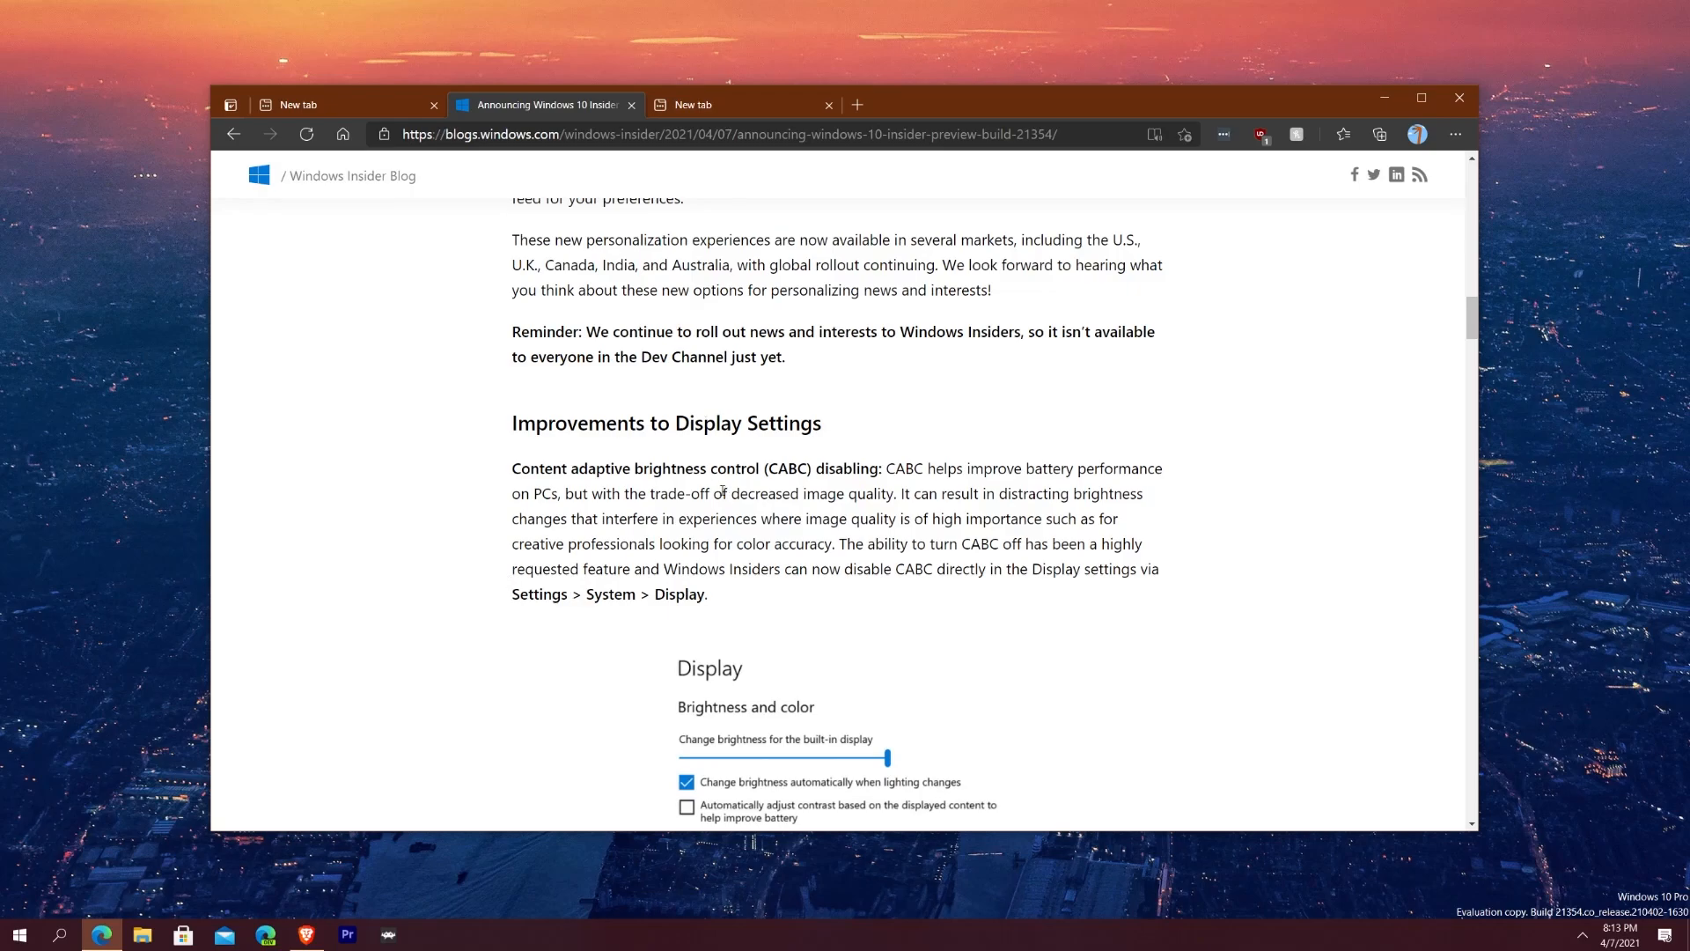
Step: Launch Windows Settings from Start after abandoning a taskbar search for 'displa'
scroll(down, 3)
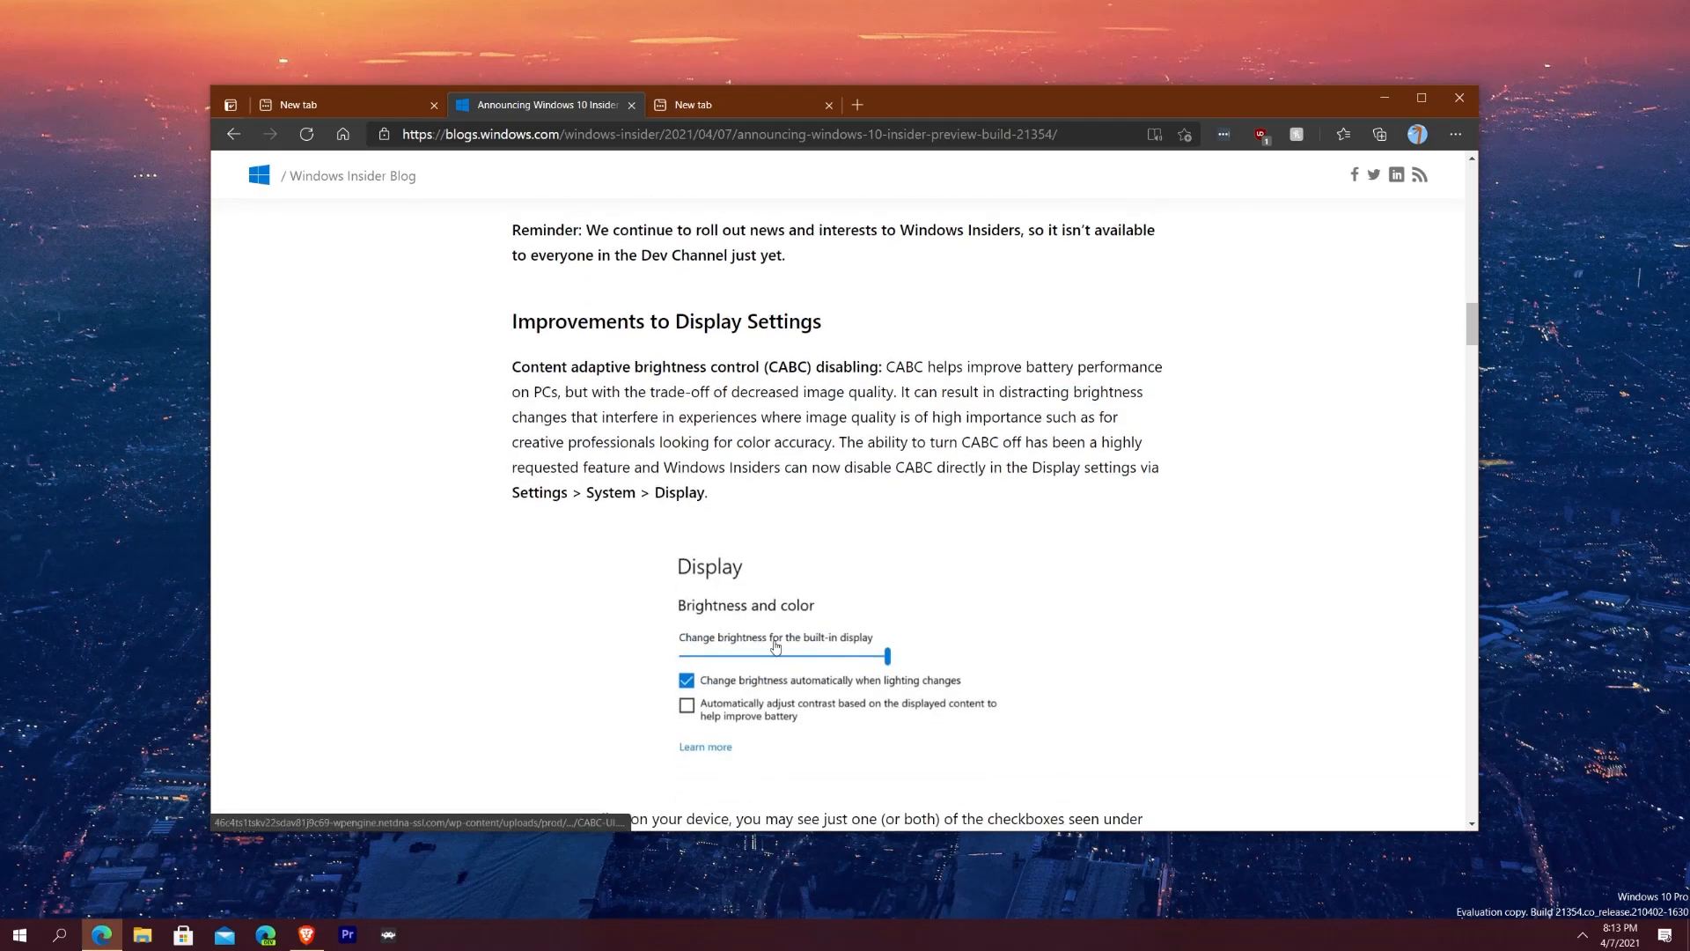
click(60, 934)
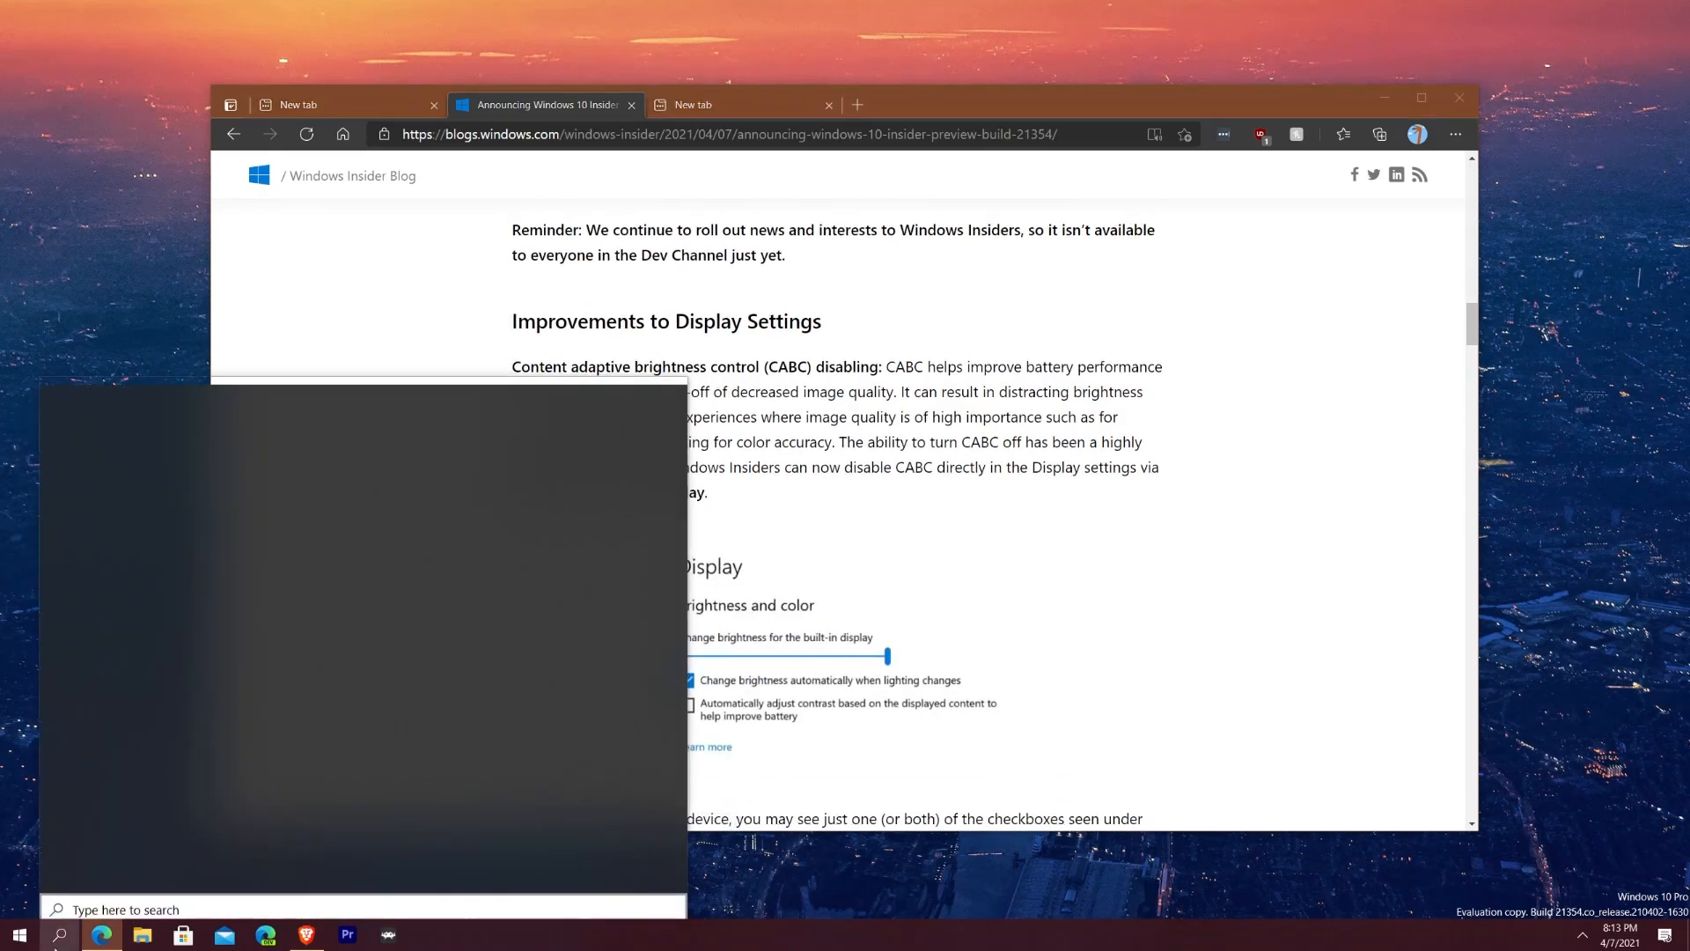
text(display)
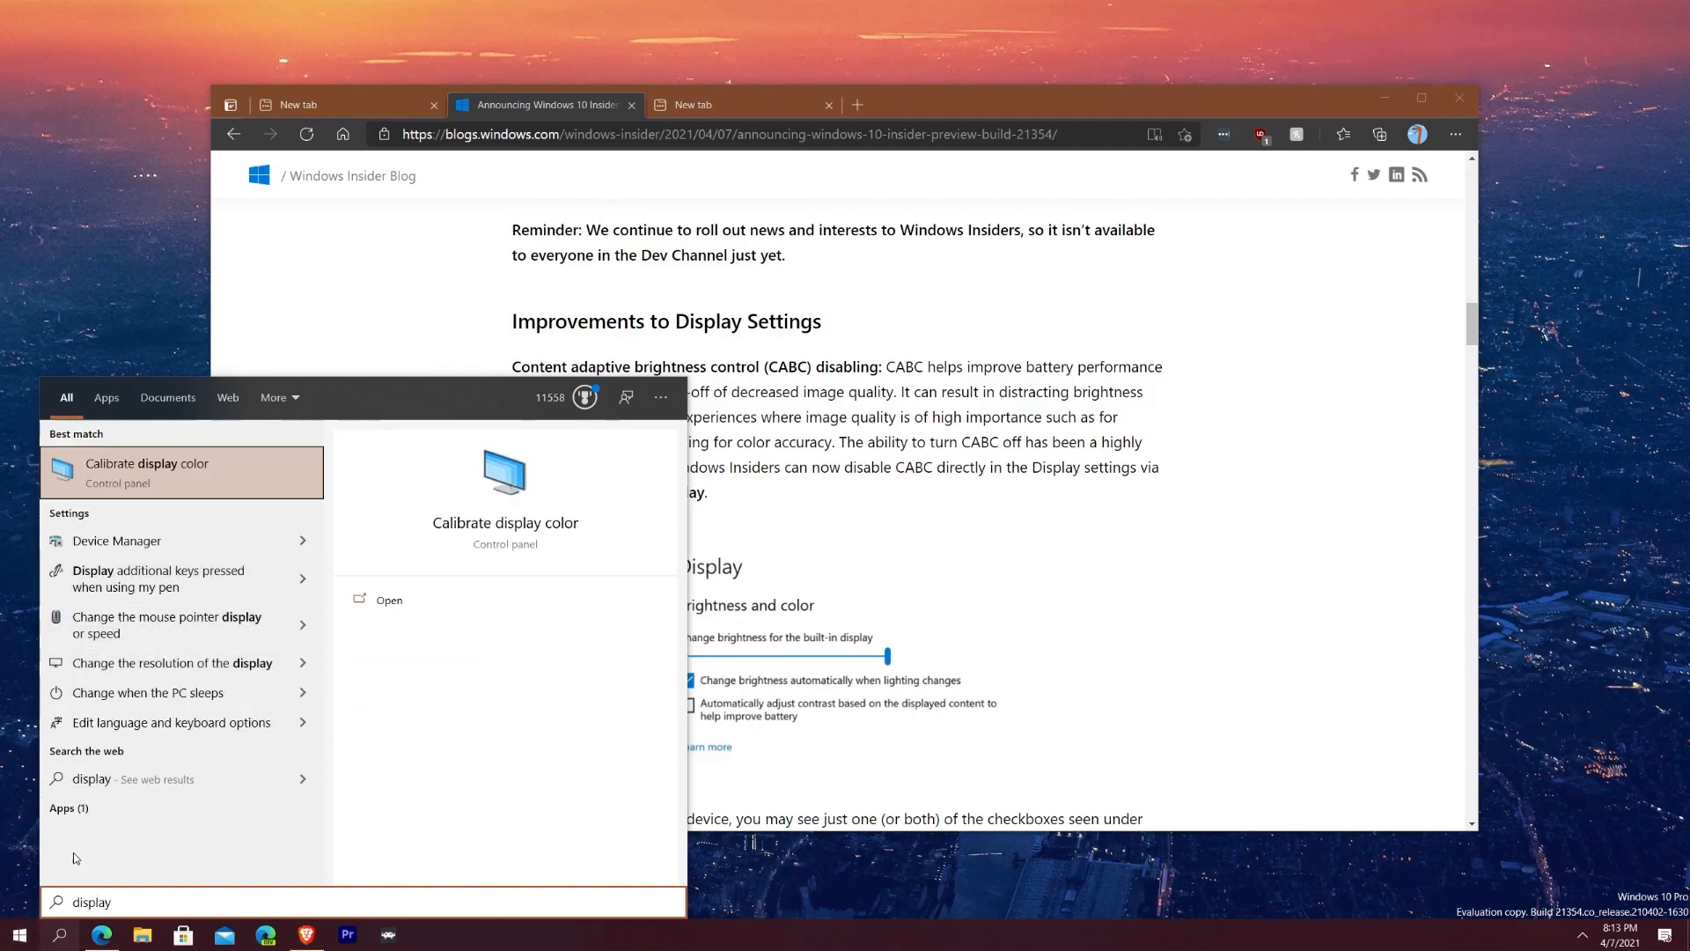
click(14, 934)
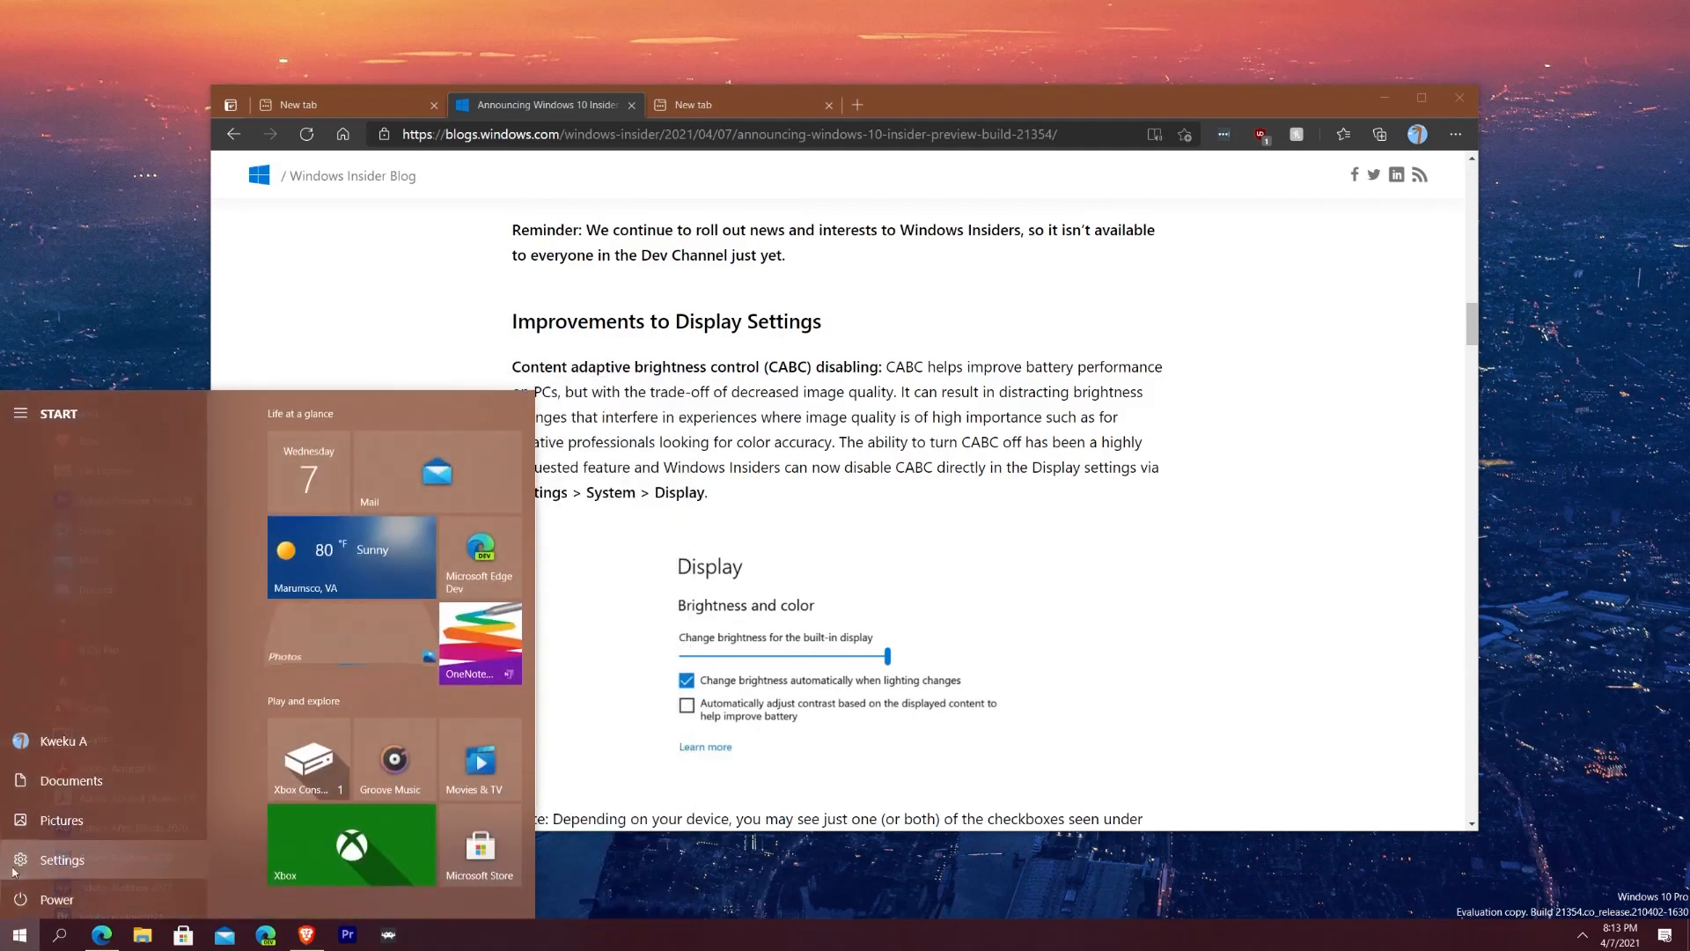
click(19, 860)
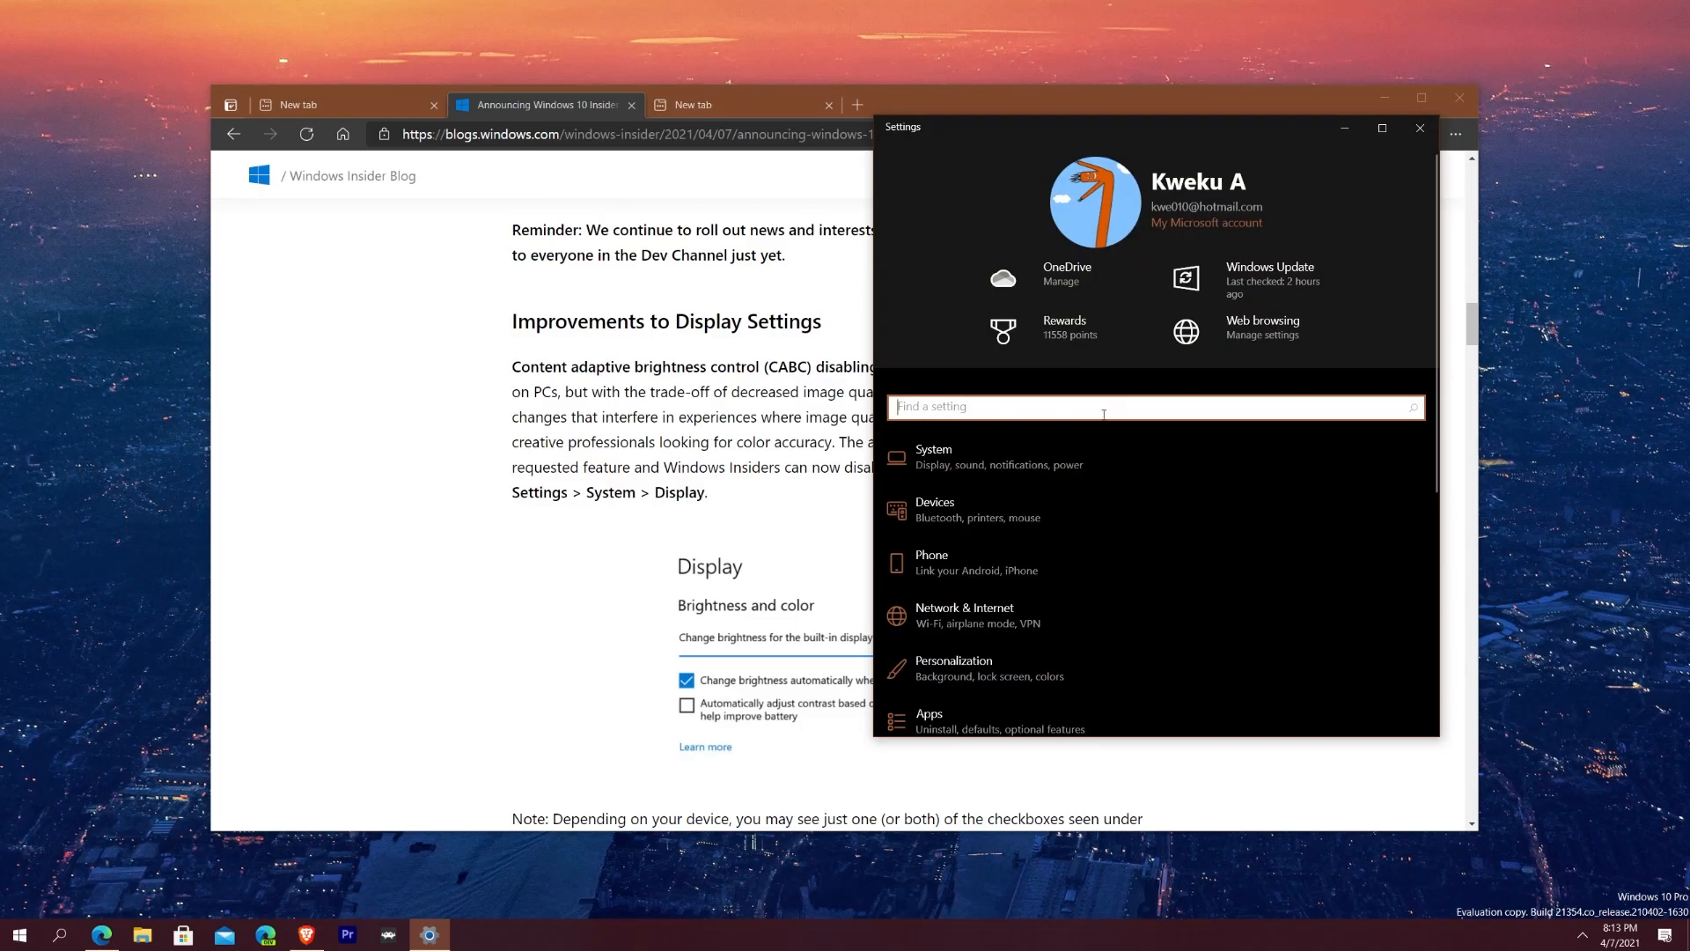
Step: Find 'display' in Settings and browse the Display page's color, HDR and scale options
click(953, 668)
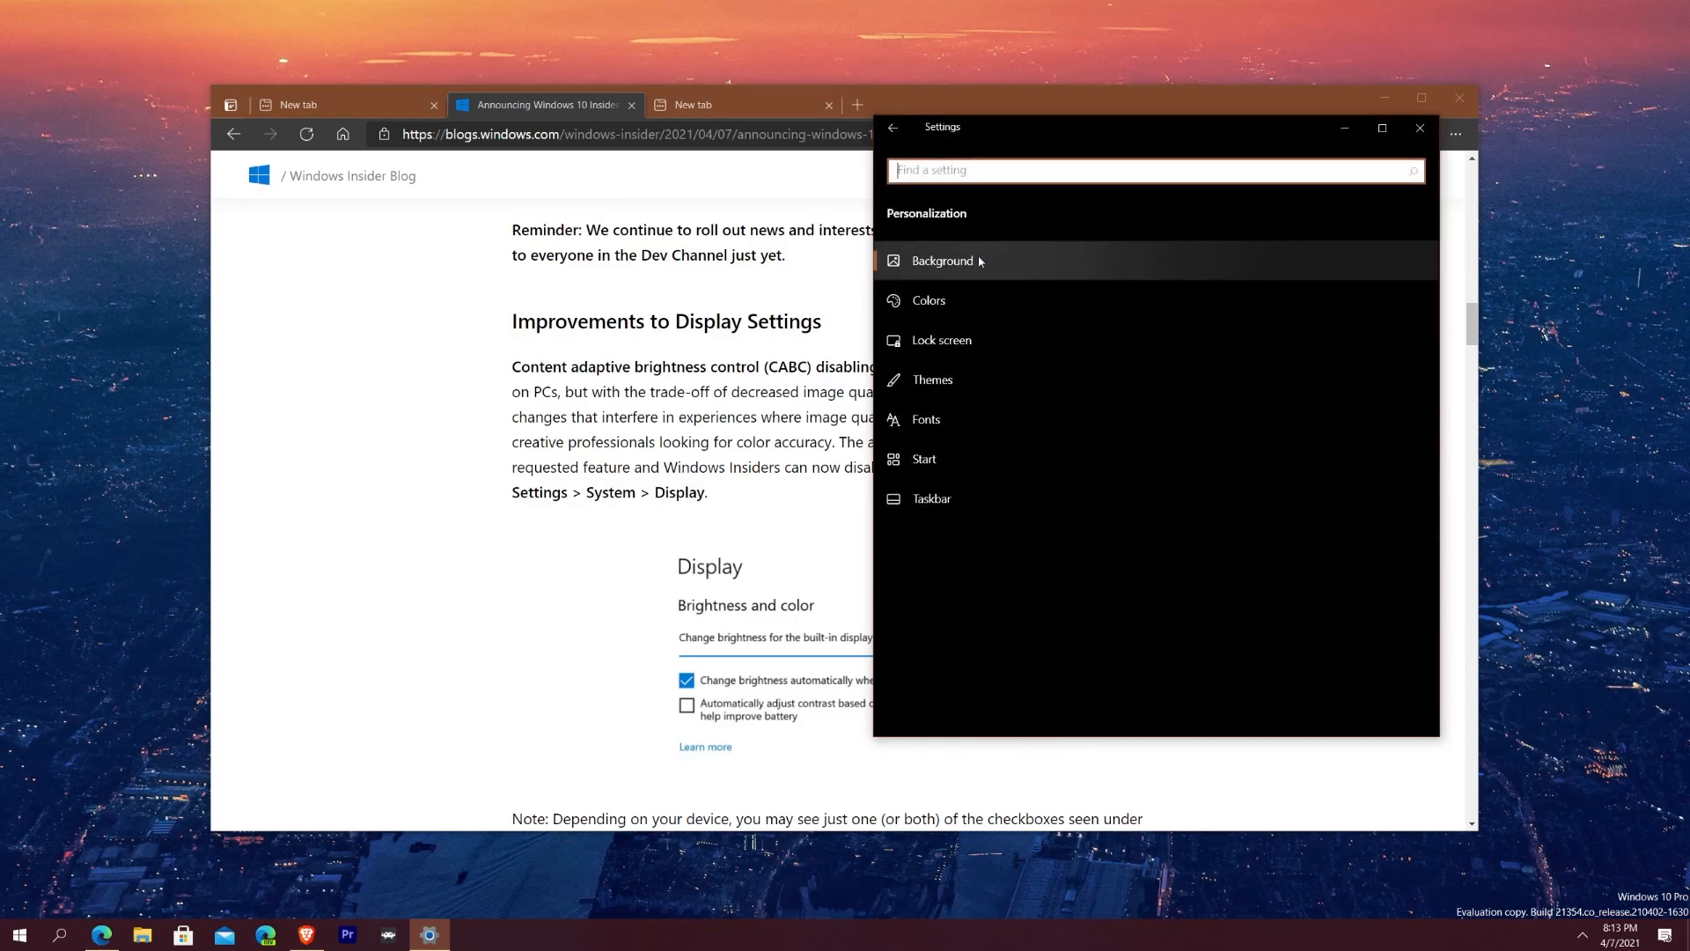
text(d)
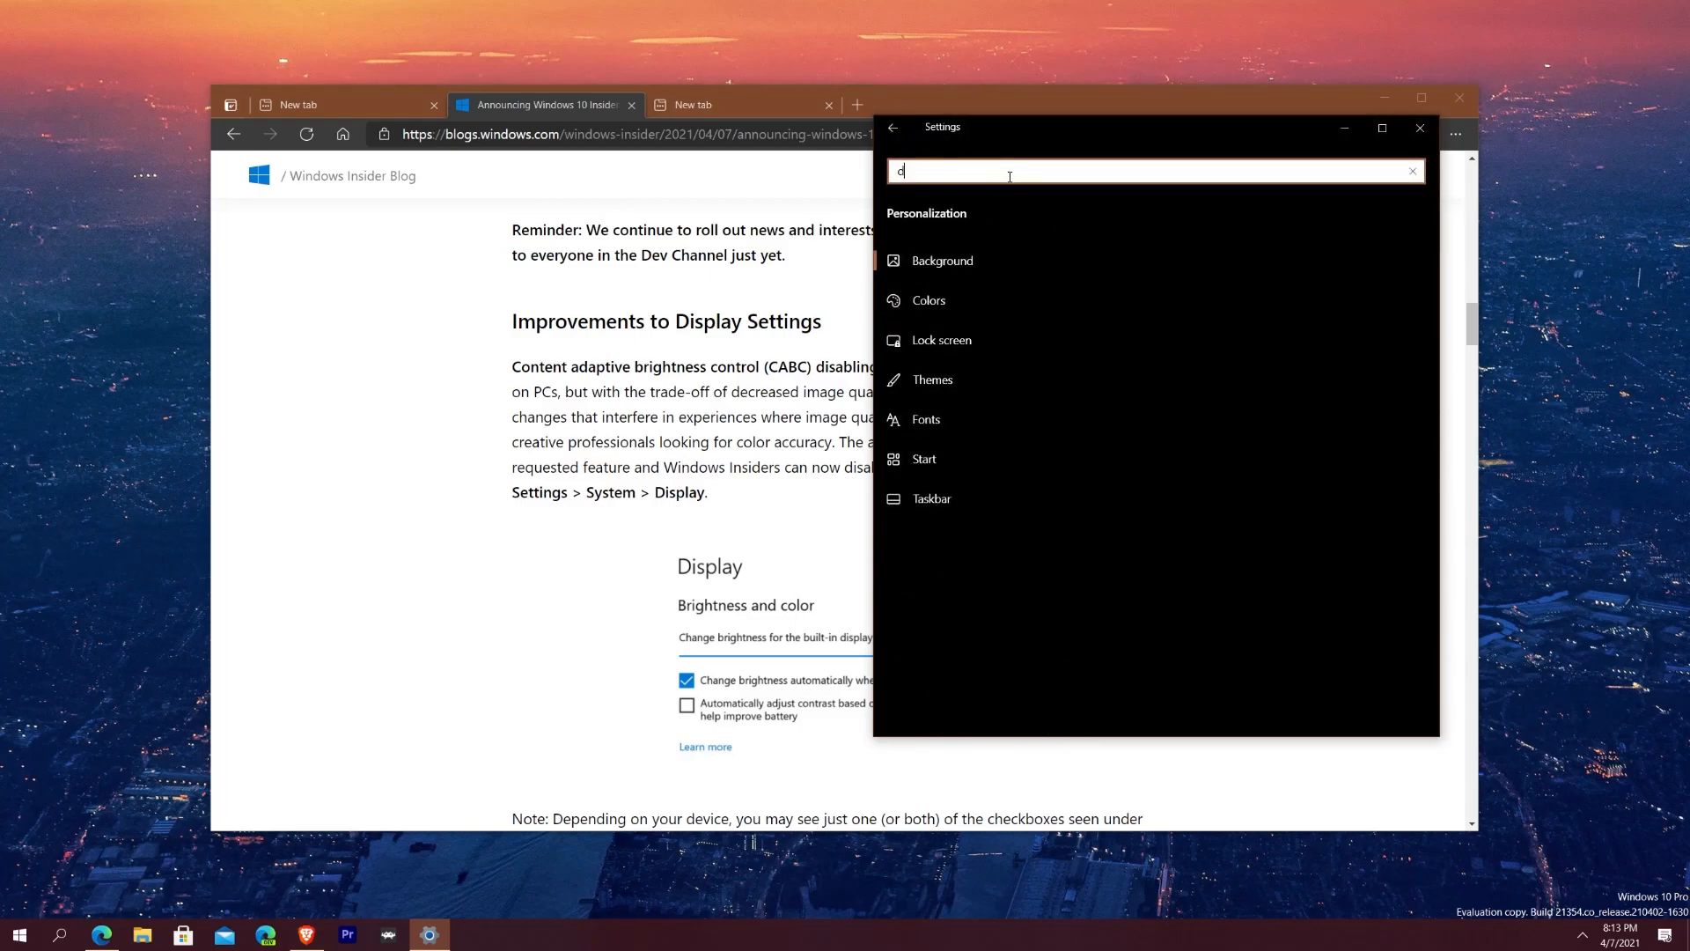
text(ispl)
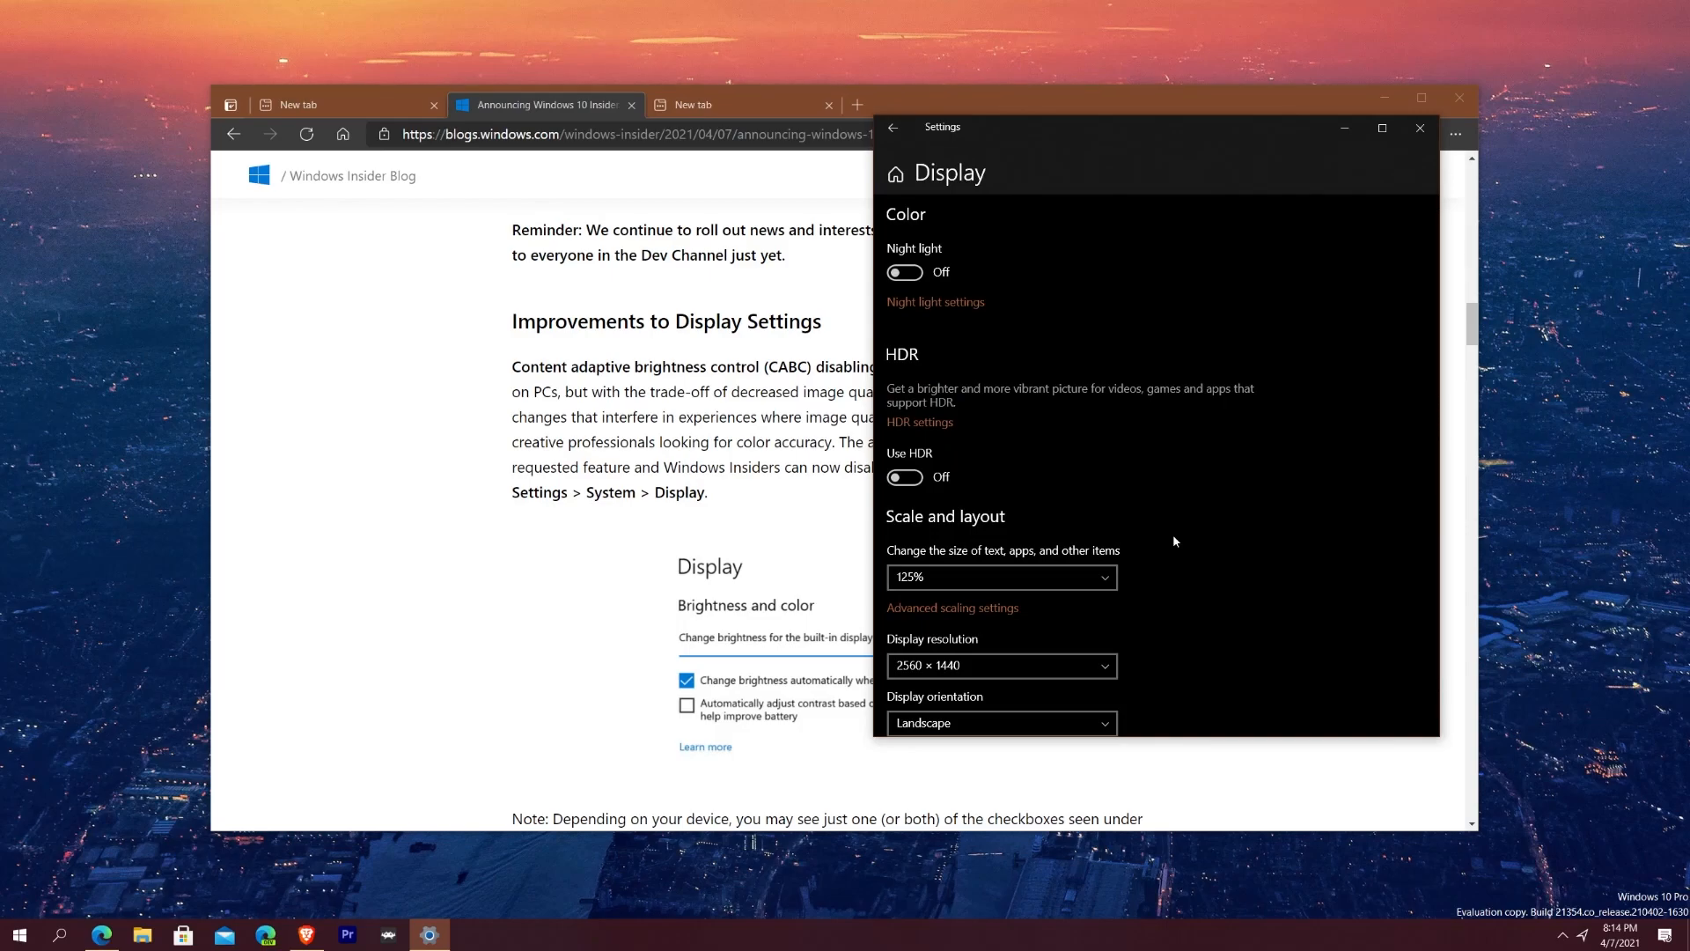
scroll(down, 3)
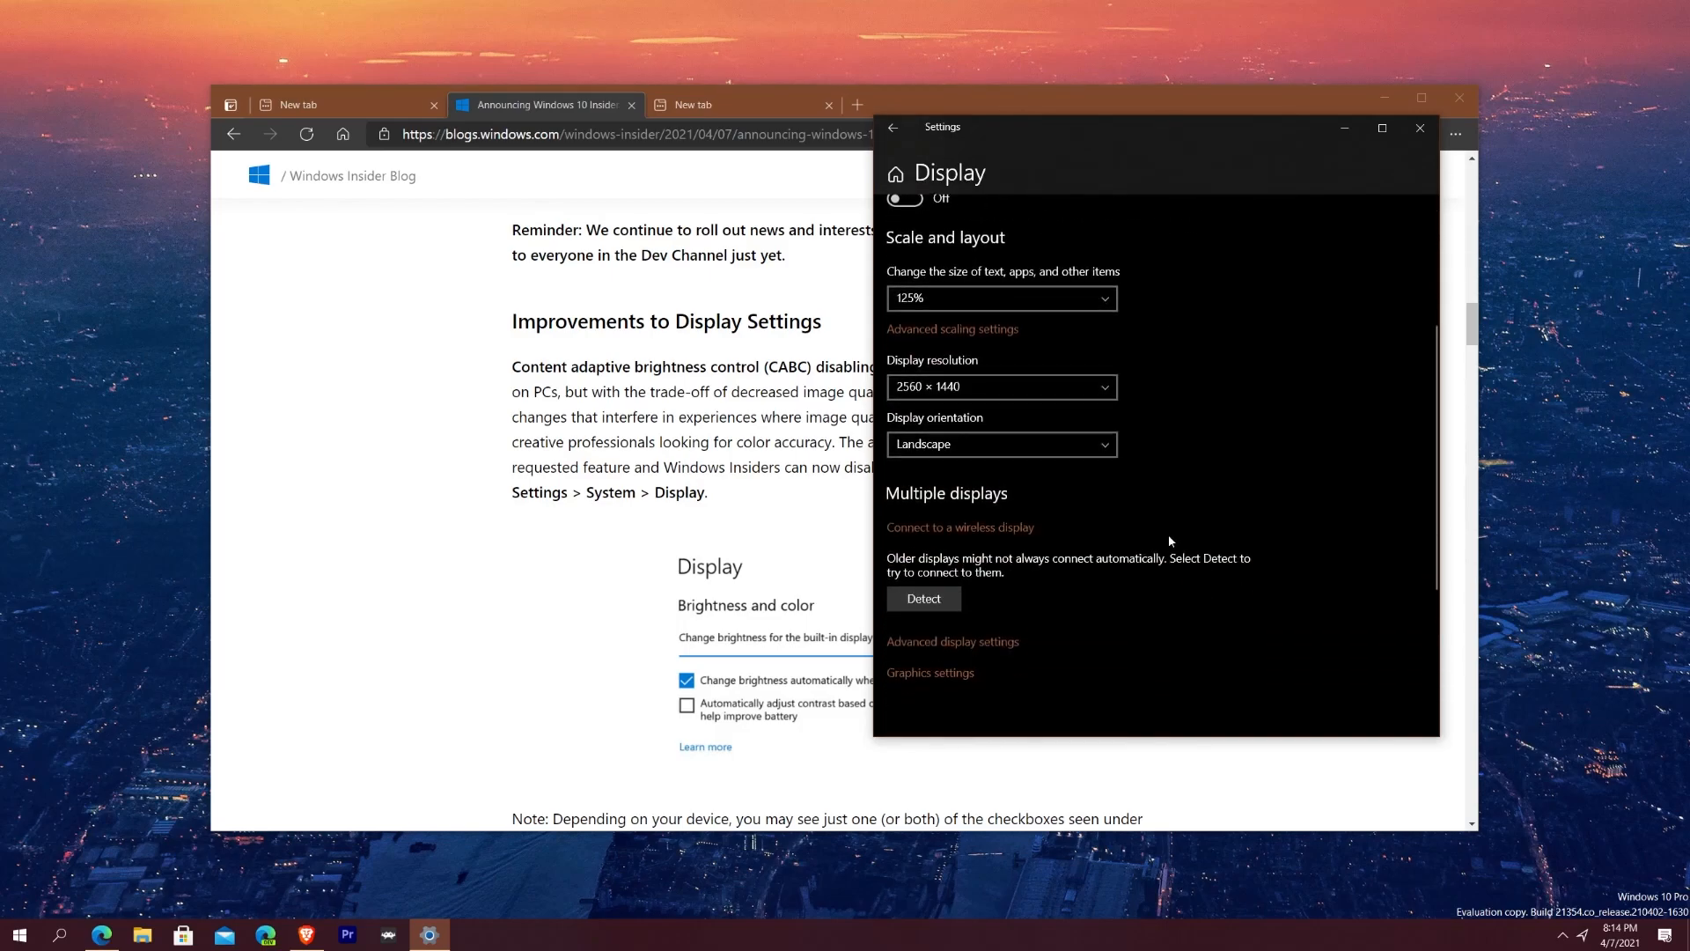
click(1419, 128)
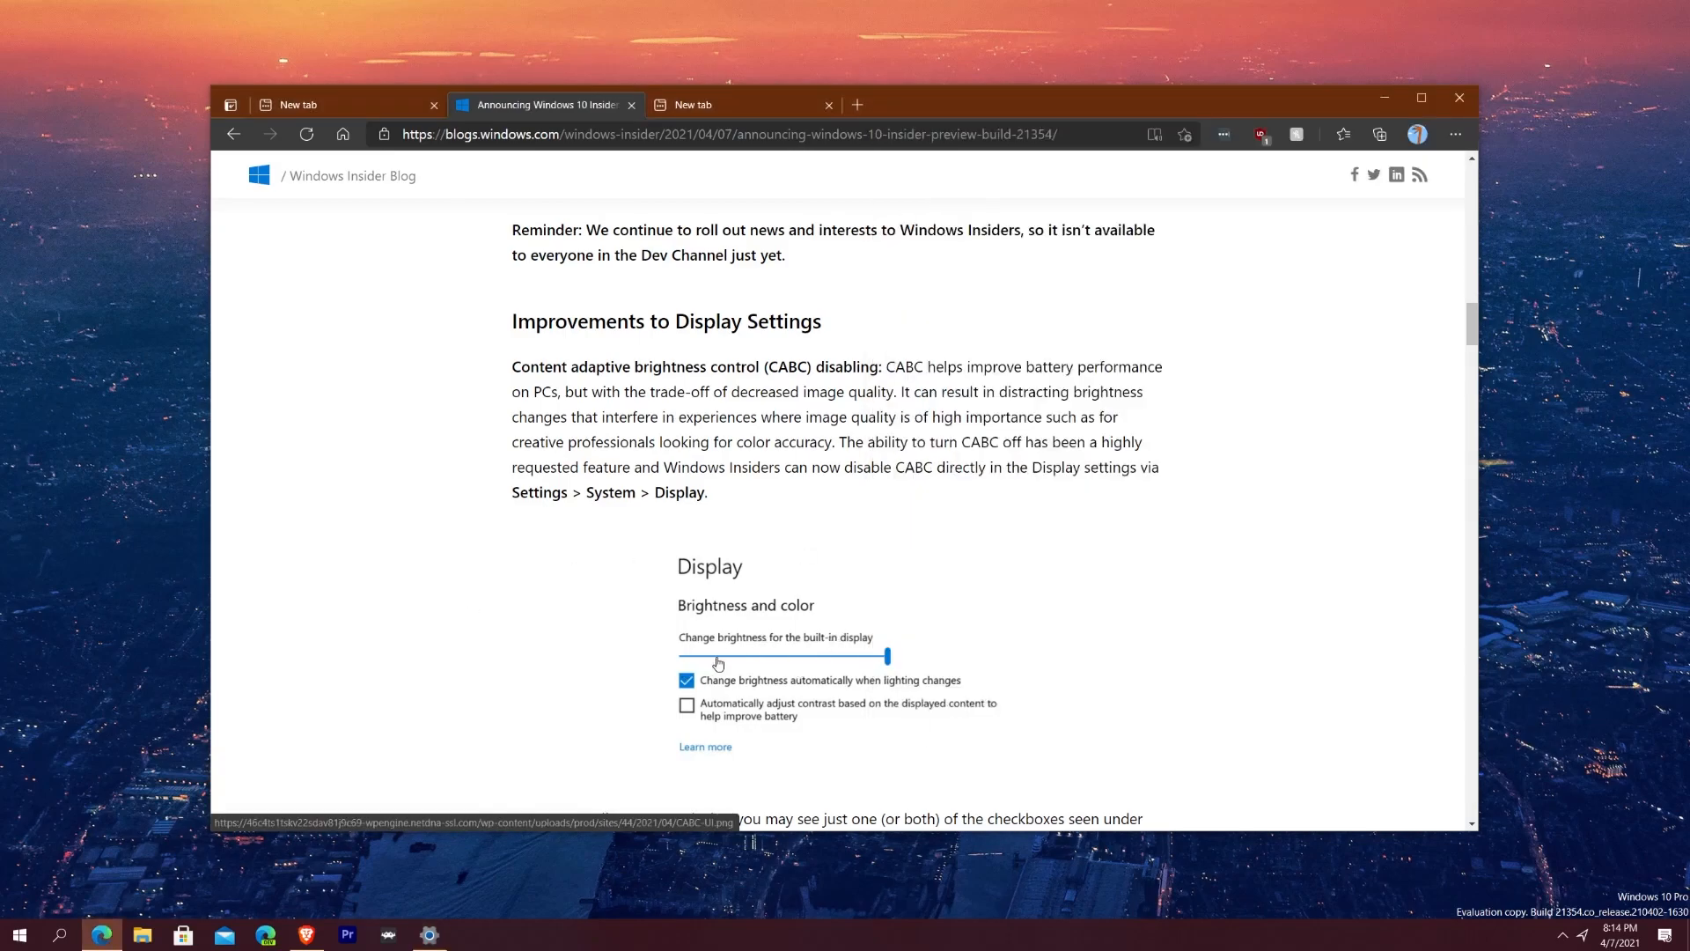
mouse_move(817, 656)
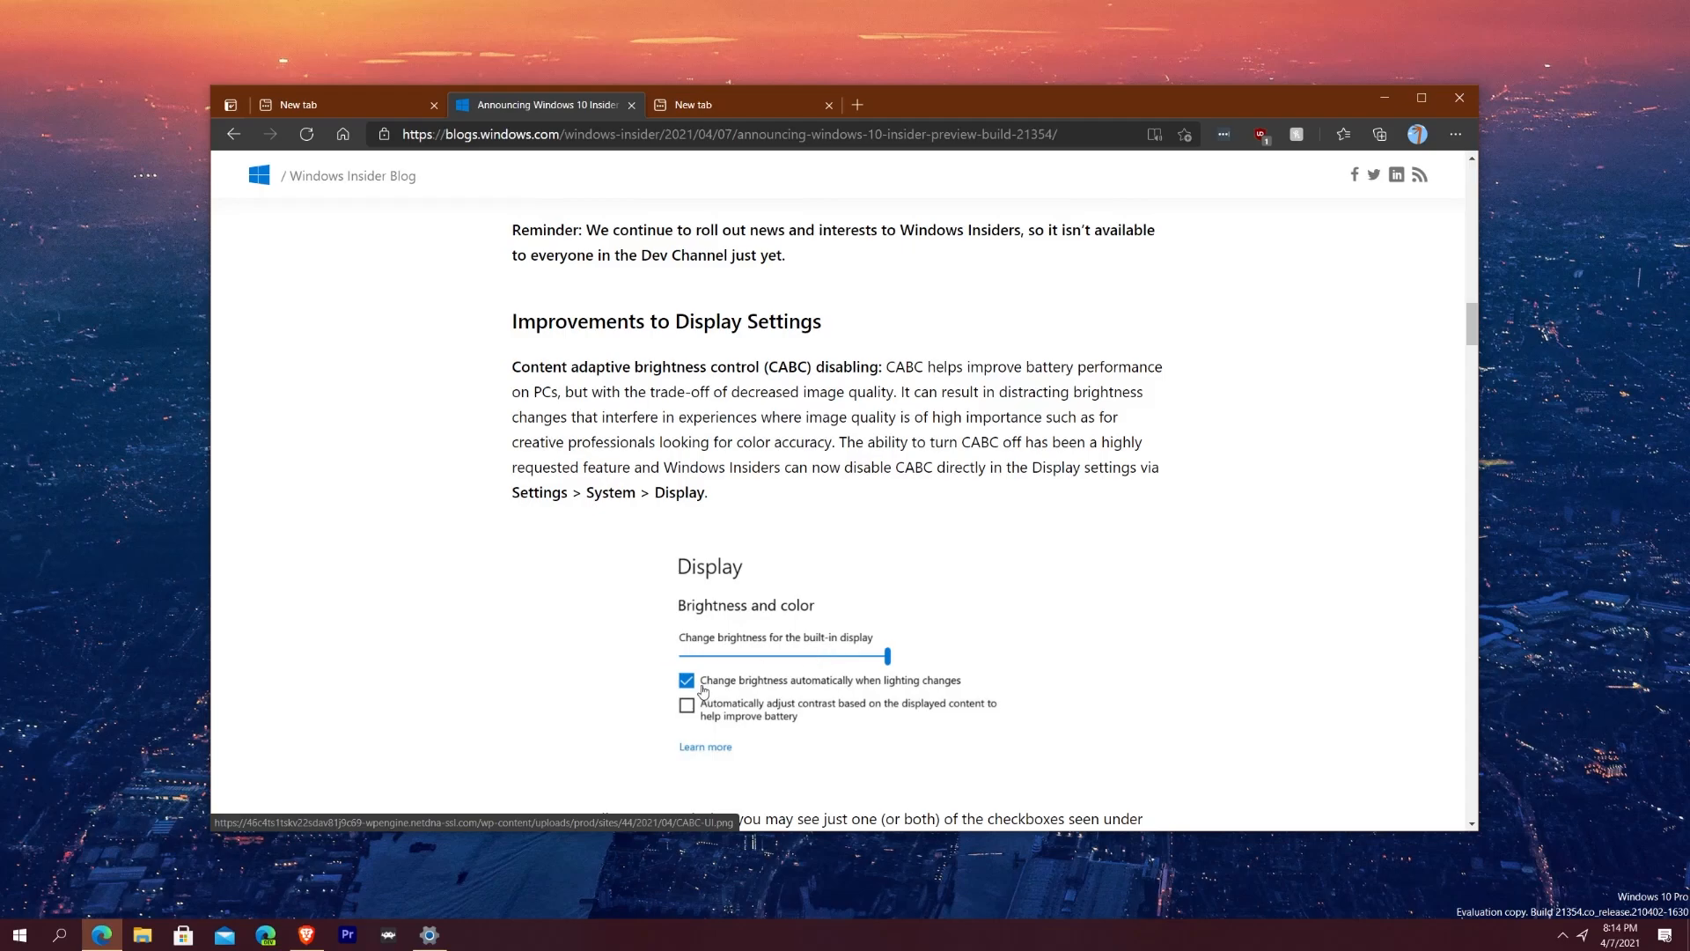
mouse_move(677, 719)
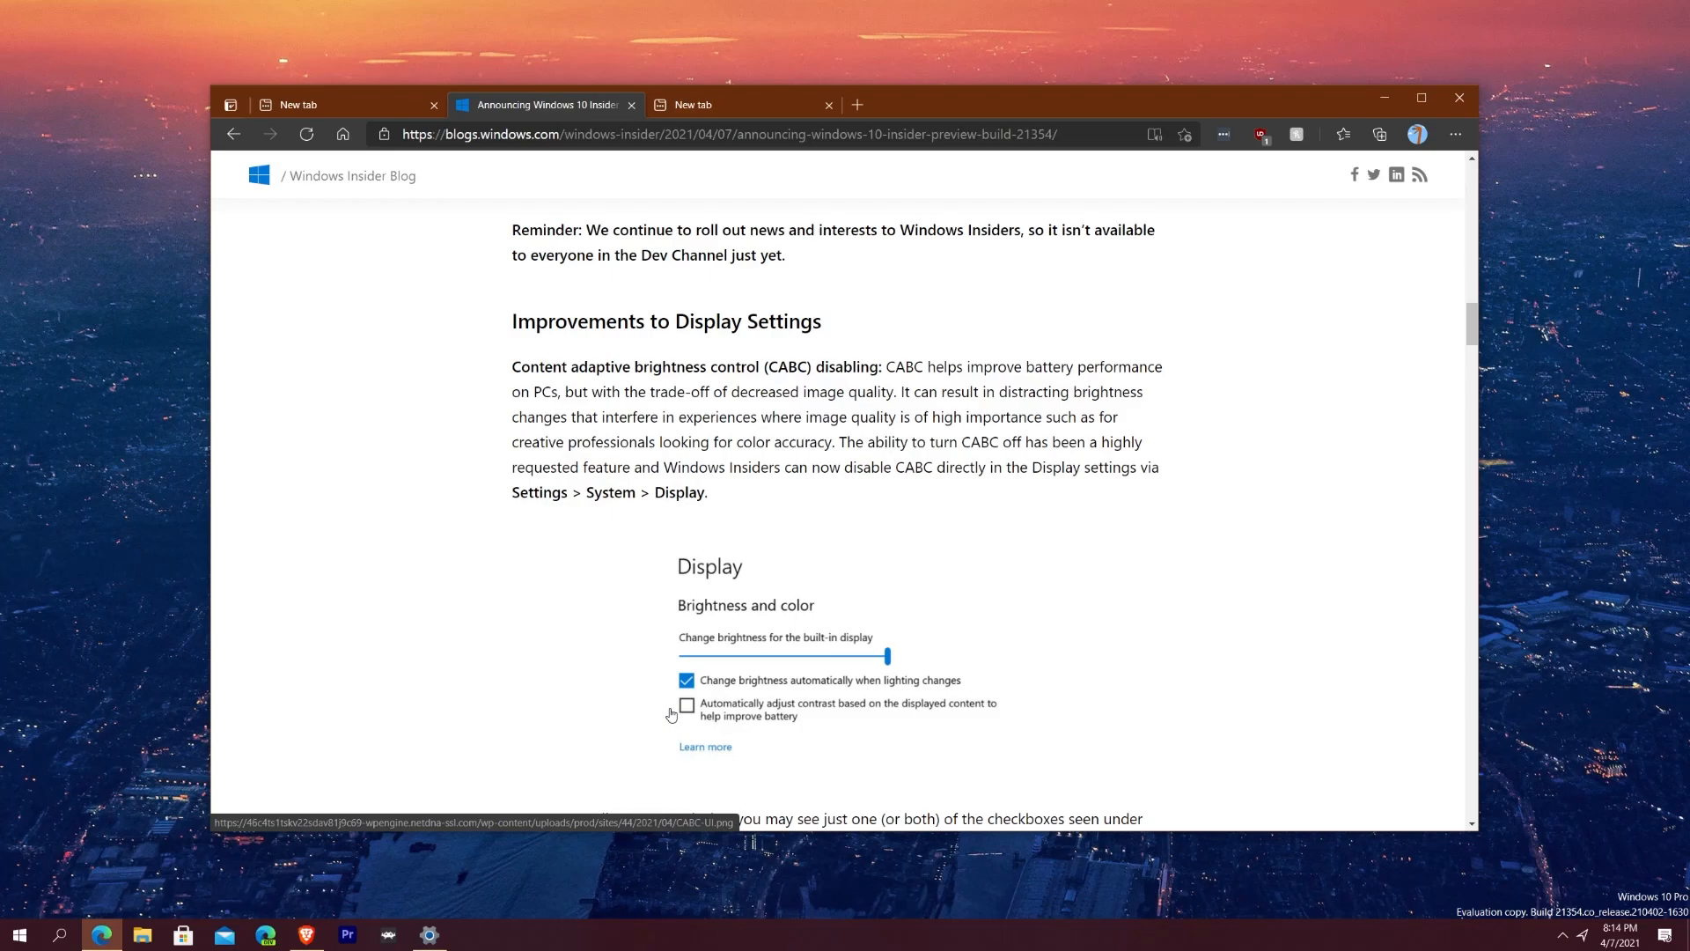
Step: Read the CABC checkbox and HDR certification notes, with the Display settings window reopened
scroll(down, 3)
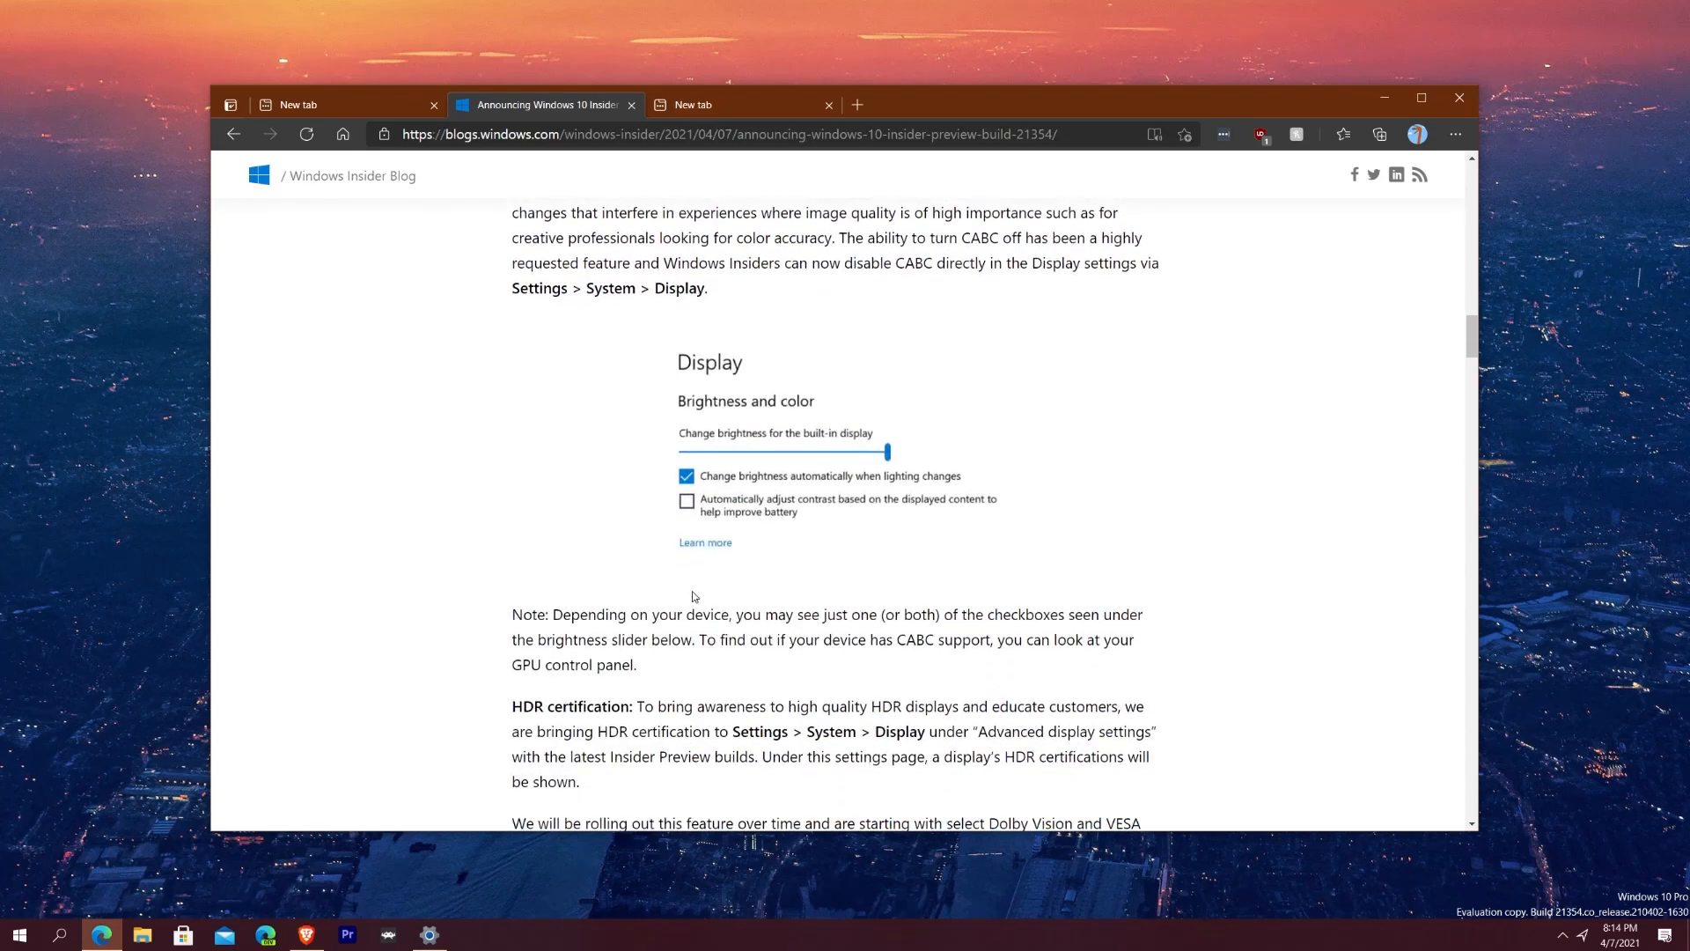
scroll(down, 3)
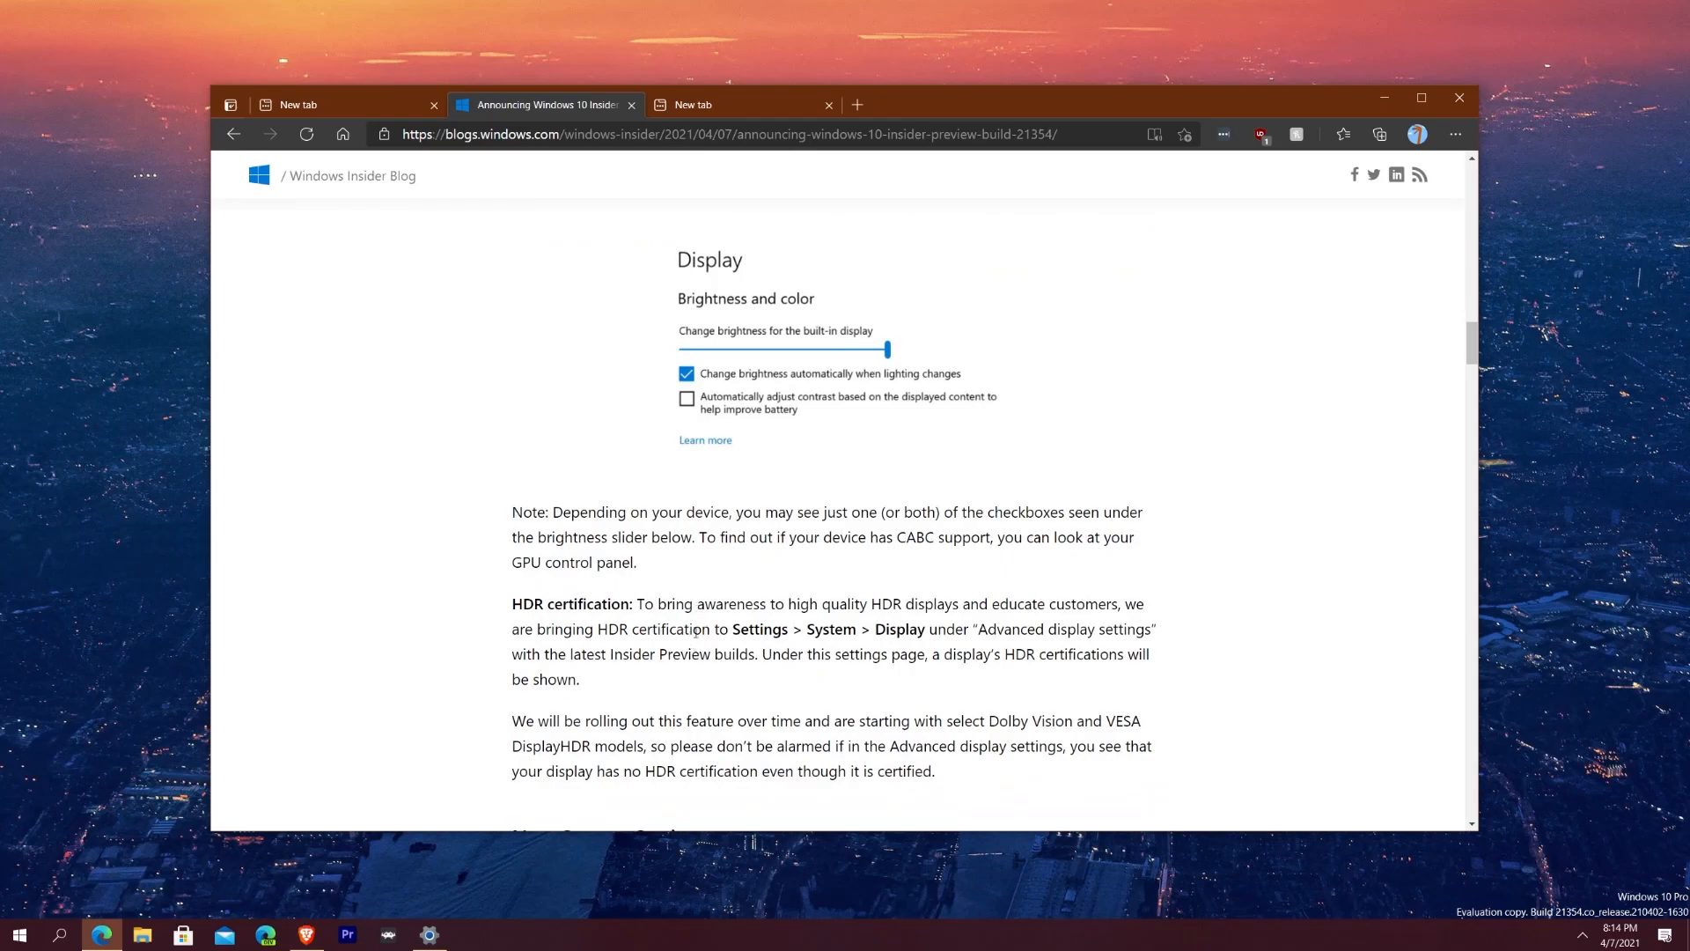
mouse_move(740, 701)
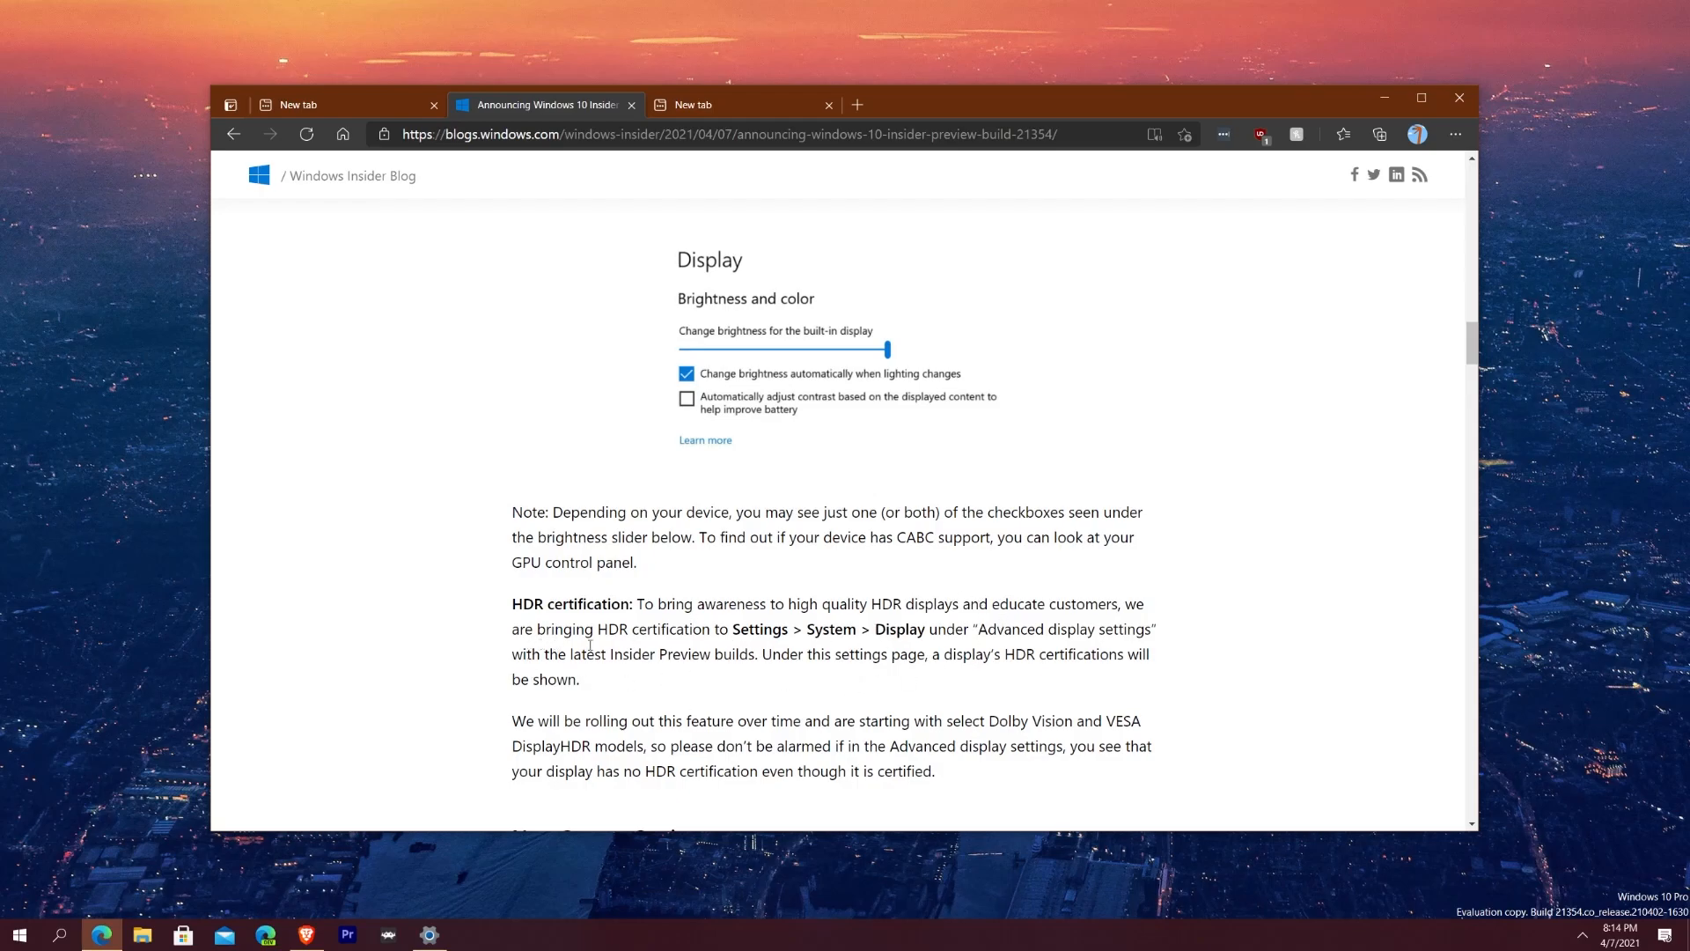
mouse_move(823, 670)
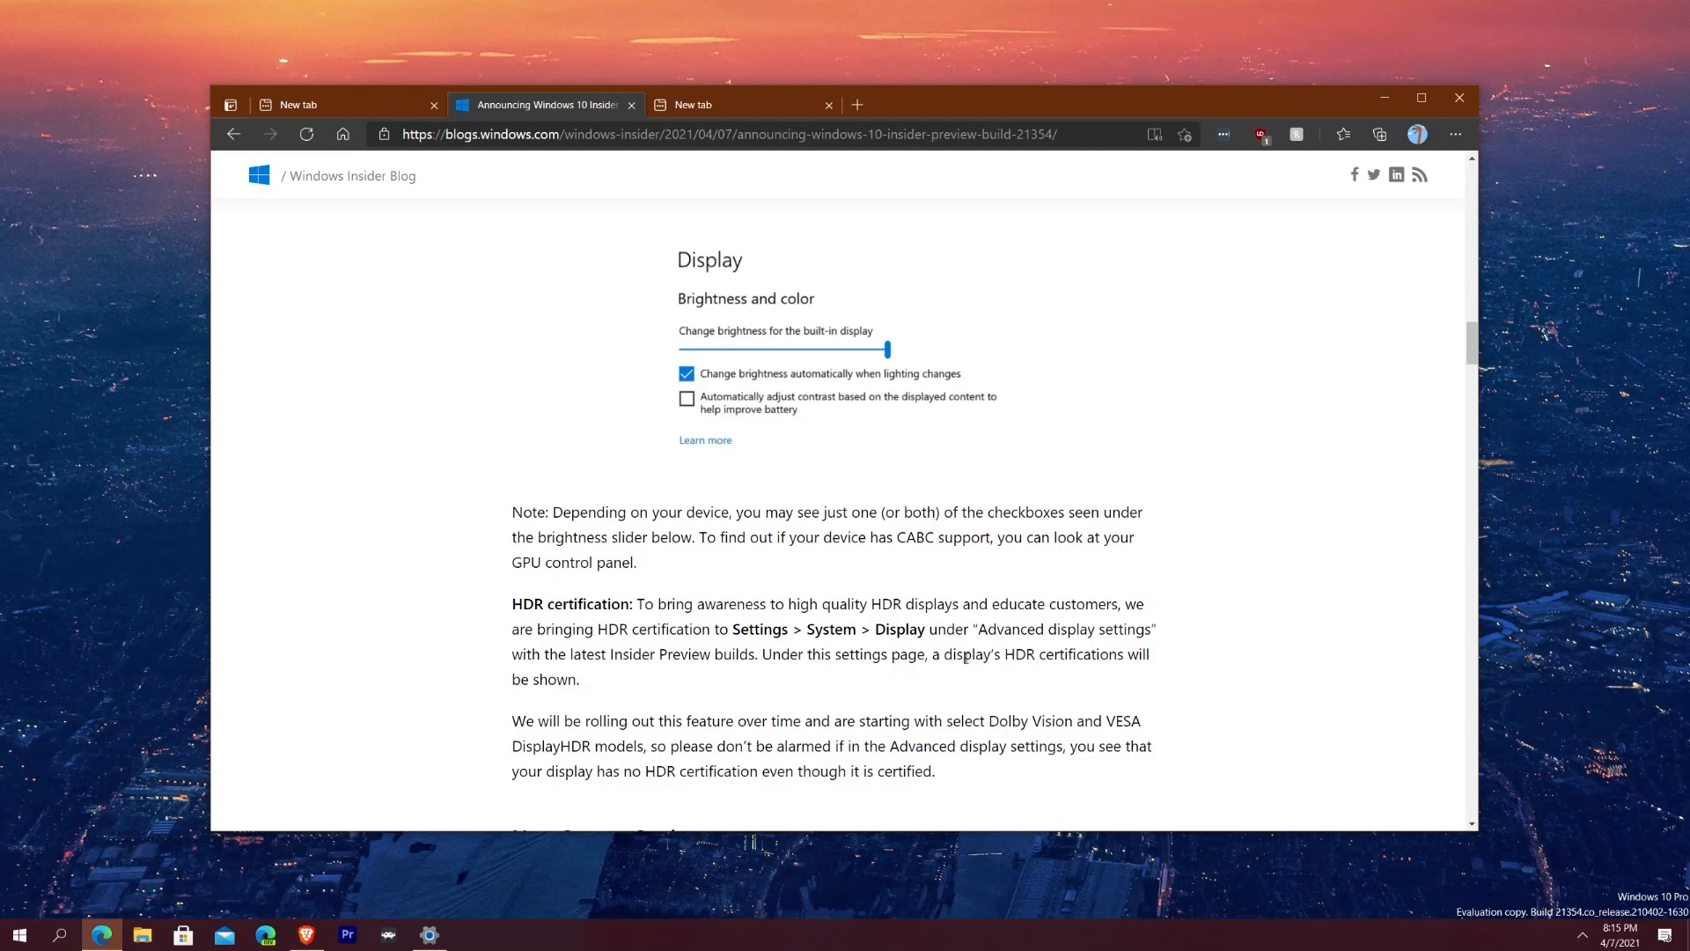
click(428, 934)
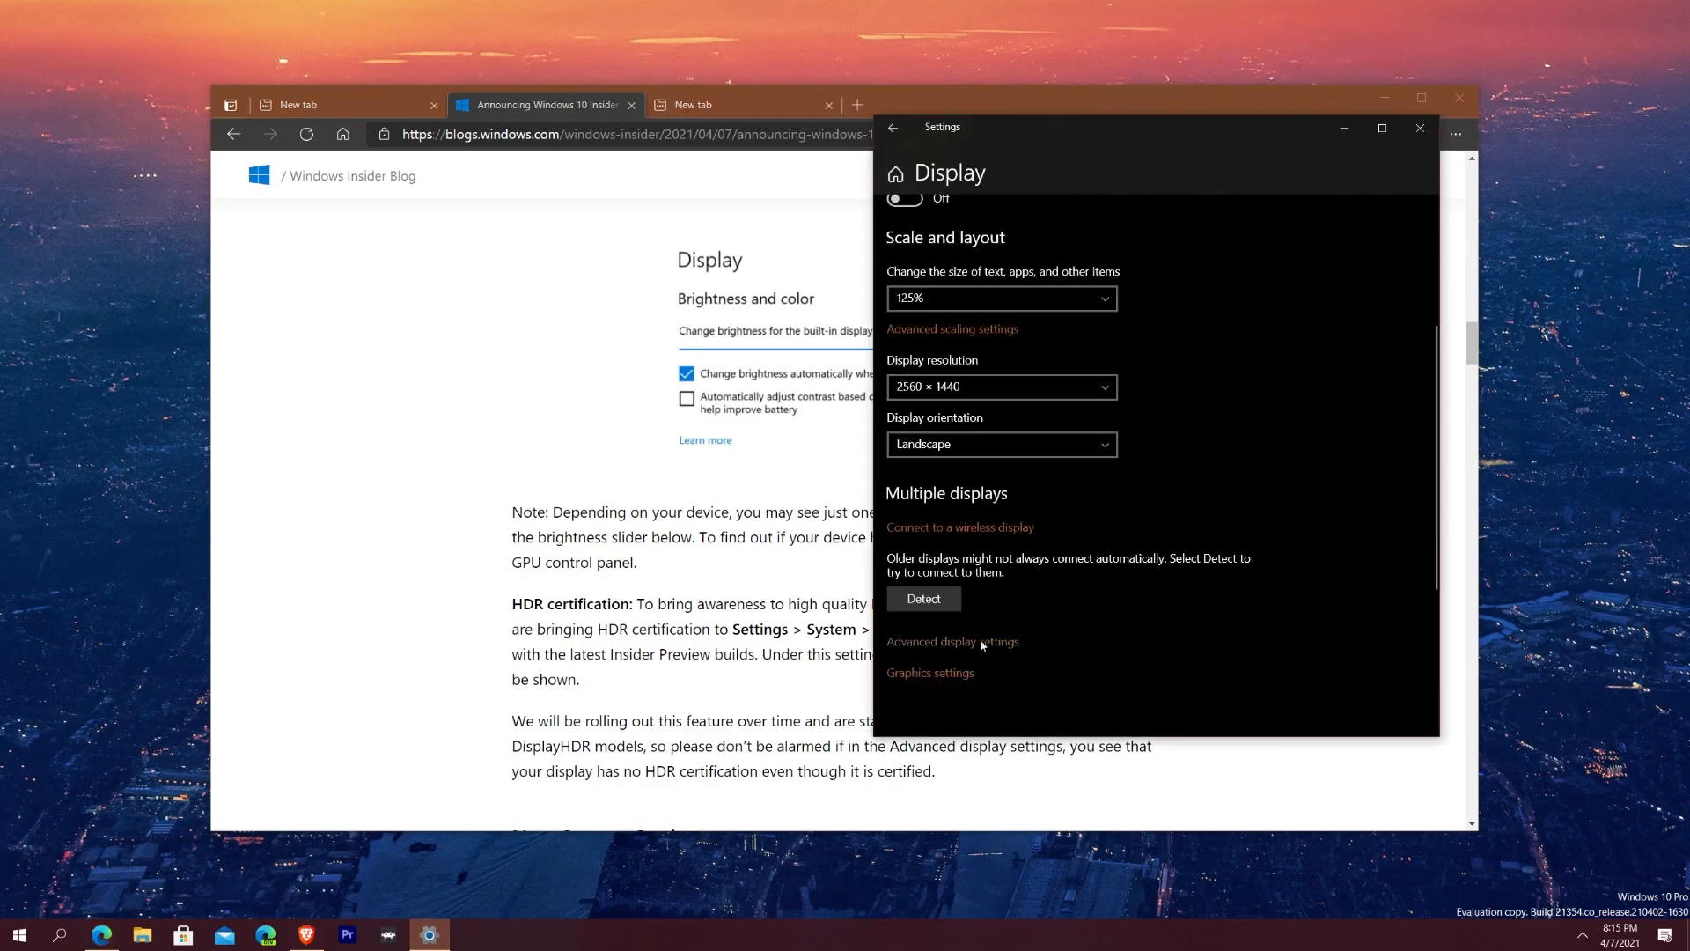
Step: Check Advanced display info (HDR certification: None) and C49RG9x's HDR settings, where HDR is off
click(953, 641)
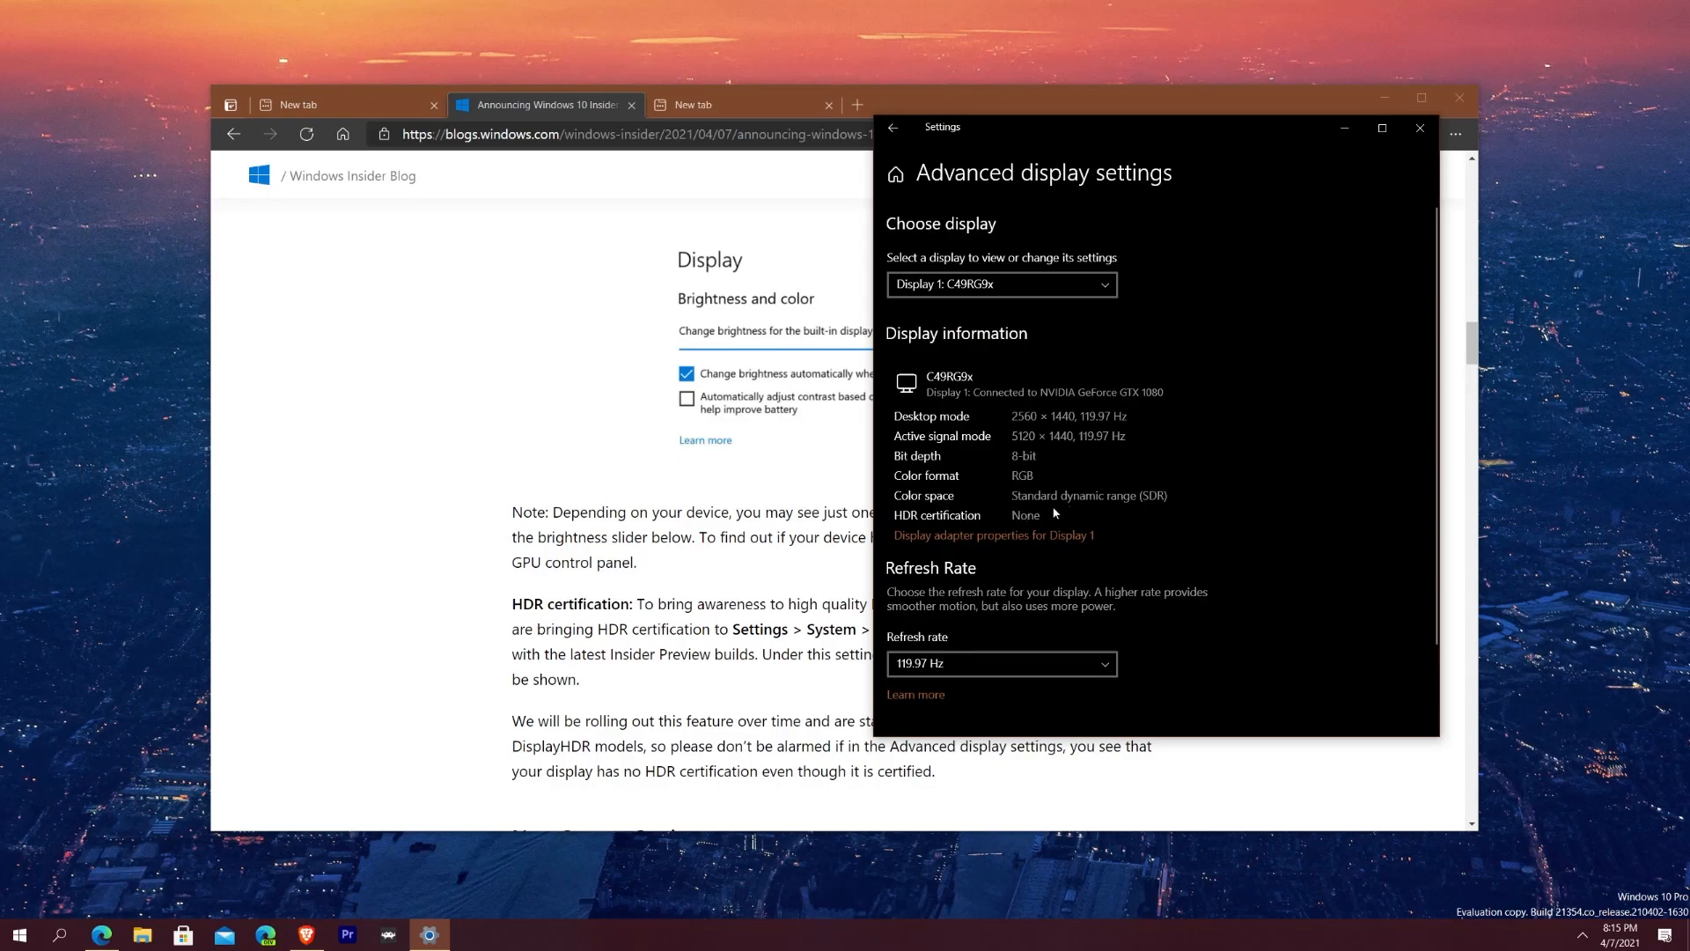
mouse_move(1045, 521)
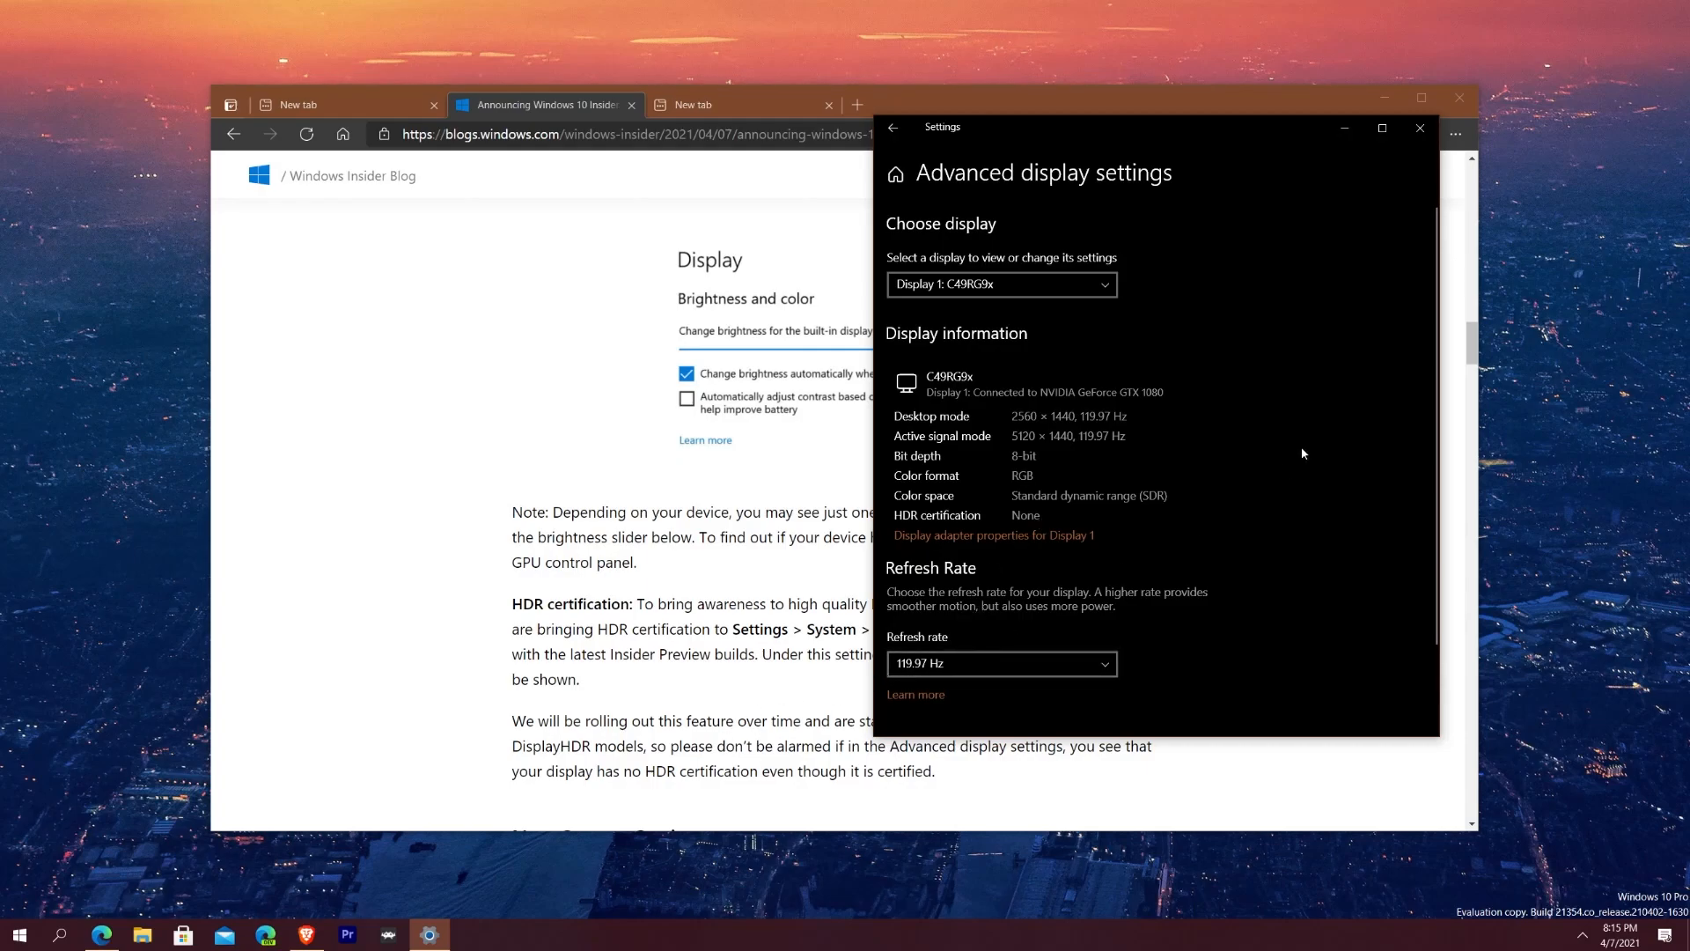
click(894, 128)
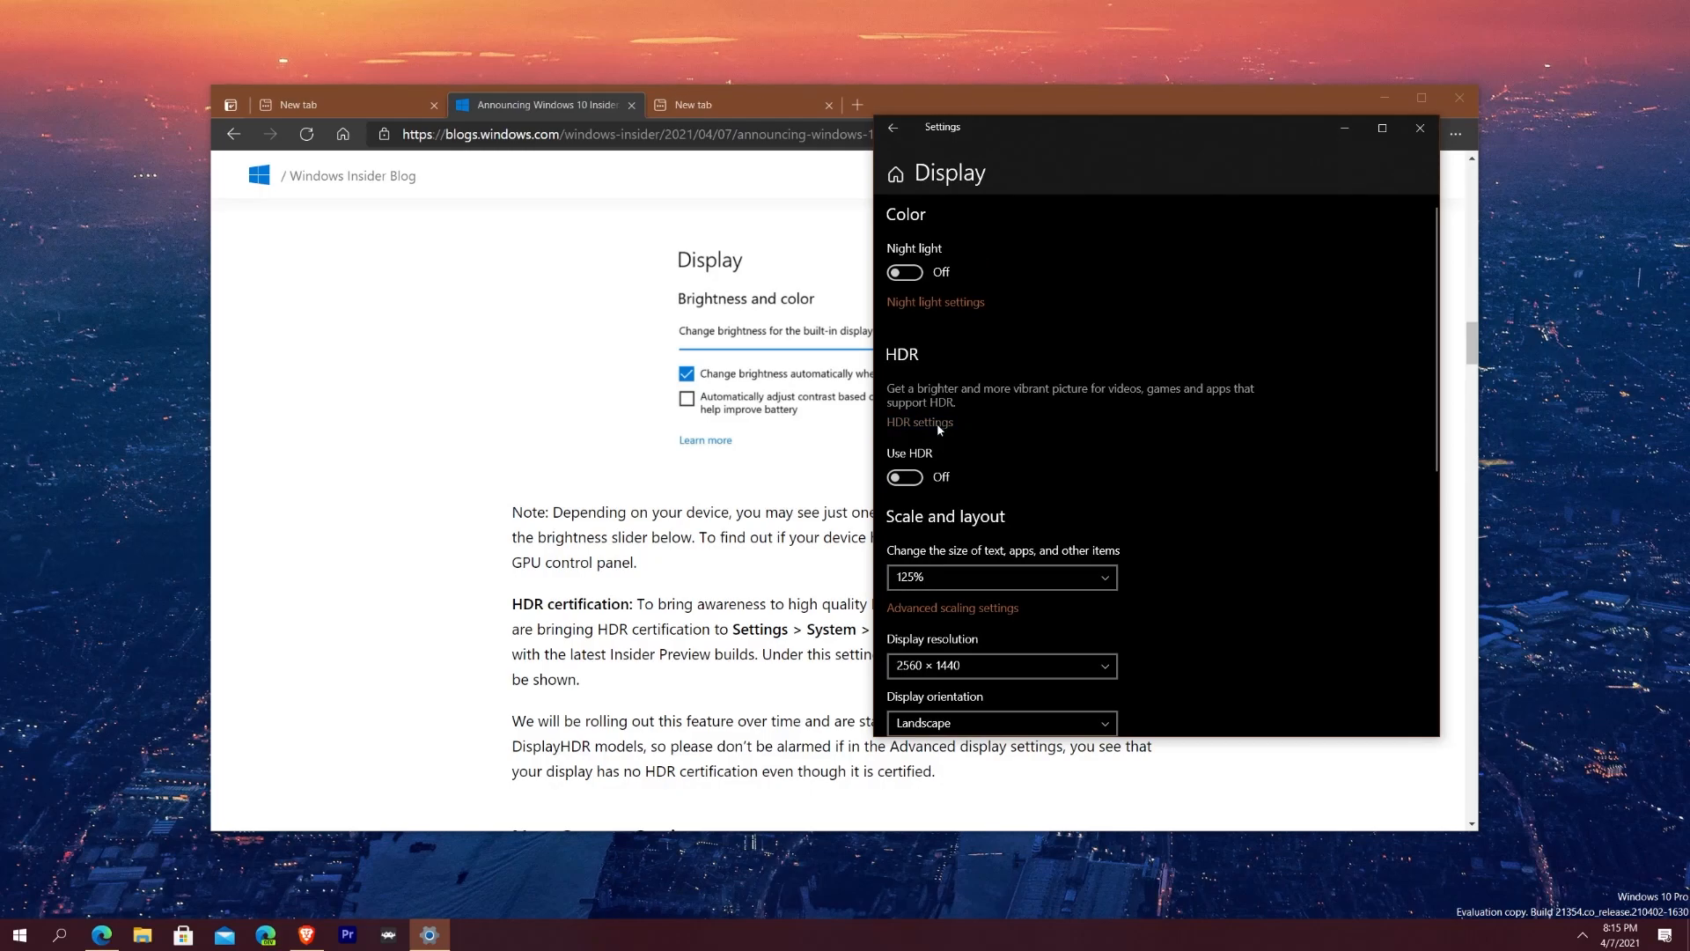
click(919, 422)
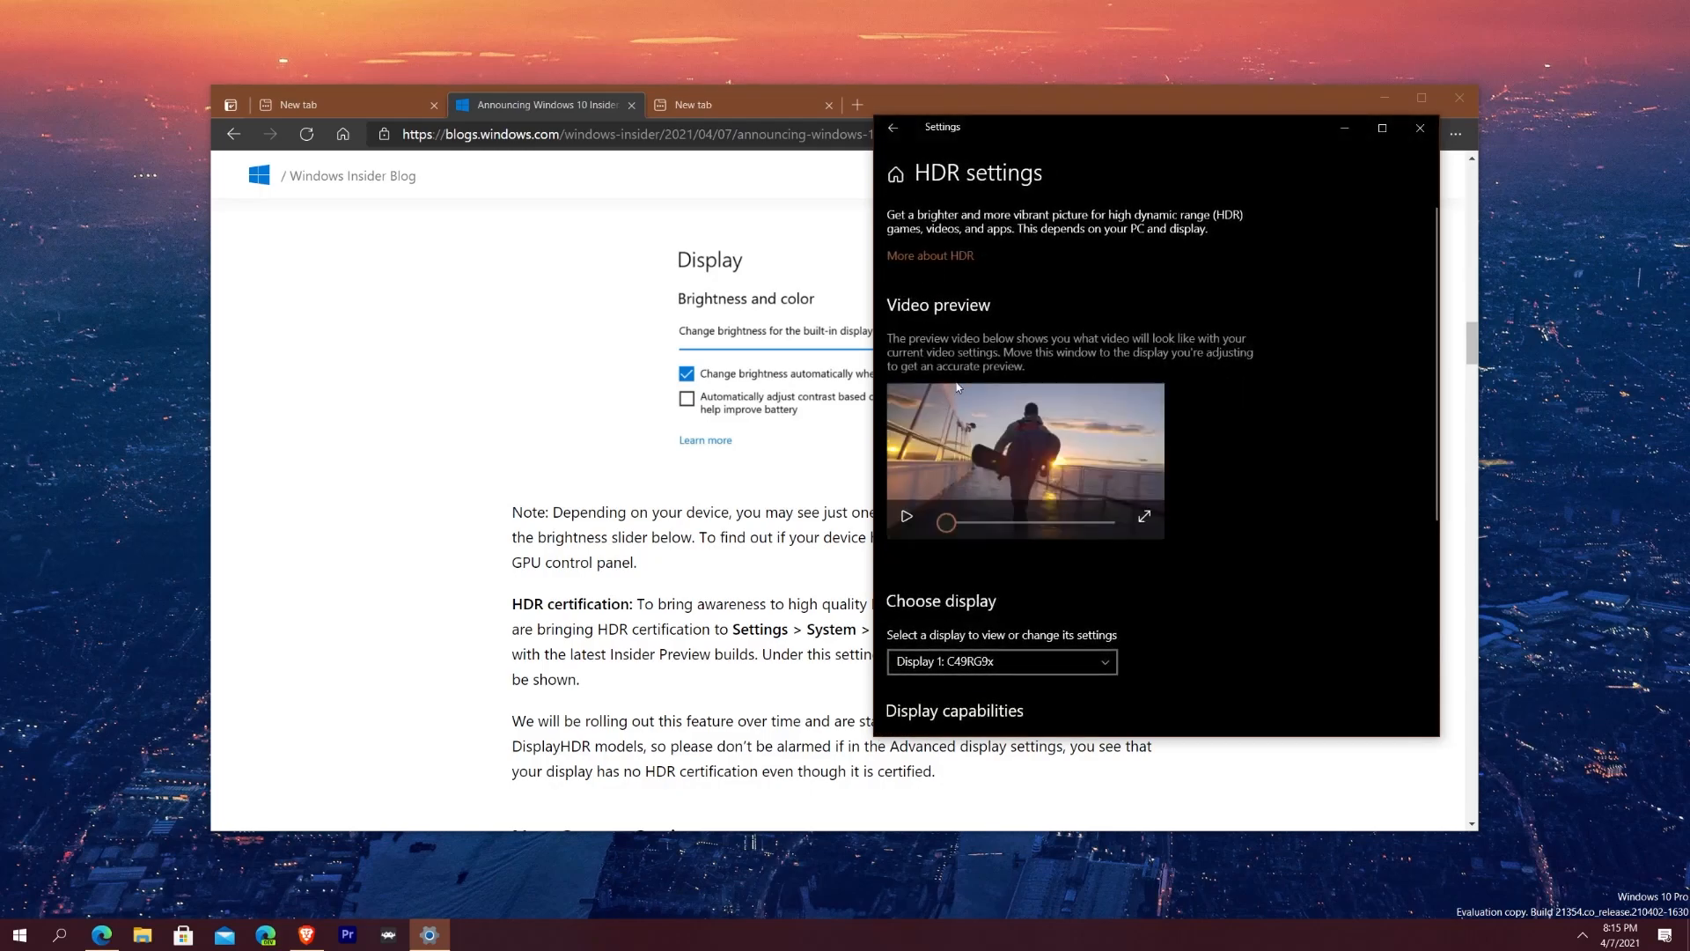
scroll(down, 3)
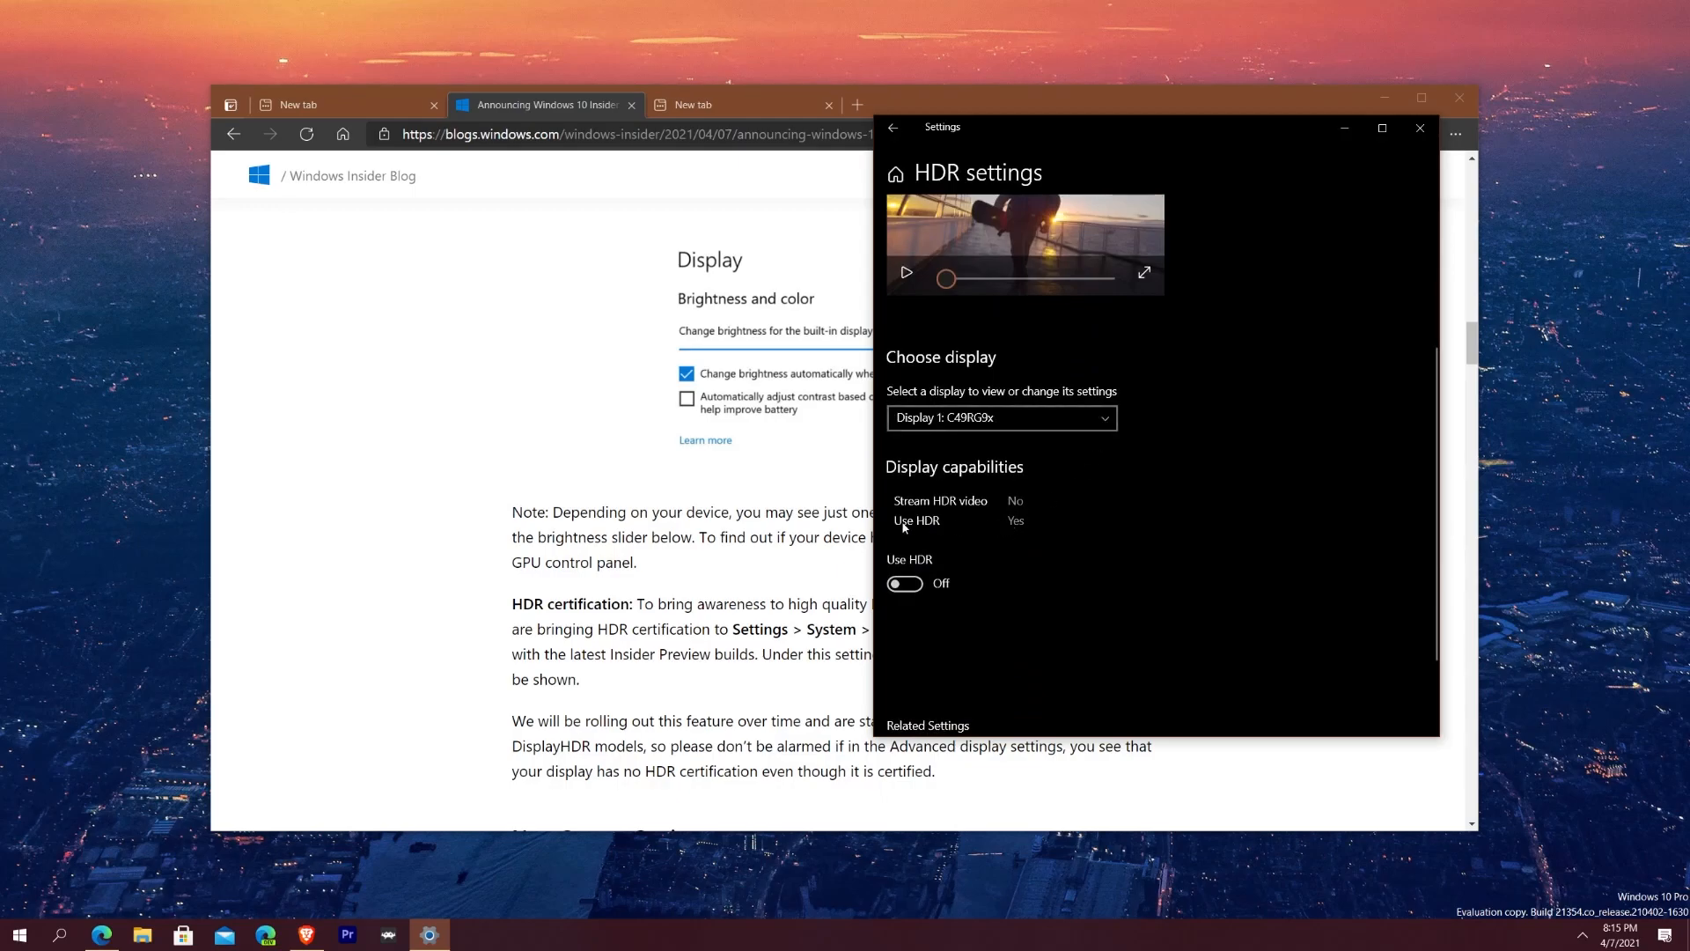
mouse_move(1057, 509)
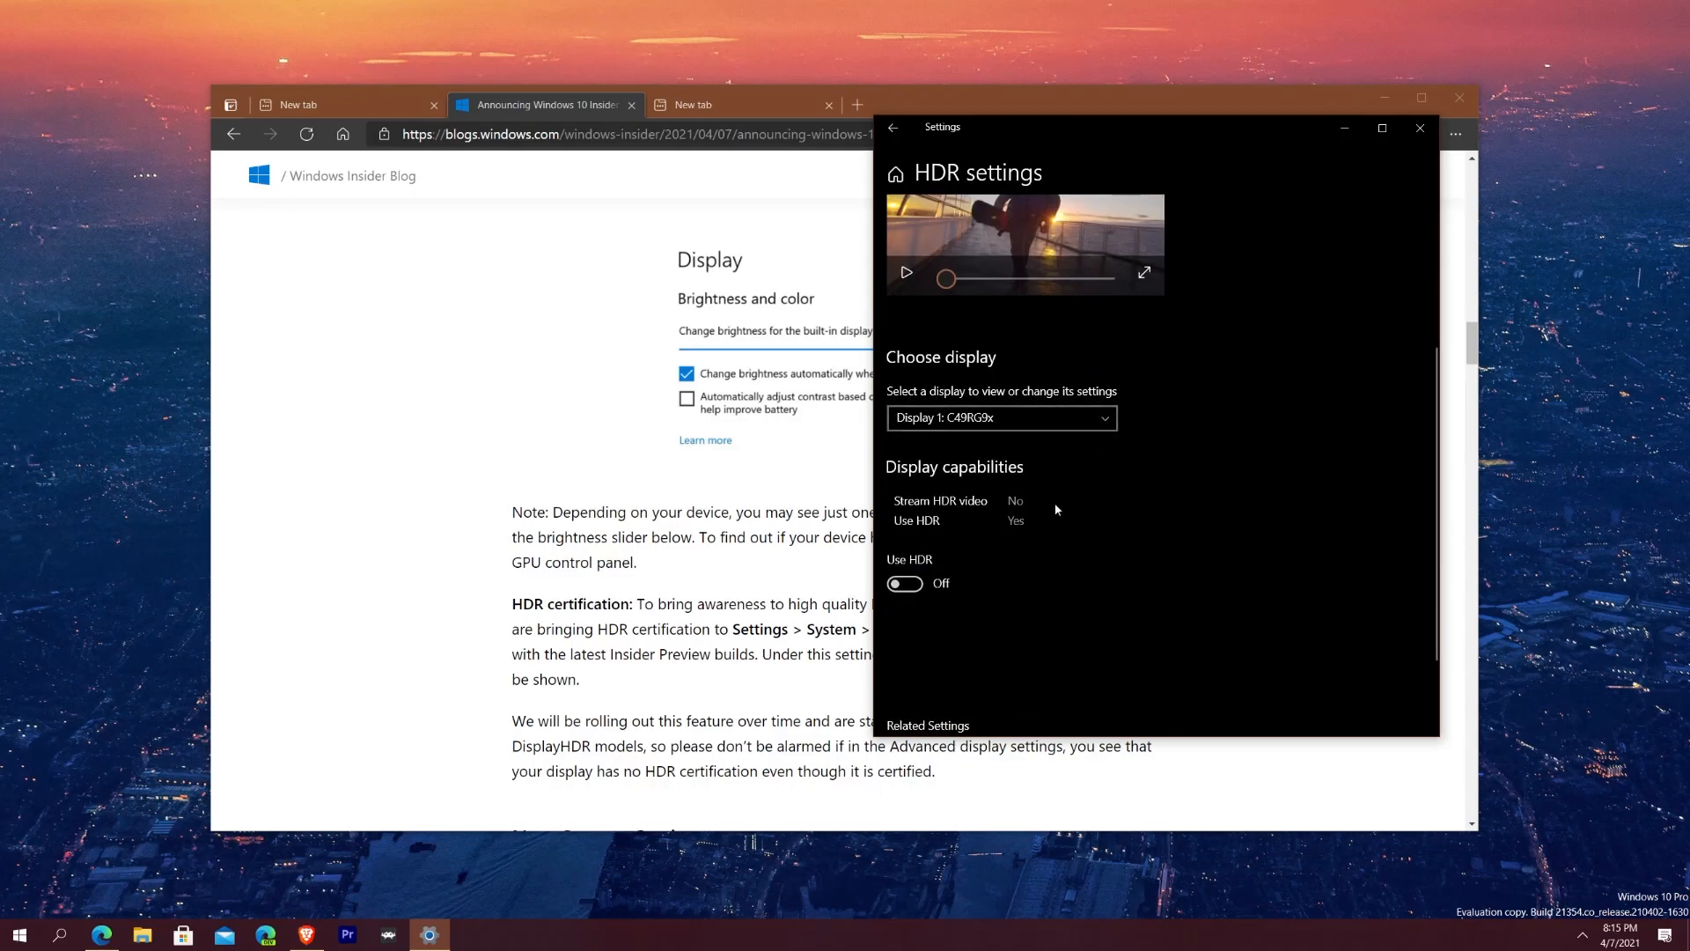
scroll(down, 3)
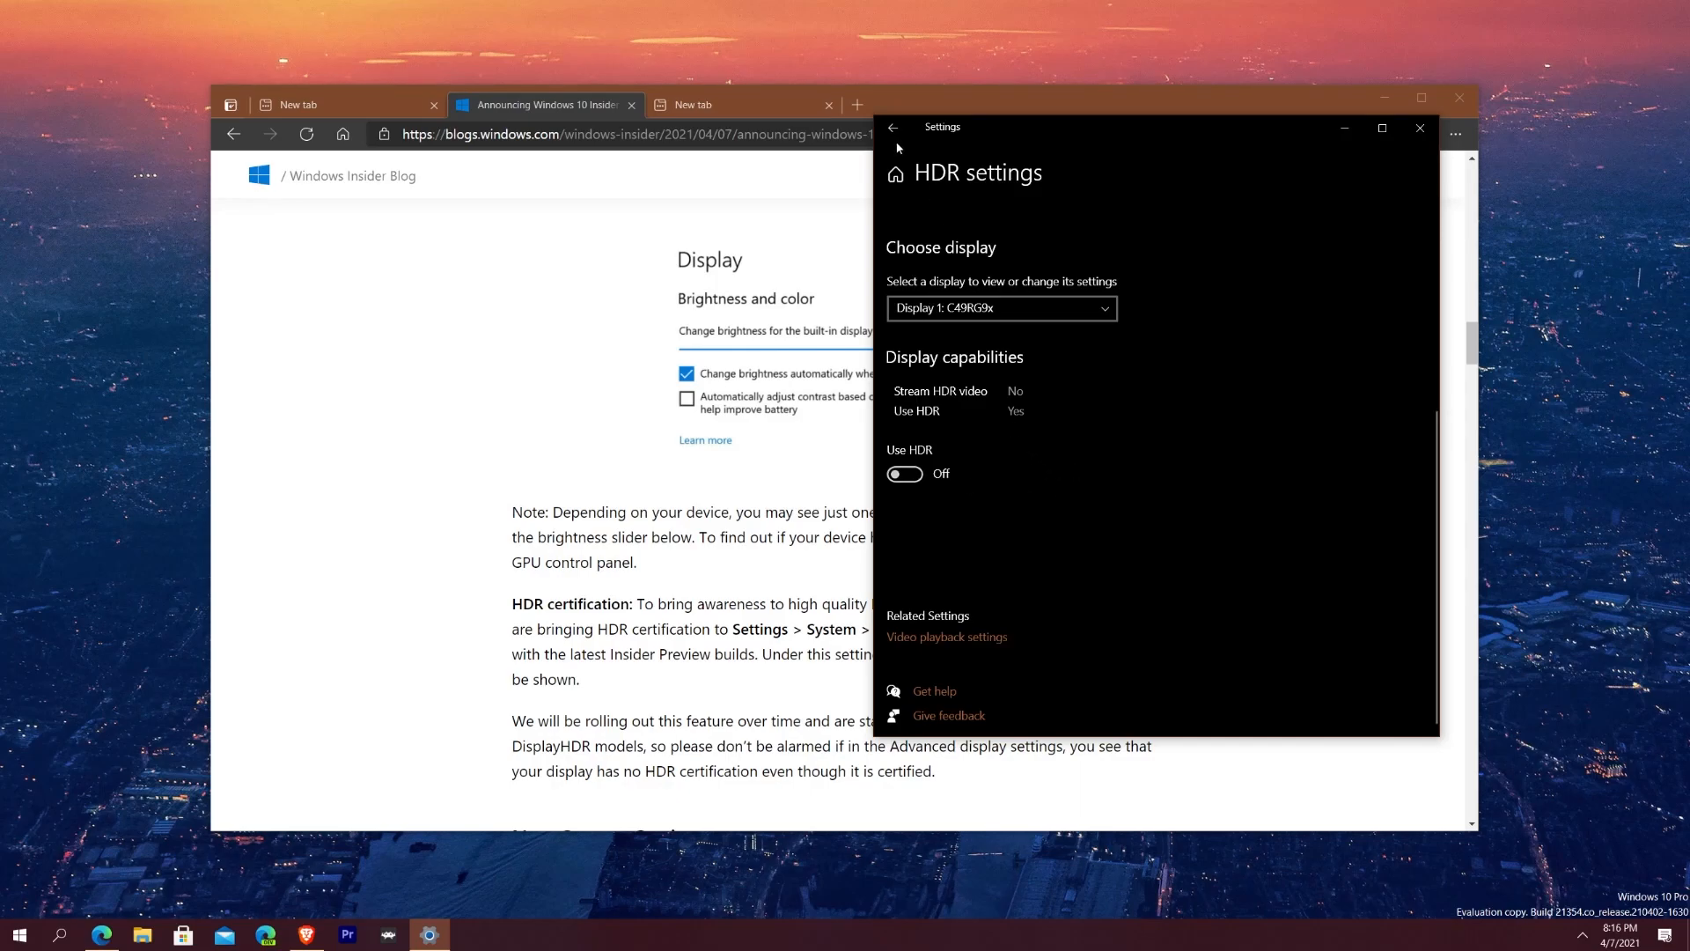
click(893, 127)
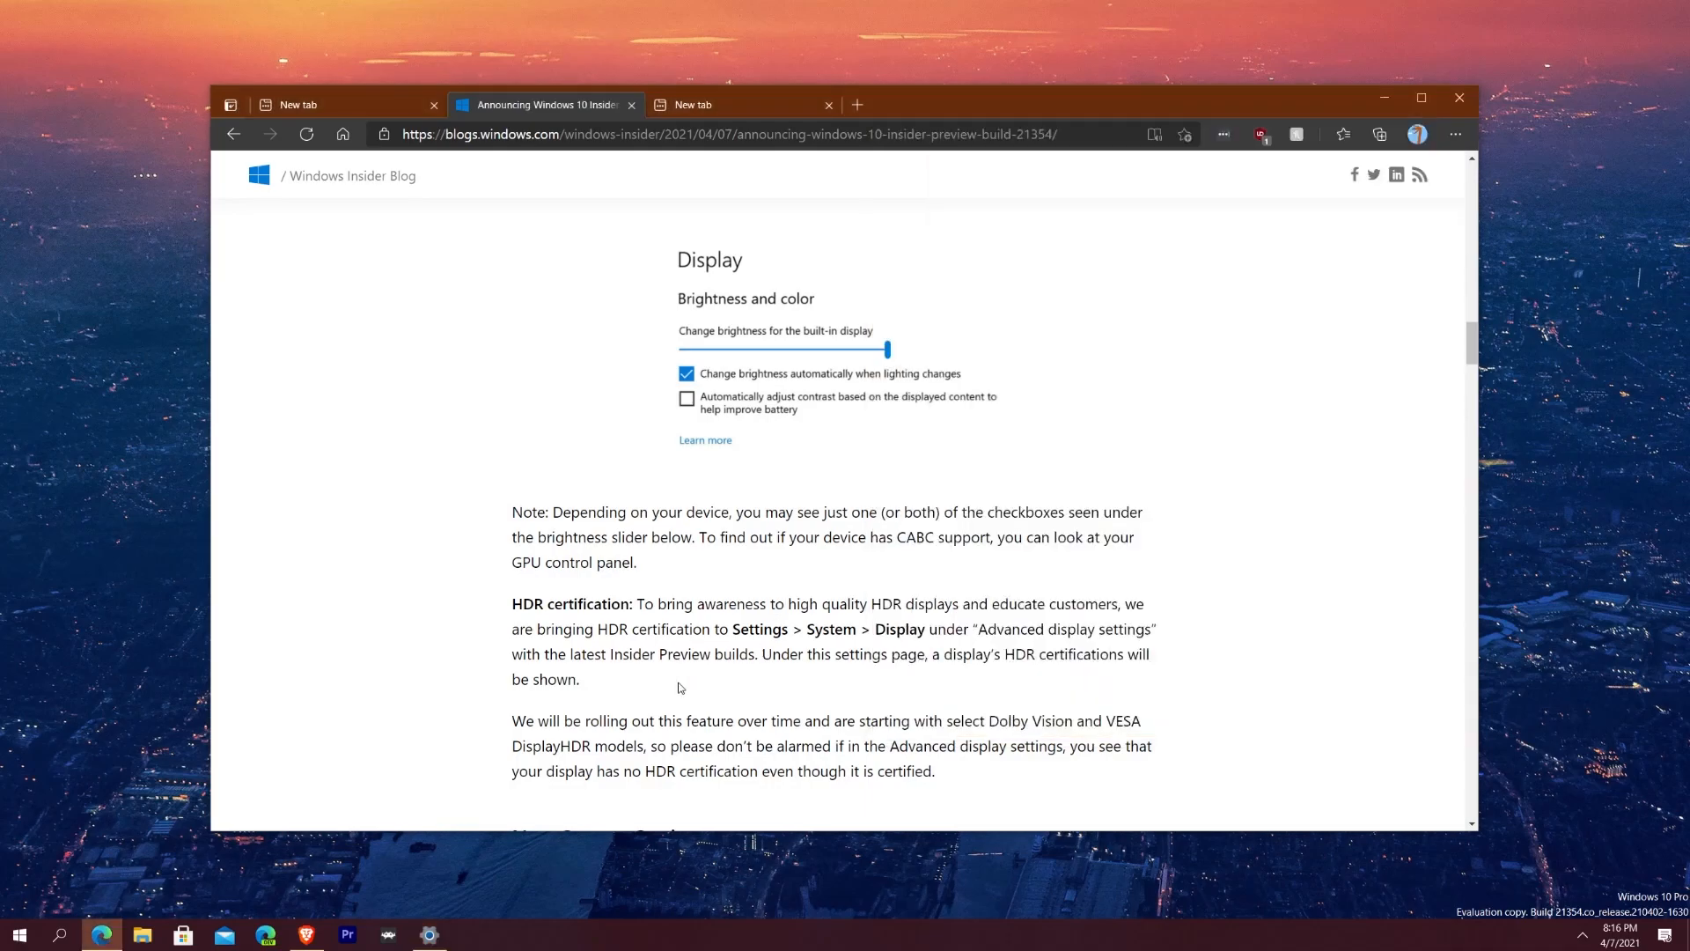
Step: Read the HDR certification and New Camera Settings sections down to Inbox app updates
scroll(down, 3)
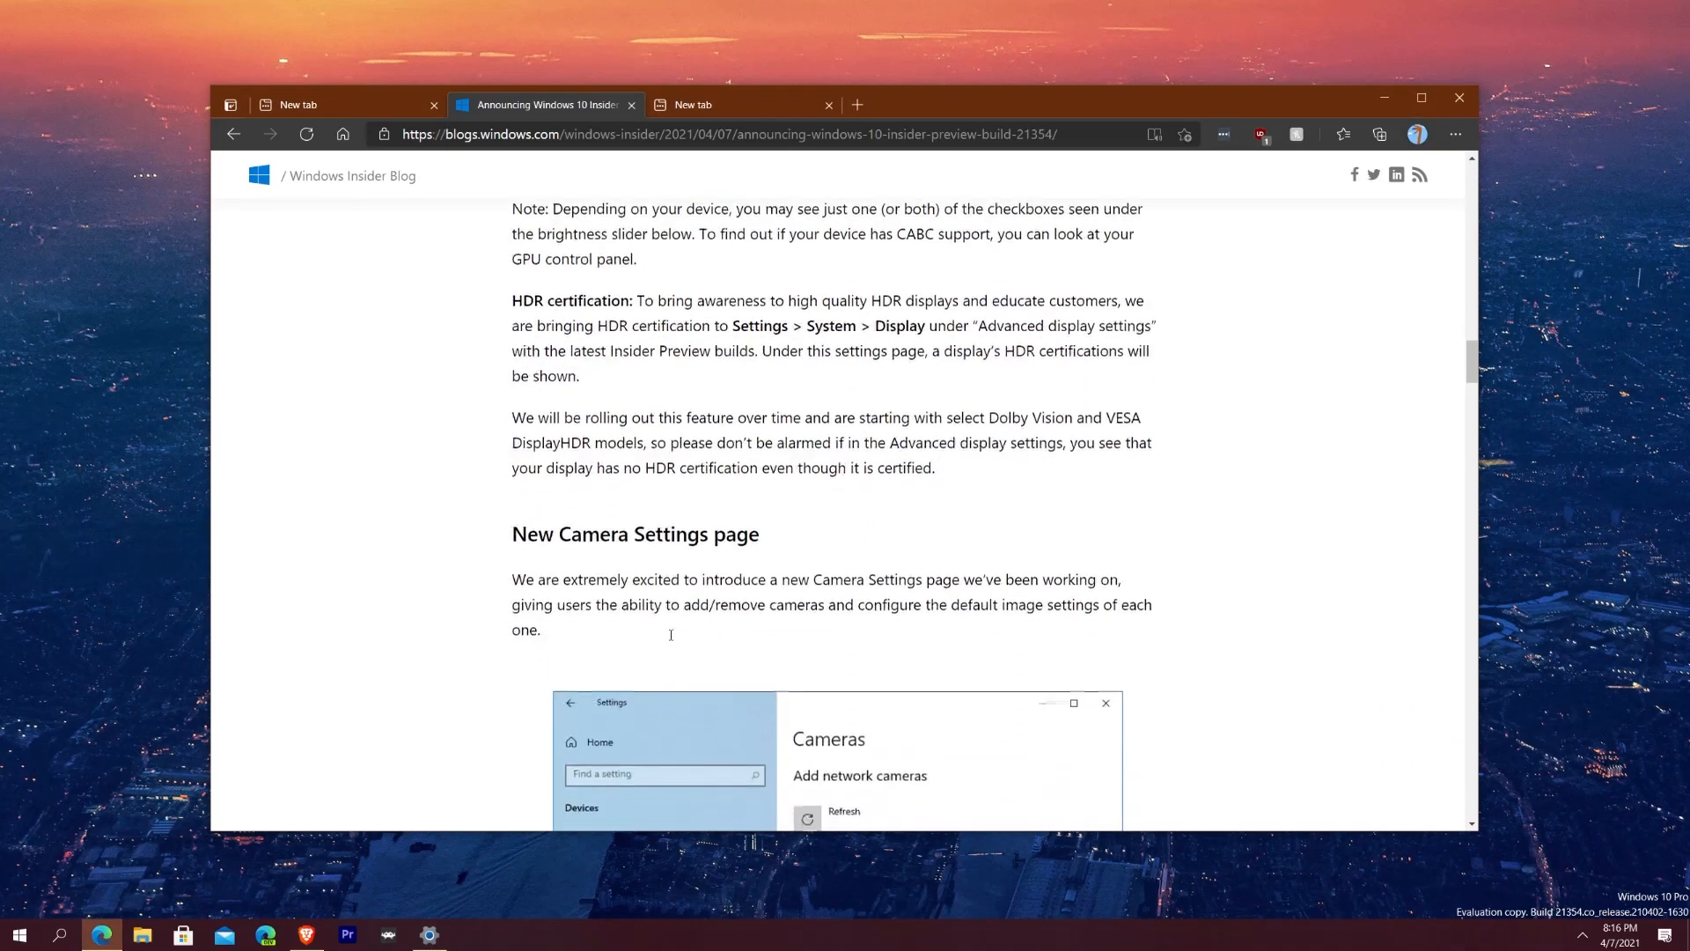
scroll(down, 3)
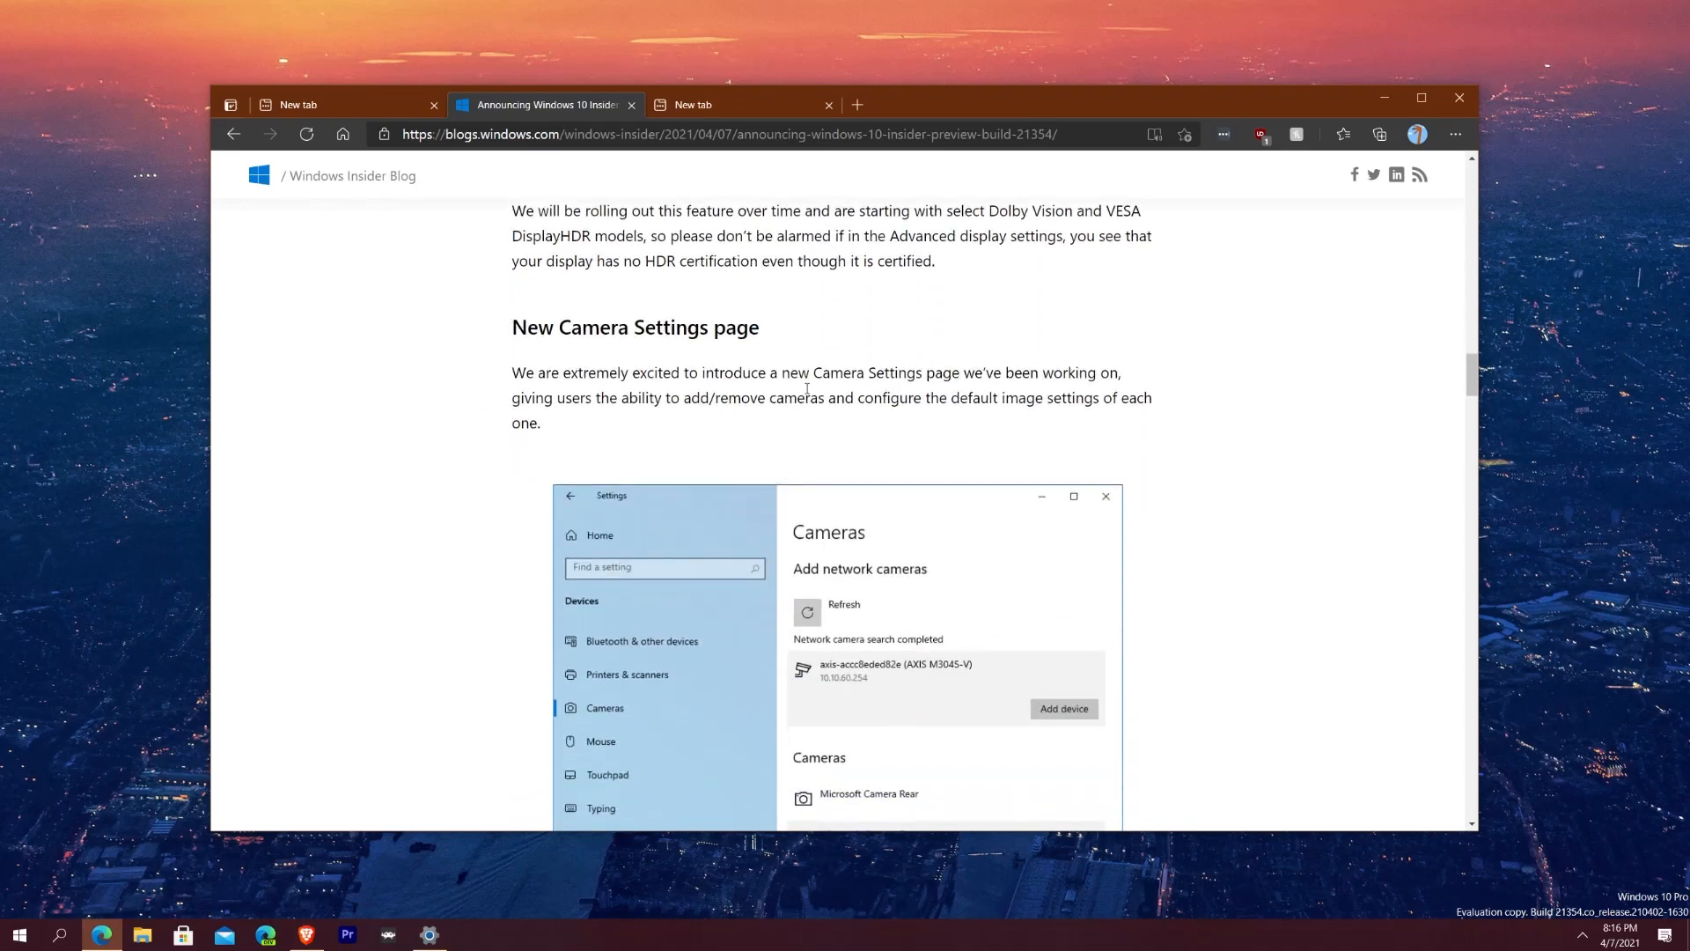
scroll(down, 3)
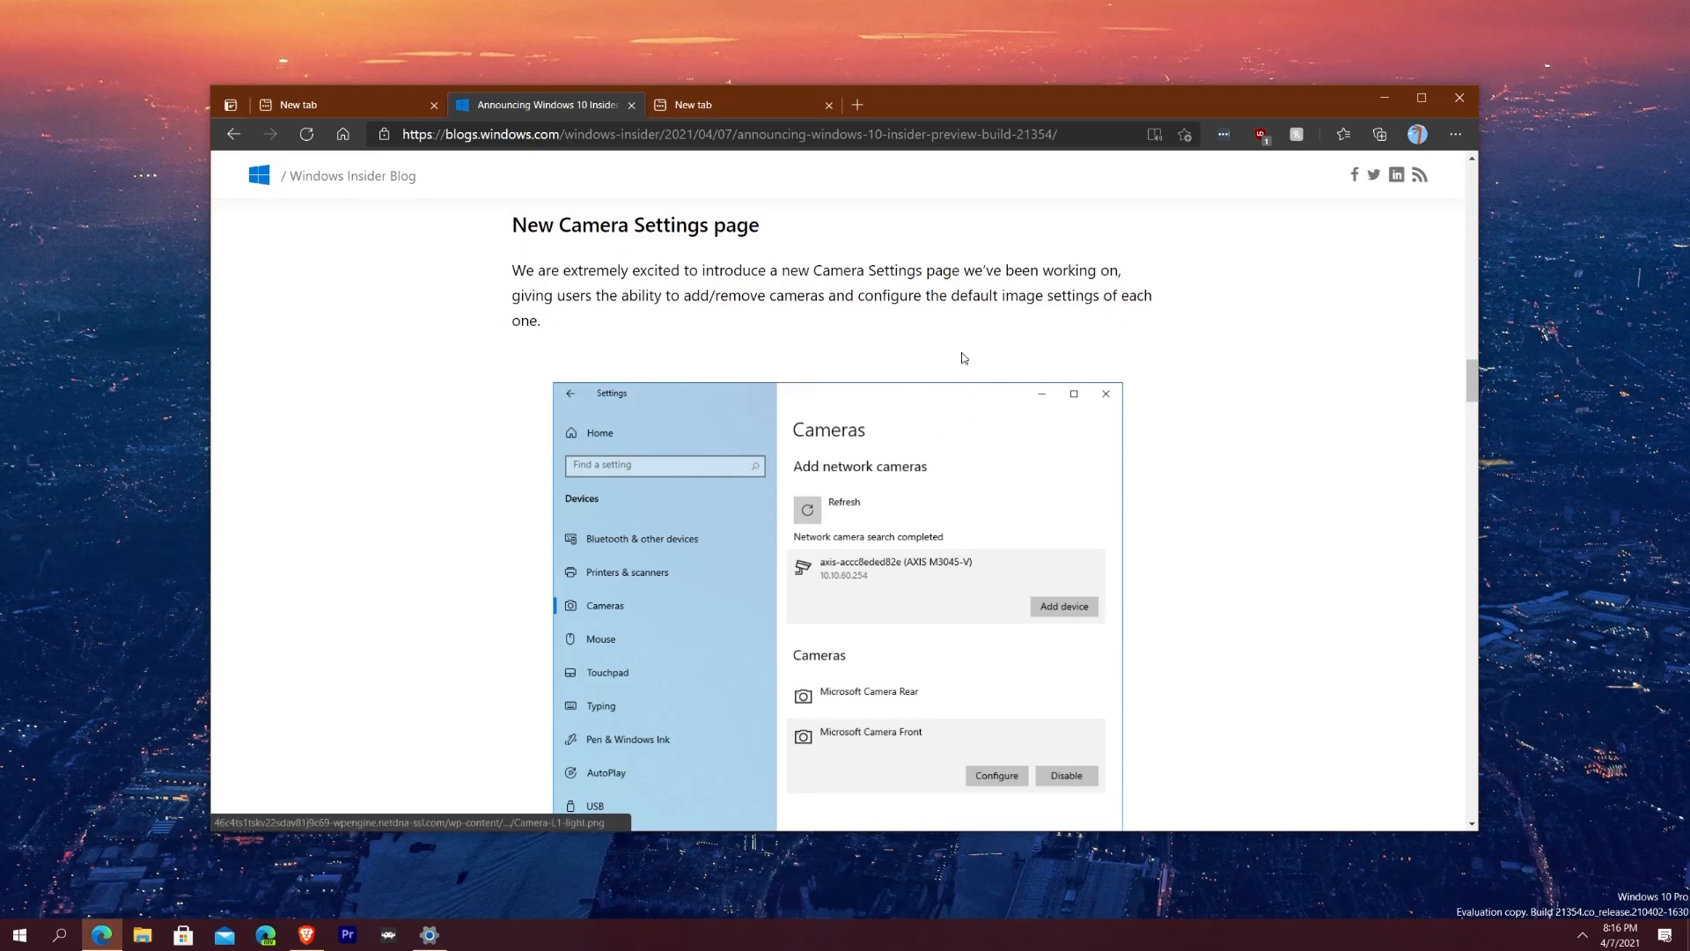
mouse_move(1190, 483)
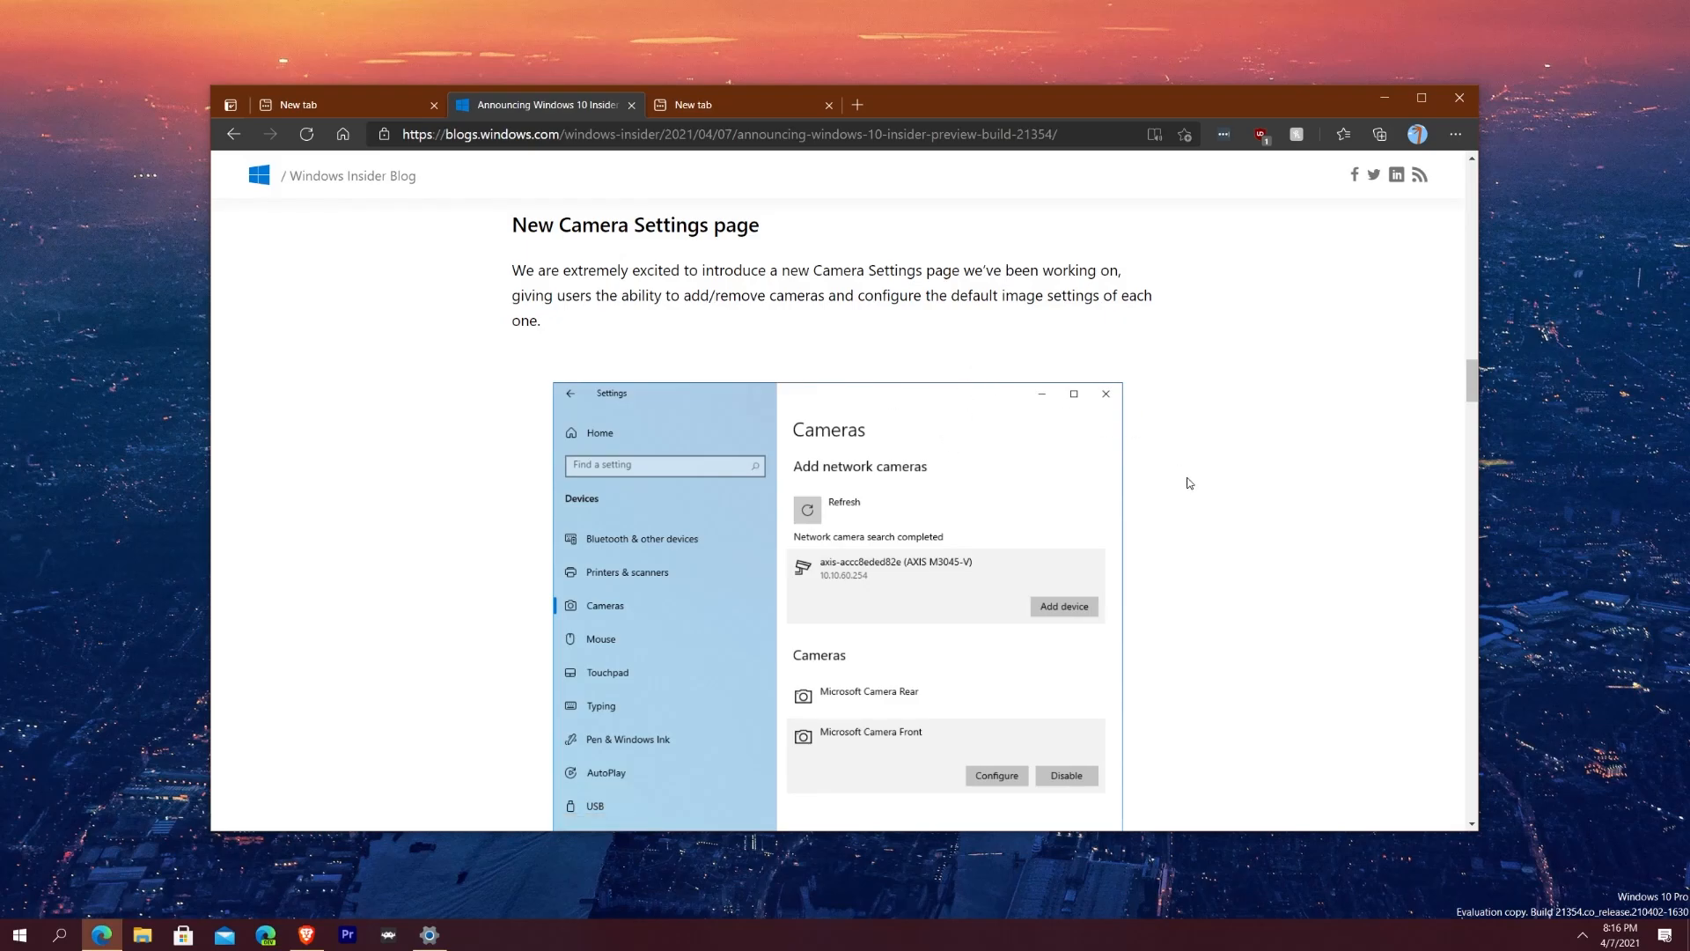
scroll(down, 3)
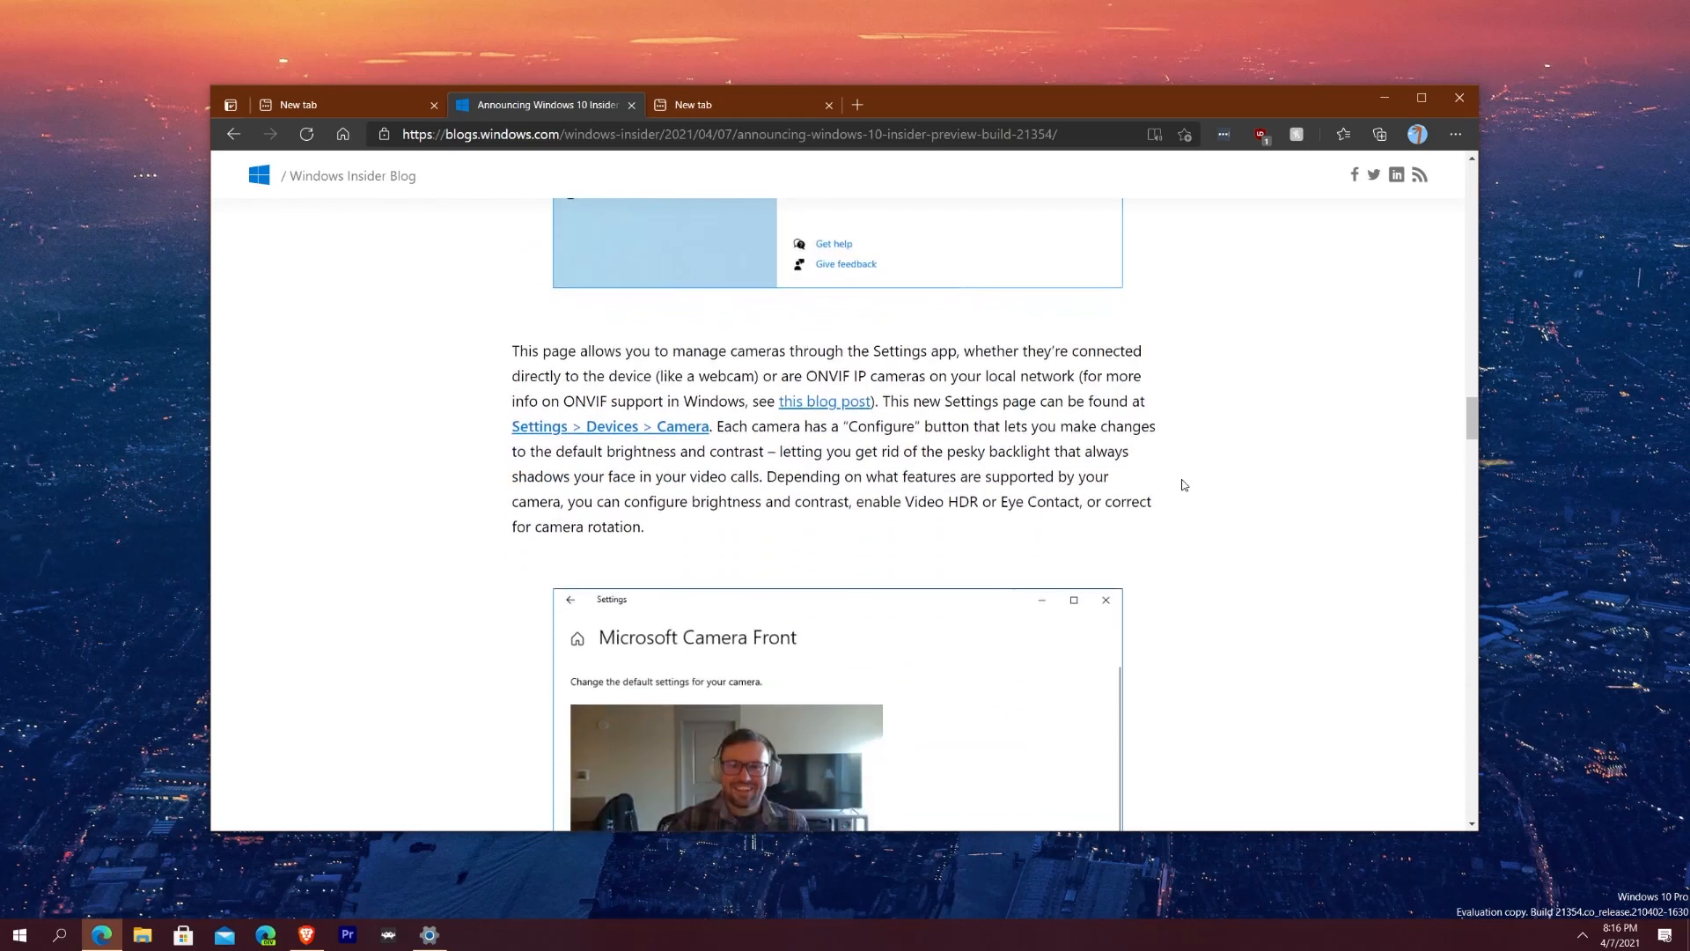
mouse_move(1184, 477)
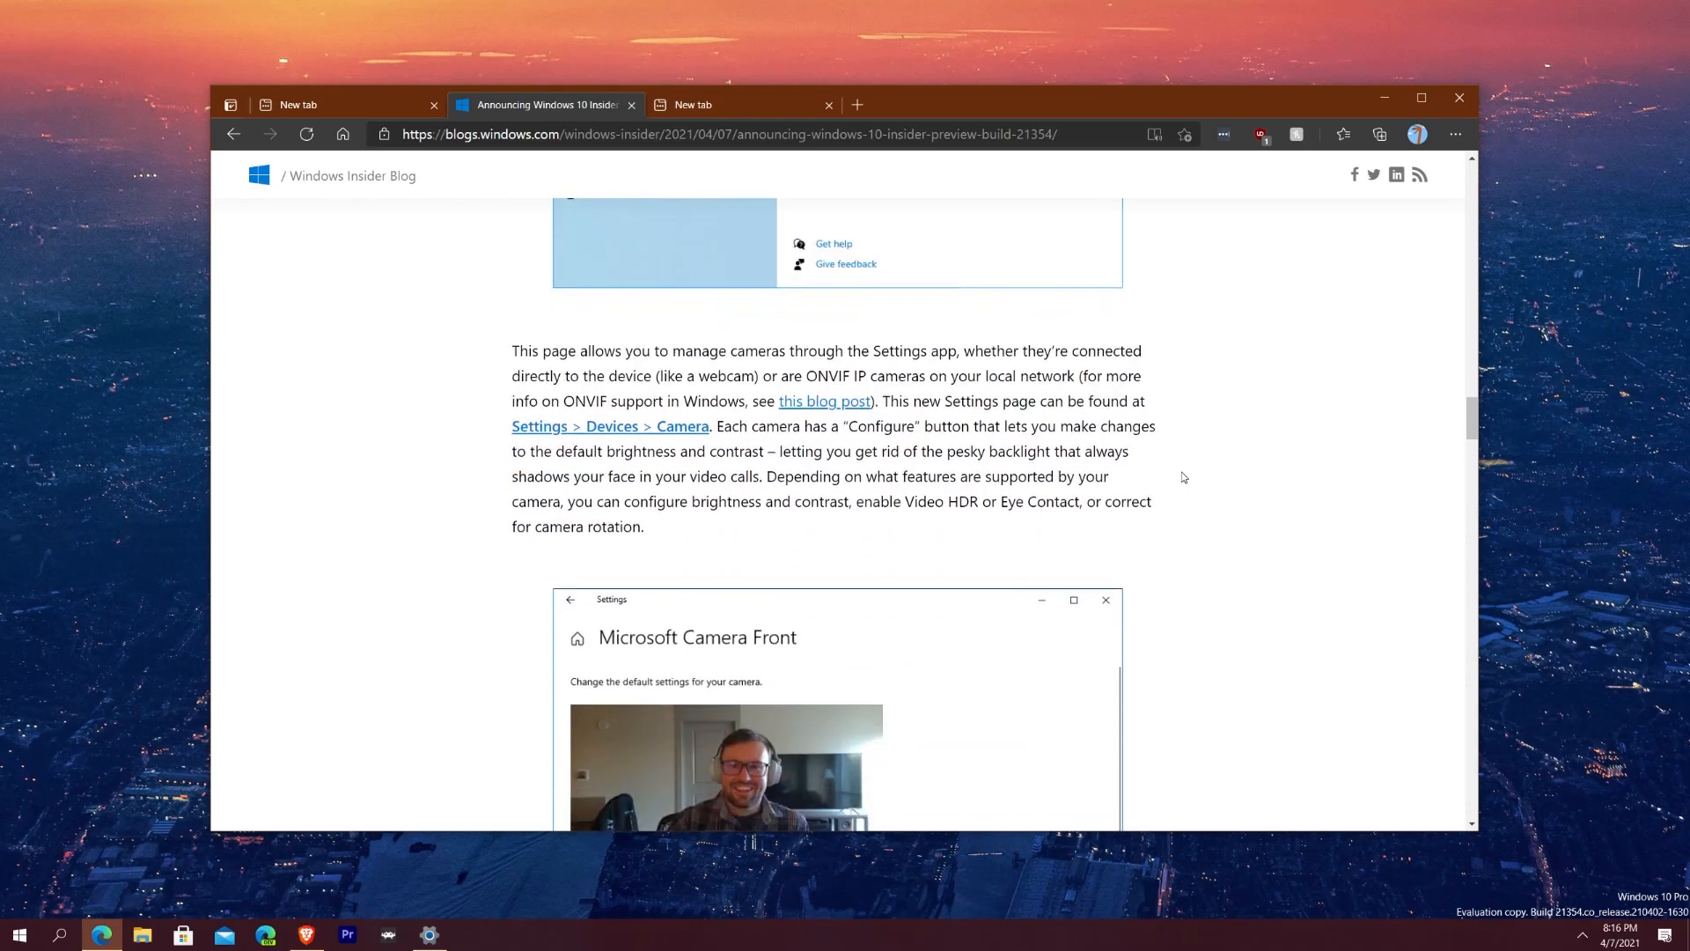
mouse_move(1185, 481)
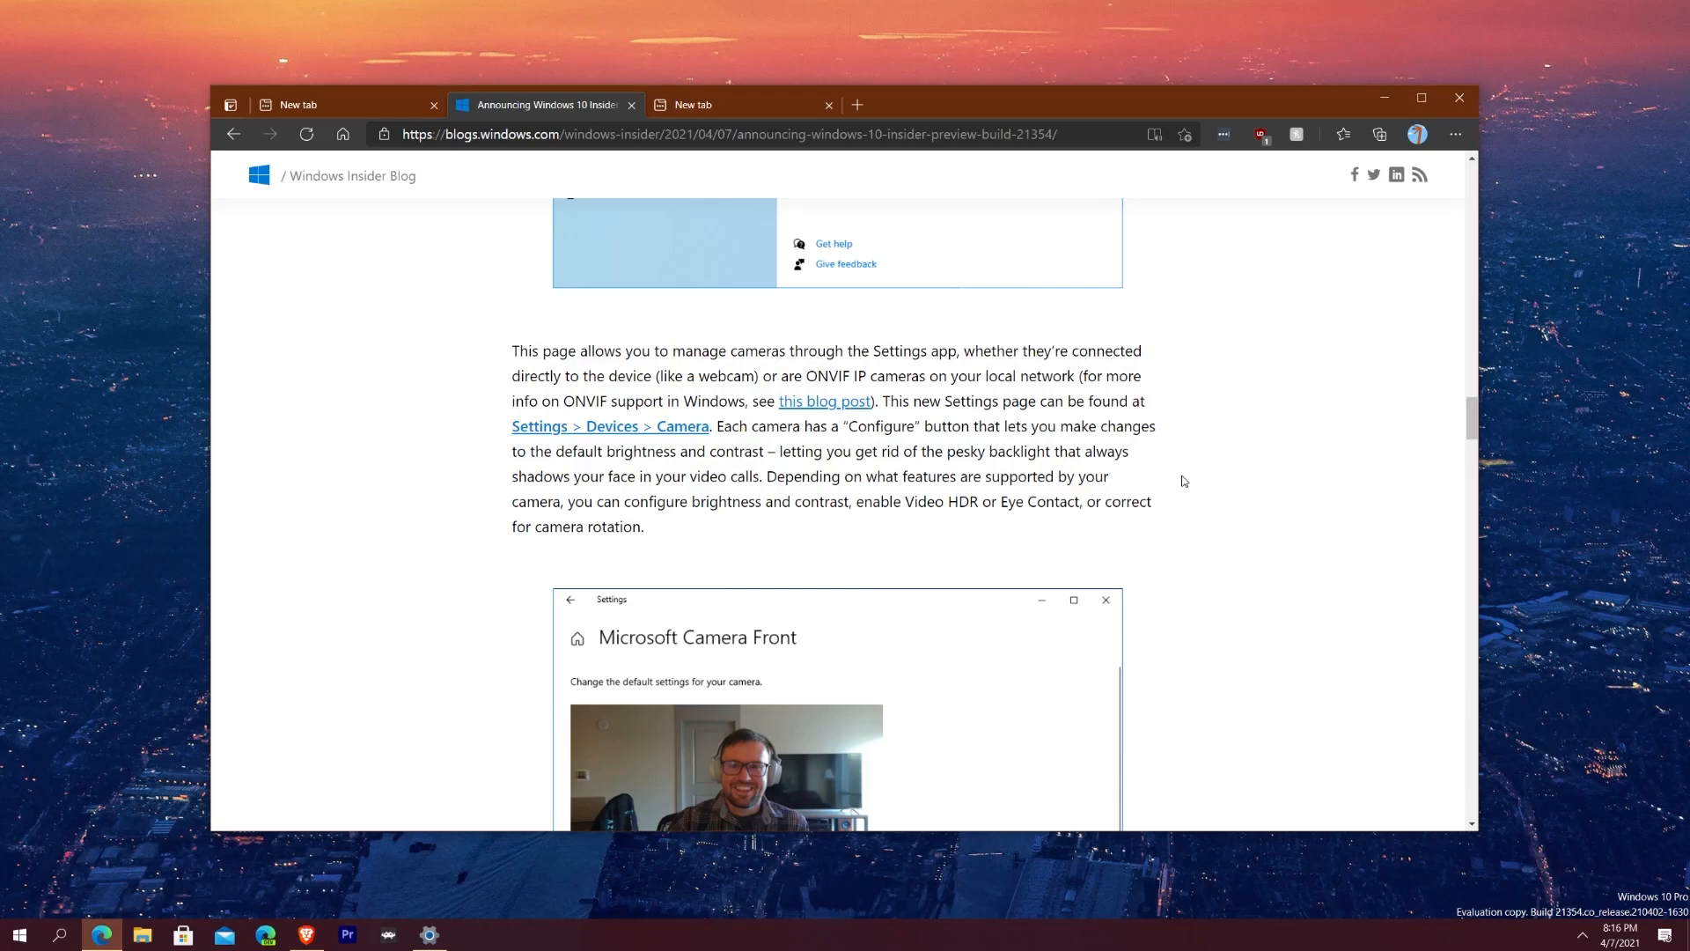
scroll(down, 3)
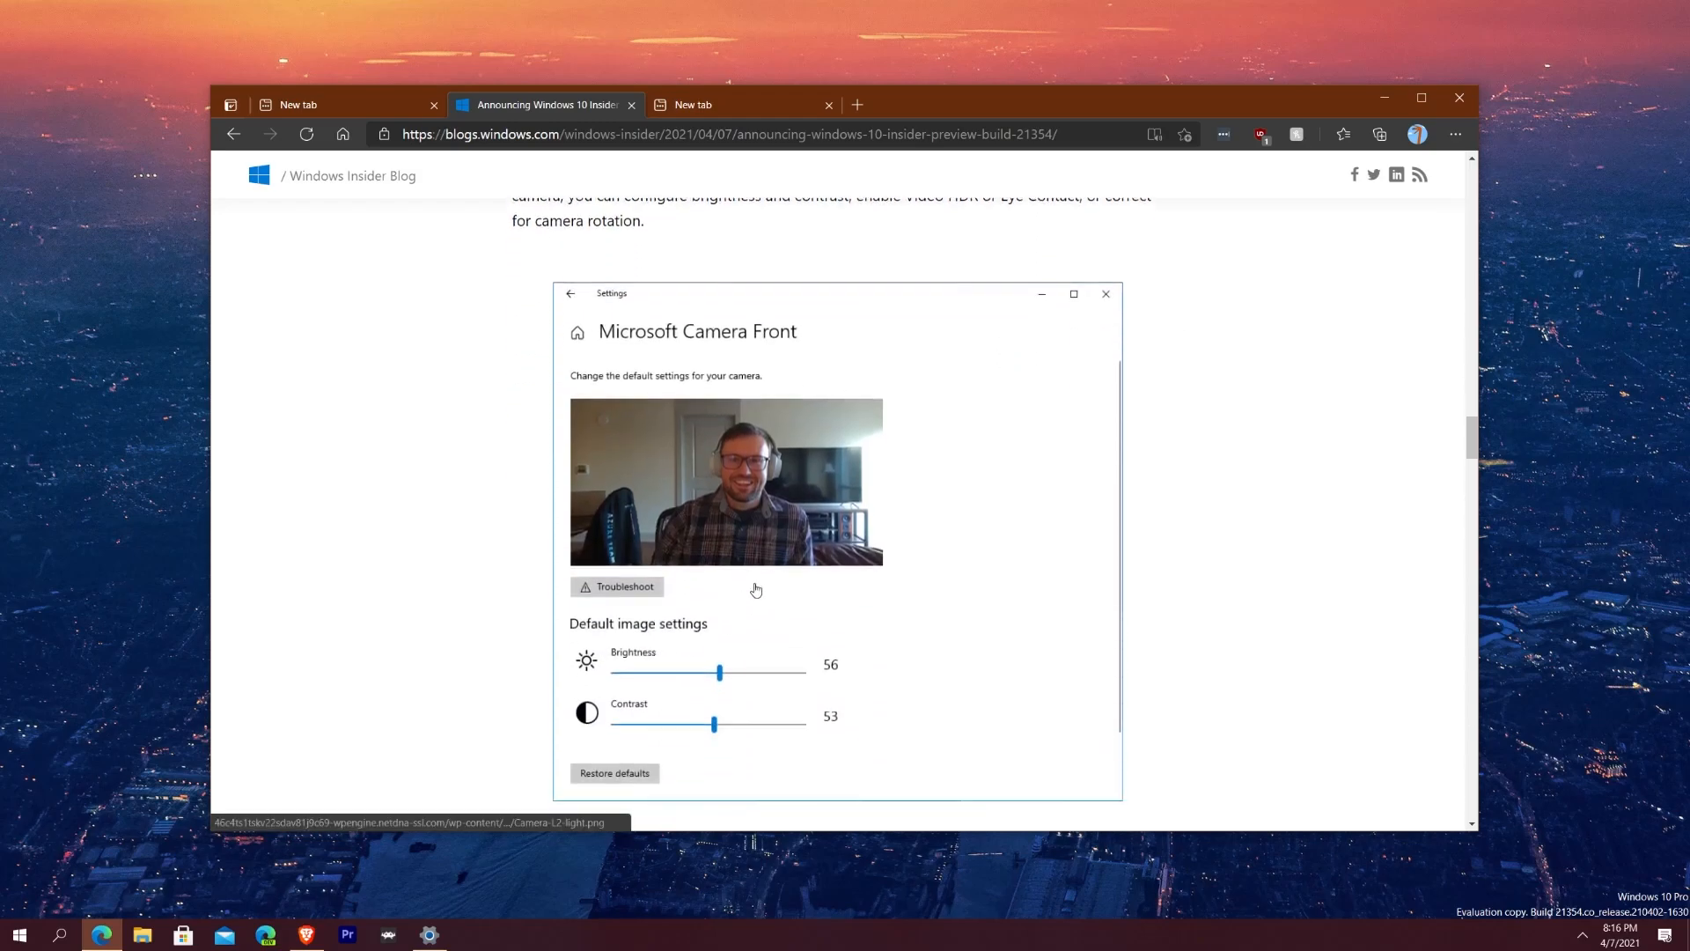
mouse_move(778, 497)
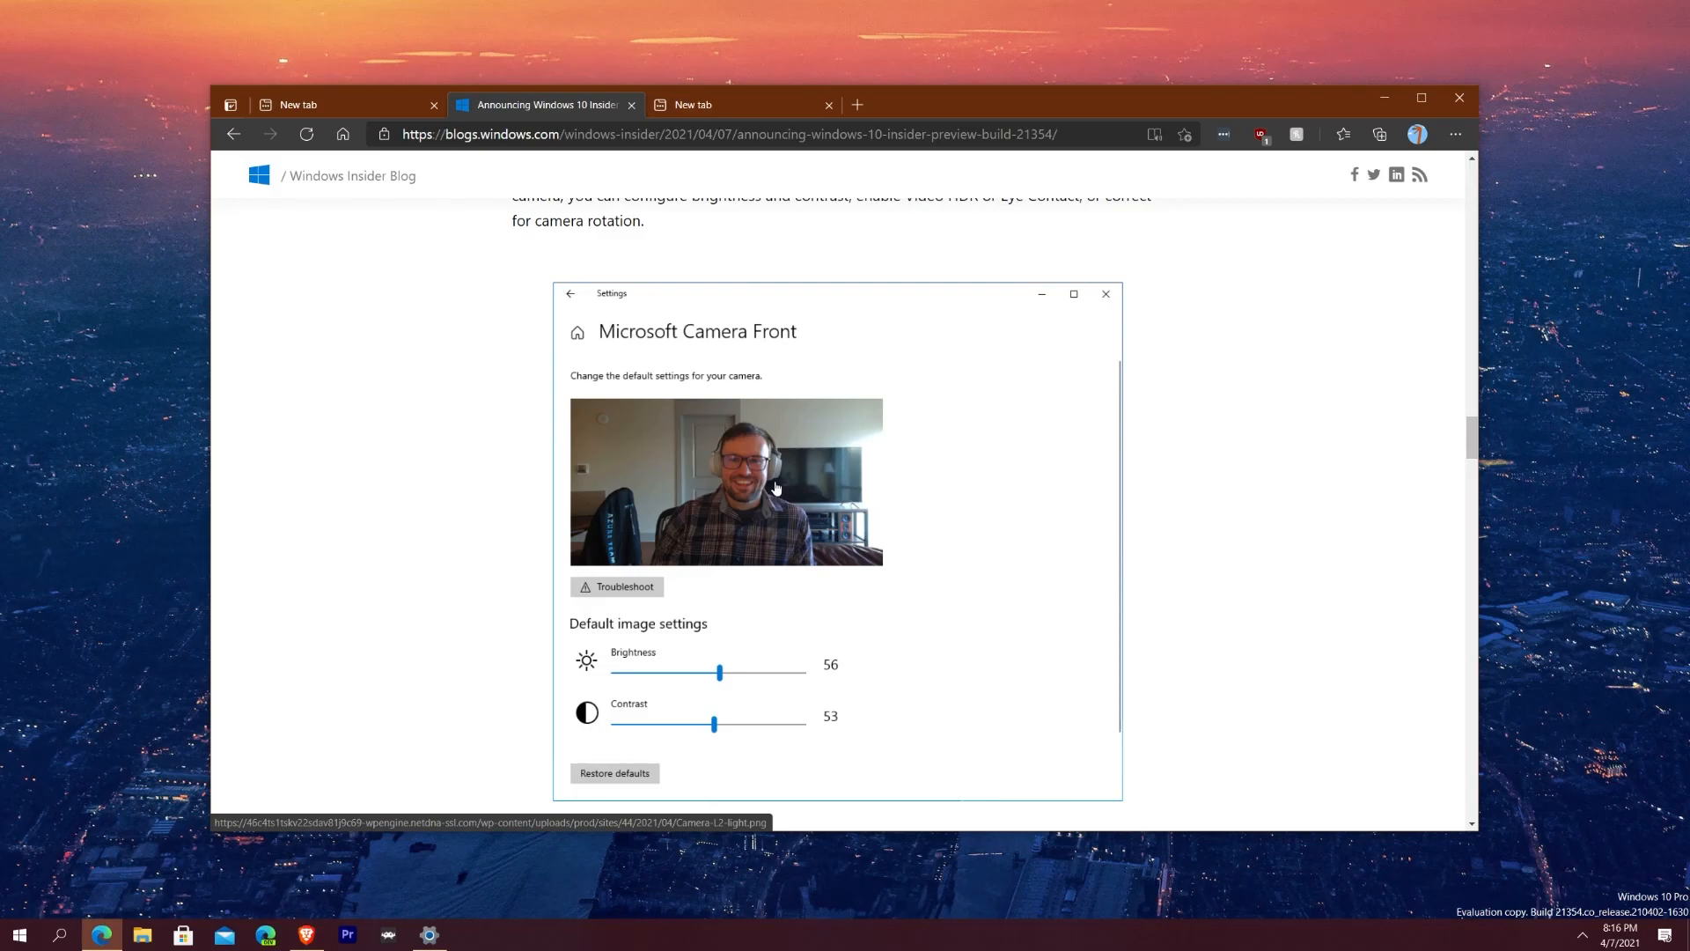
scroll(down, 3)
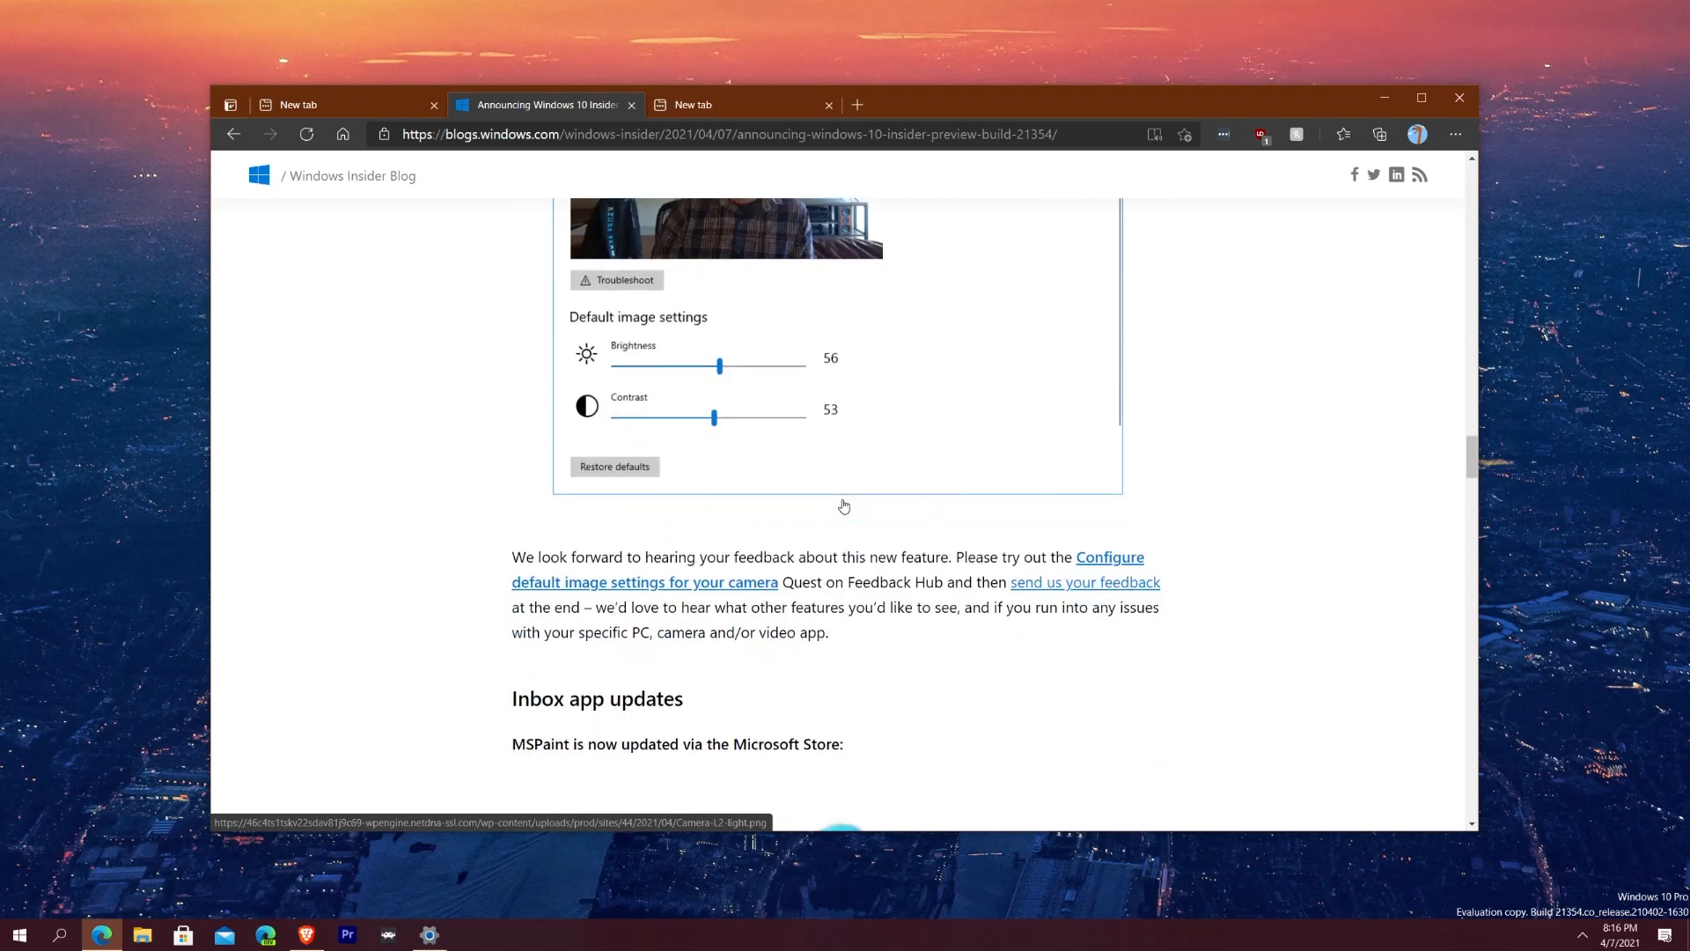
Step: Scroll past the MSPaint, Snipping Tool and Windows Tools notes to Changes and Improvements
scroll(down, 3)
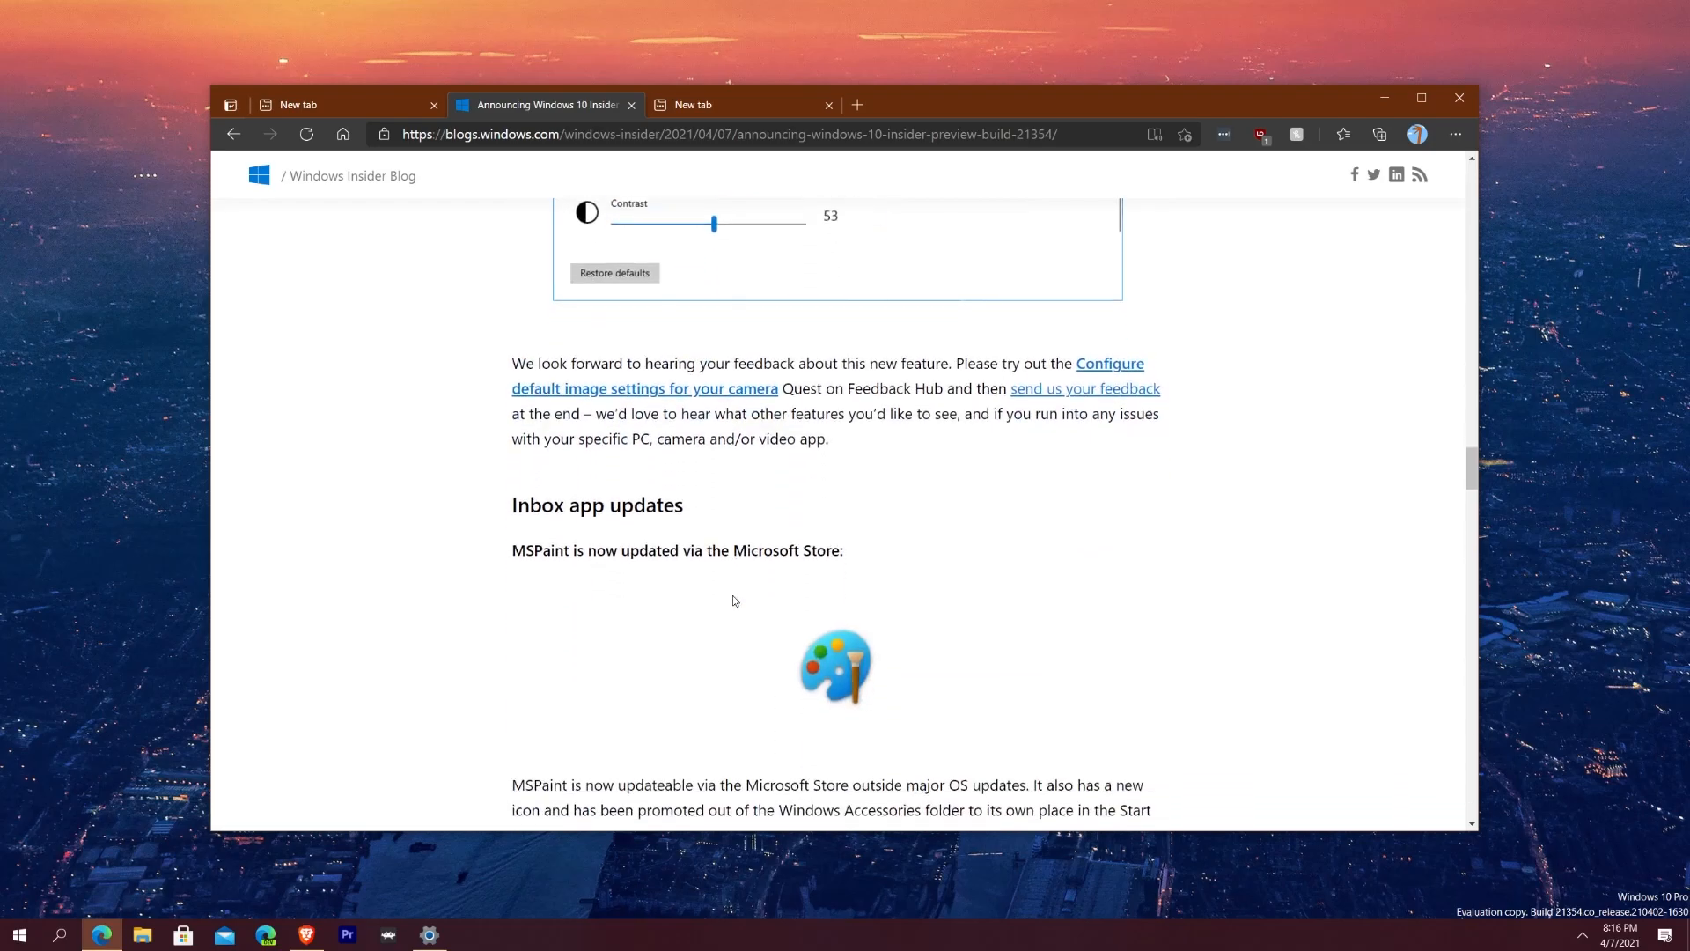
scroll(down, 3)
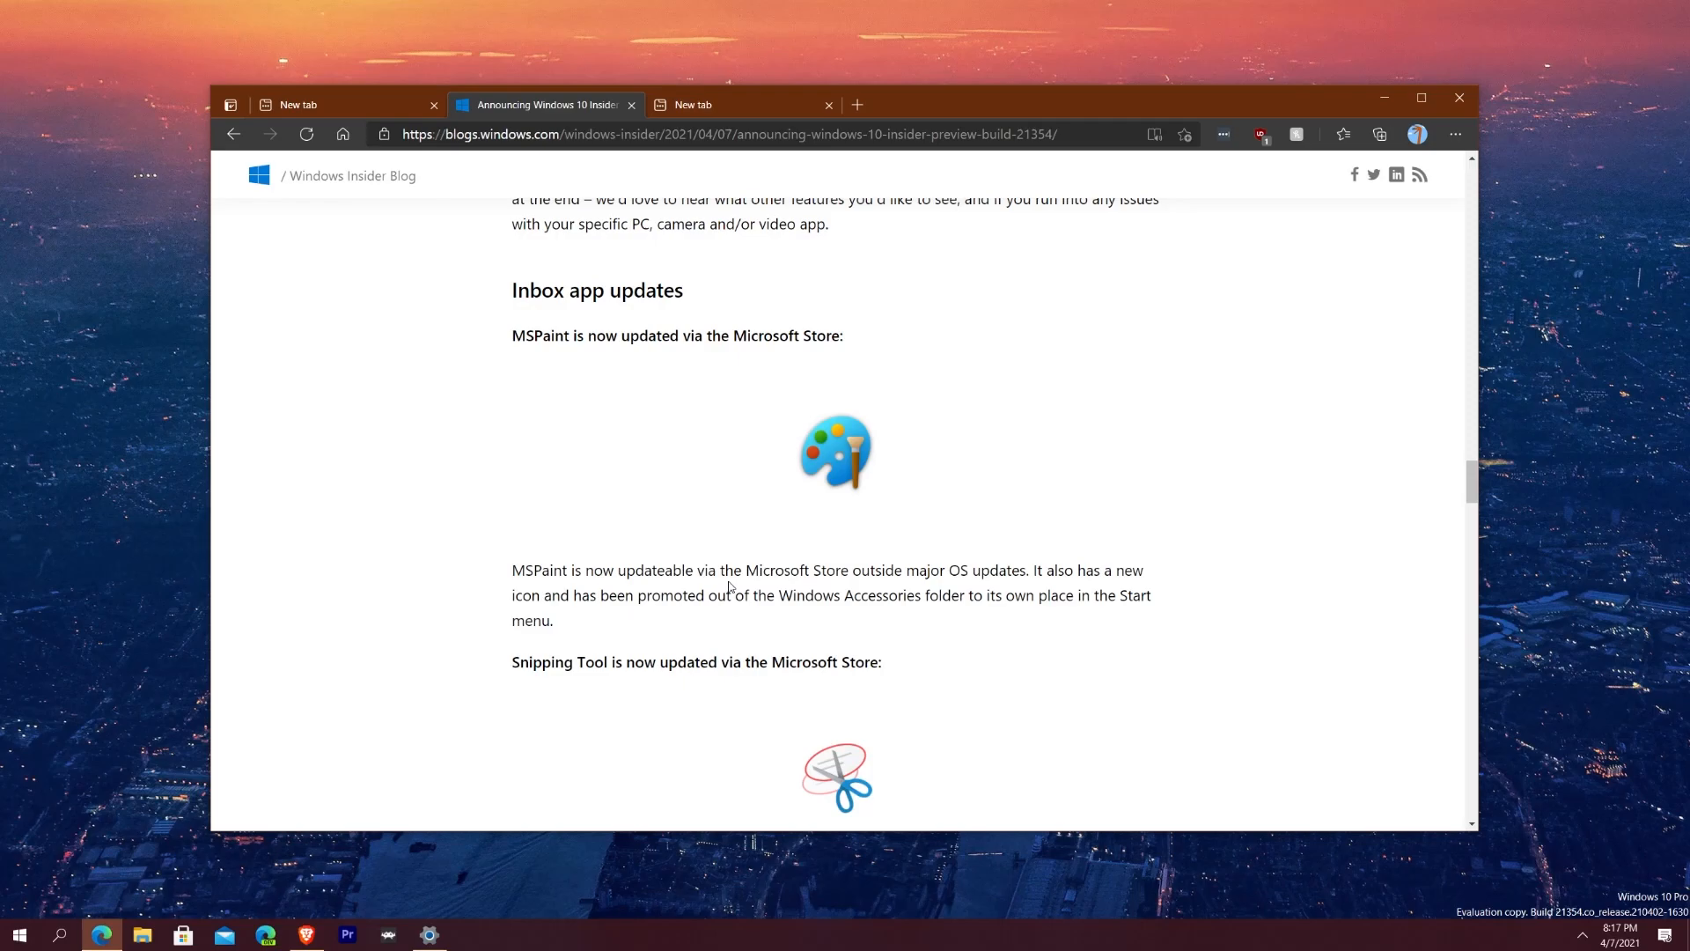
scroll(down, 3)
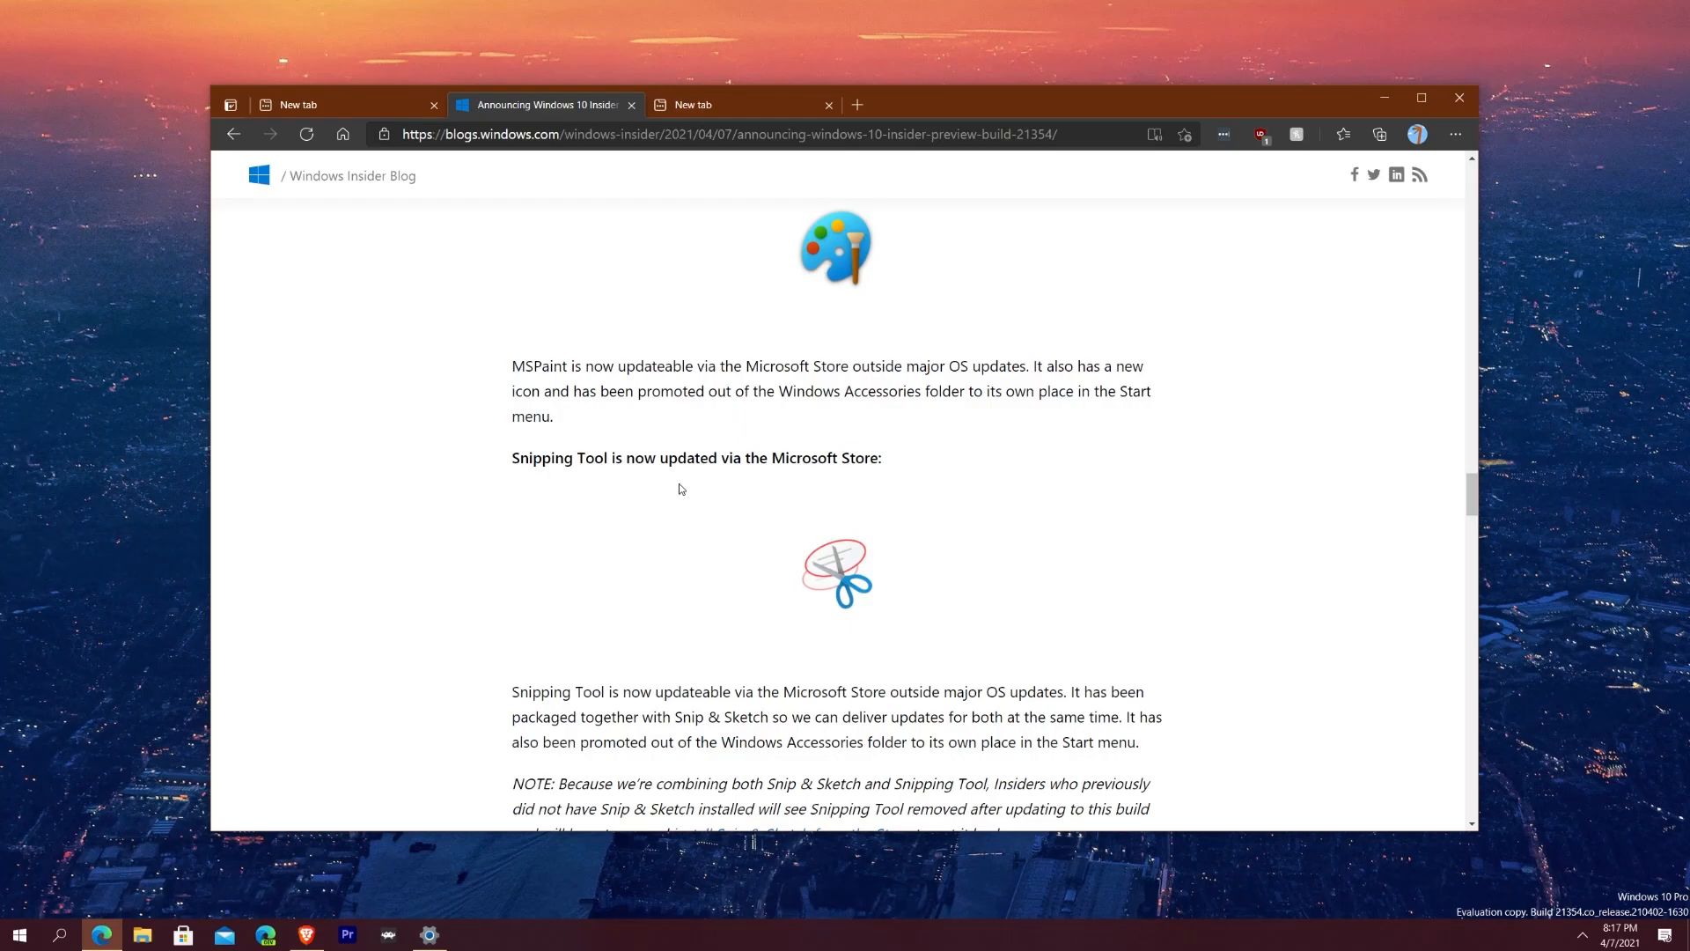
scroll(down, 3)
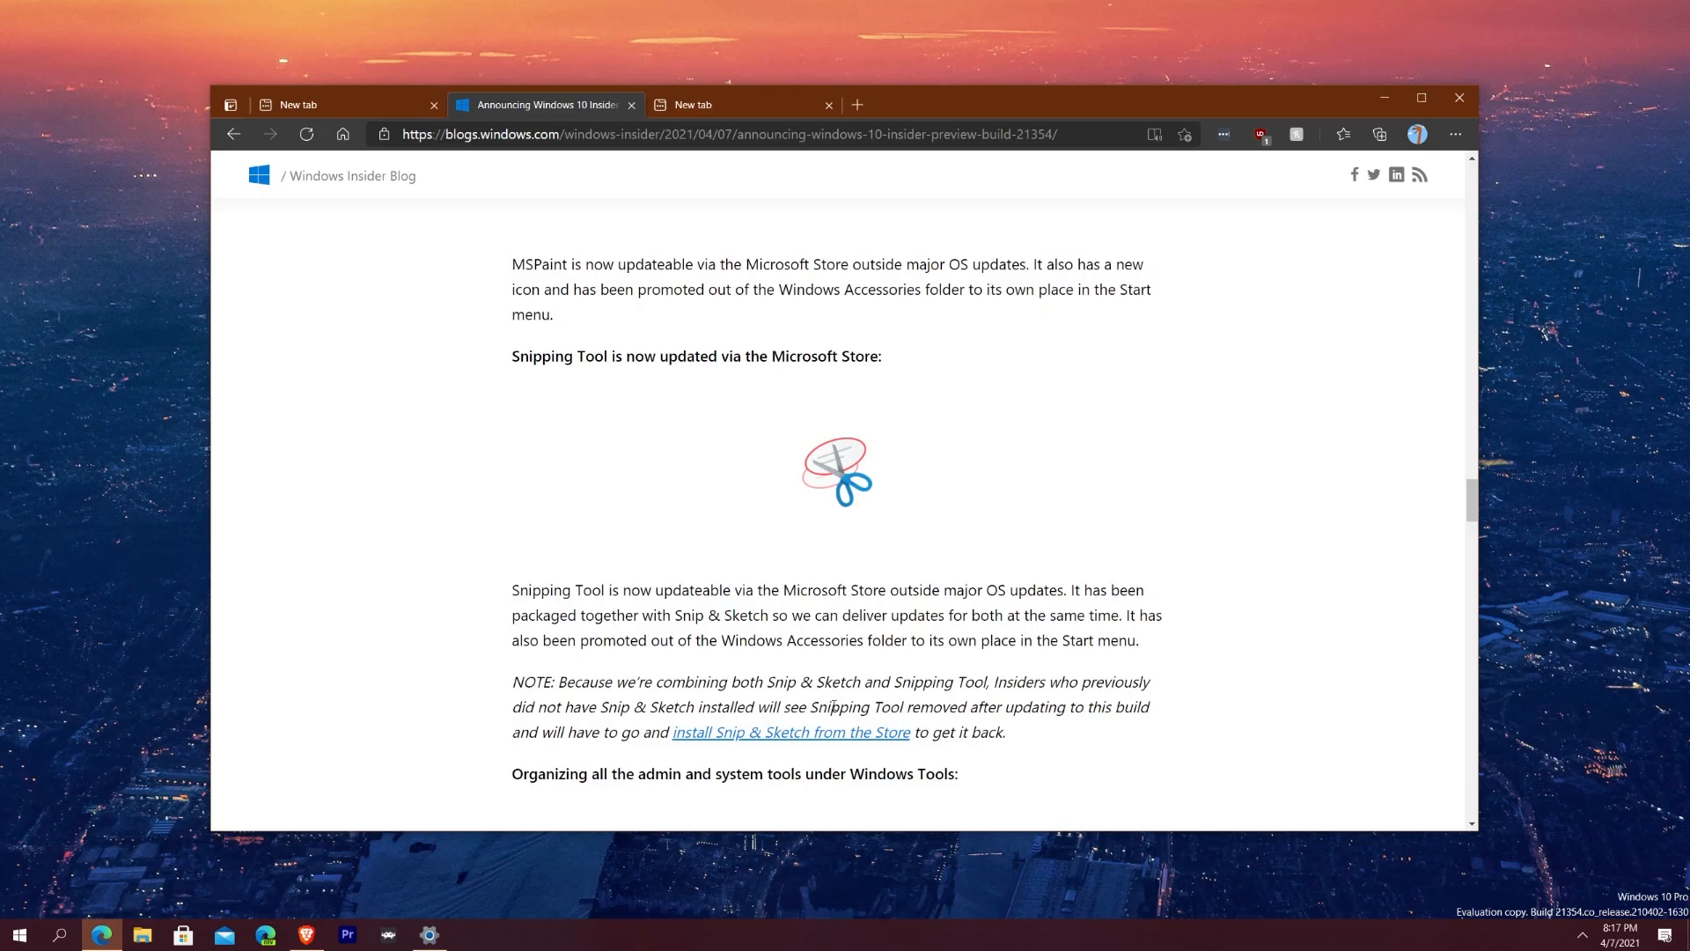
mouse_move(712, 715)
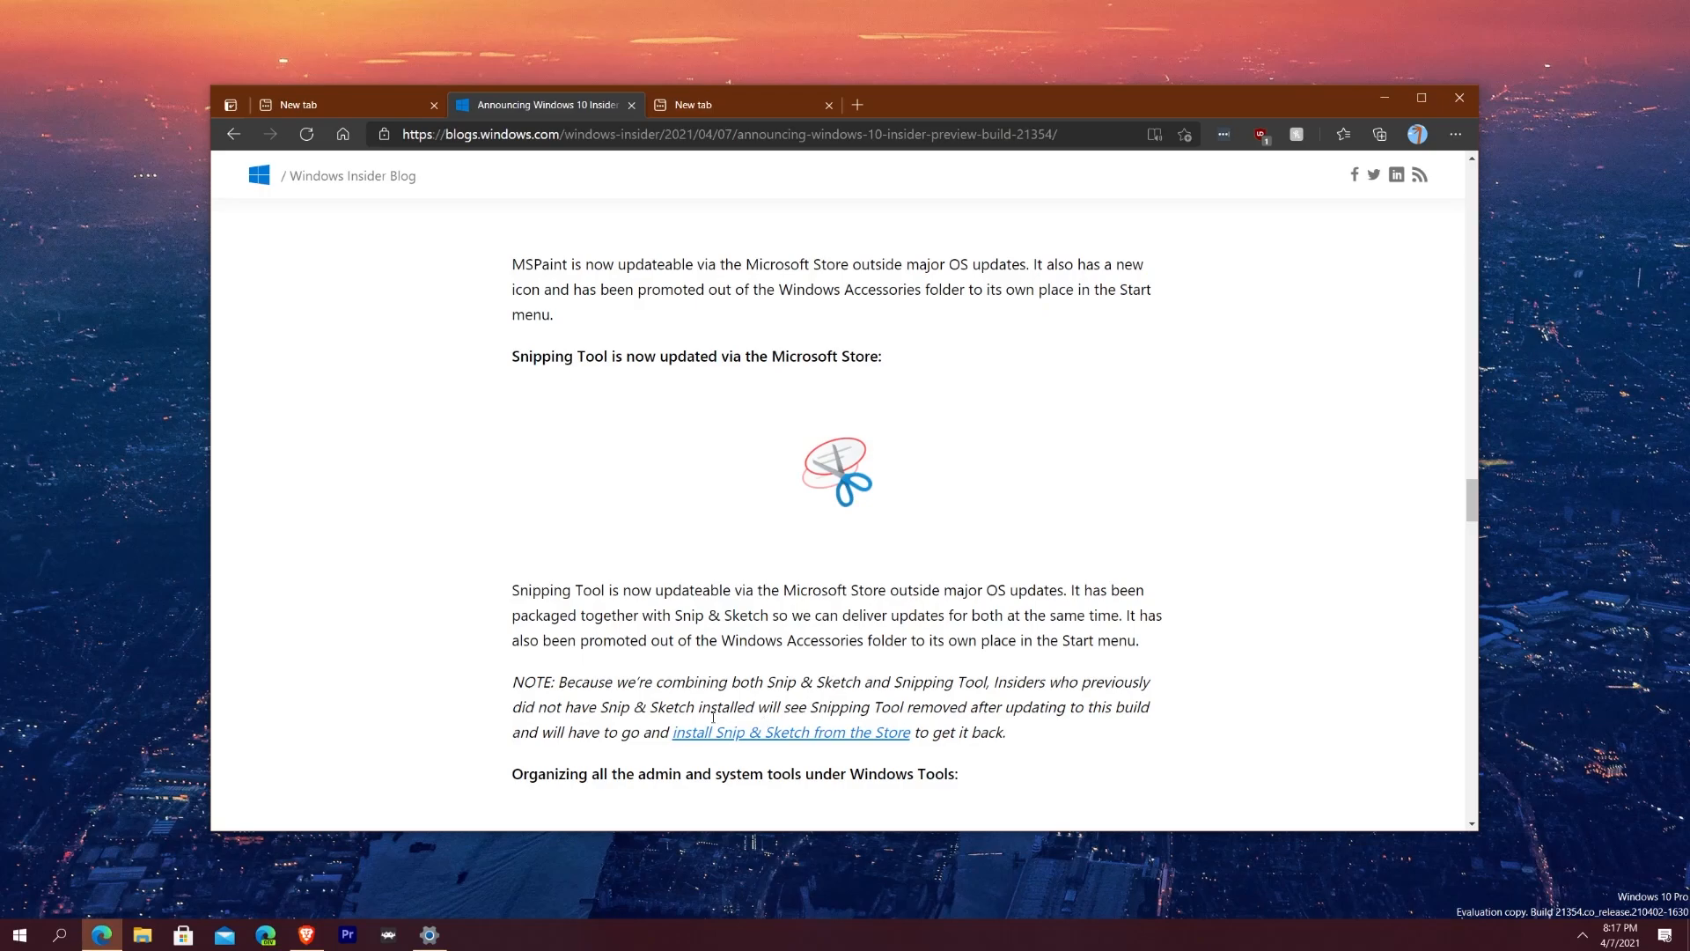
mouse_move(839, 491)
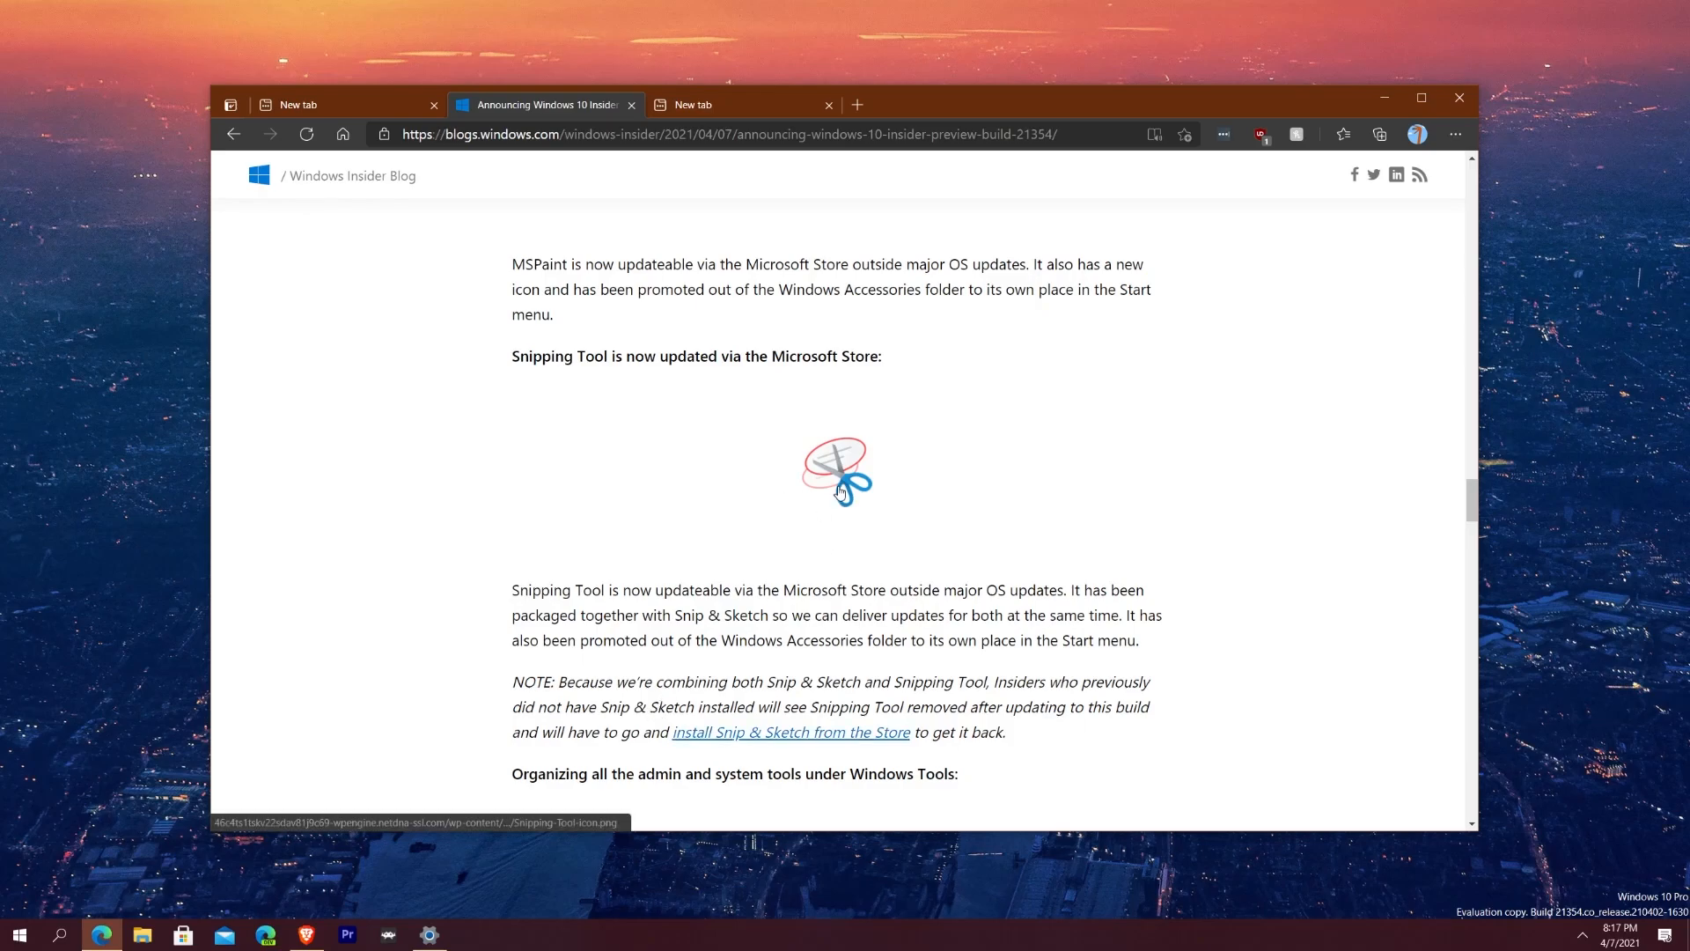
scroll(down, 3)
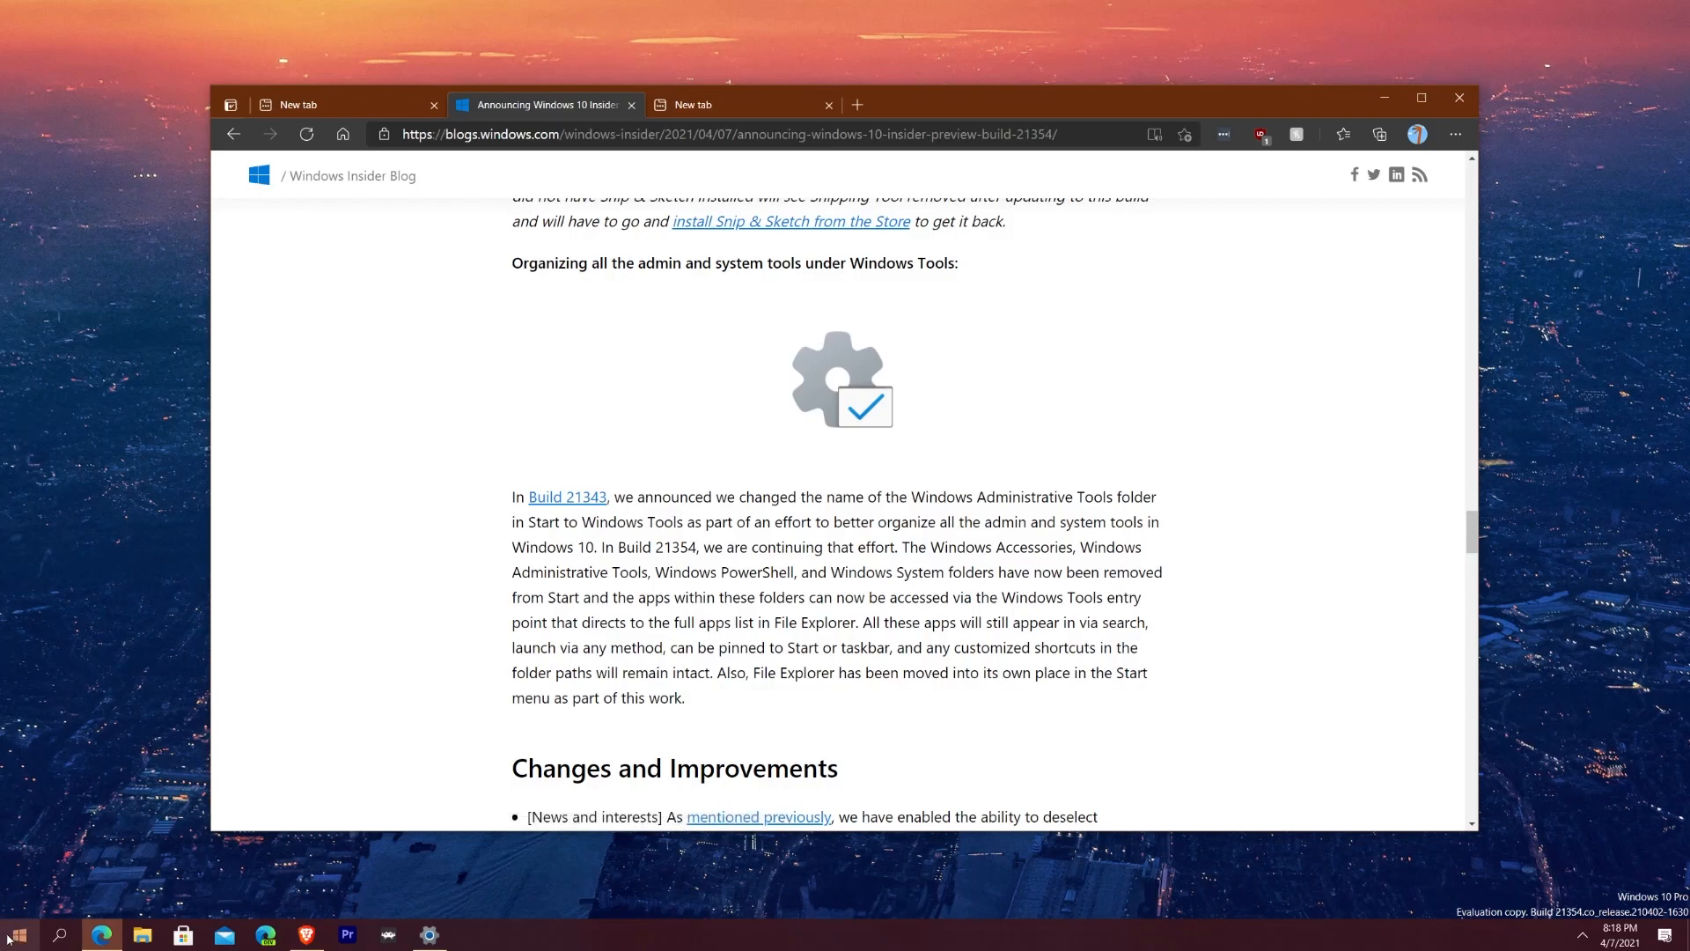
right_click(10, 935)
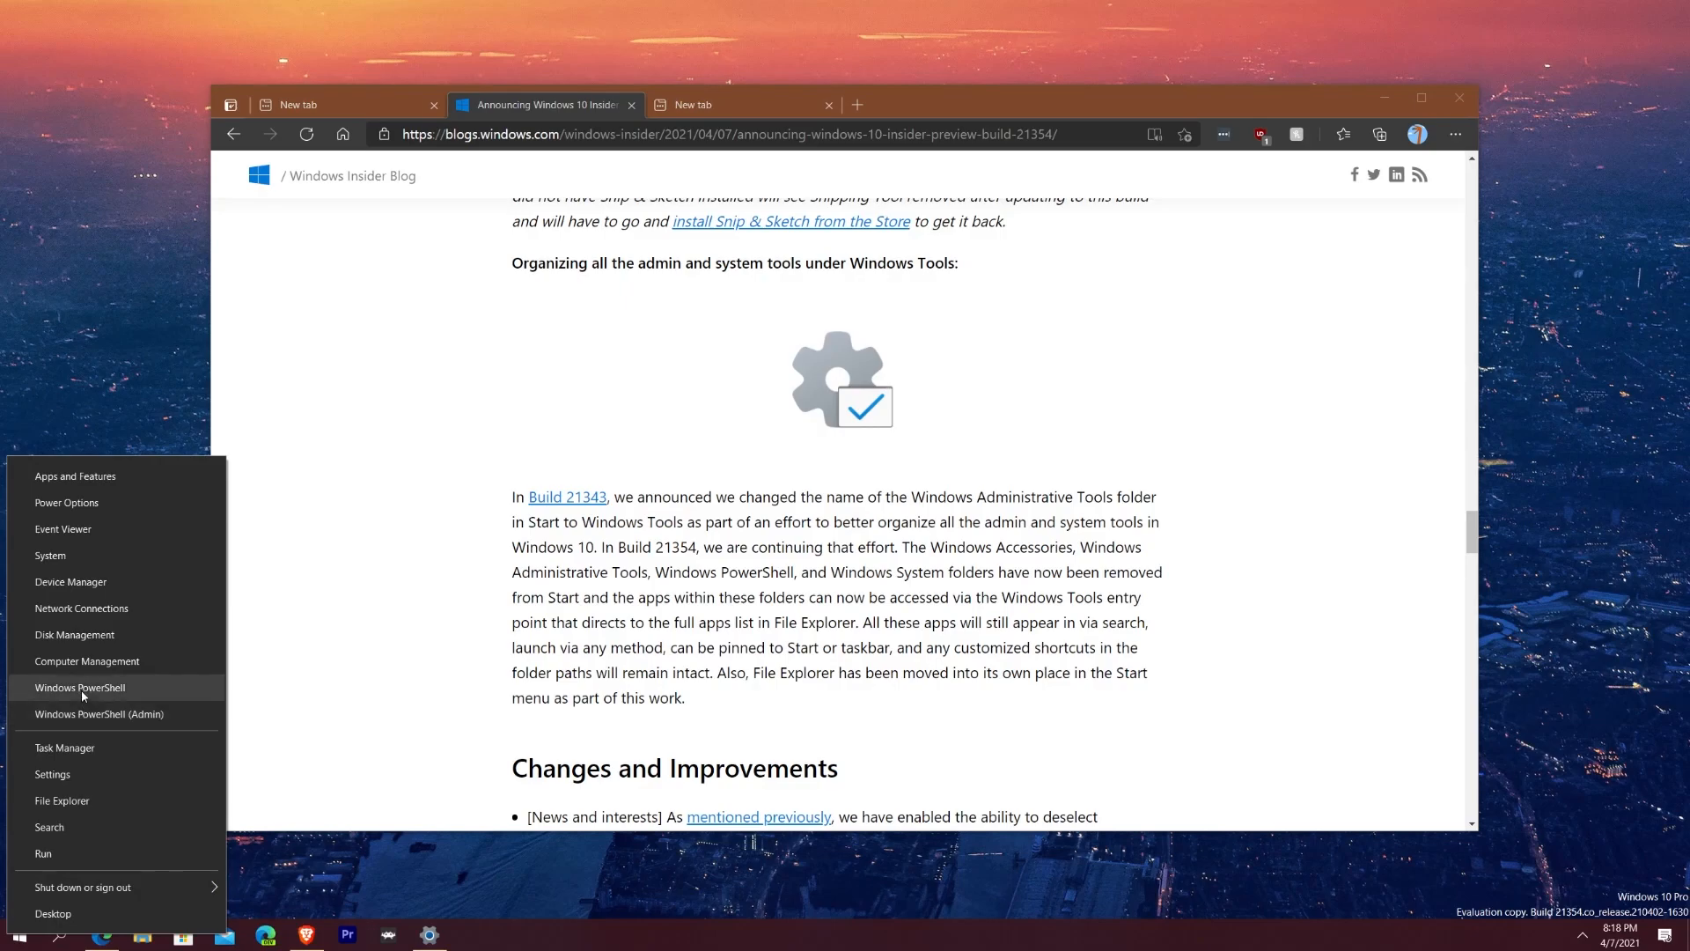
mouse_move(331, 676)
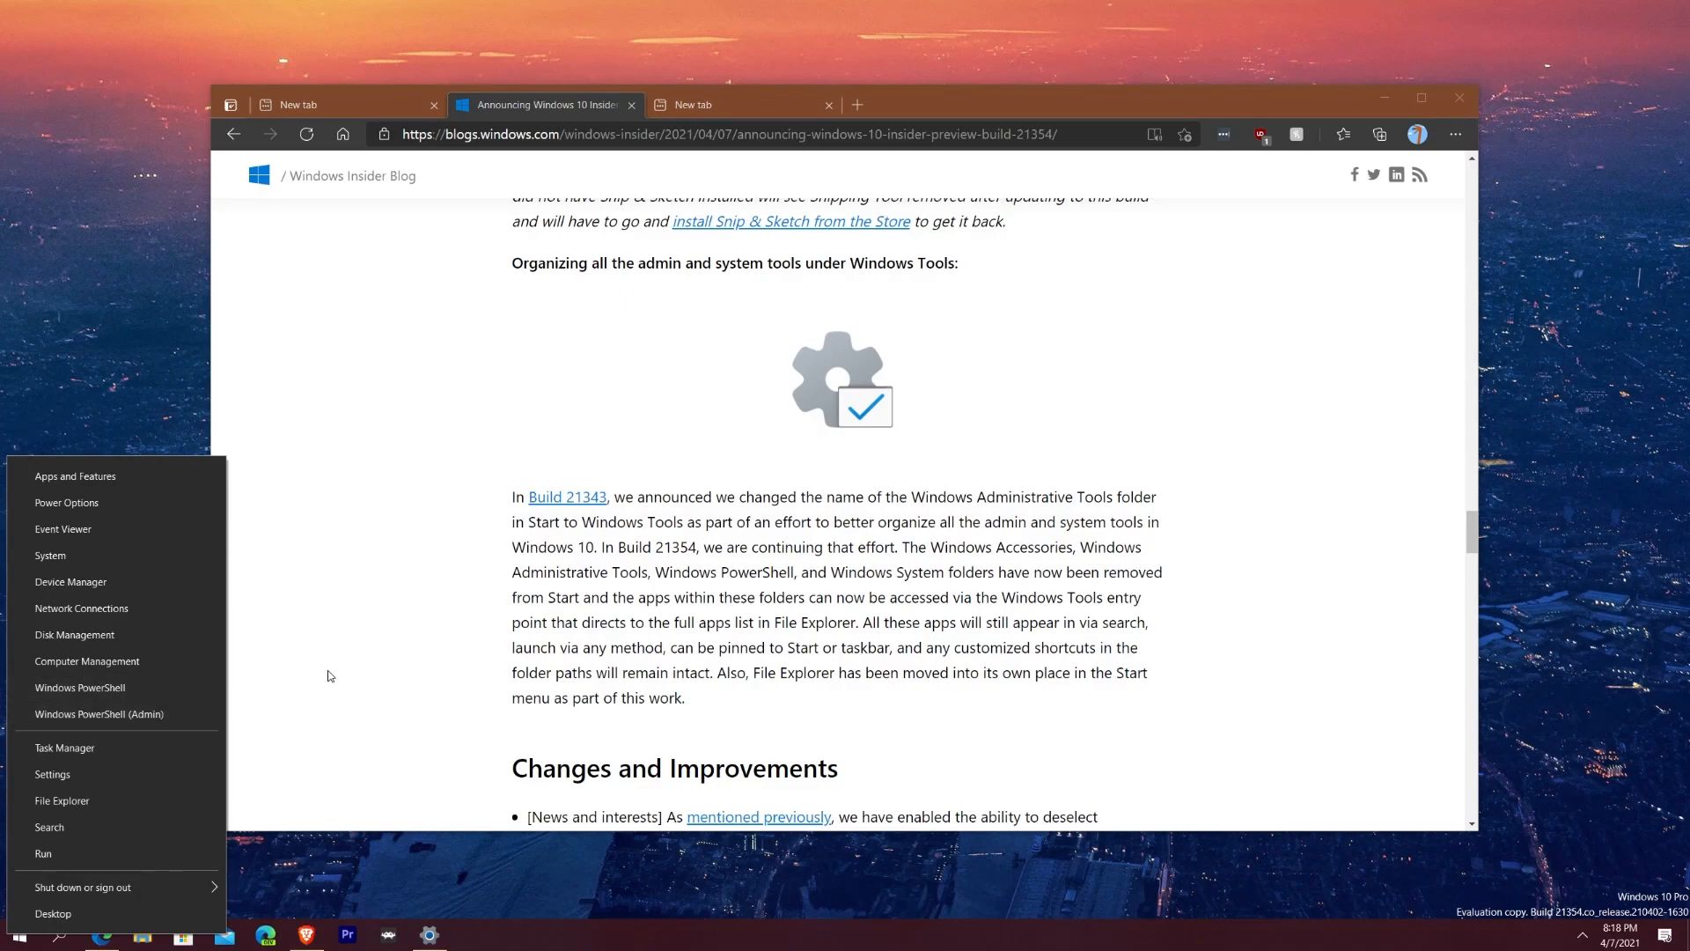
click(1002, 592)
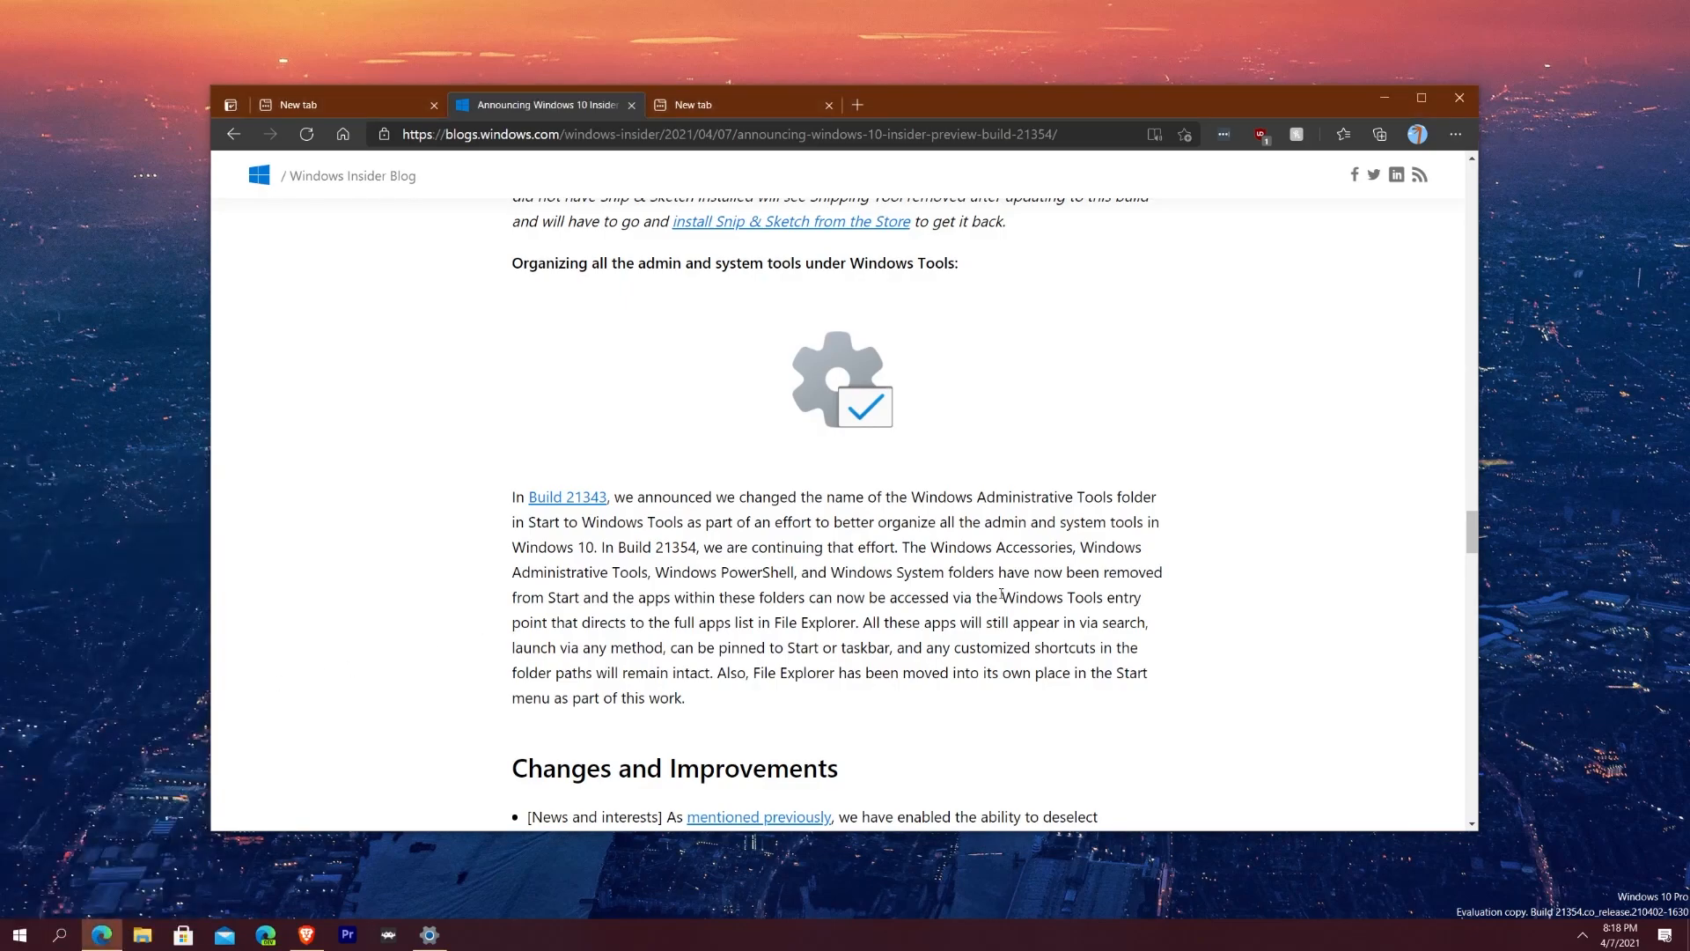
mouse_move(816, 577)
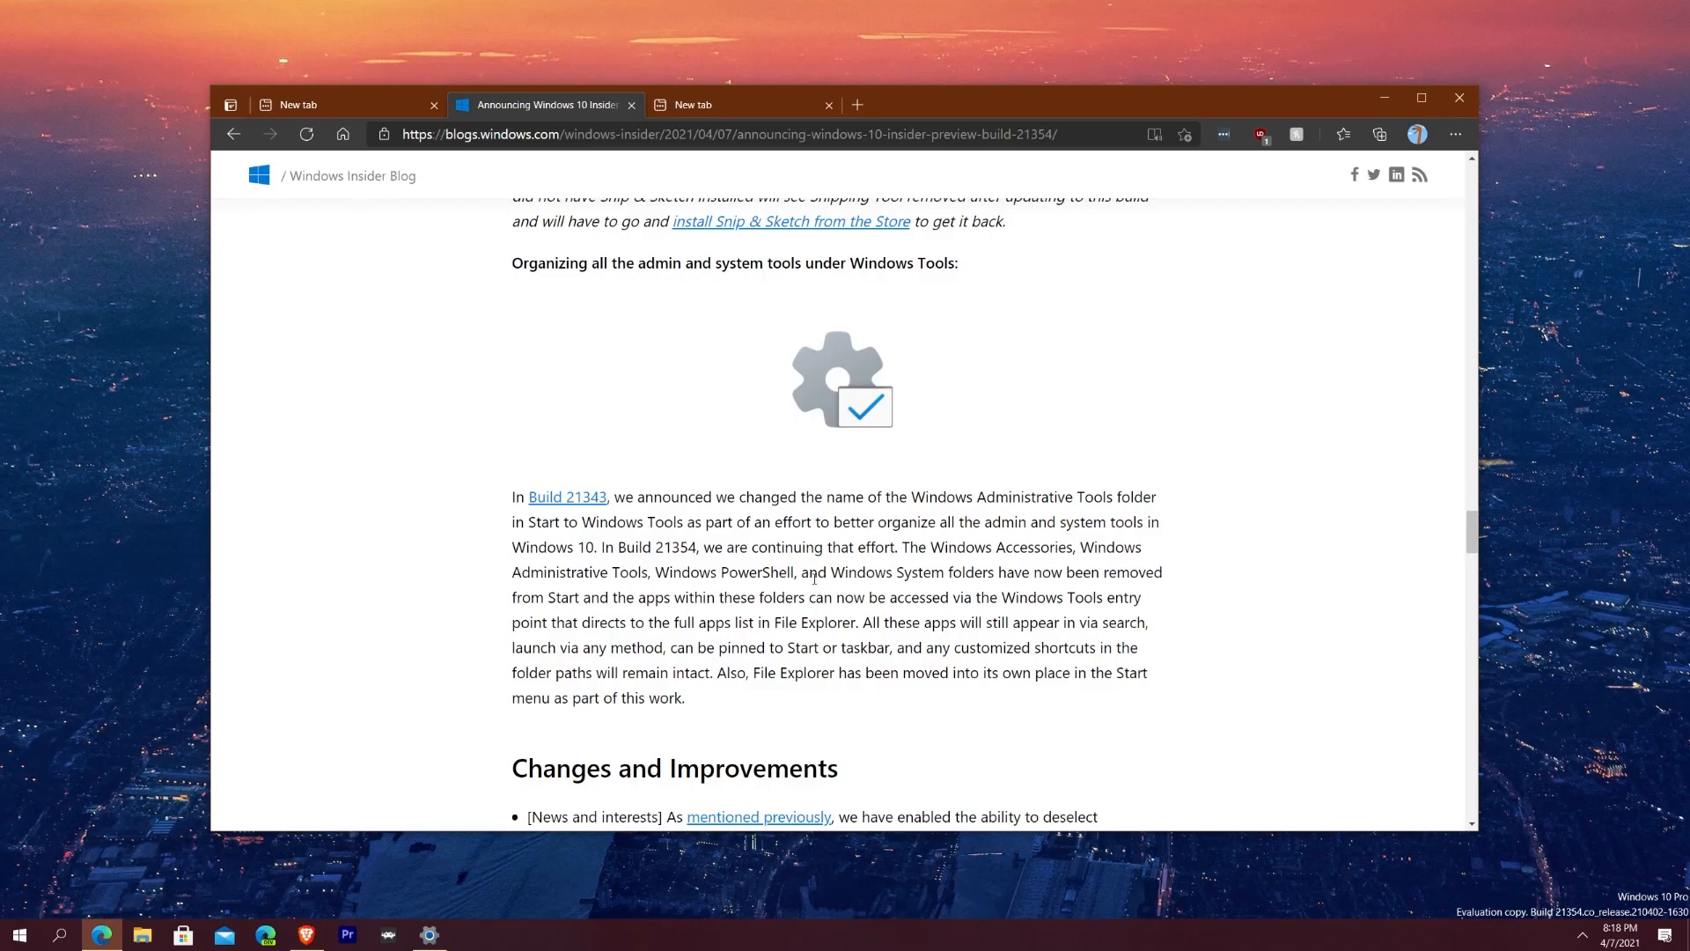
scroll(down, 3)
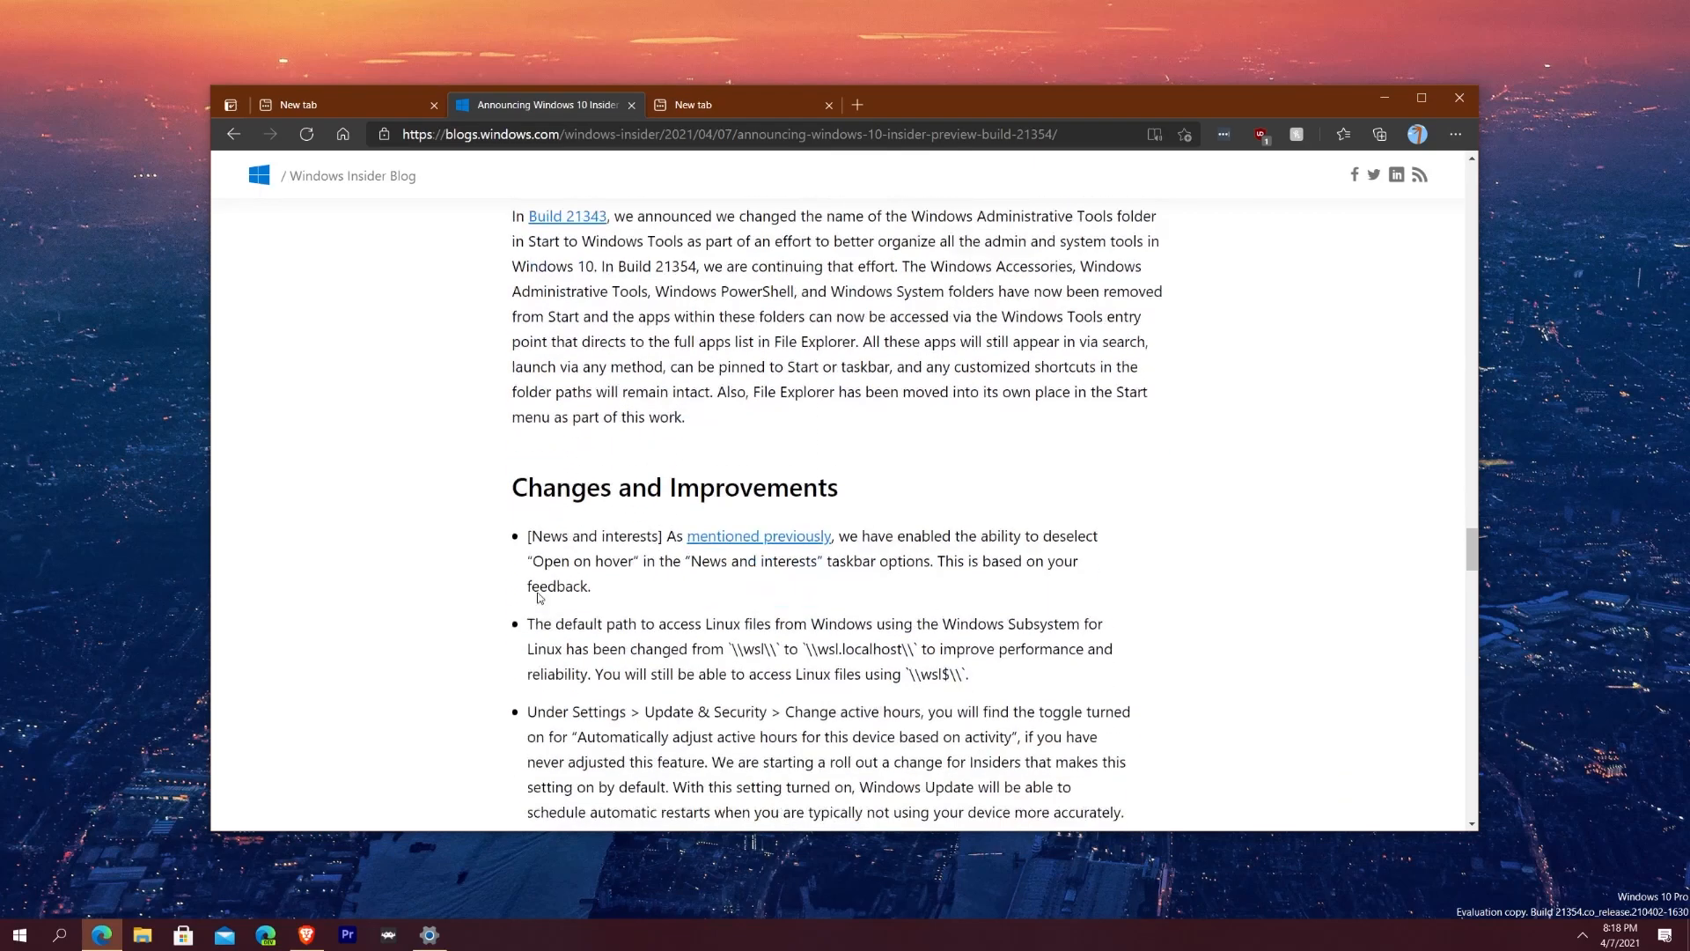
scroll(down, 3)
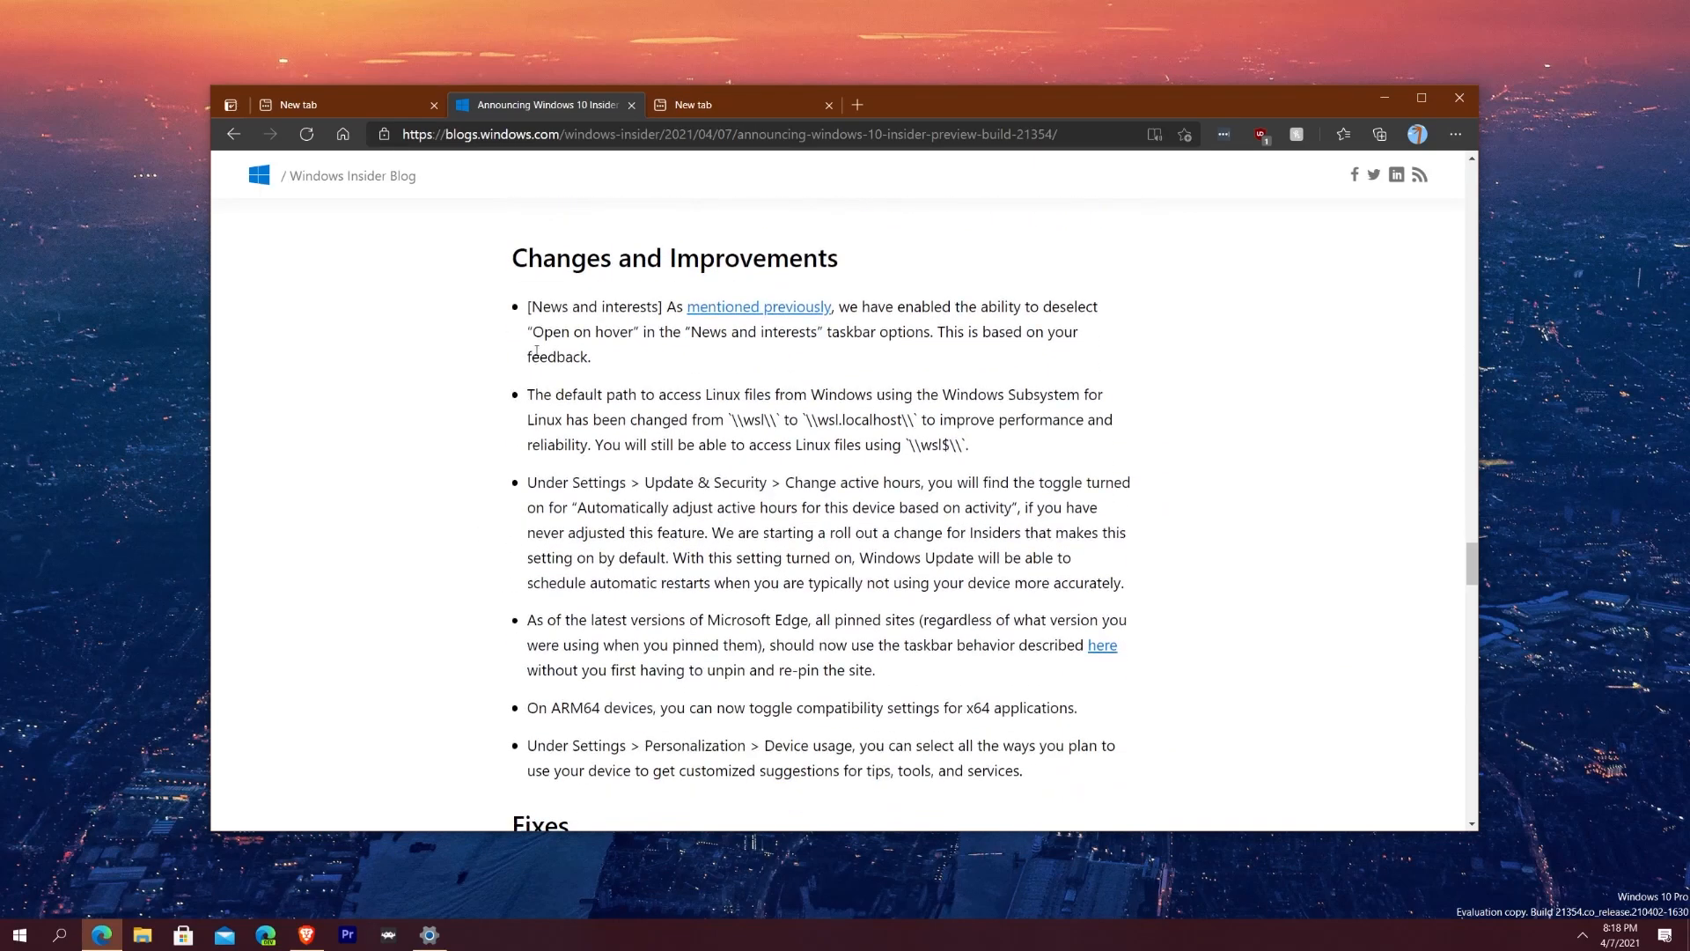
mouse_move(625, 291)
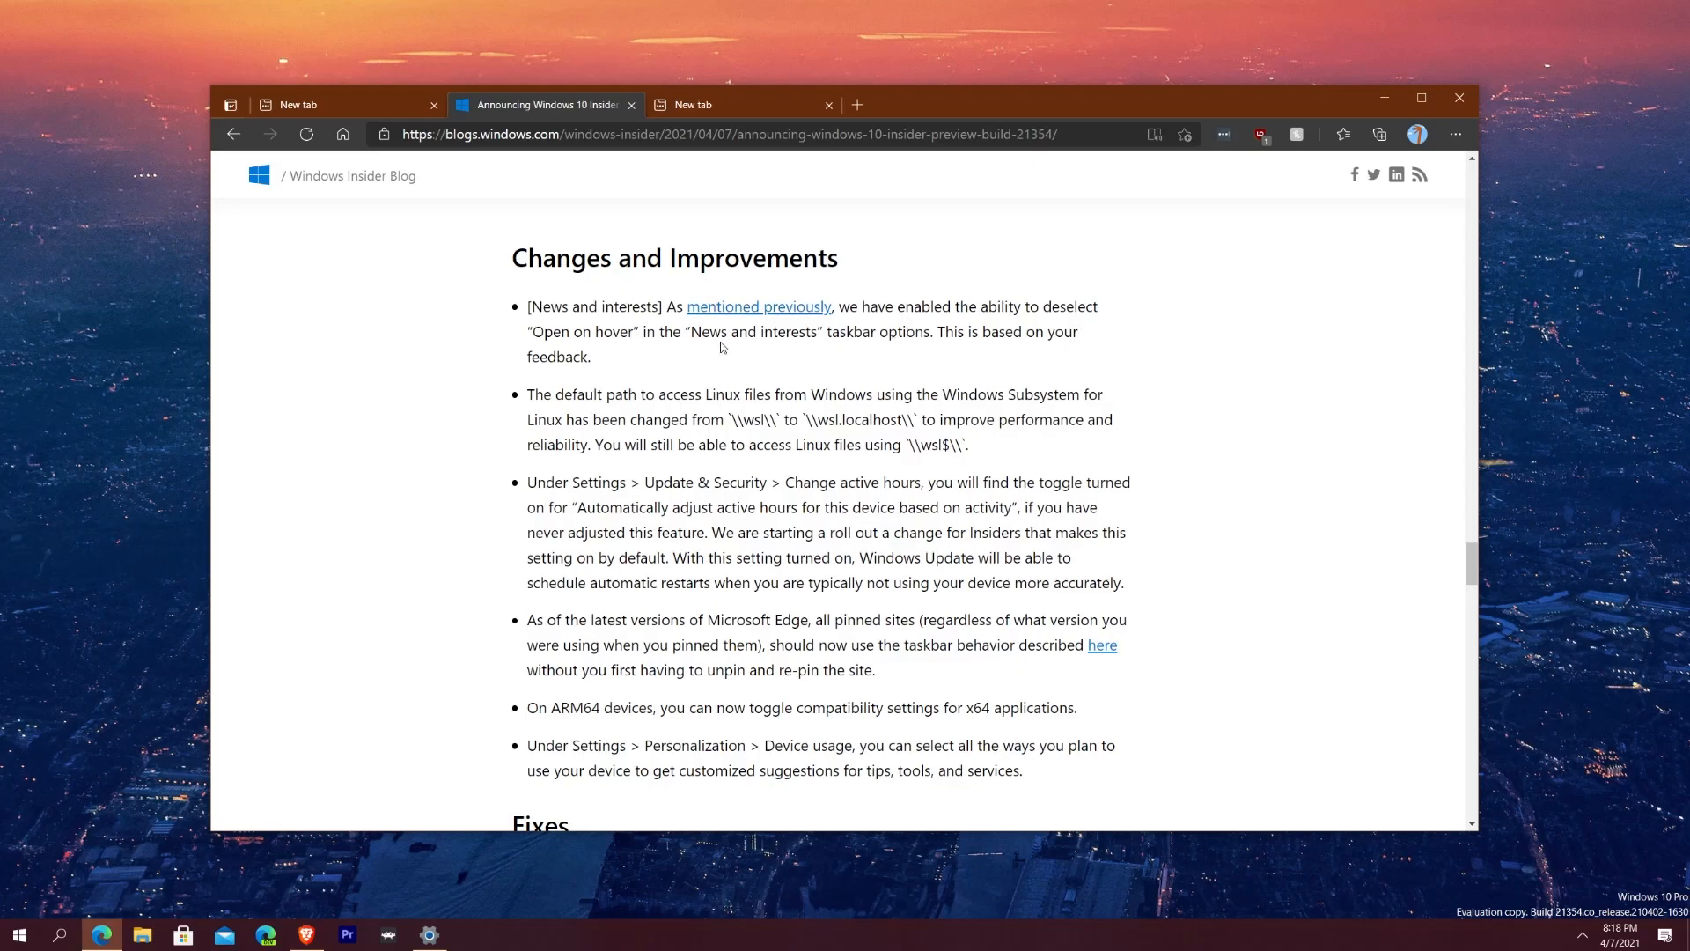
mouse_move(707, 336)
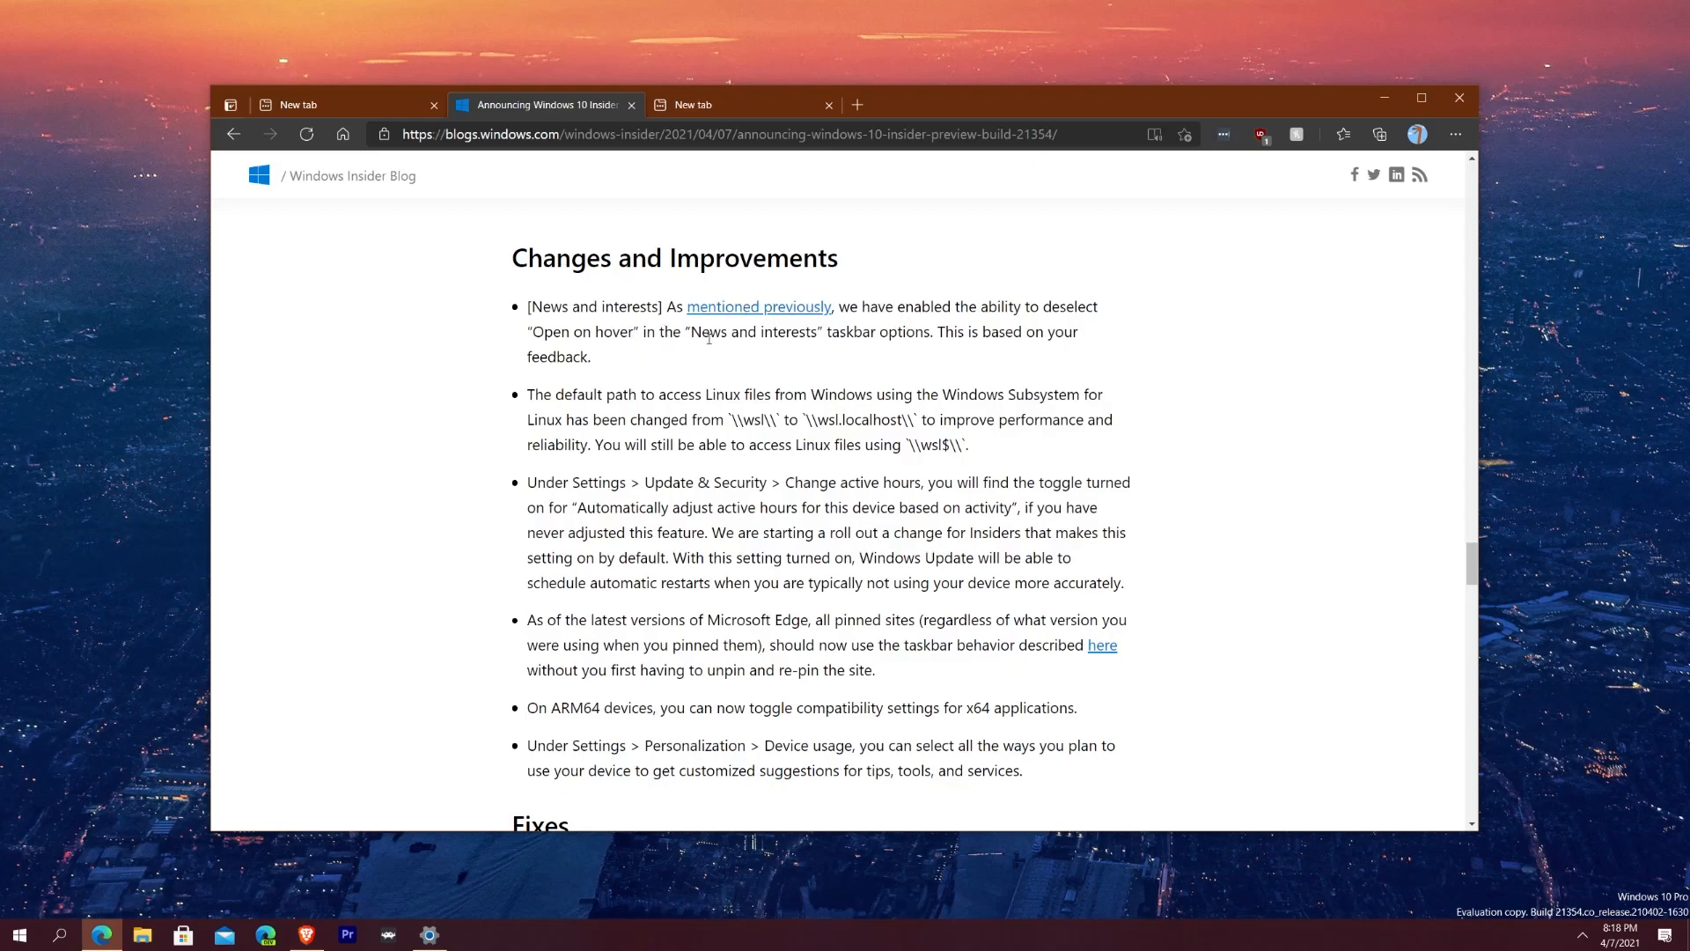
mouse_move(860, 340)
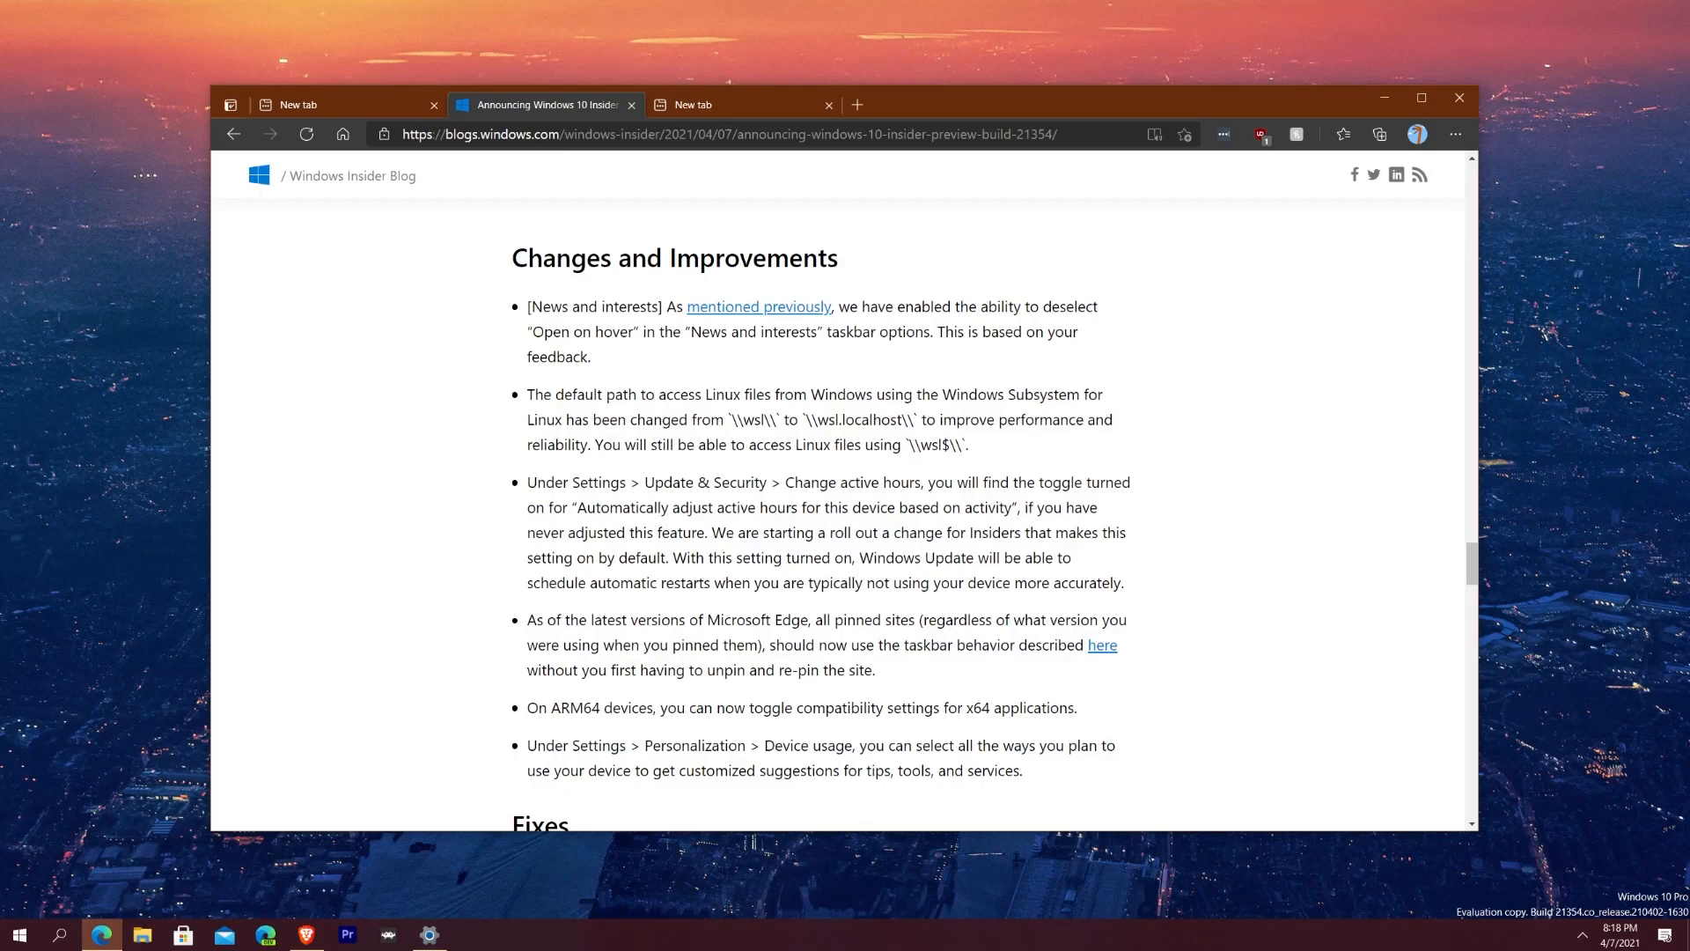
mouse_move(1518, 850)
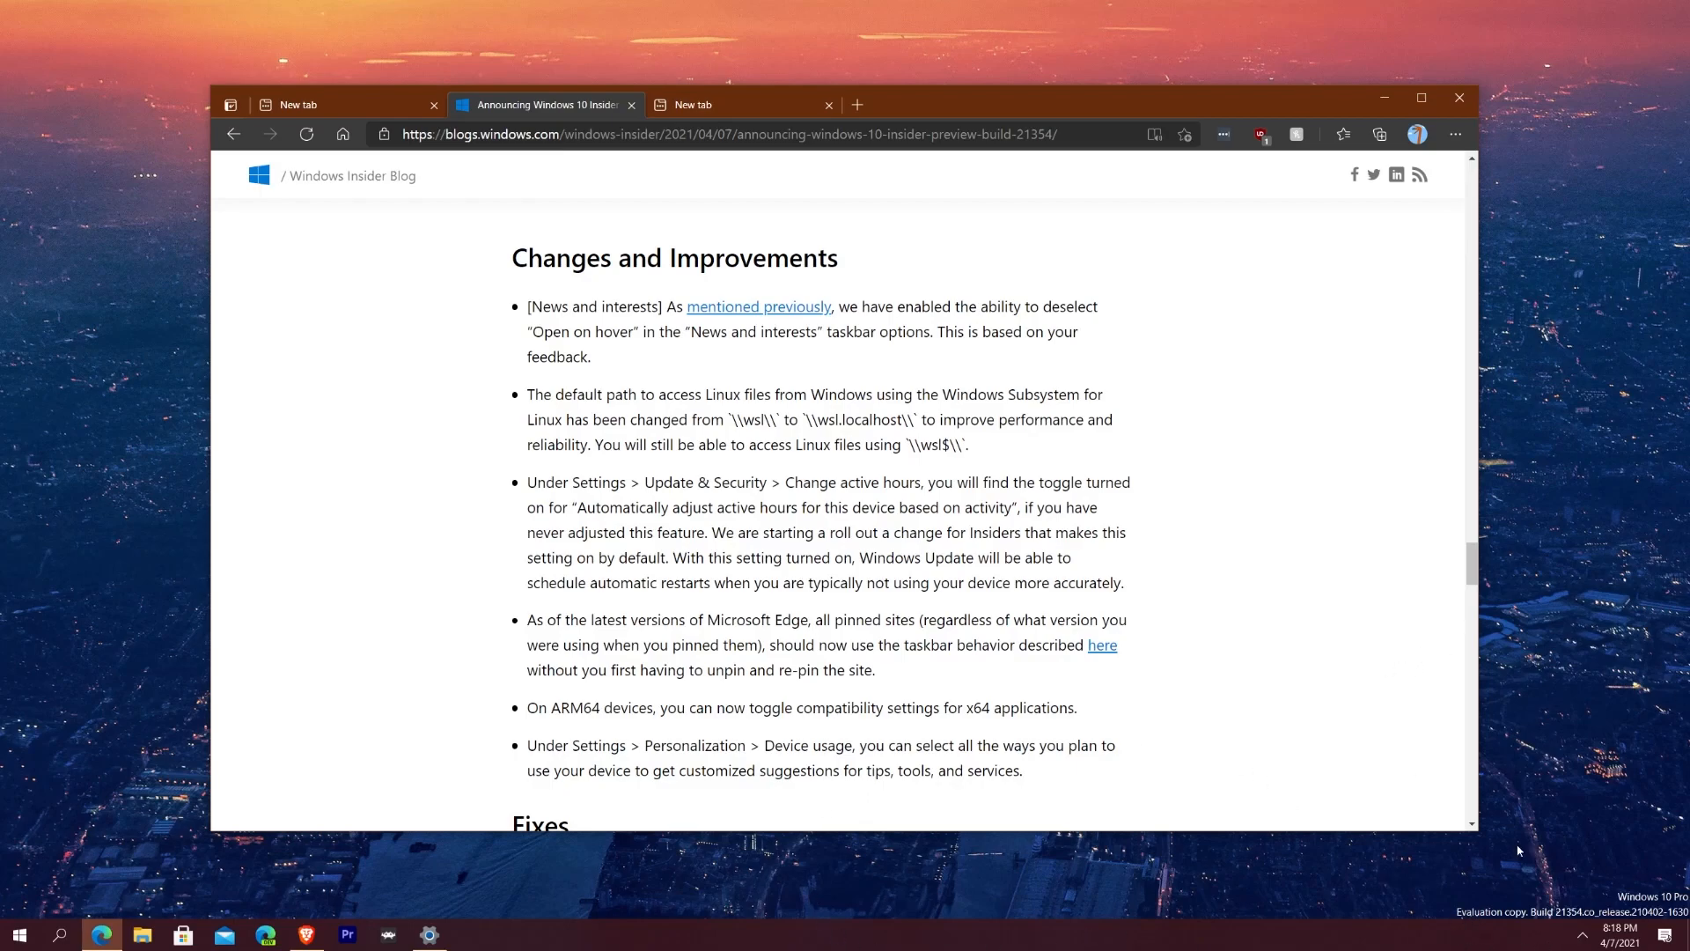
mouse_move(1372, 891)
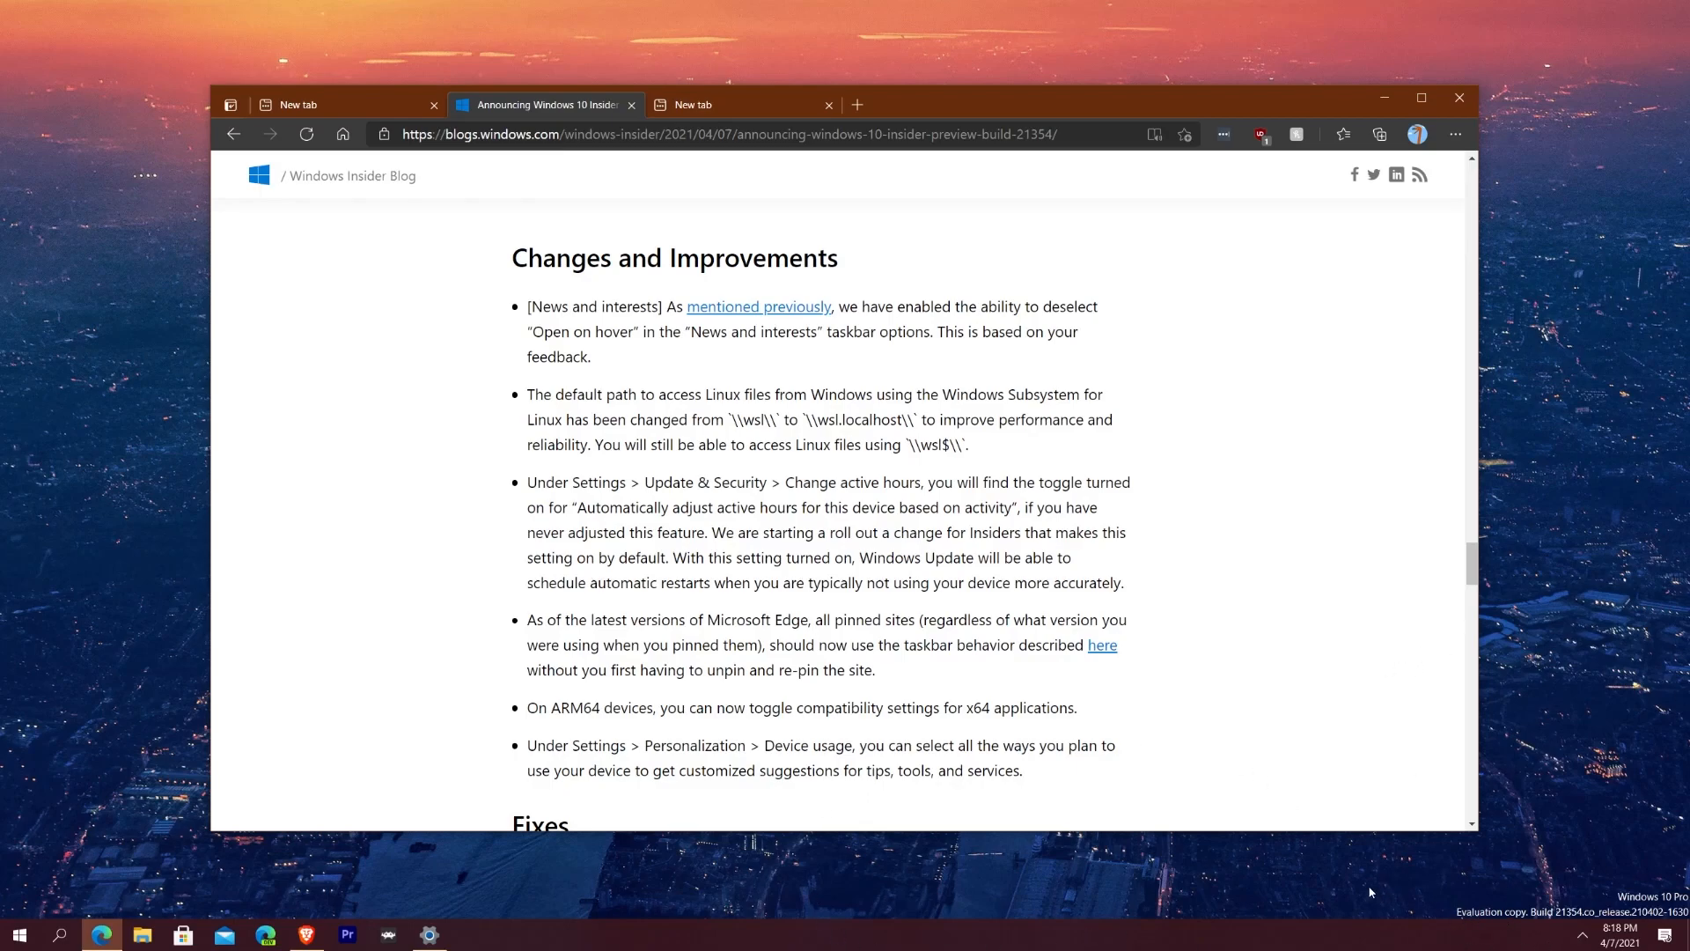
mouse_move(1345, 875)
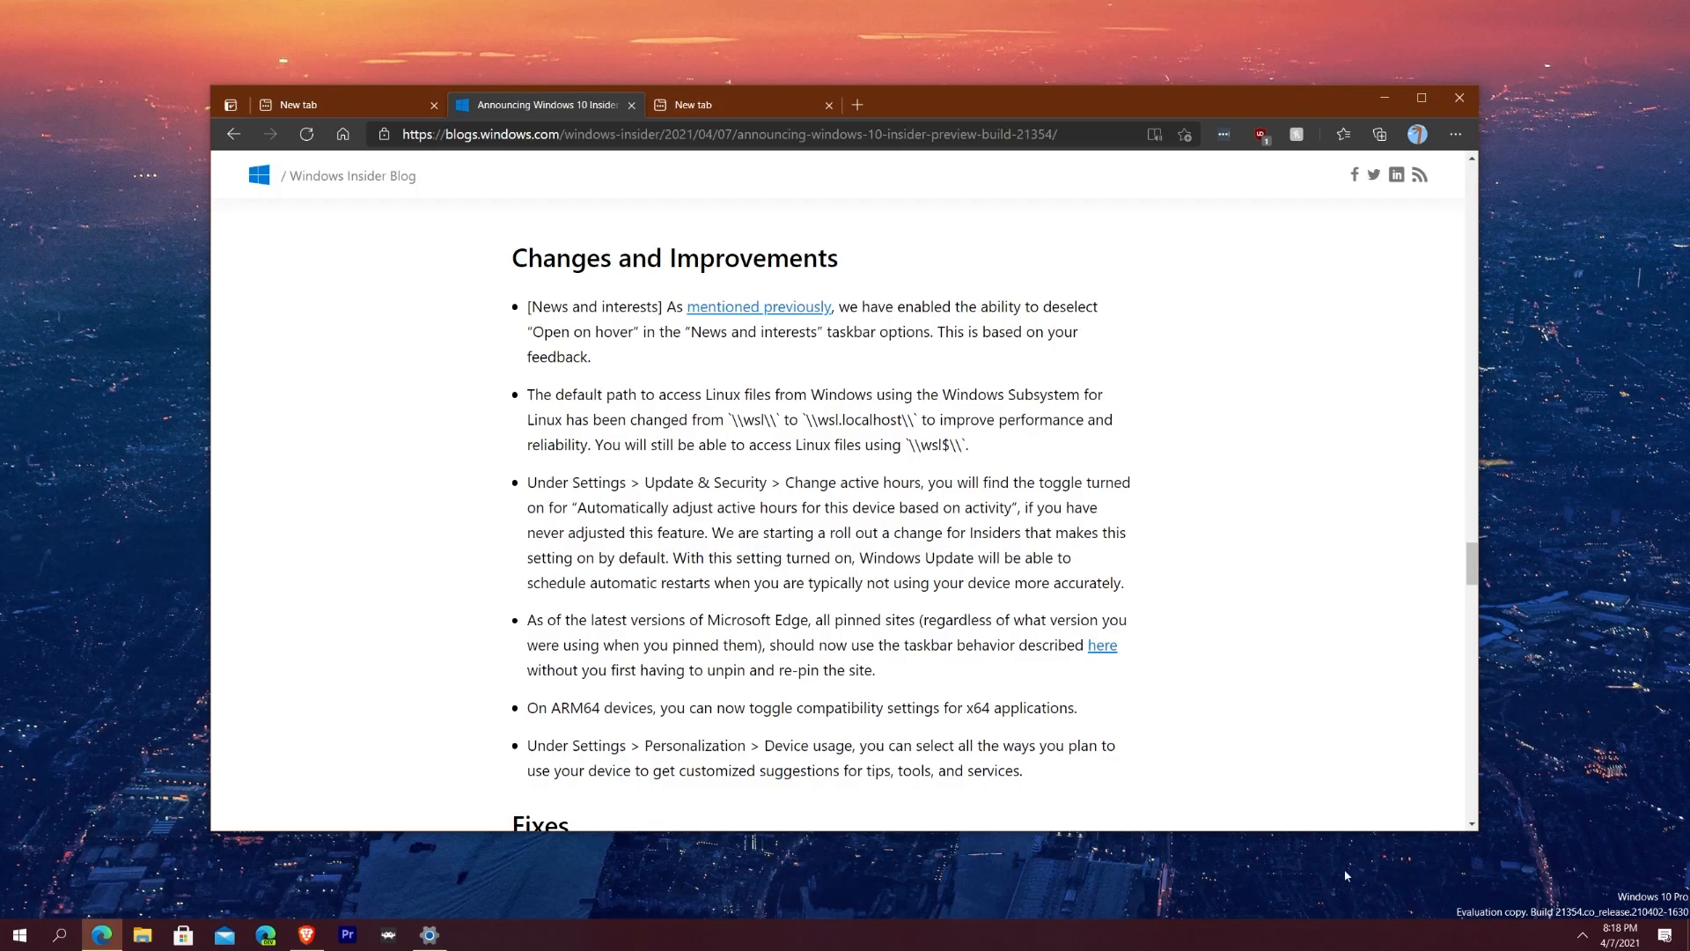
mouse_move(991, 321)
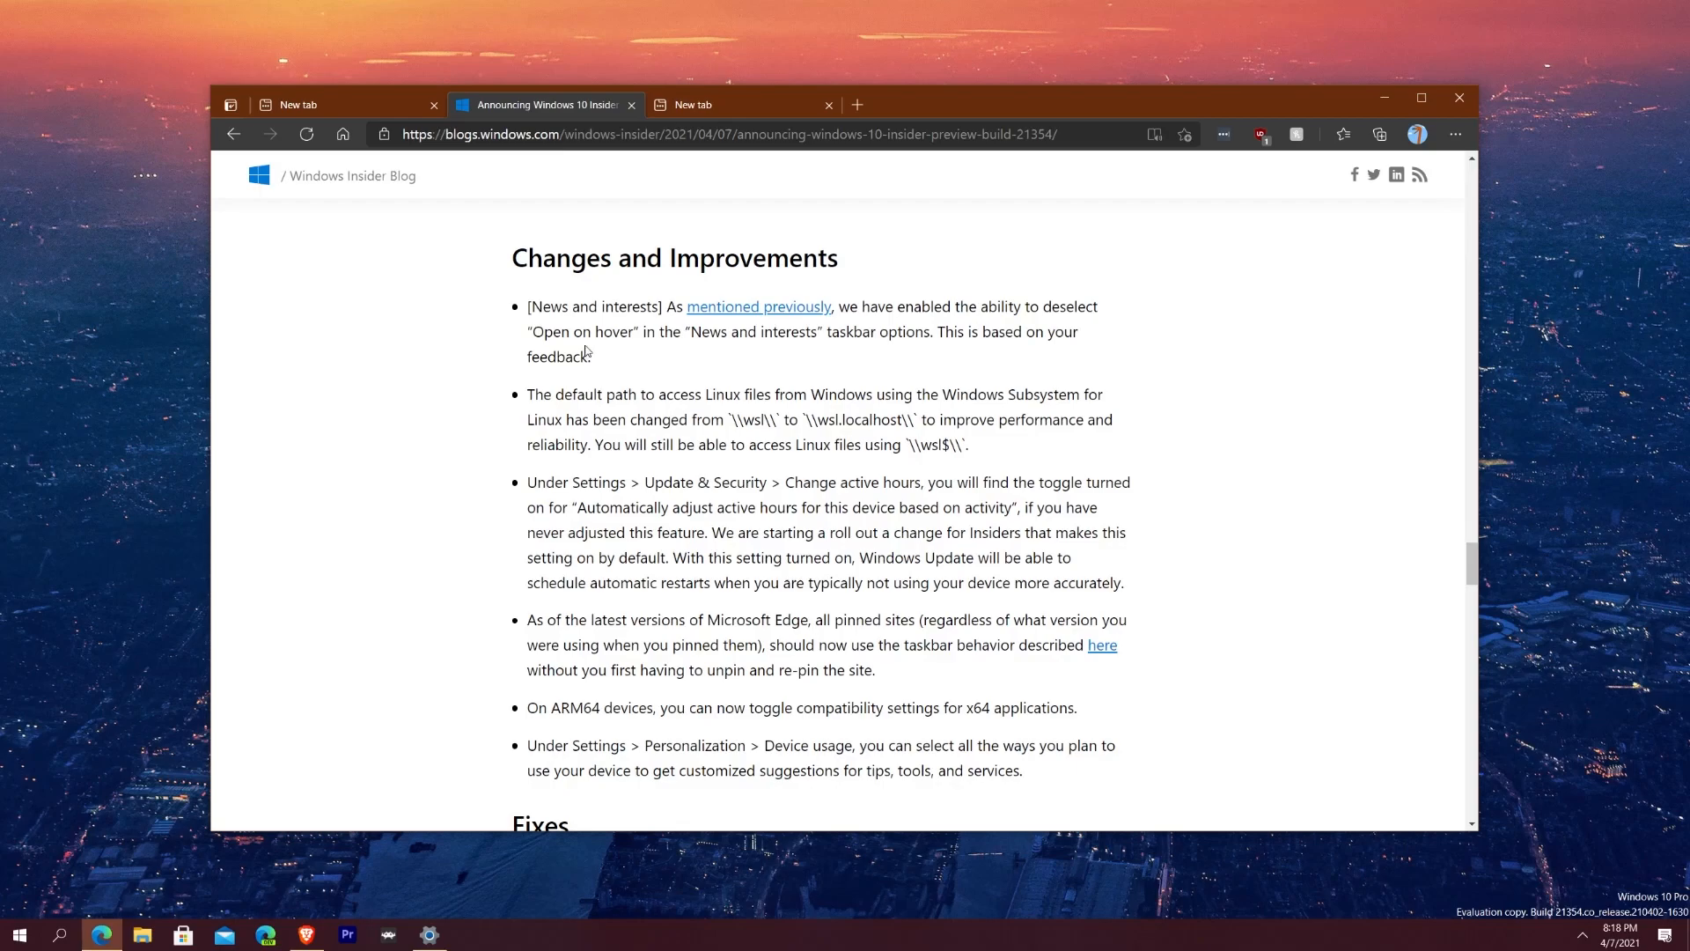
mouse_move(626, 439)
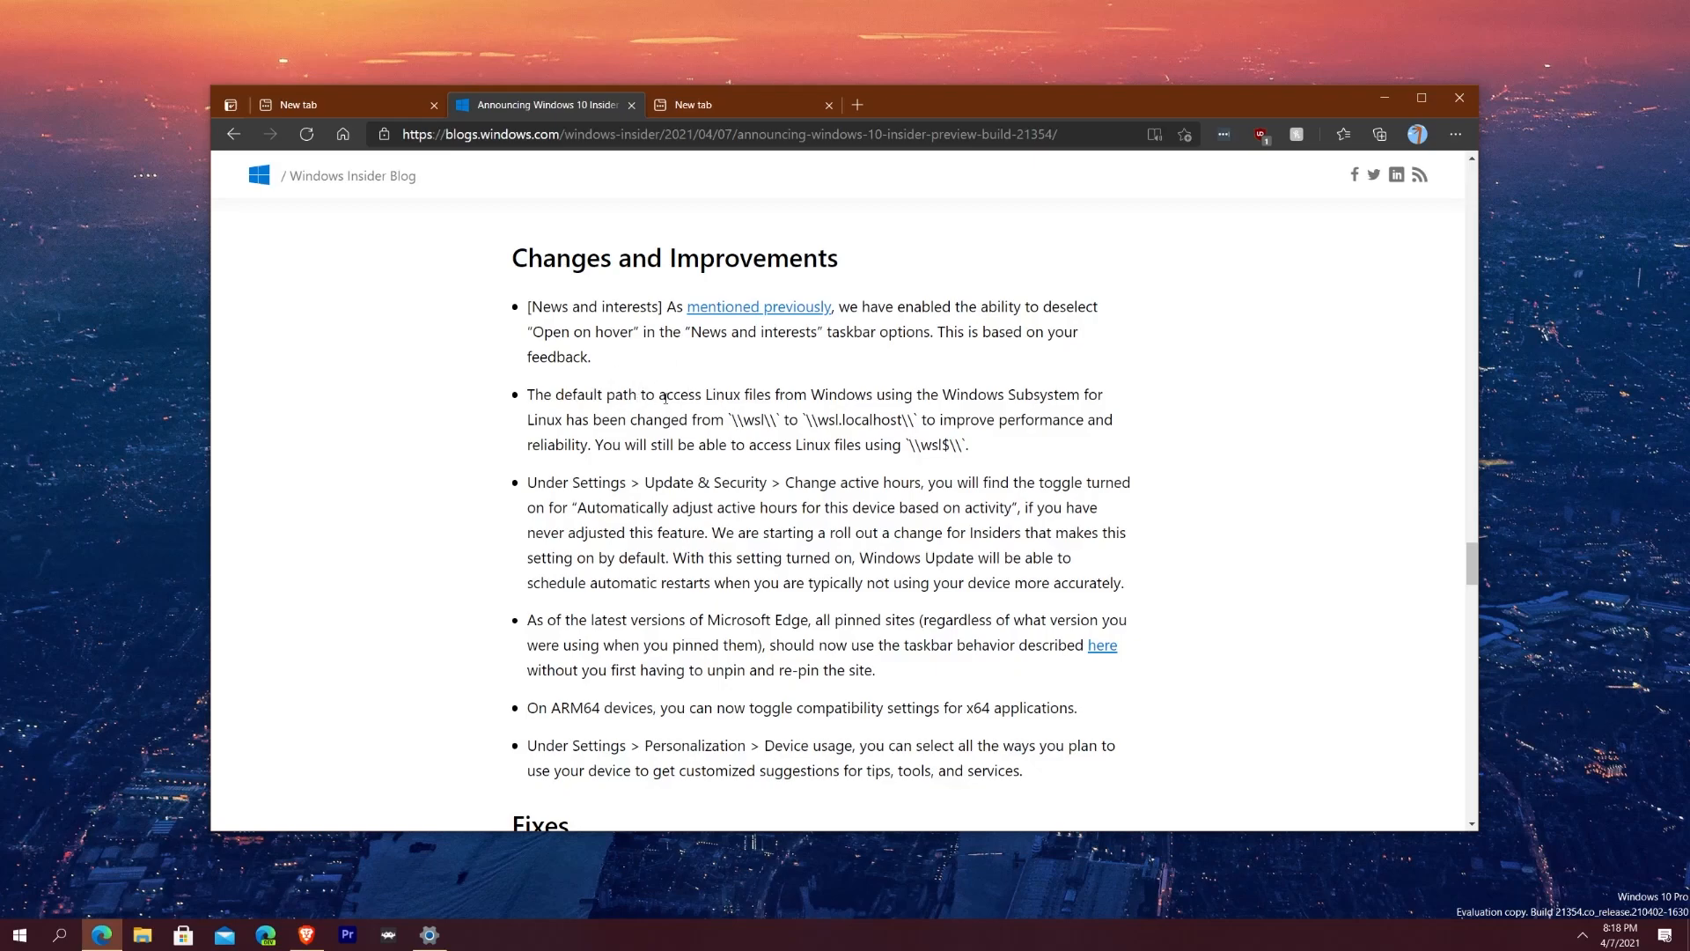
mouse_move(865, 563)
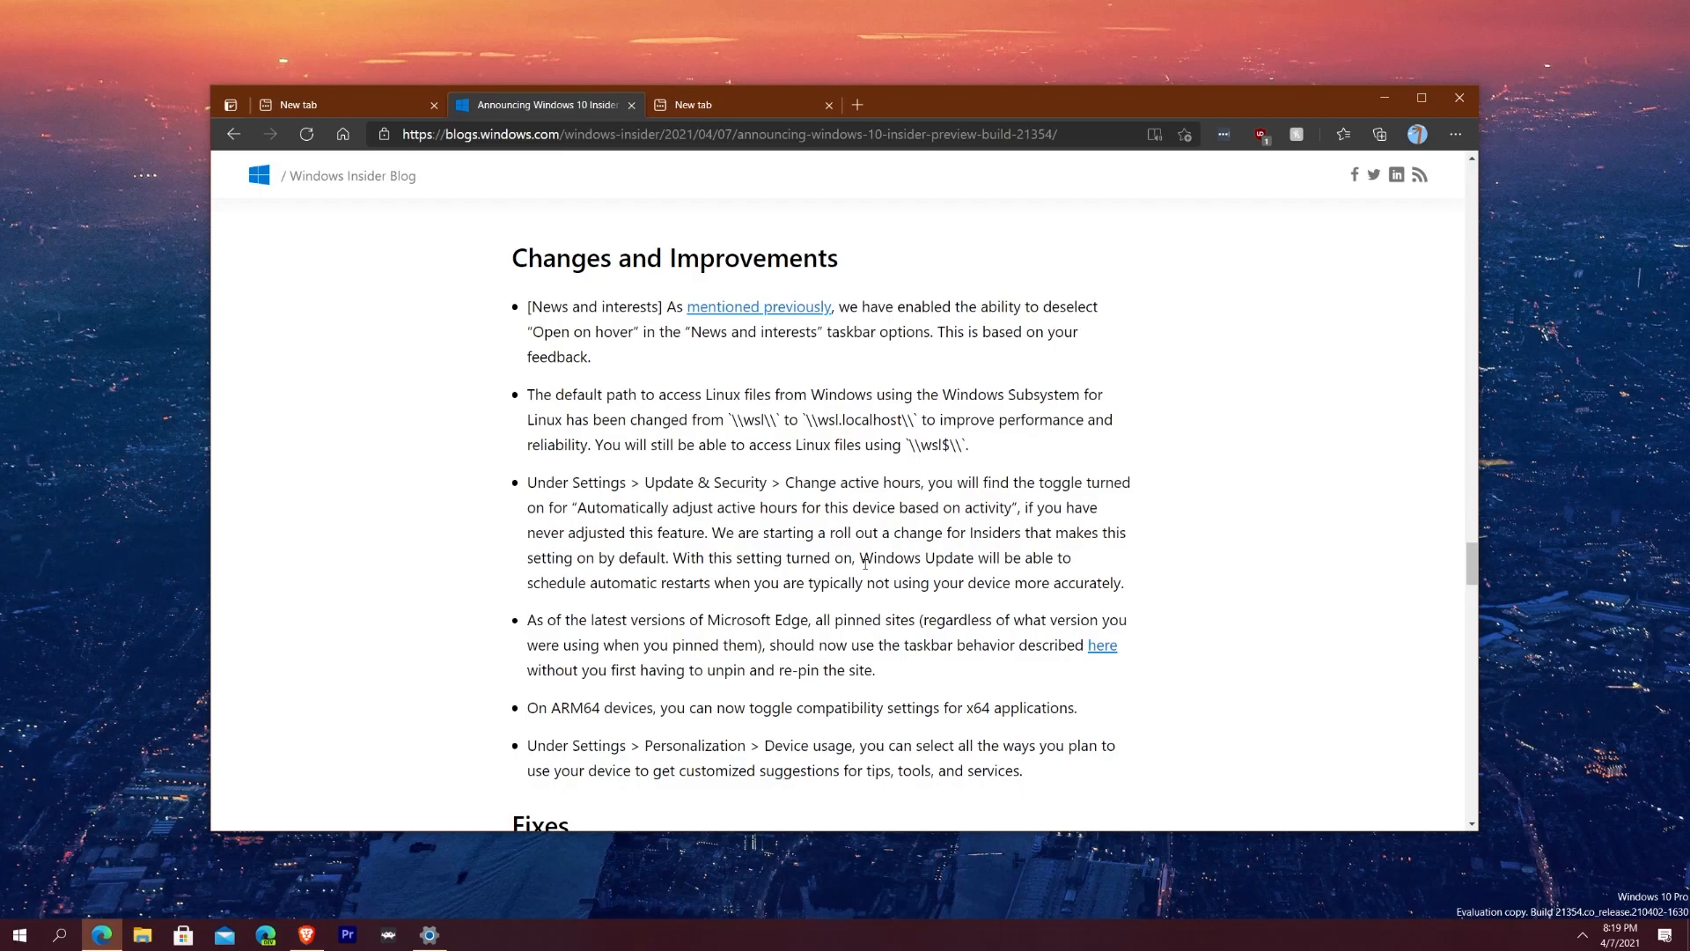
mouse_move(847, 548)
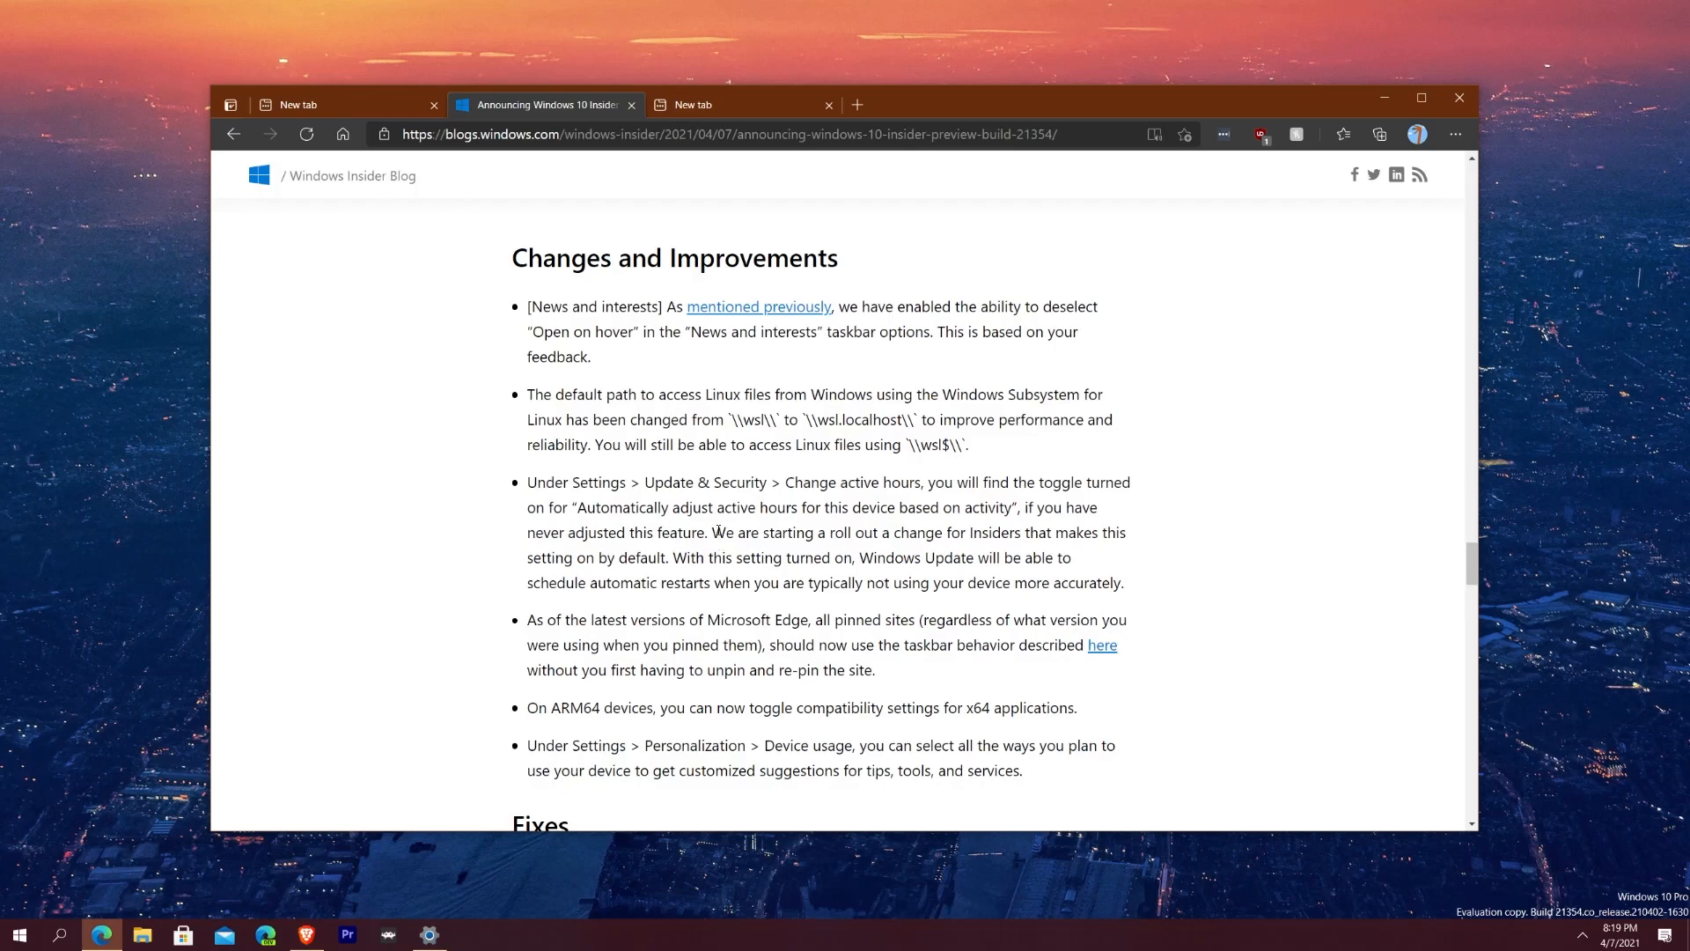
Step: Scroll to the Fixes section's Gaming, File Explorer, Search and news and interests fixes
scroll(down, 3)
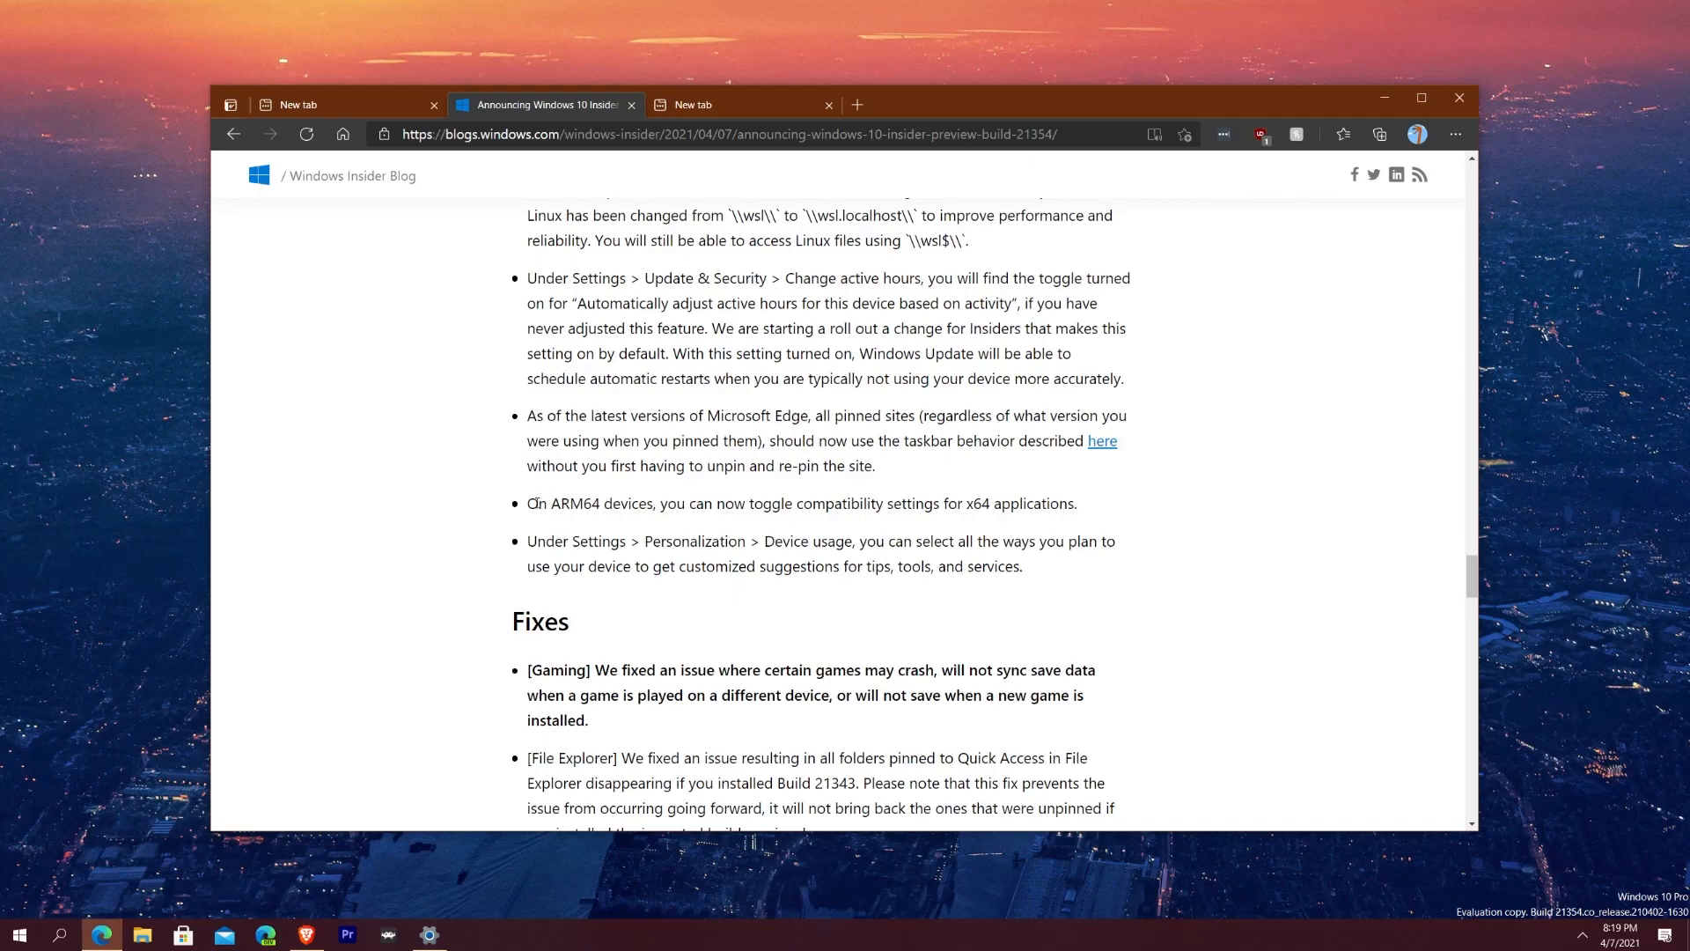
mouse_move(458, 489)
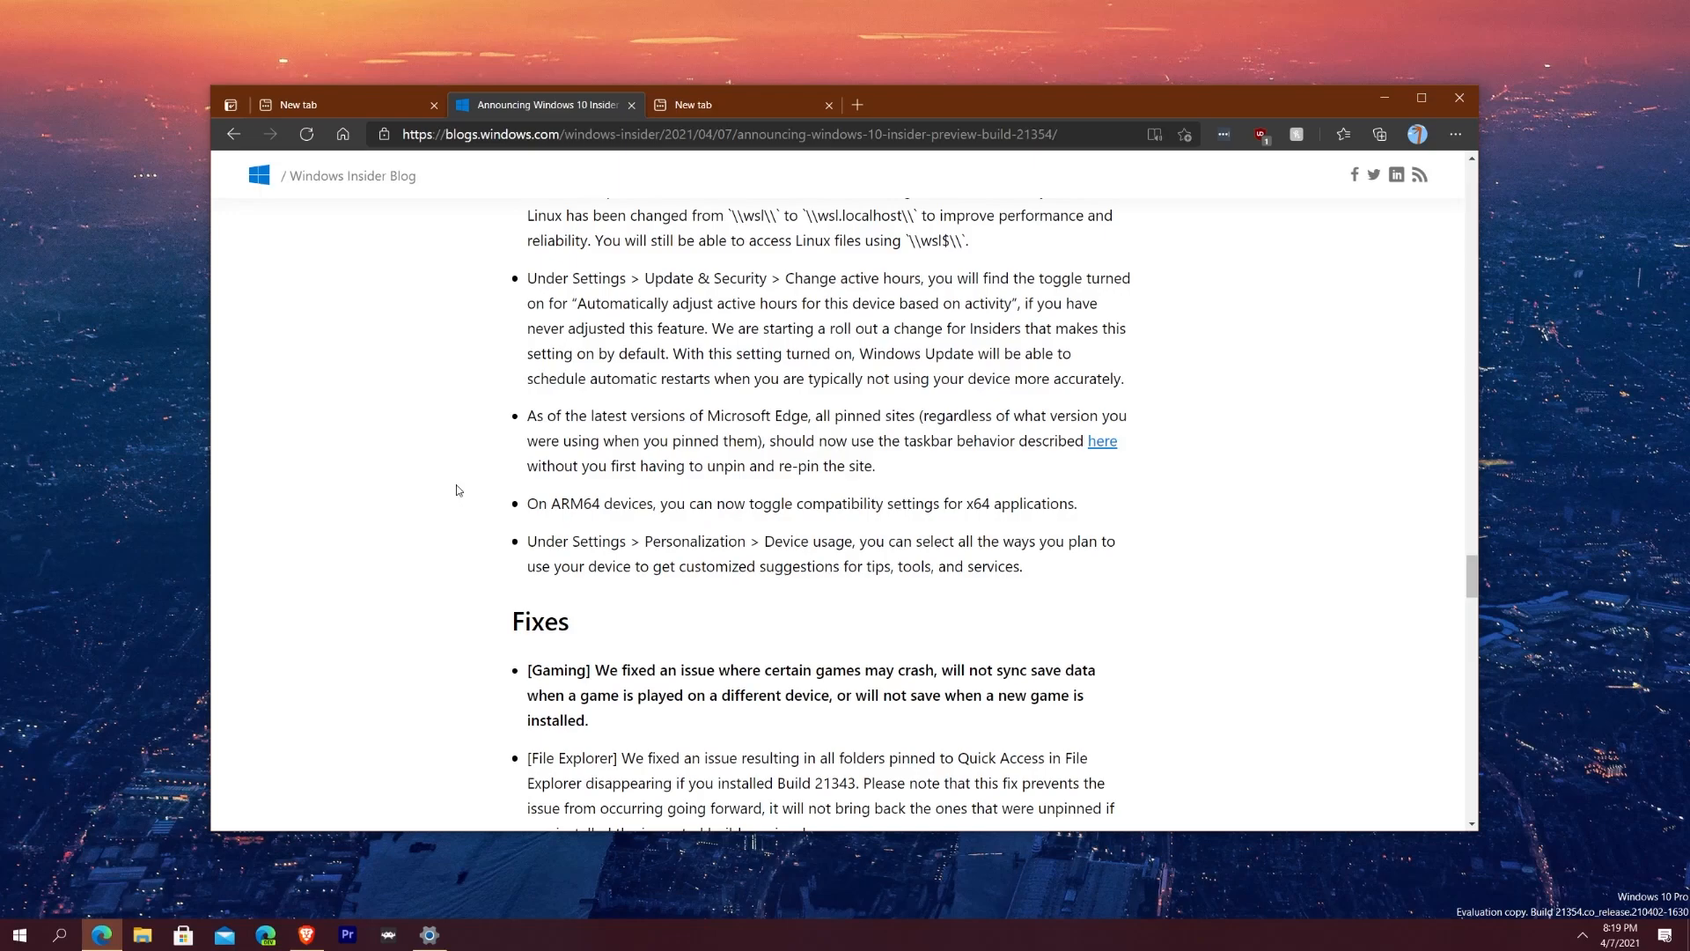
mouse_move(462, 464)
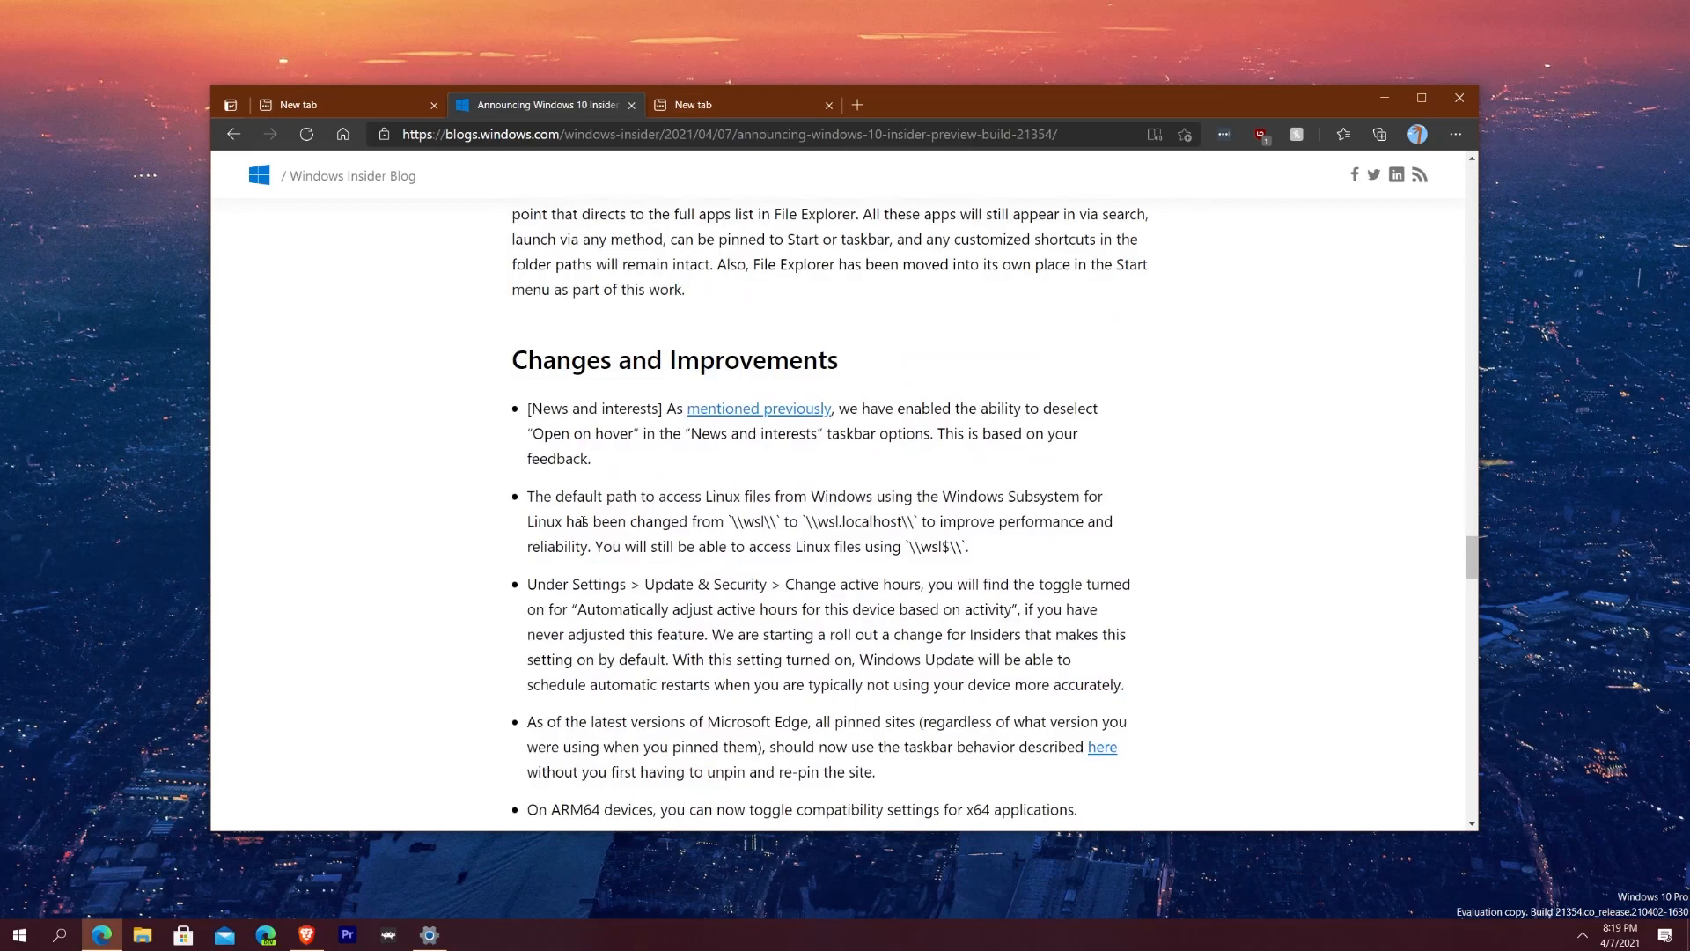
mouse_move(551, 531)
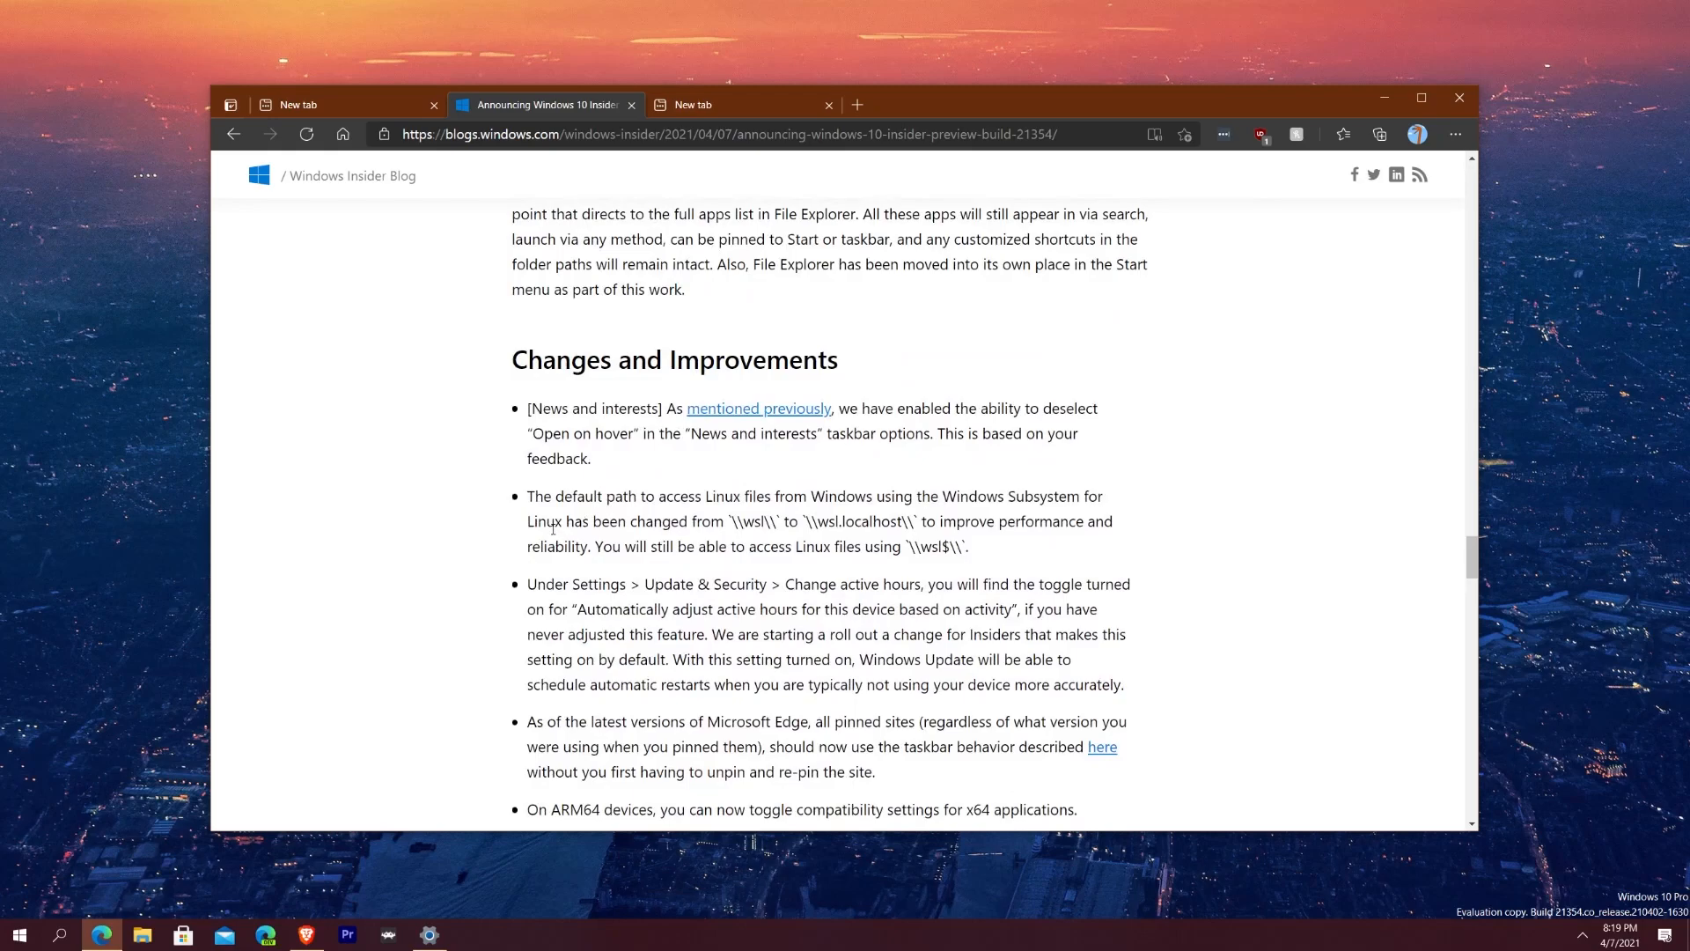
scroll(down, 3)
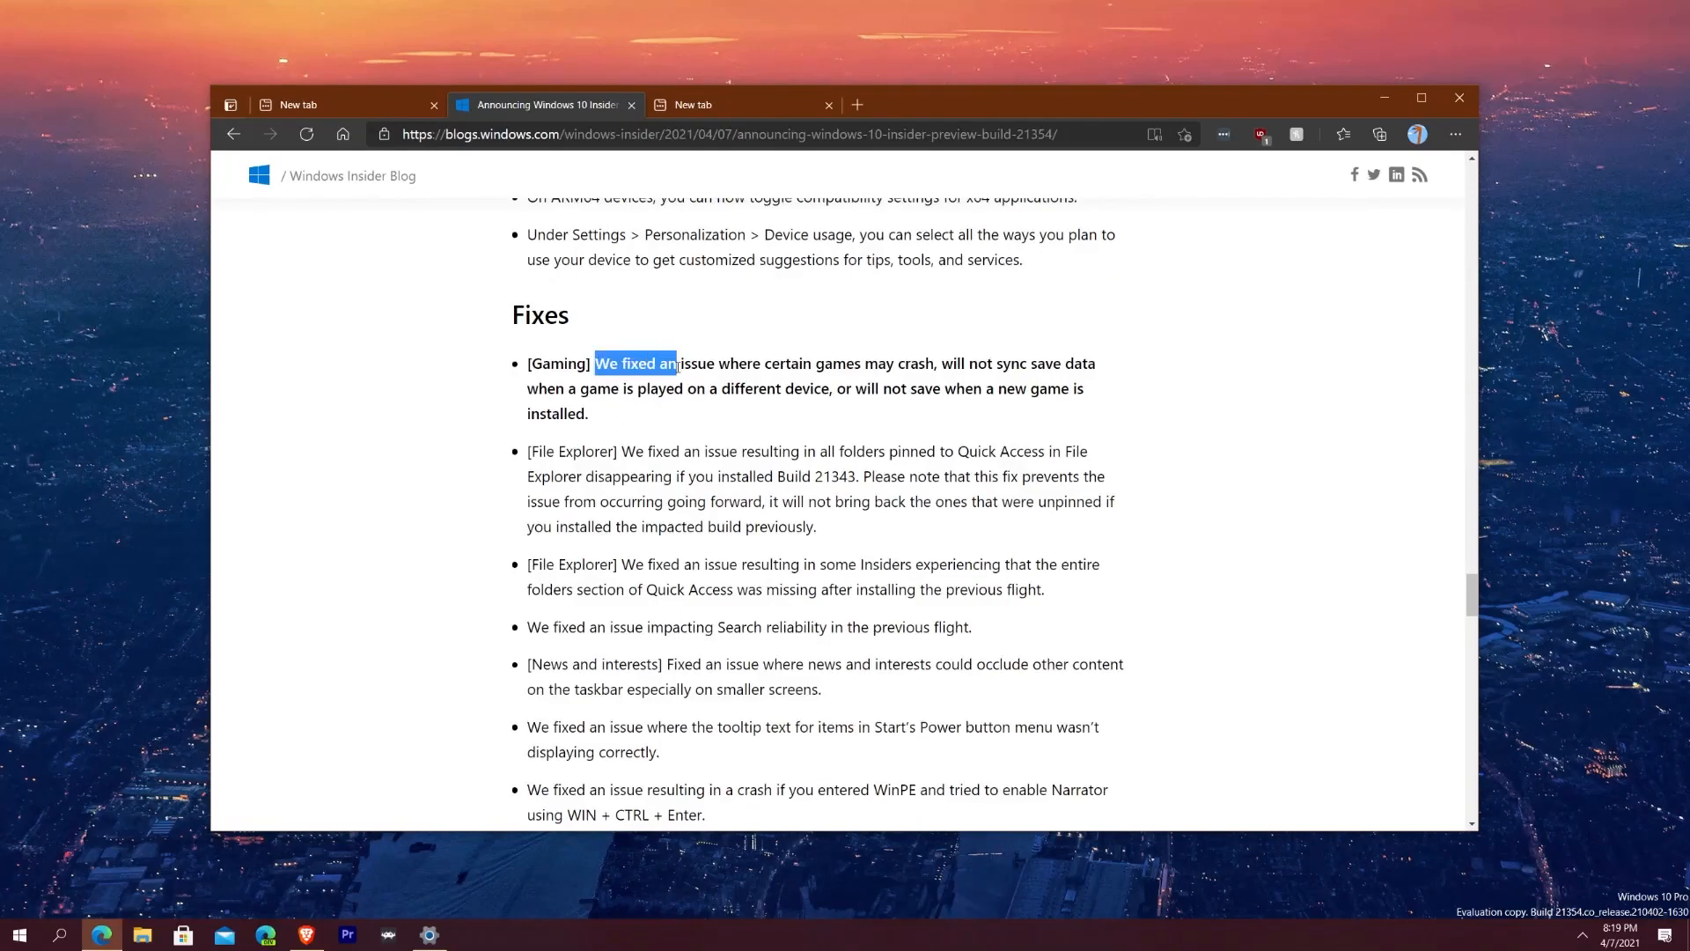
click(446, 417)
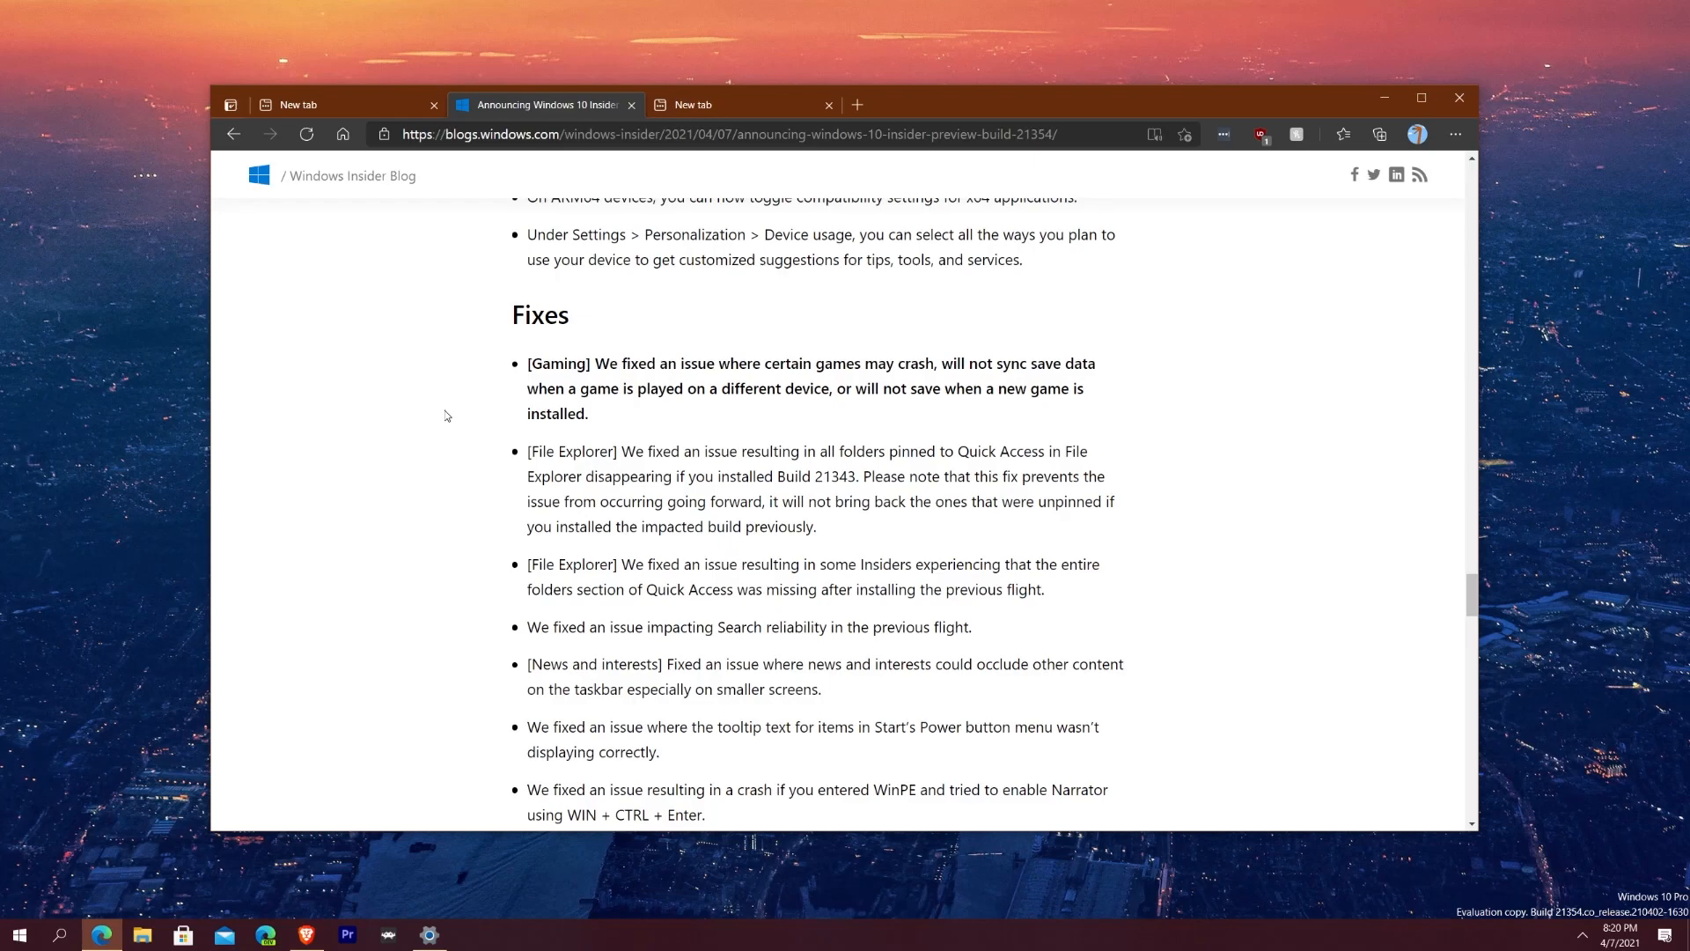
mouse_move(485, 457)
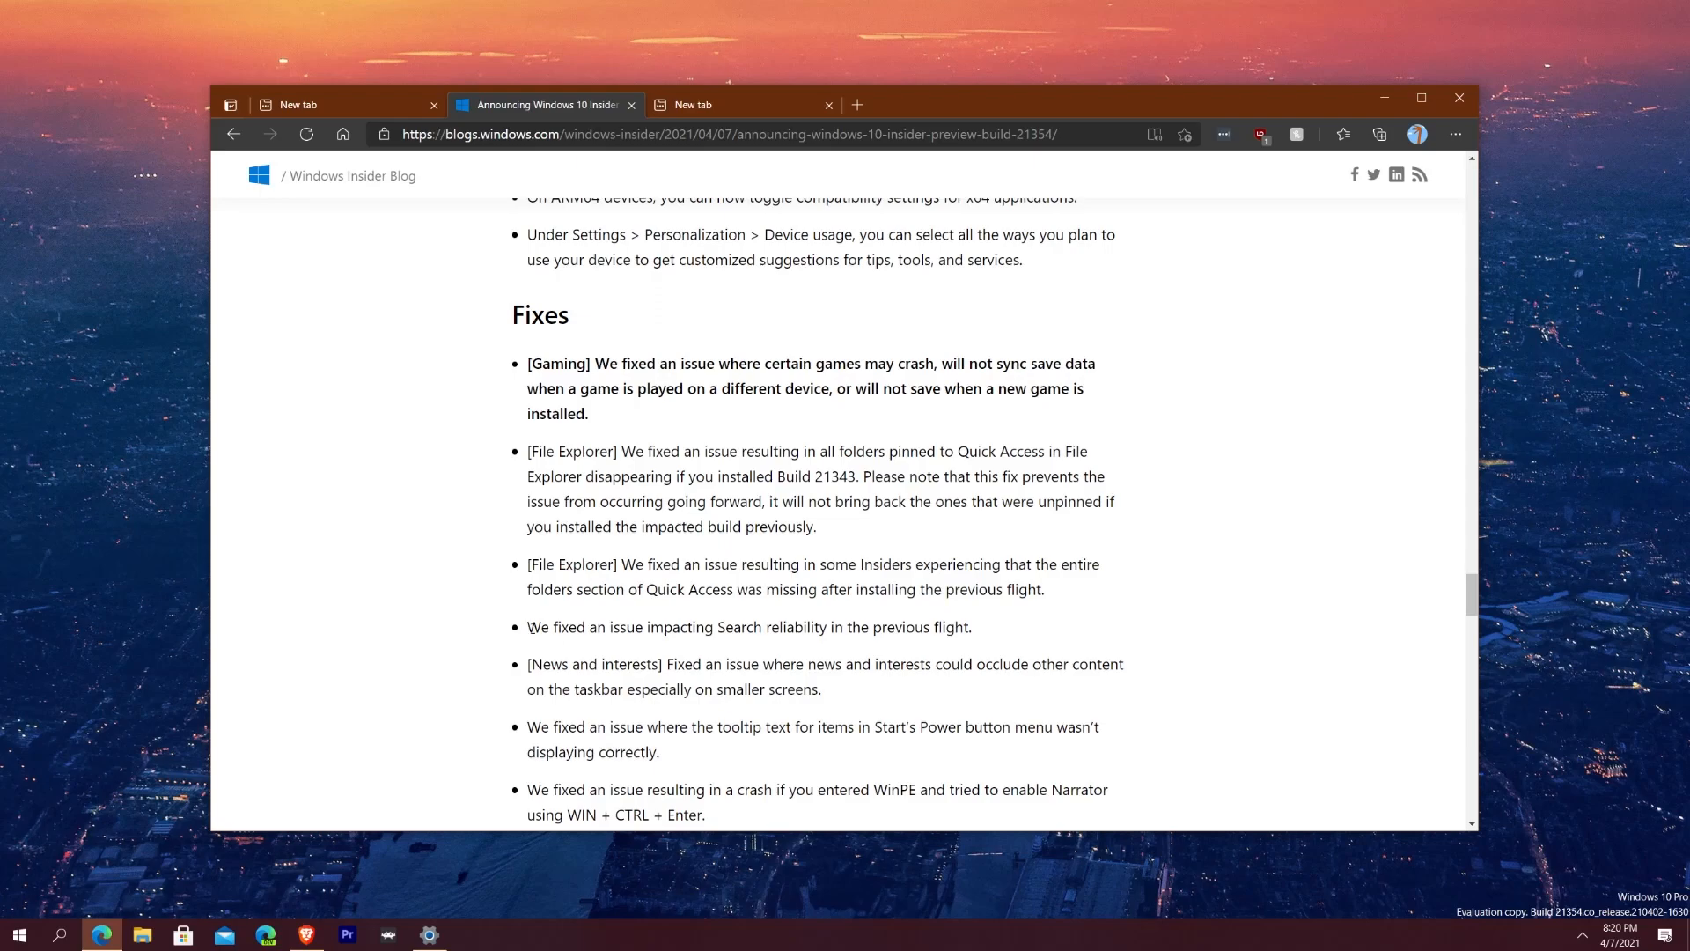
drag(543, 626, 940, 626)
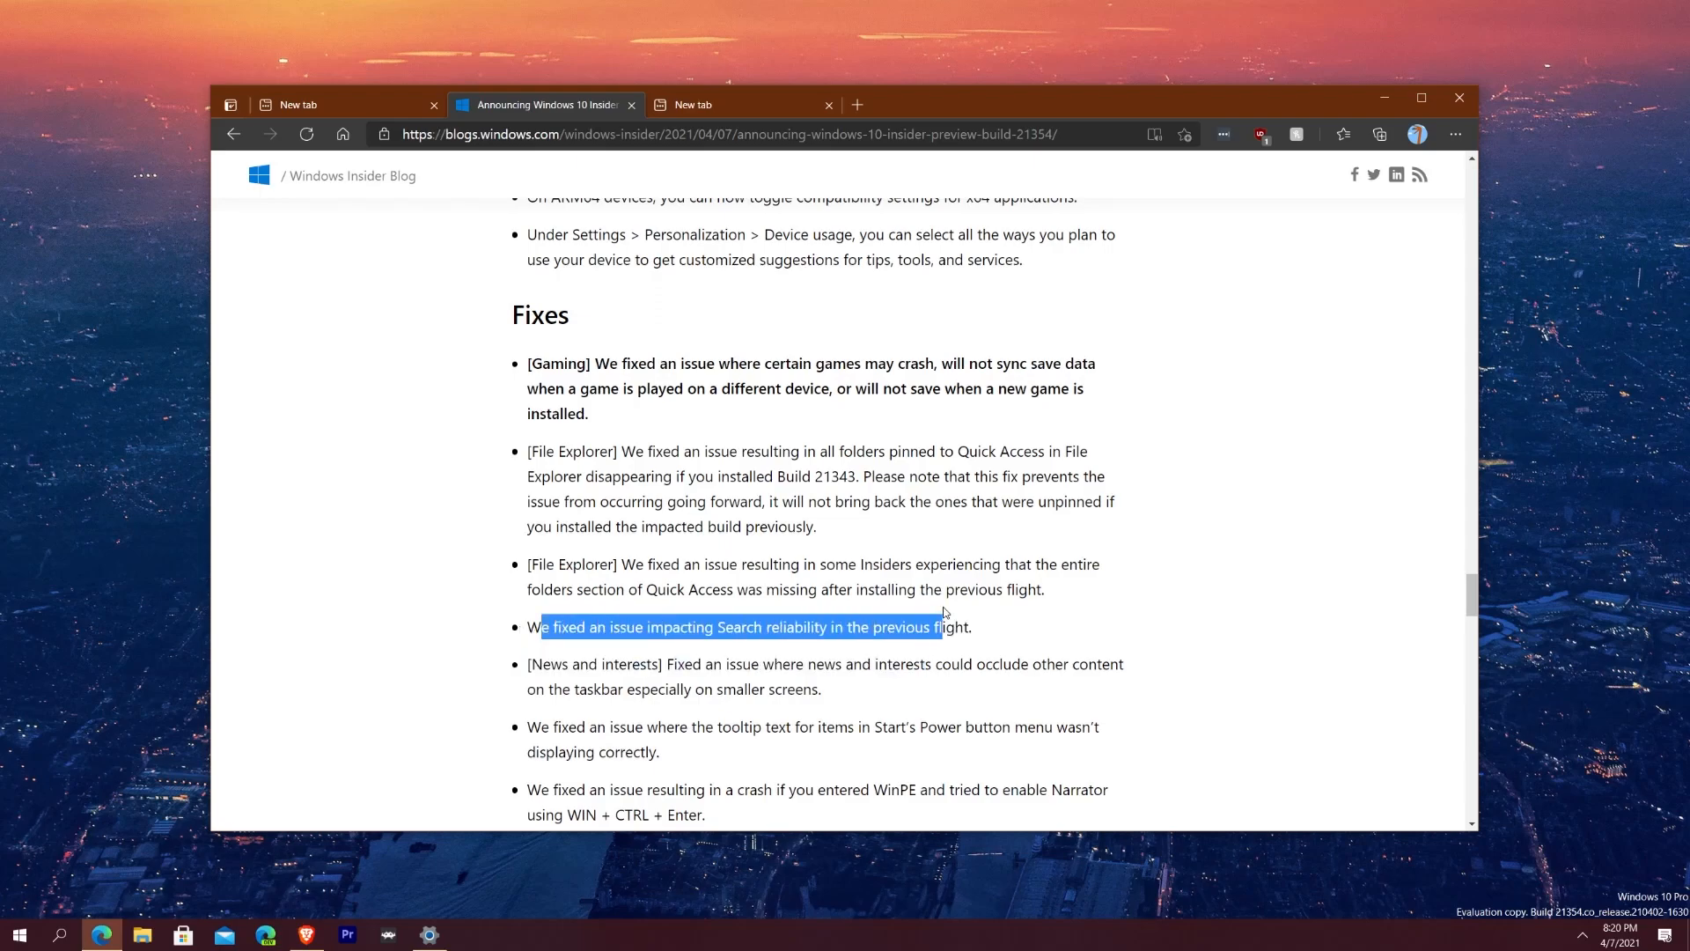
click(1270, 602)
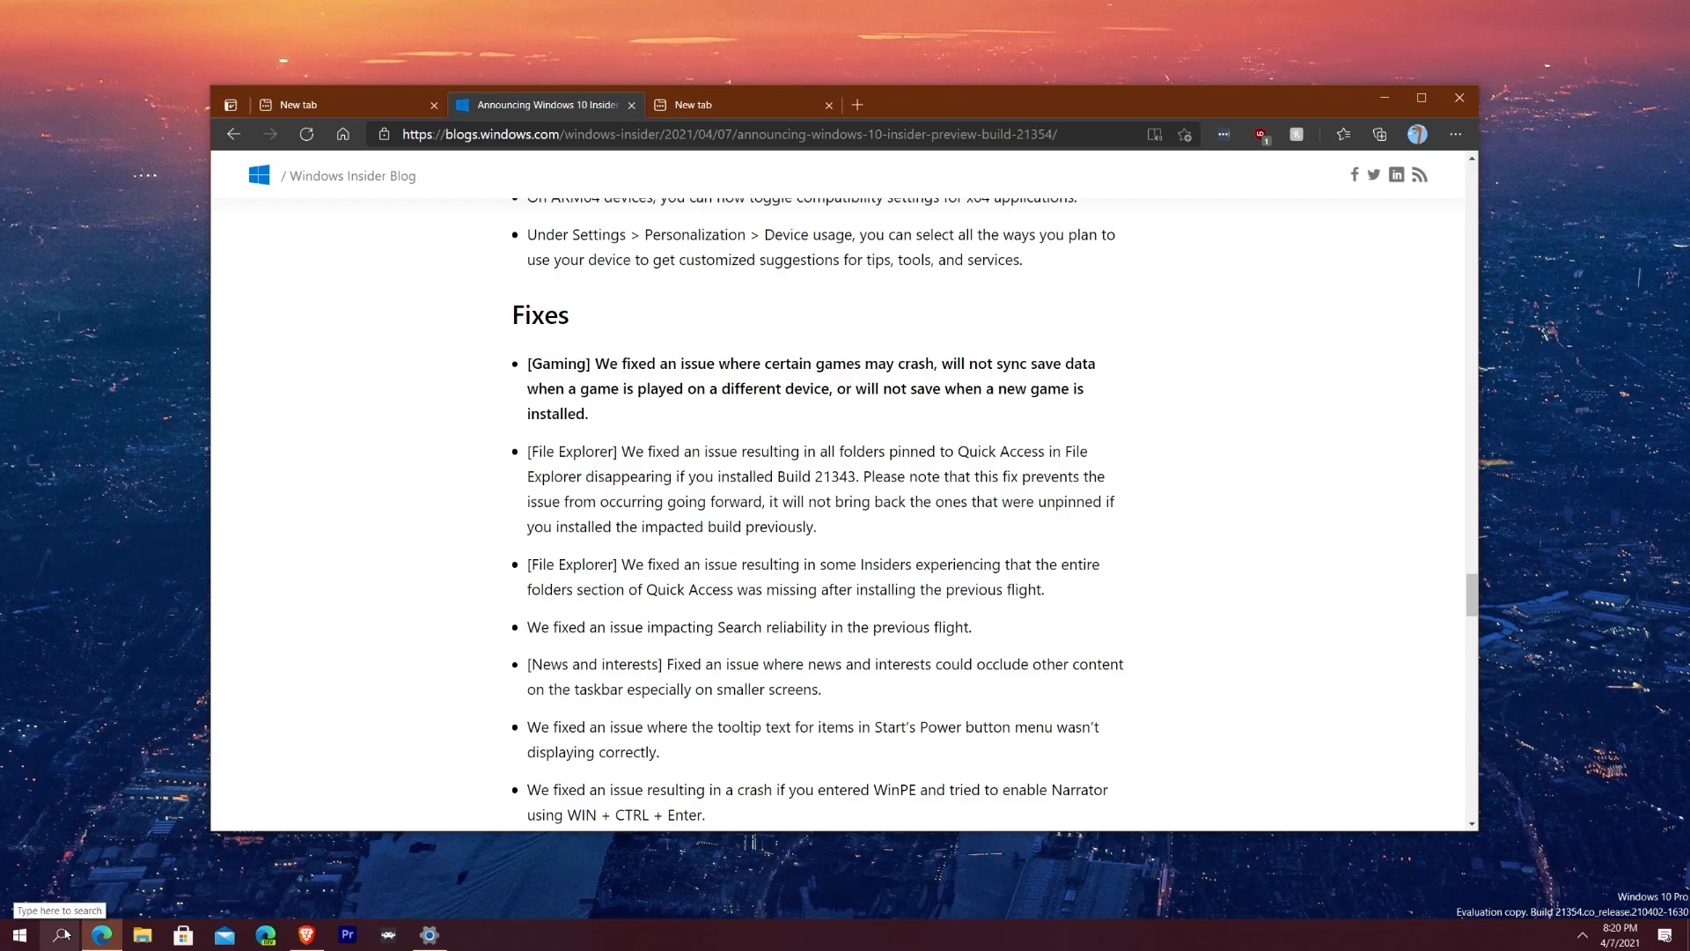
mouse_move(117, 583)
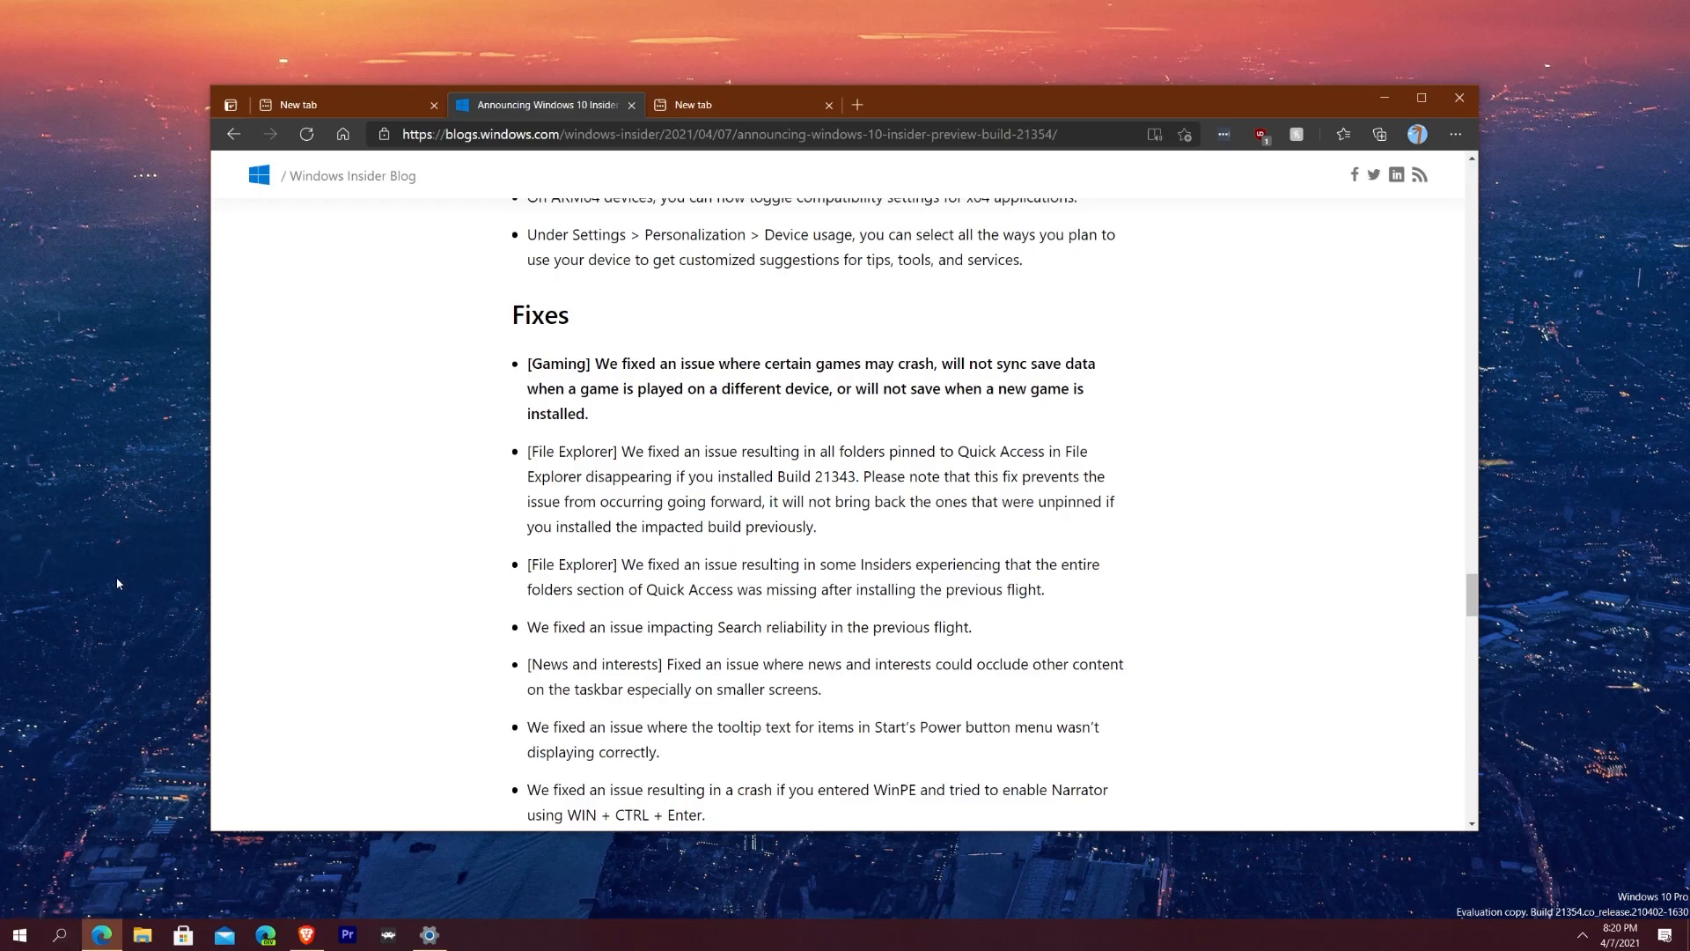
mouse_move(652, 648)
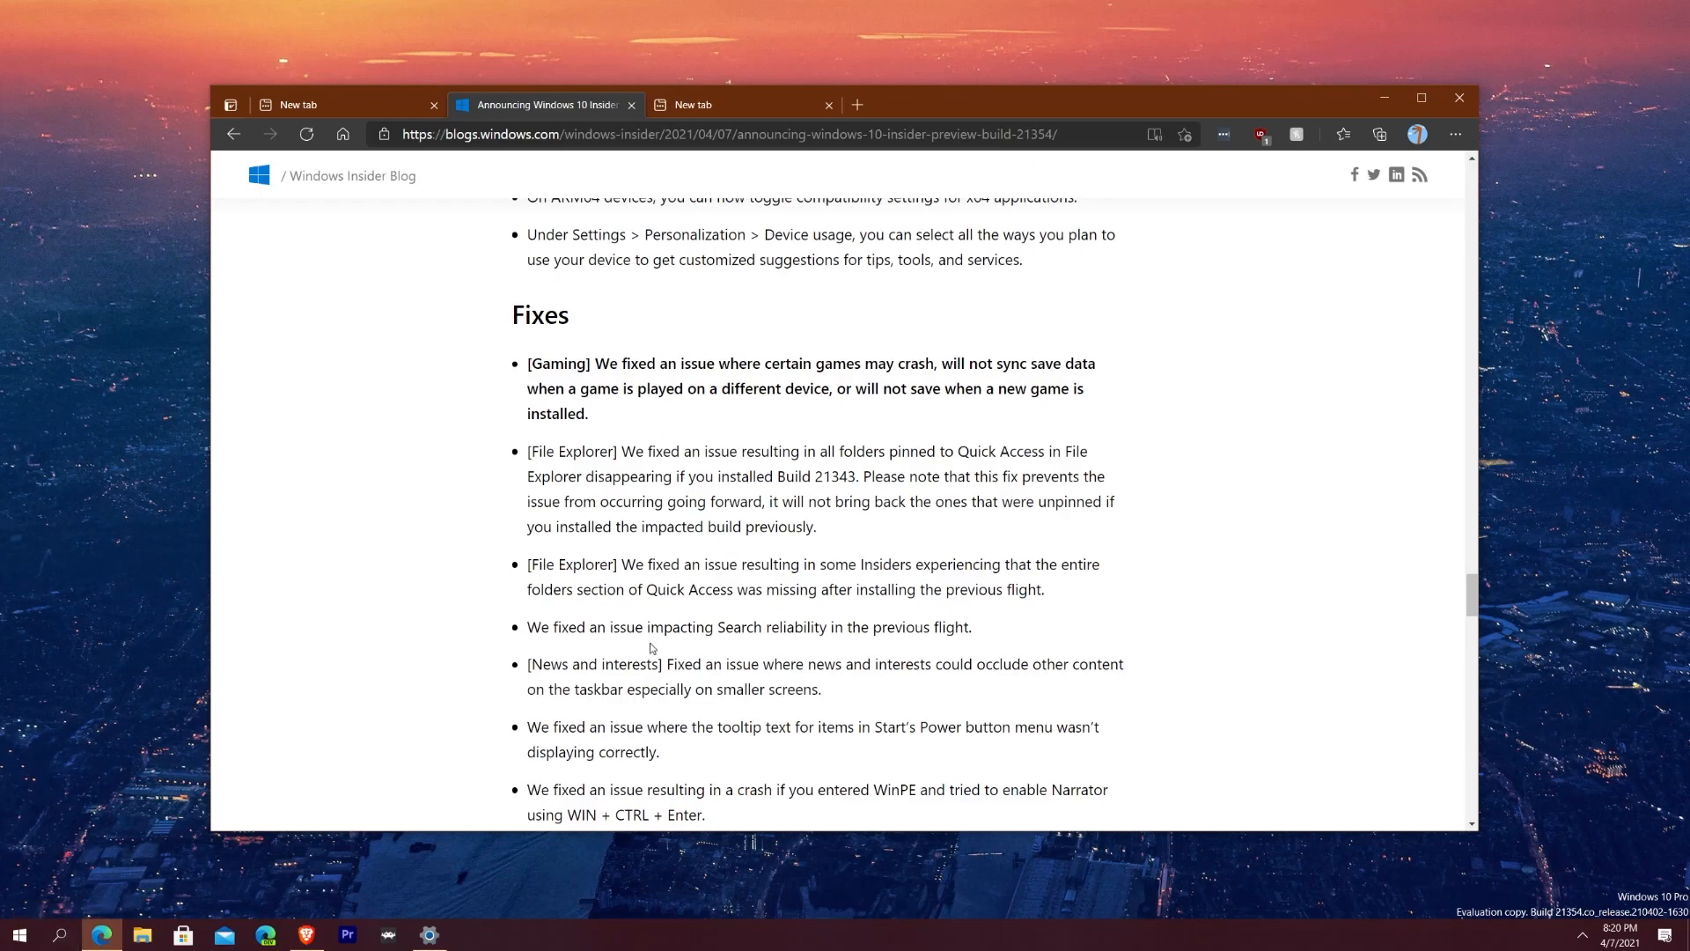
mouse_move(649, 628)
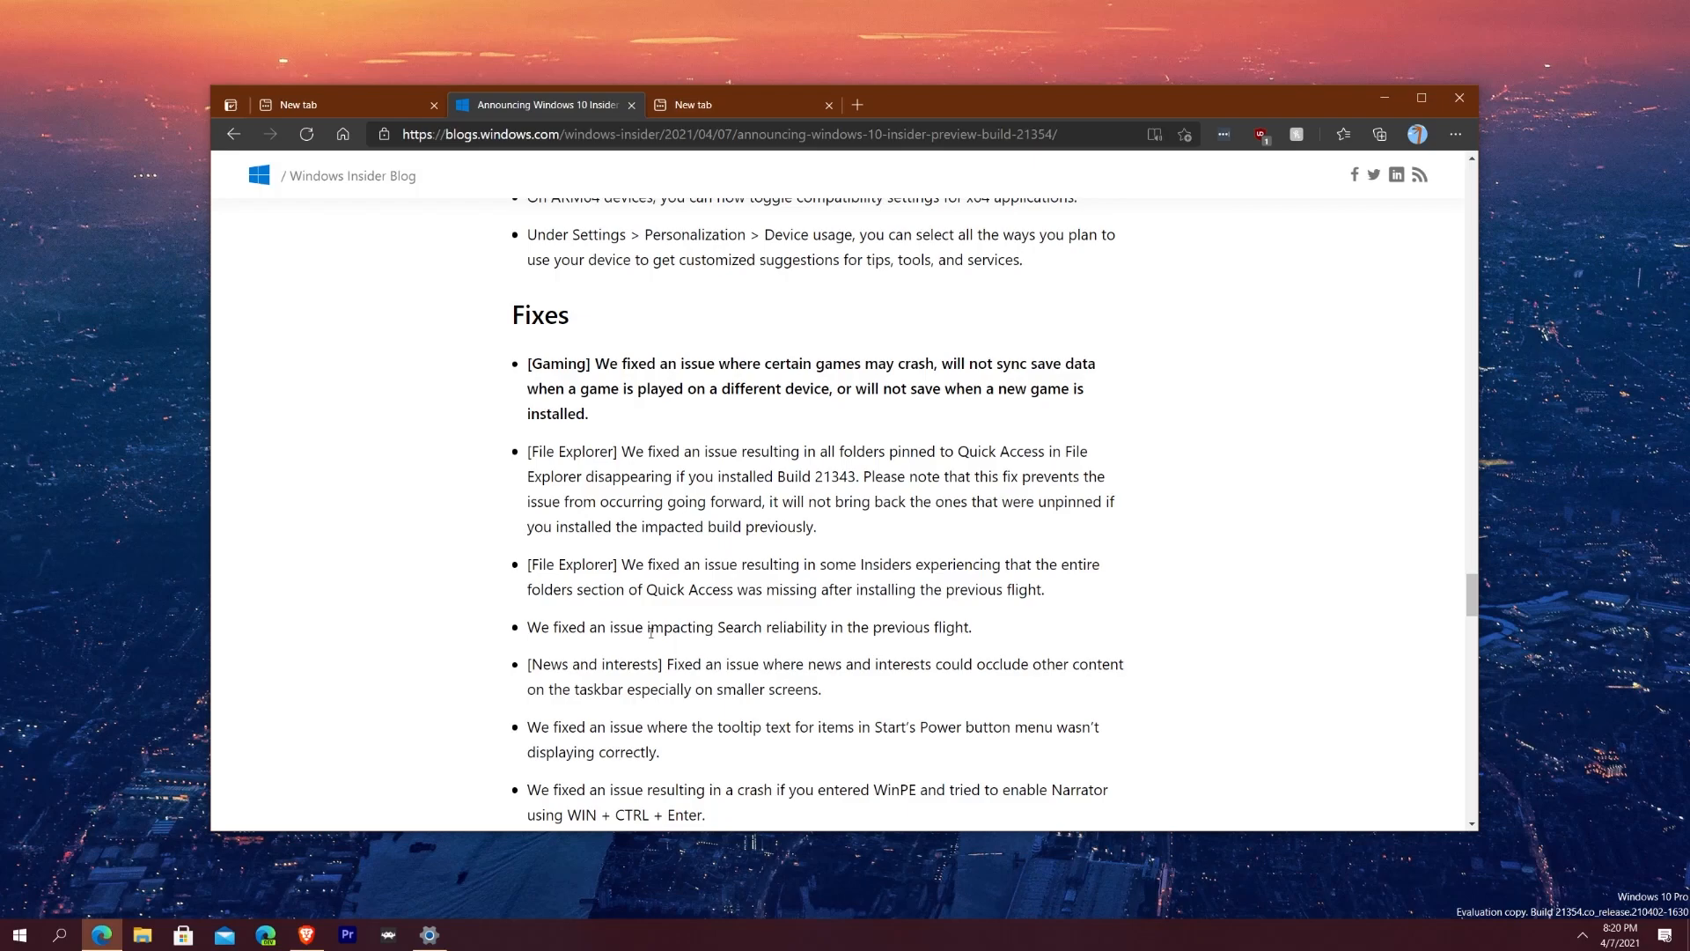
Step: Scroll through Known issues to Important Insider Links, then back up to the post title
scroll(down, 3)
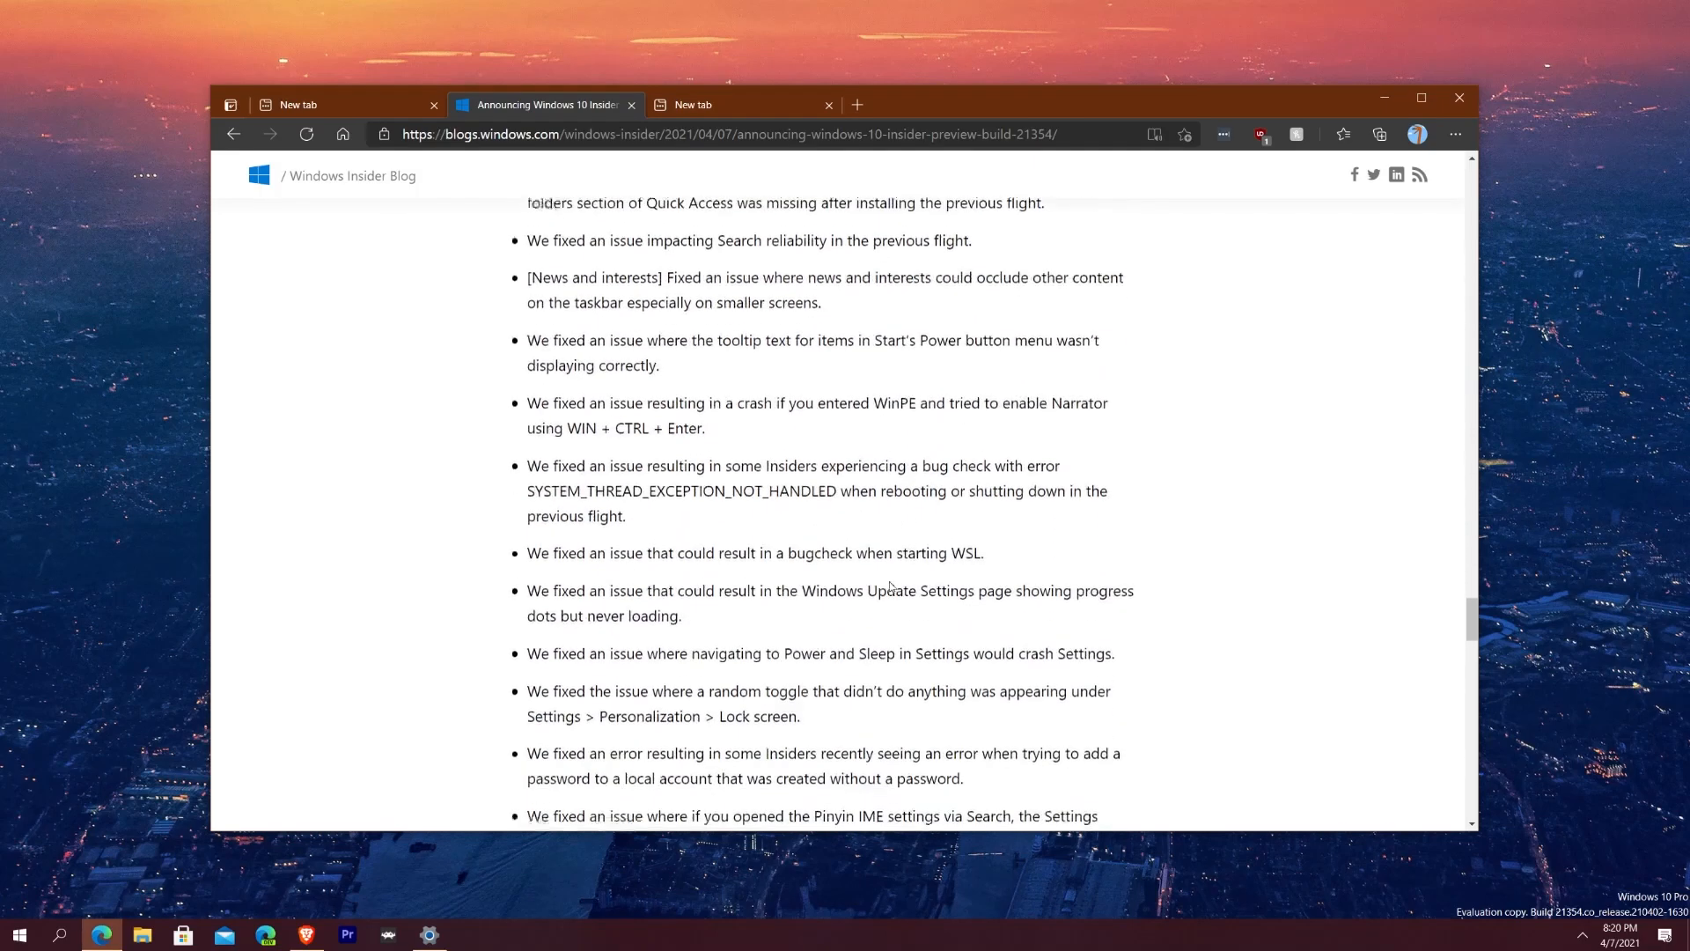
scroll(down, 3)
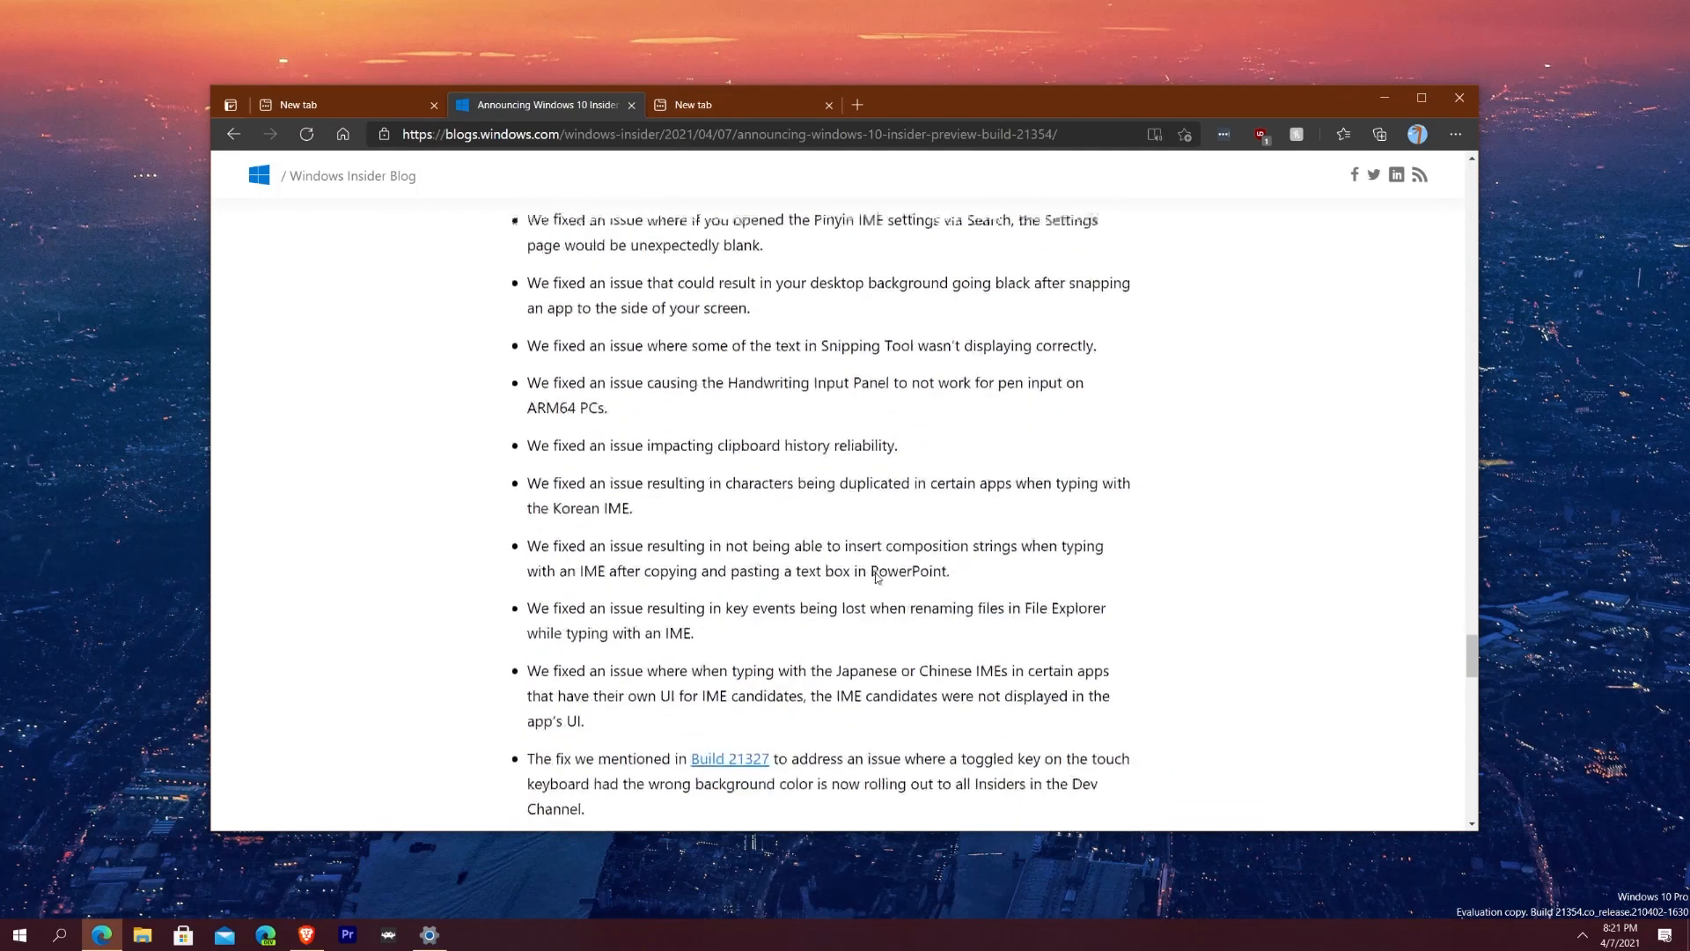
scroll(down, 3)
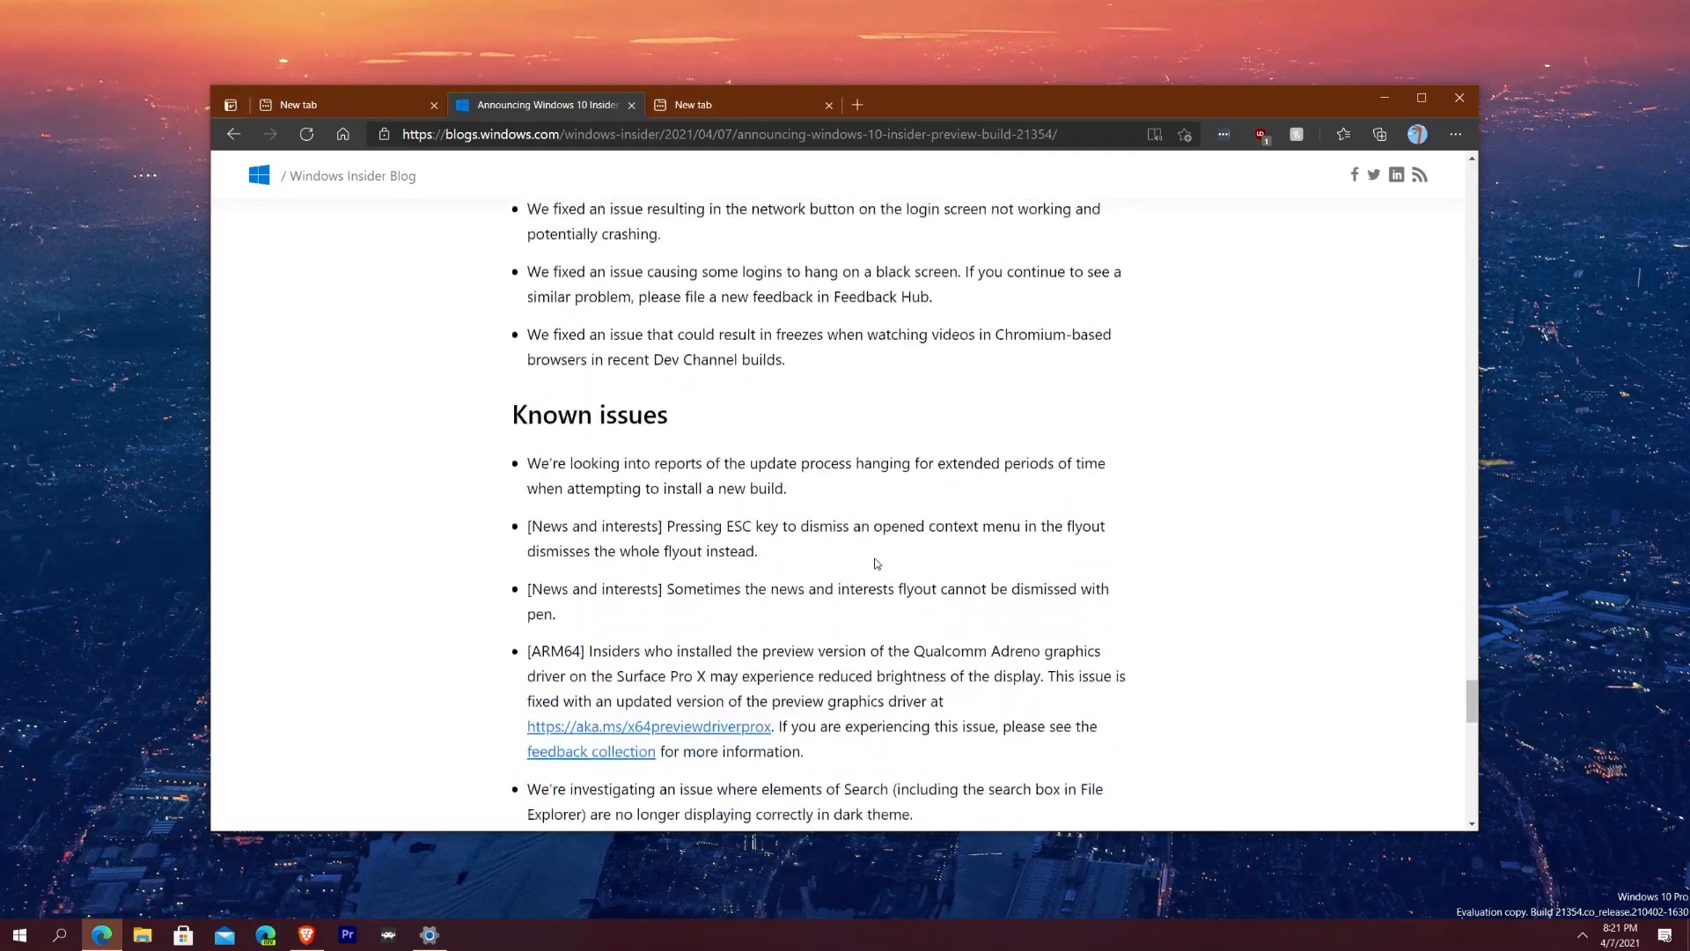
scroll(down, 3)
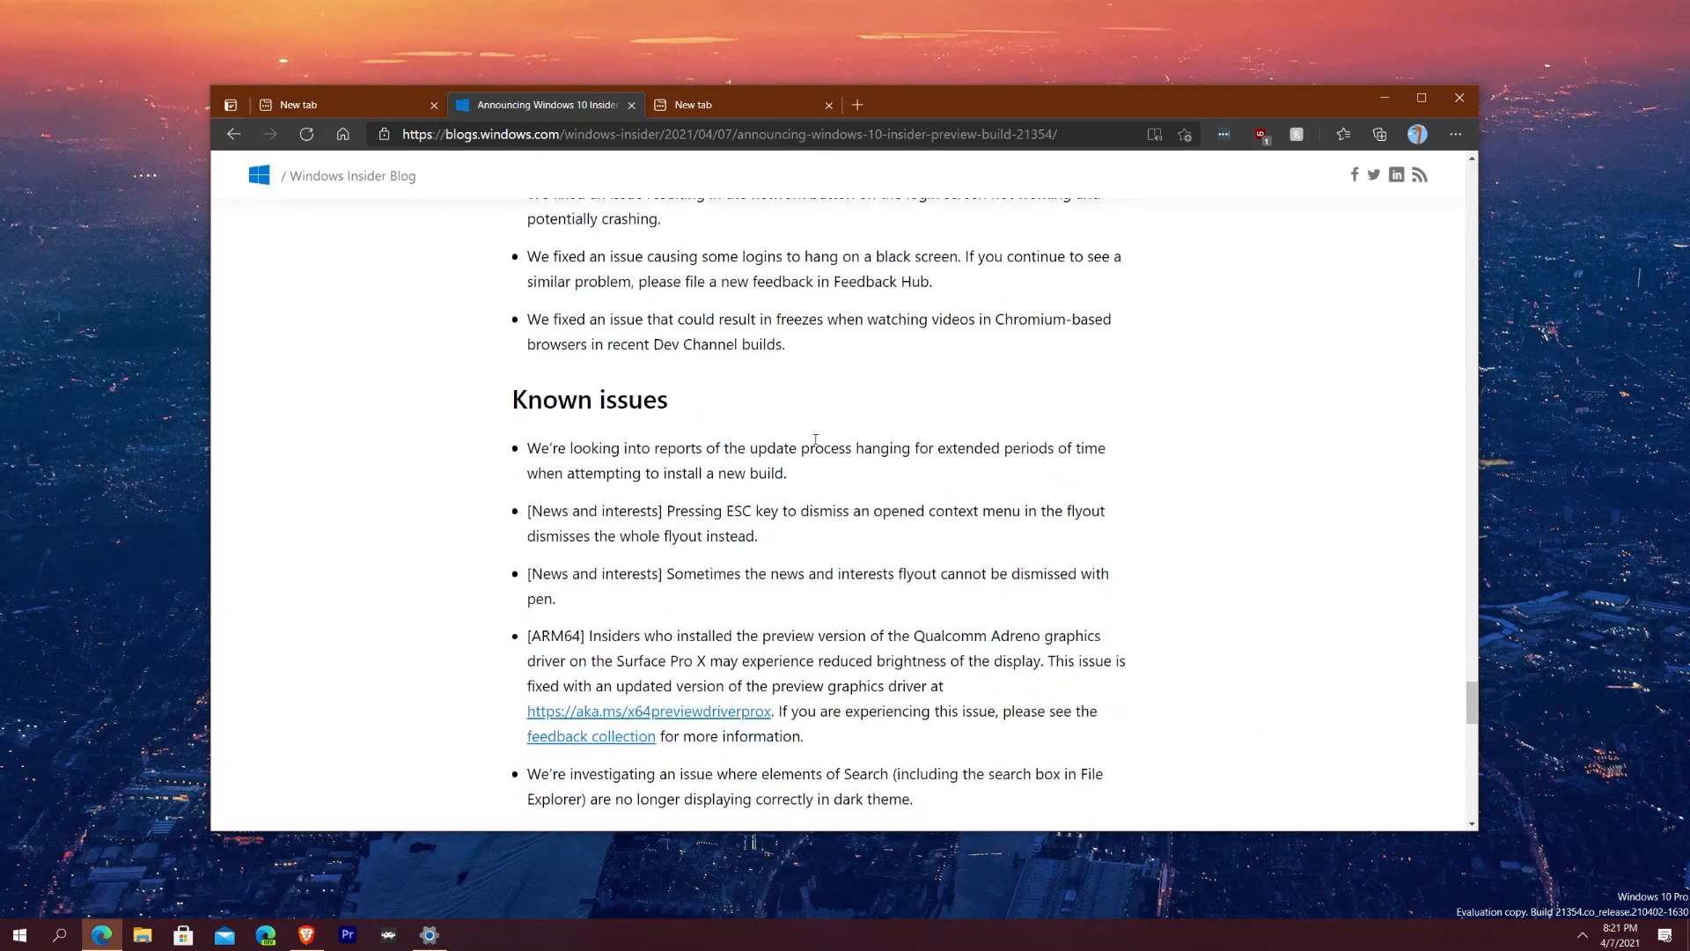
mouse_move(1346, 693)
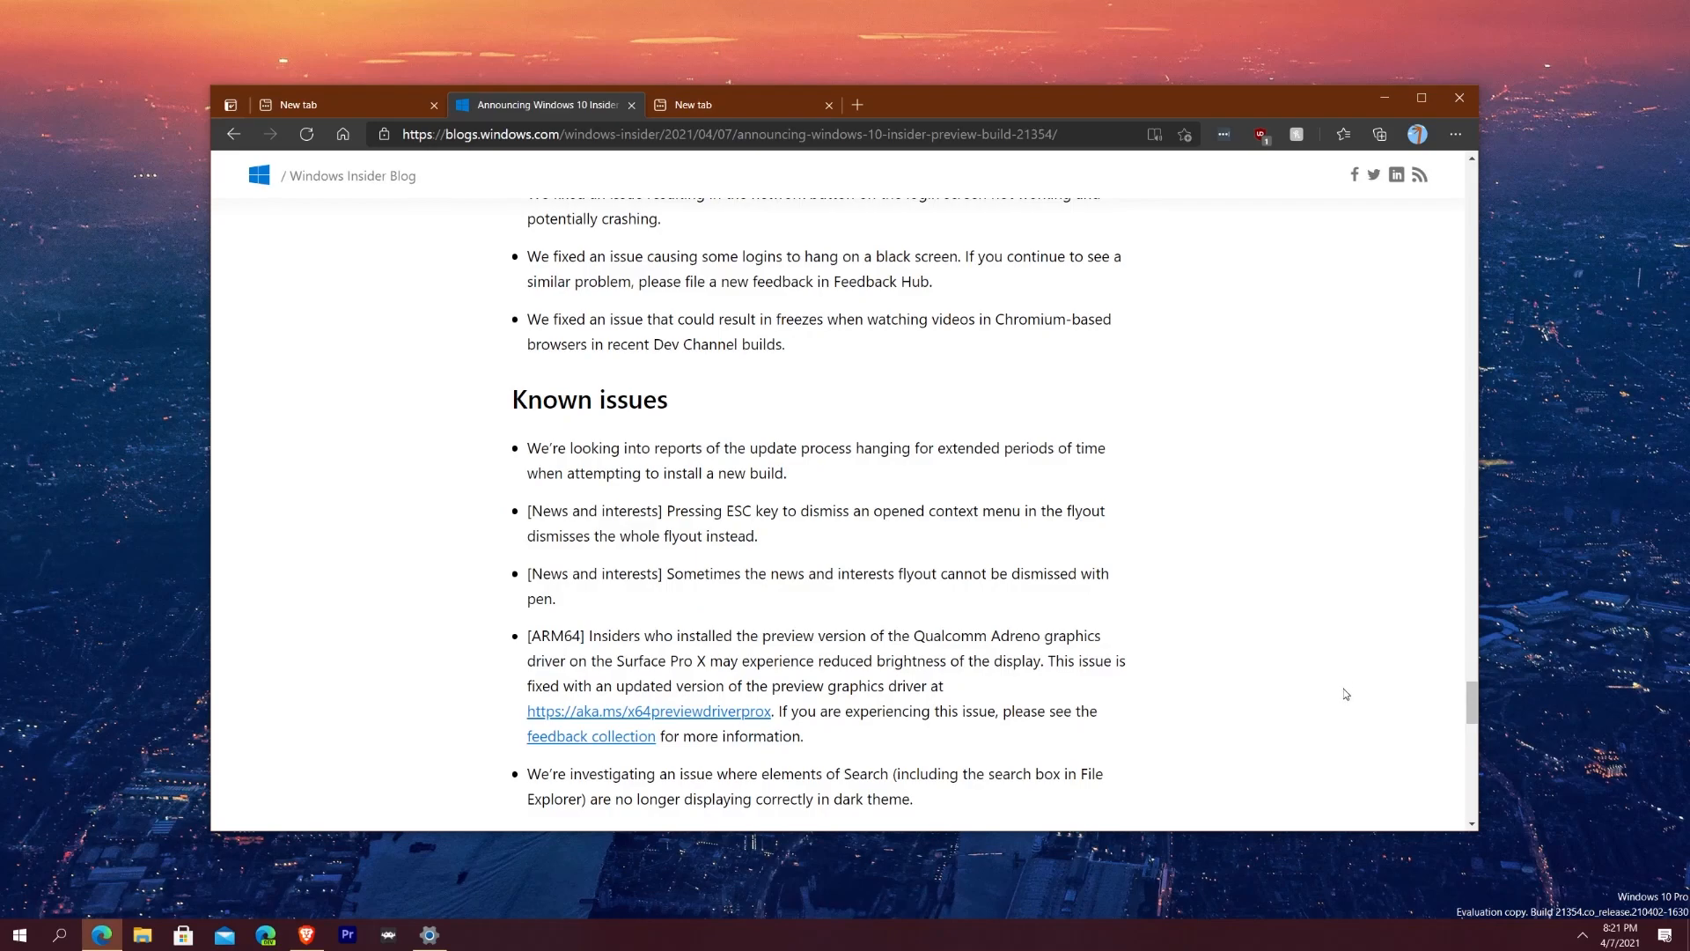
mouse_move(1337, 701)
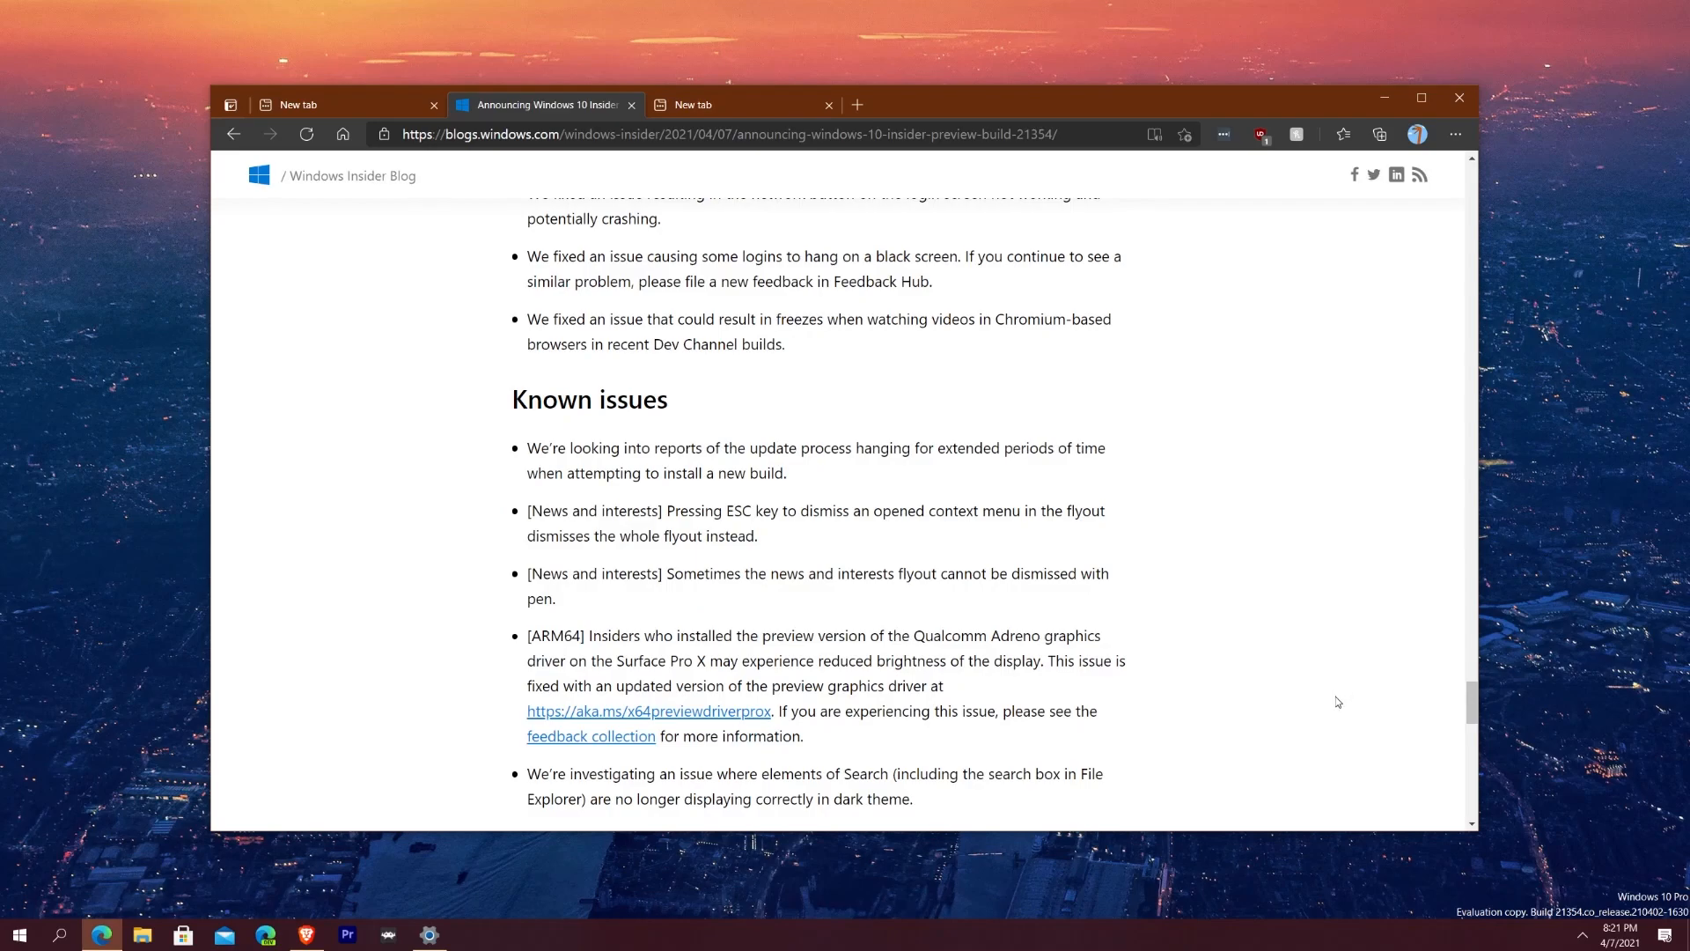
scroll(down, 3)
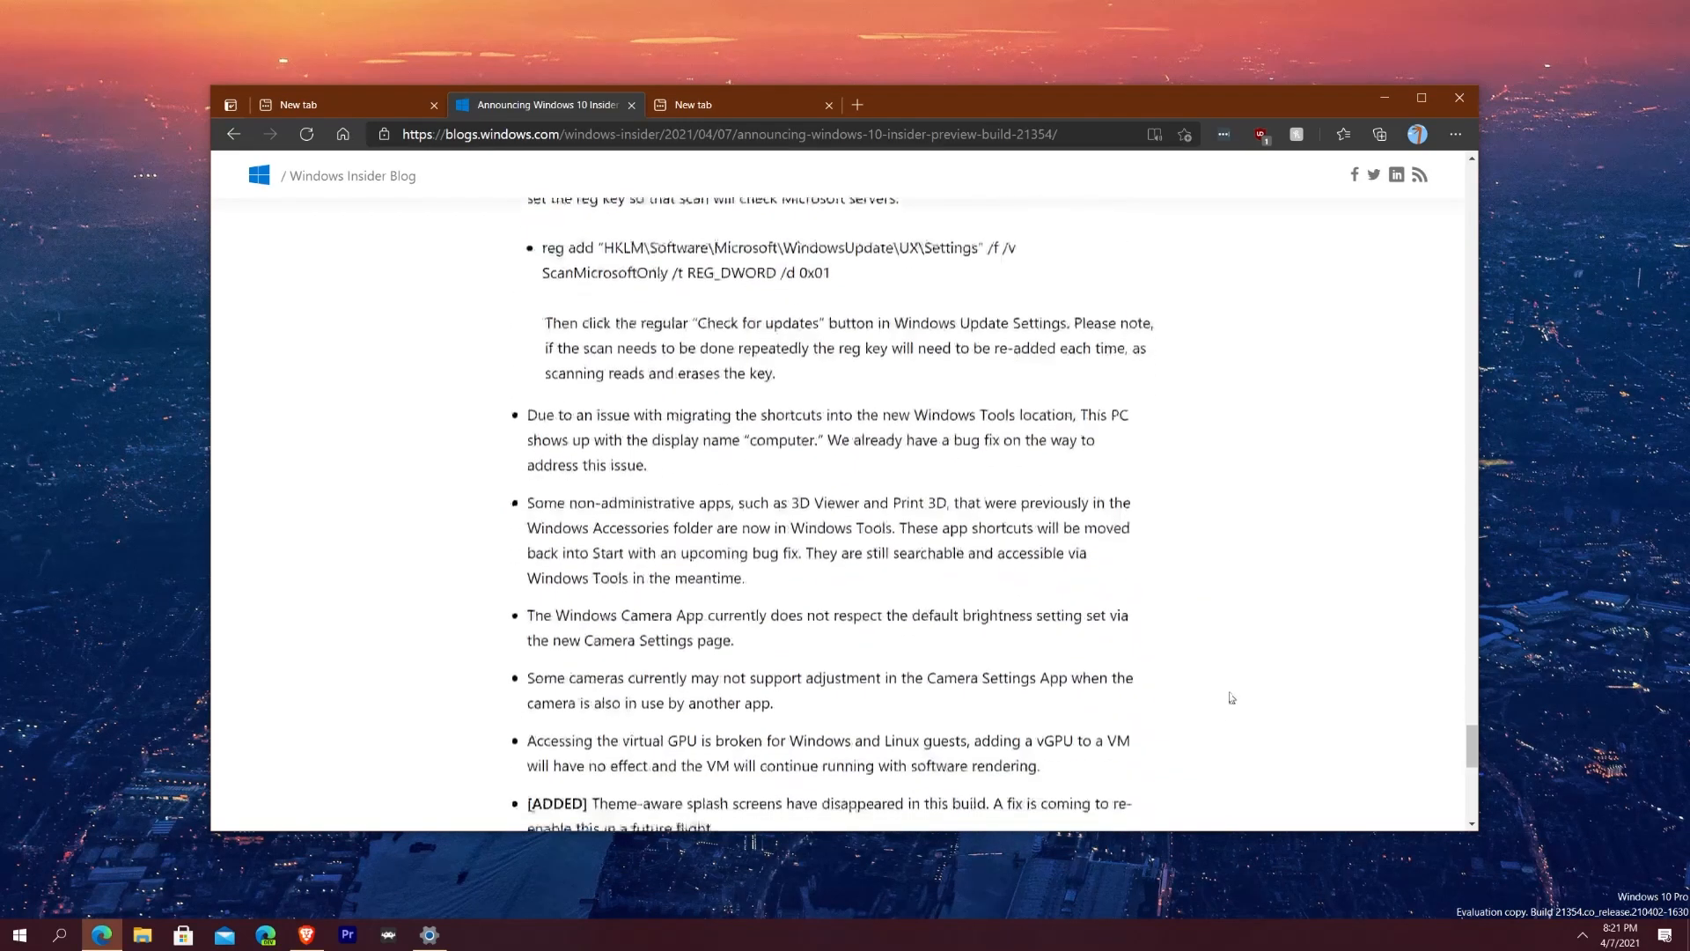
scroll(down, 3)
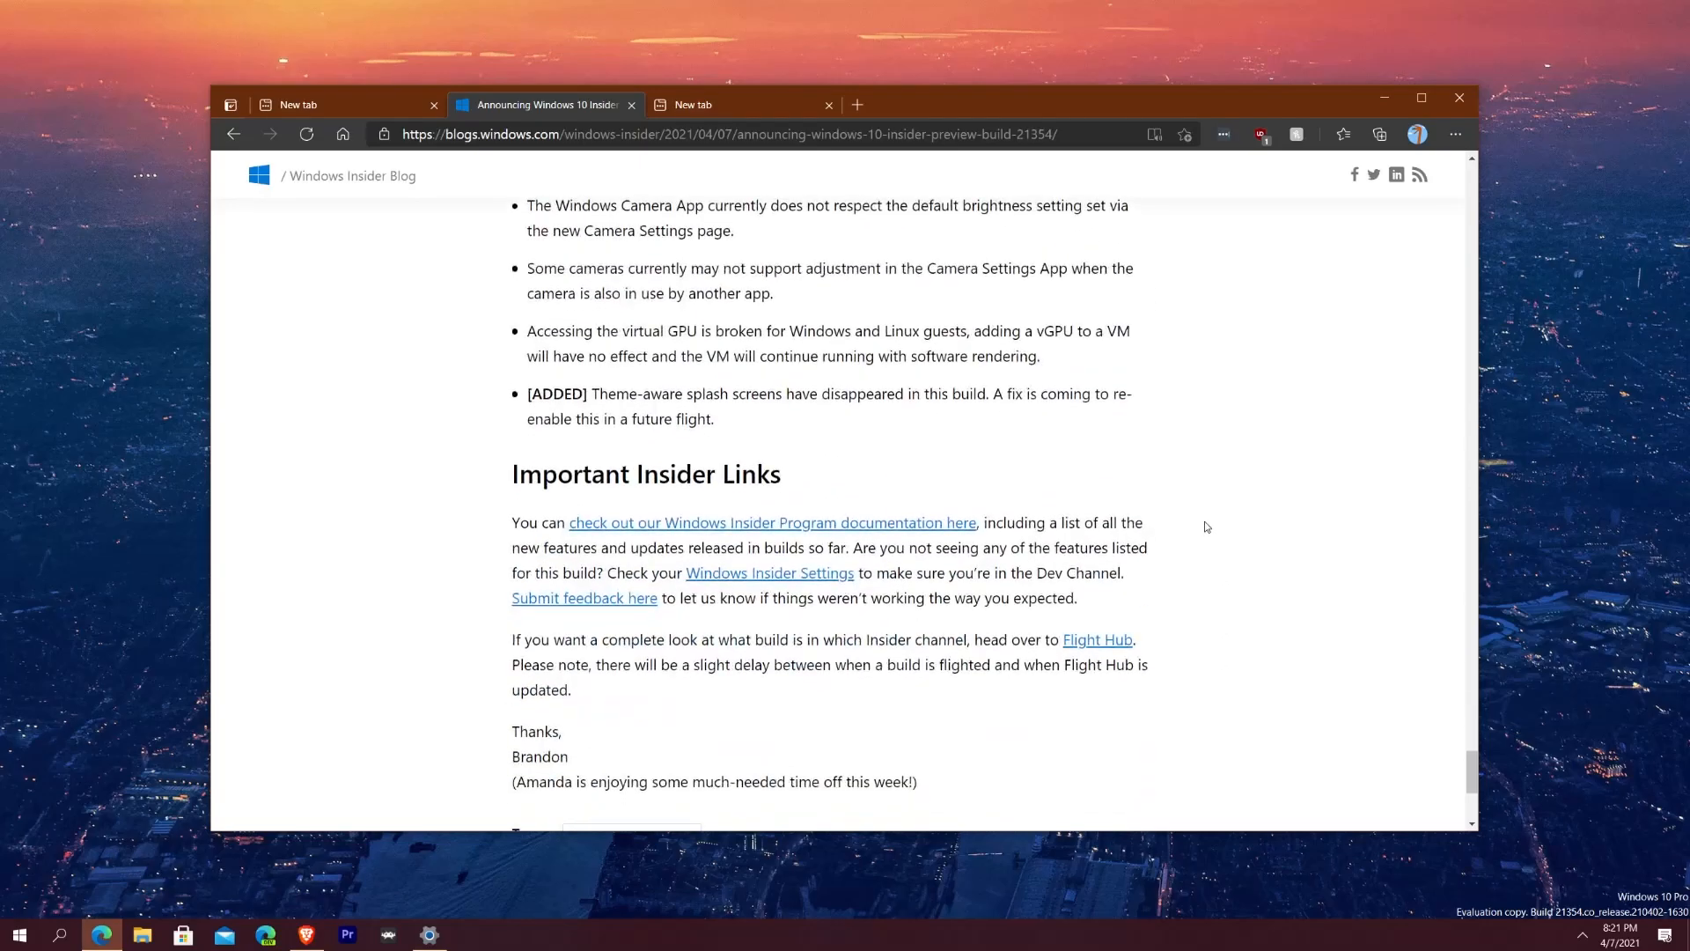
scroll(up, 3)
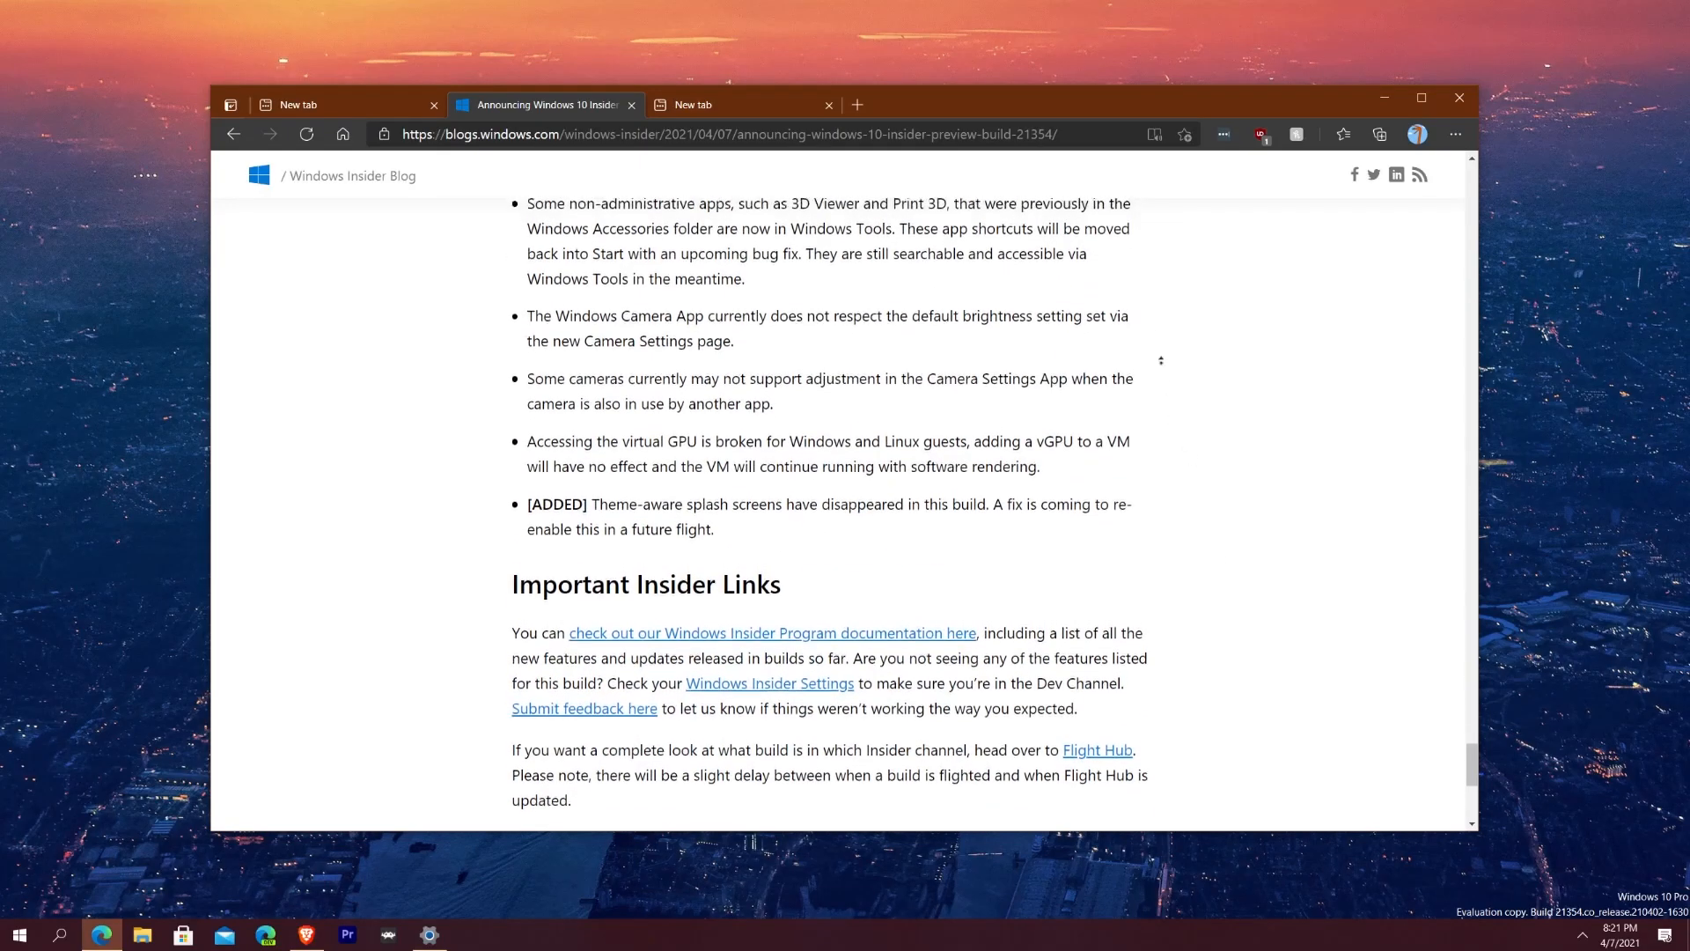
scroll(up, 3)
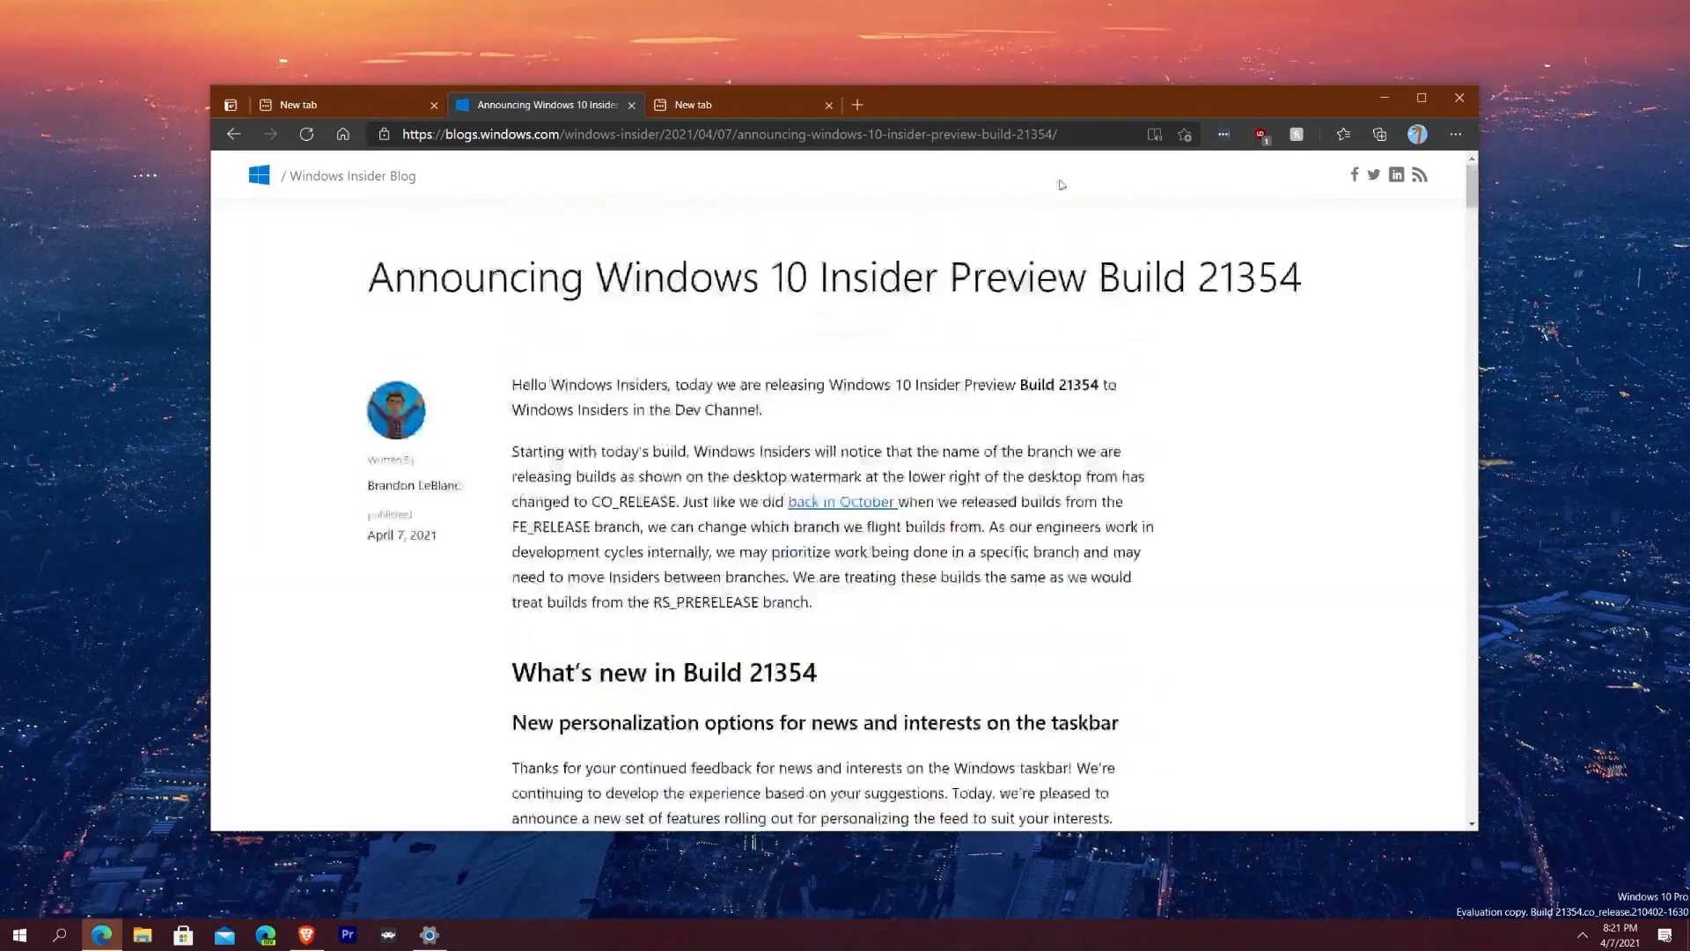